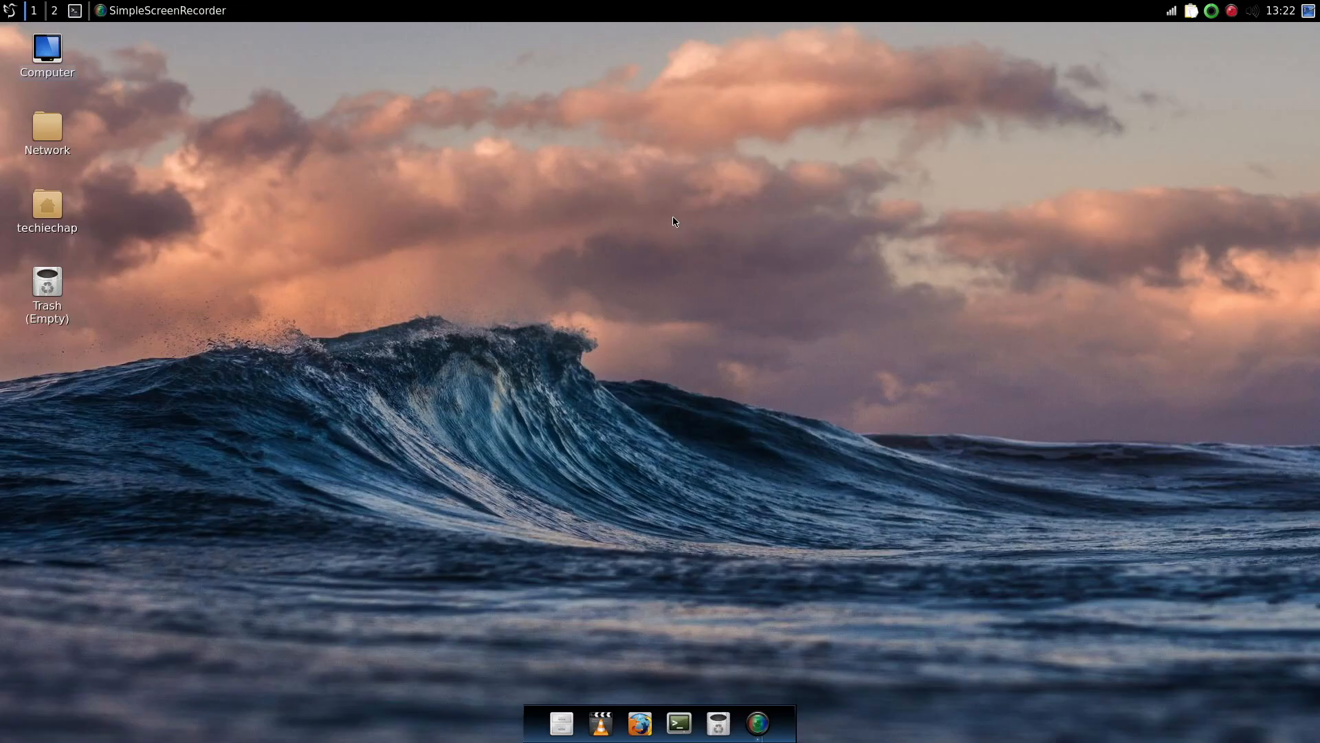
- Launch sakura from the dock and run neofetch to print the FreeBSD 13.2 / LXQt / Openbox summary
left_click(679, 721)
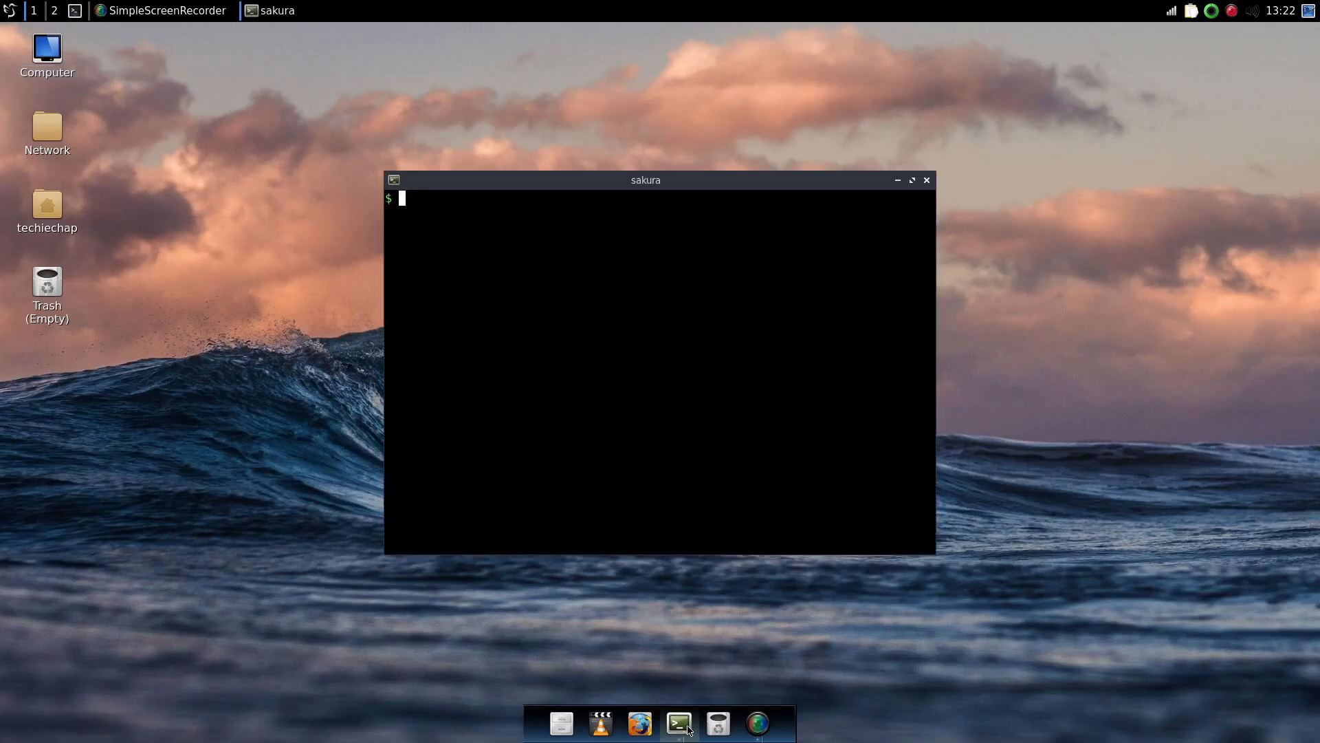
type("neof")
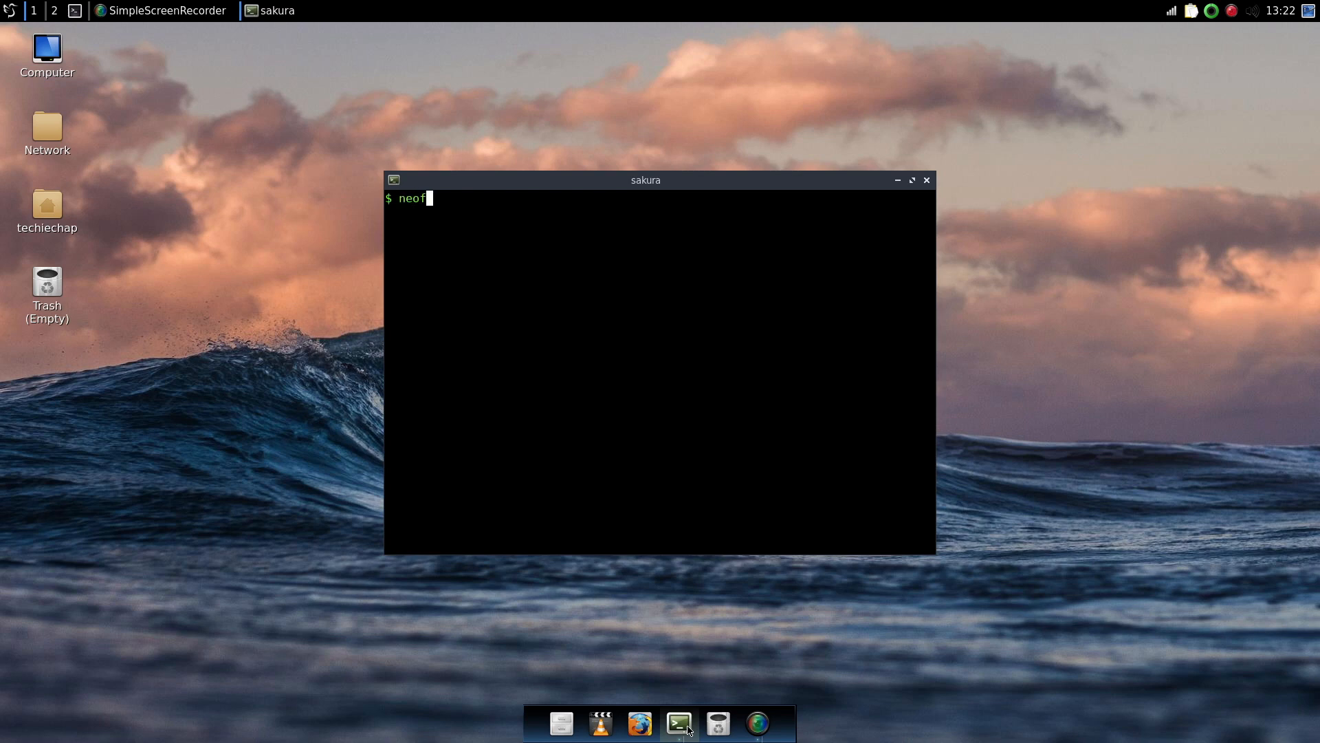
key("Return")
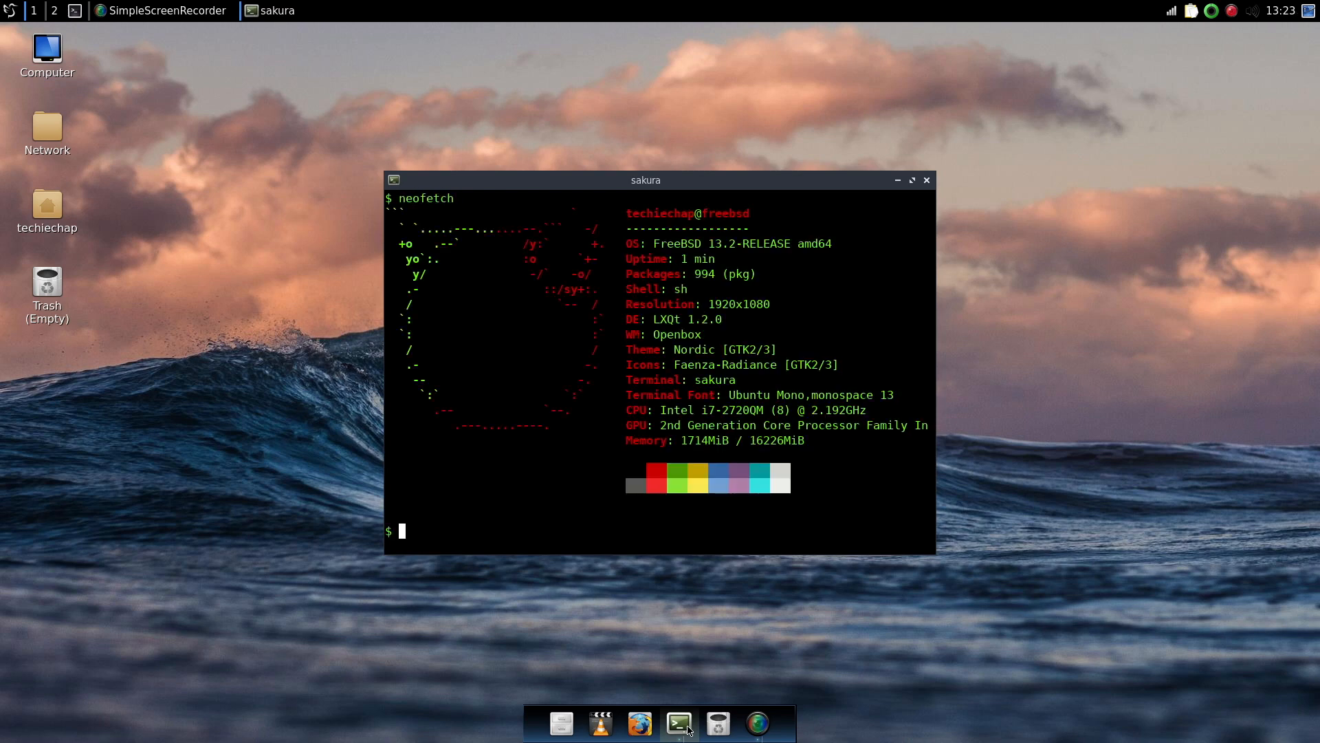
mouse_move(691, 686)
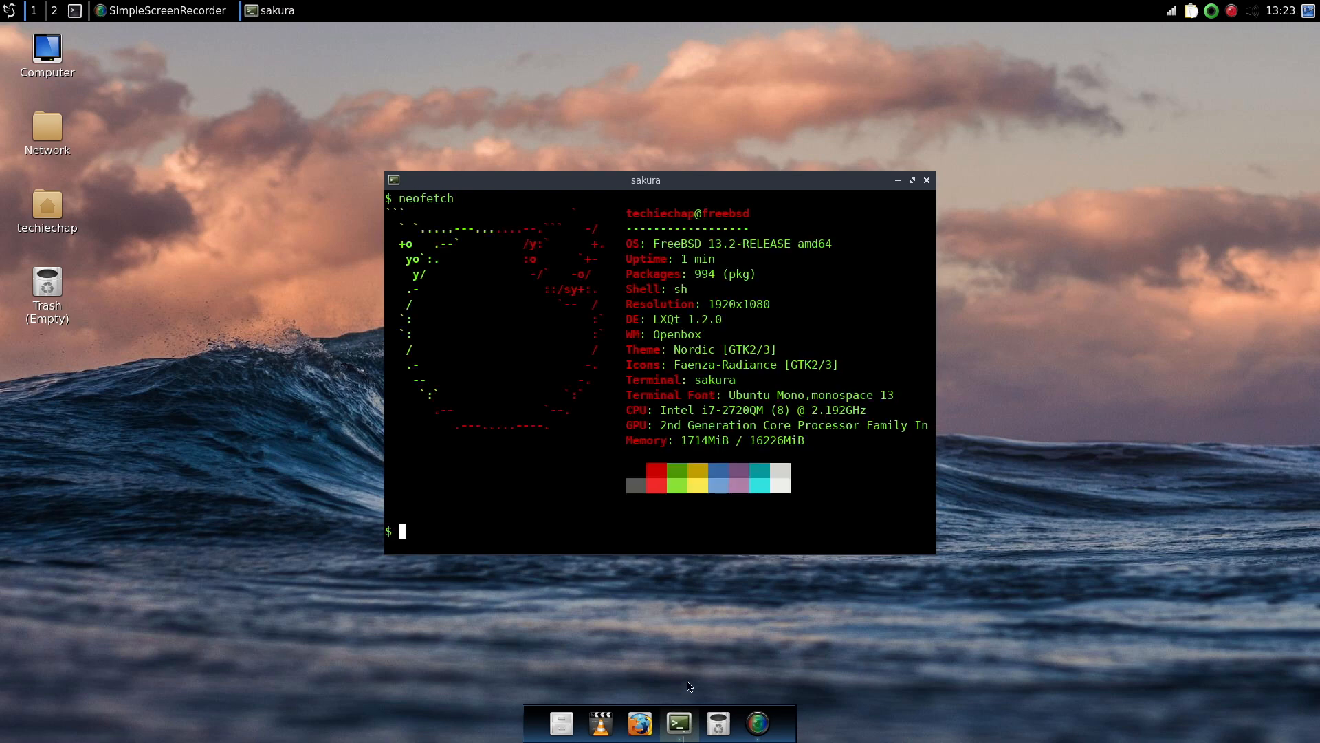
mouse_move(708, 334)
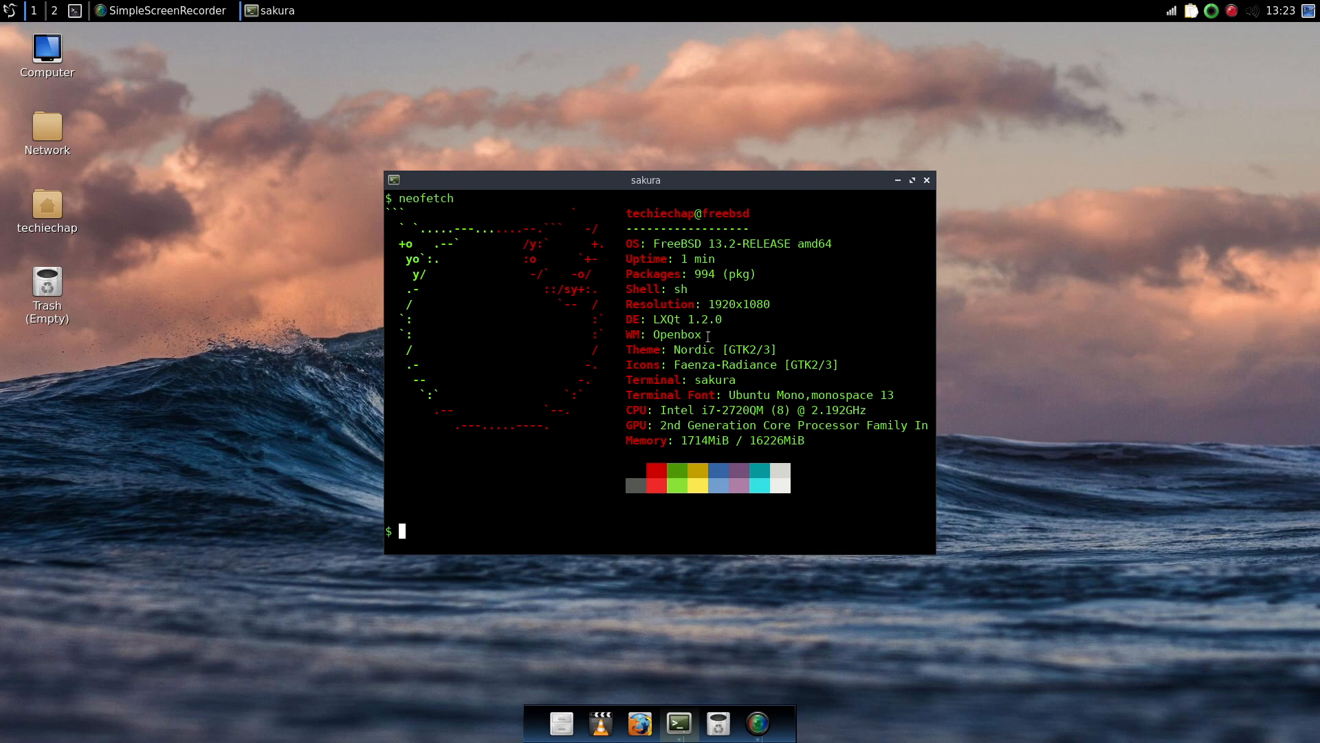
mouse_move(932, 552)
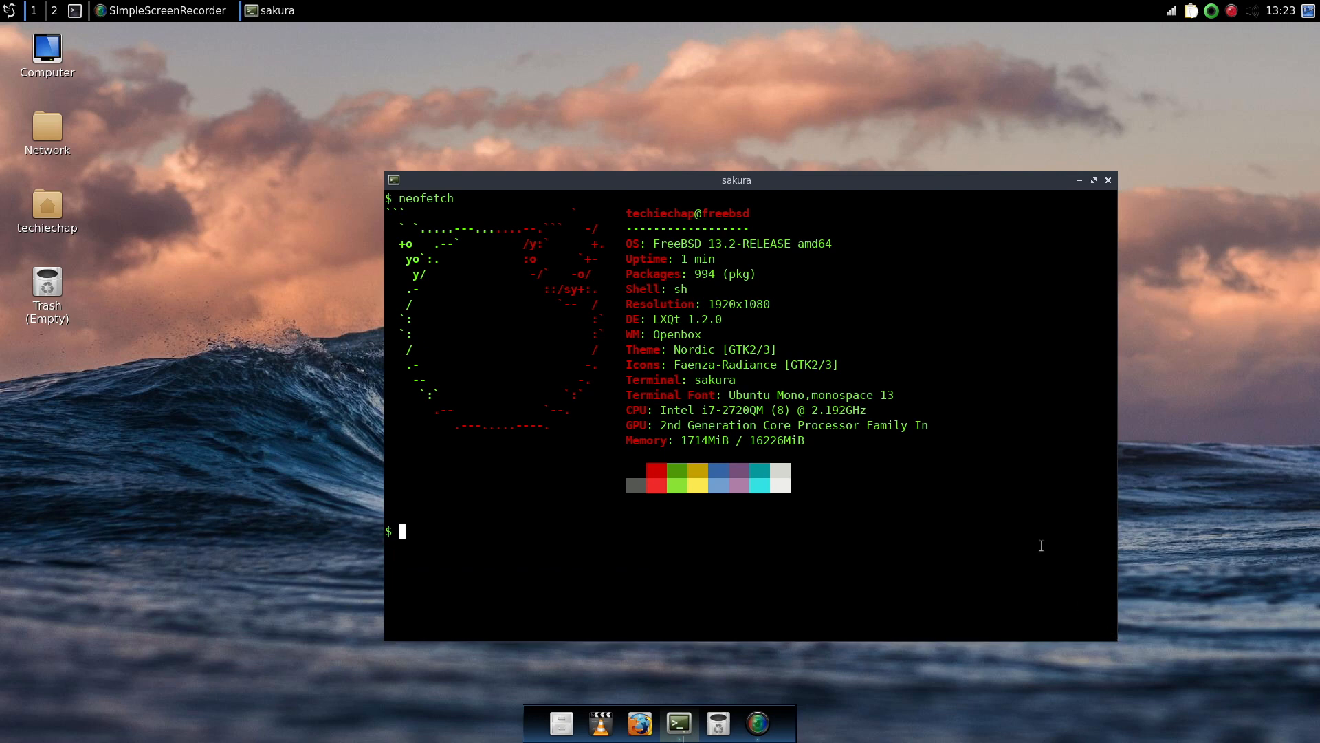
mouse_move(799, 349)
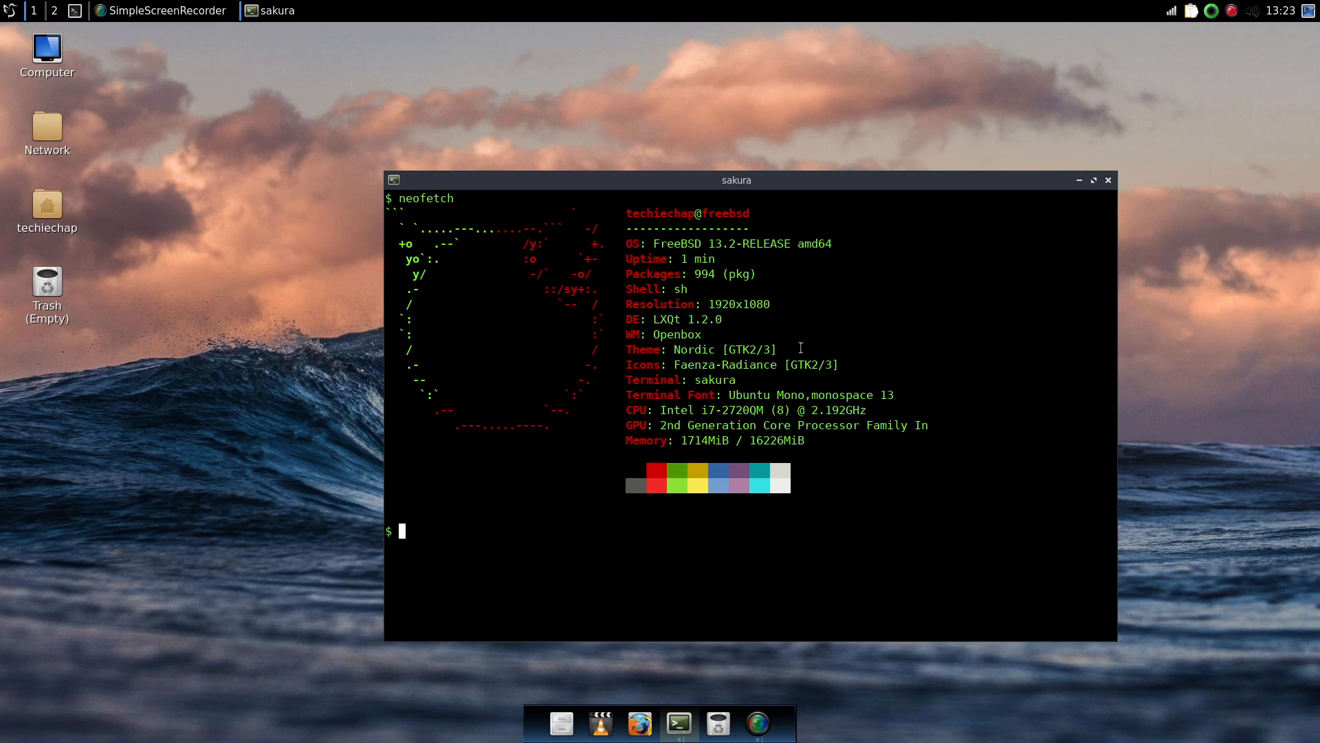
mouse_move(739, 319)
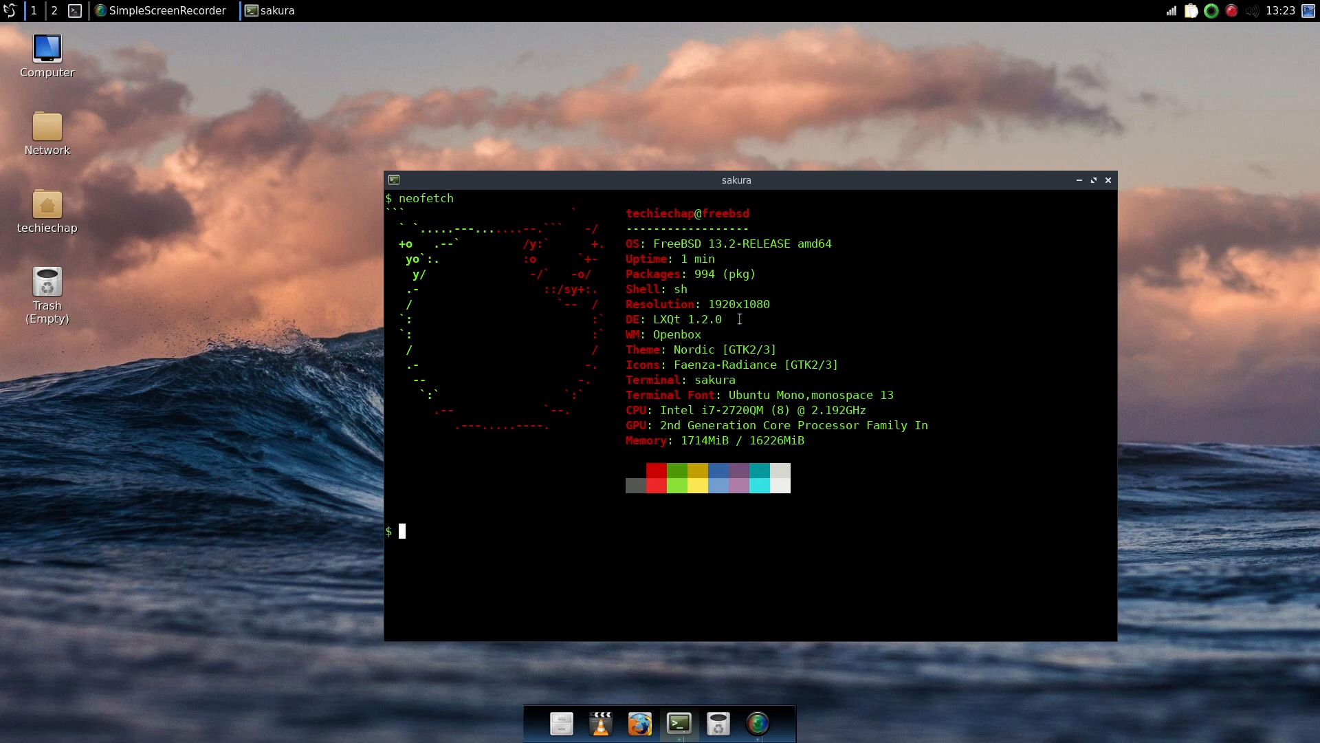
mouse_move(817, 425)
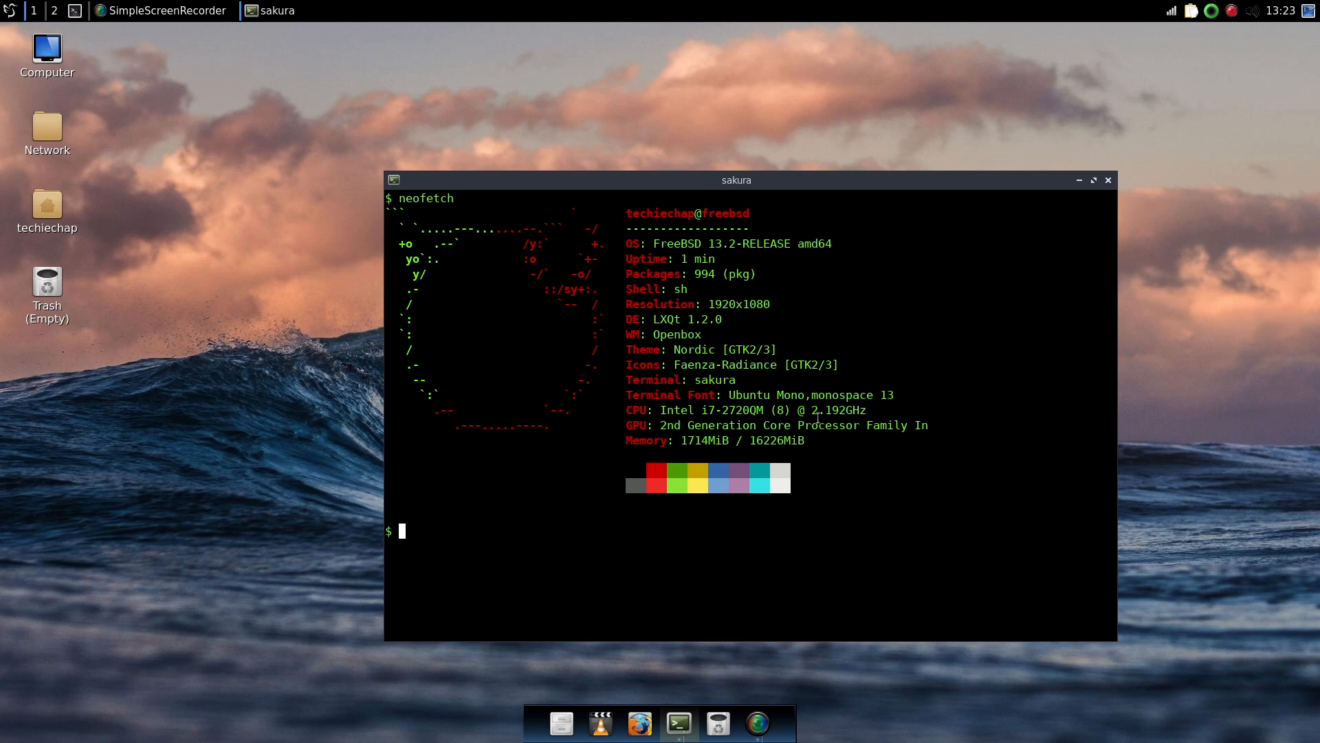
mouse_move(765, 282)
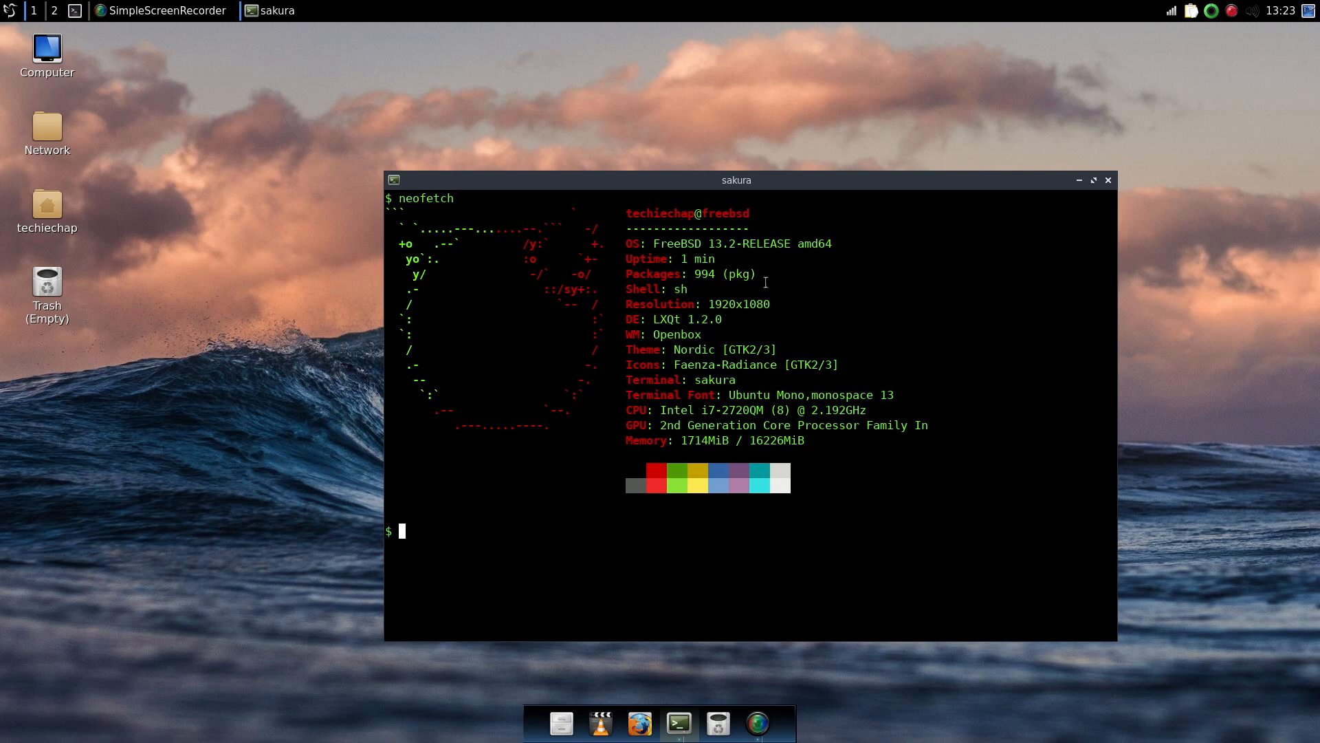
- Run htop in the terminal to show per-core CPU, memory and the process list
type("h")
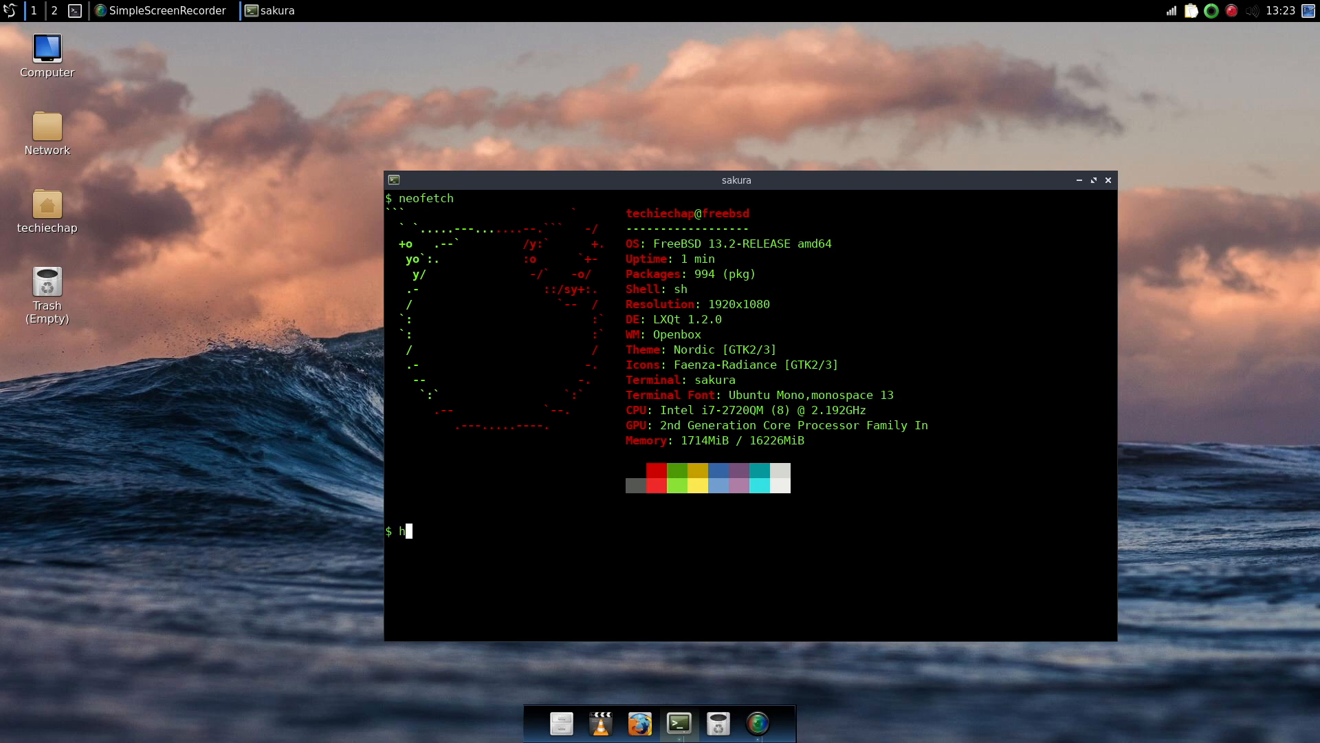
type("htop")
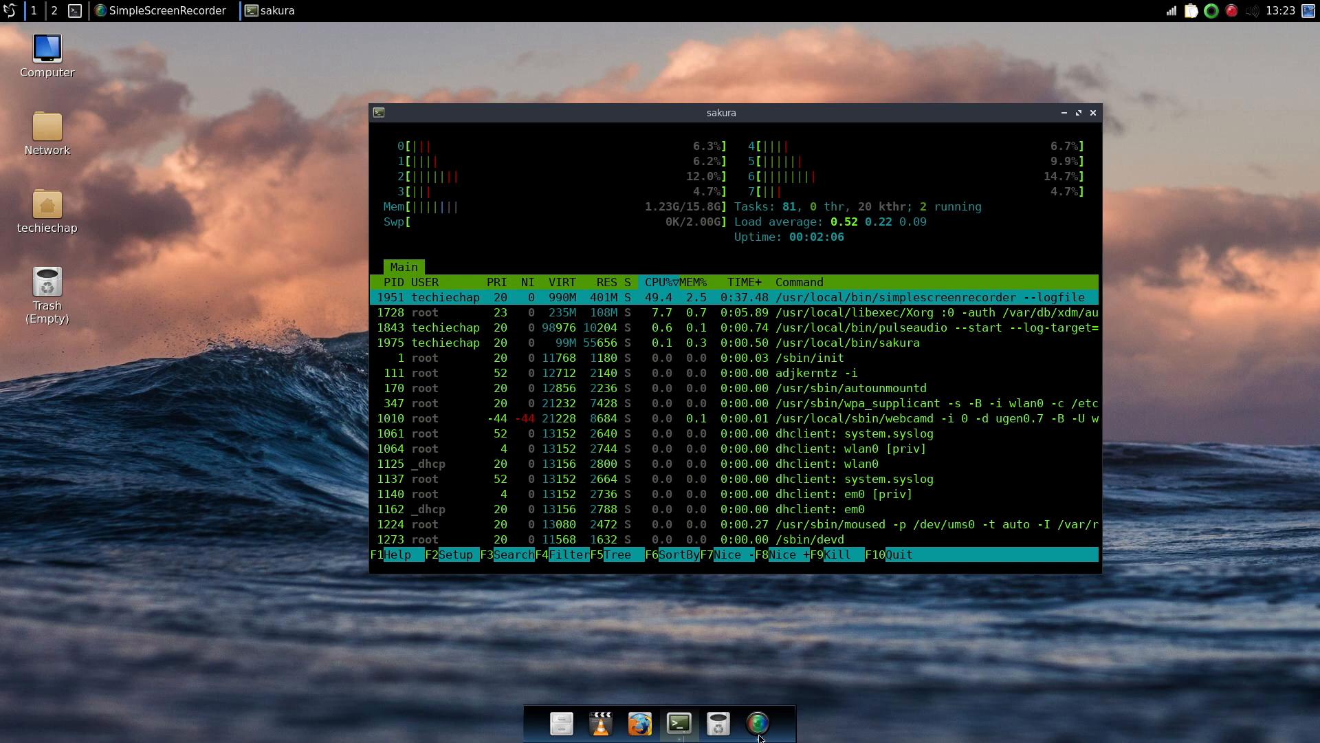
- In Plank Preferences try TCE inBlack Trend - Slim, settle on the Platus Next theme and close the dialog
right_click(759, 724)
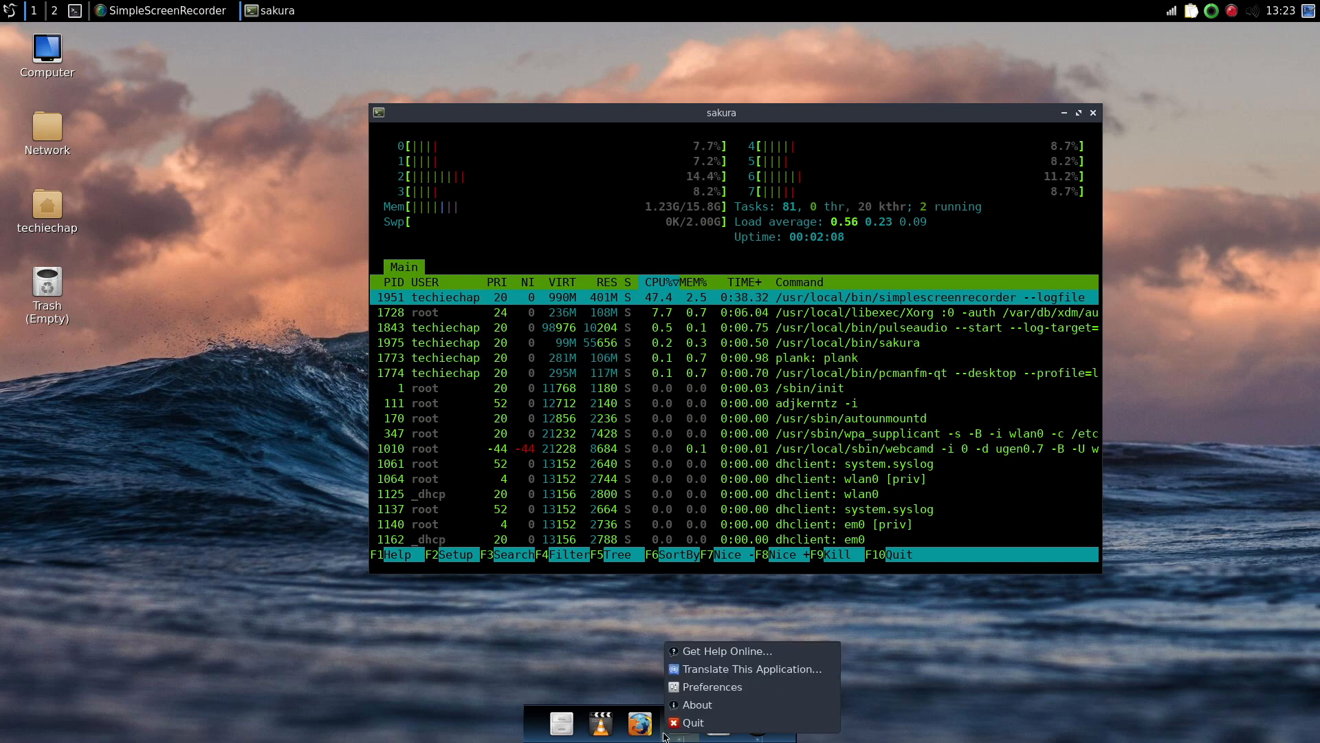
left_click(712, 686)
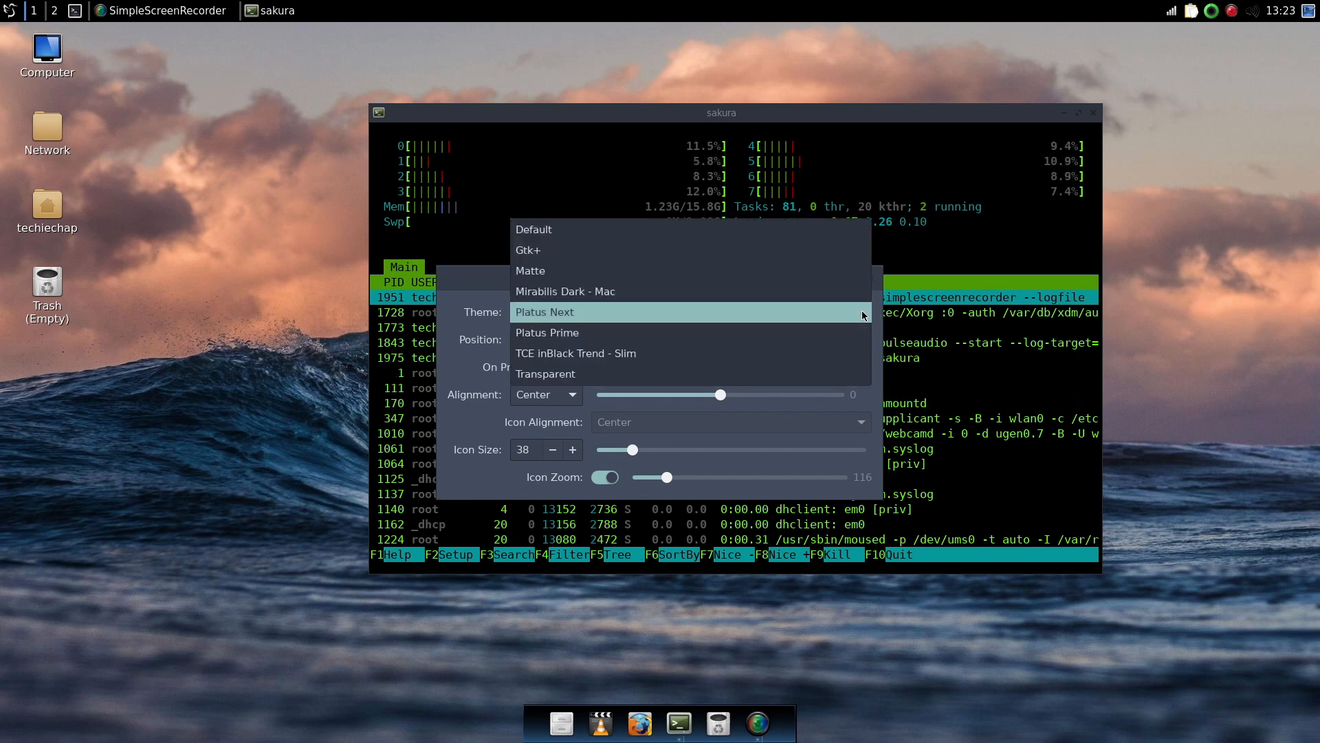
left_click(547, 331)
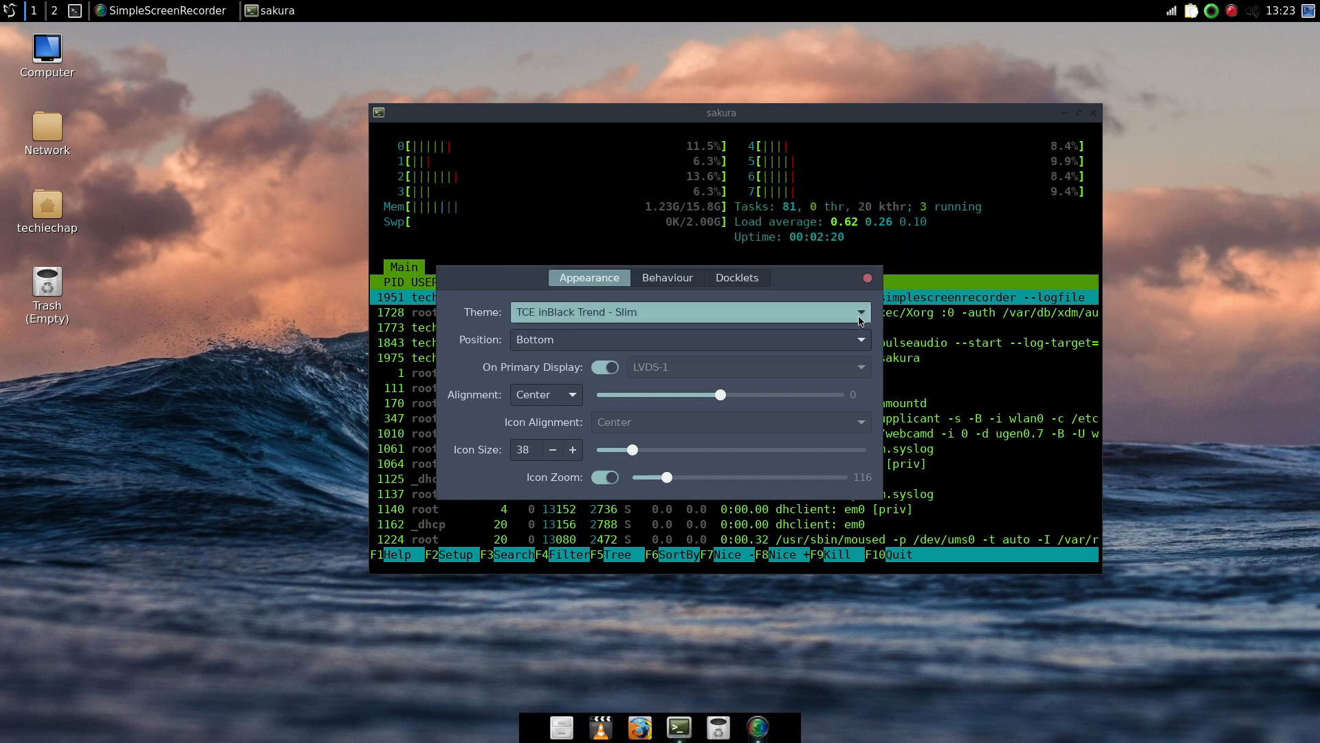
left_click(860, 313)
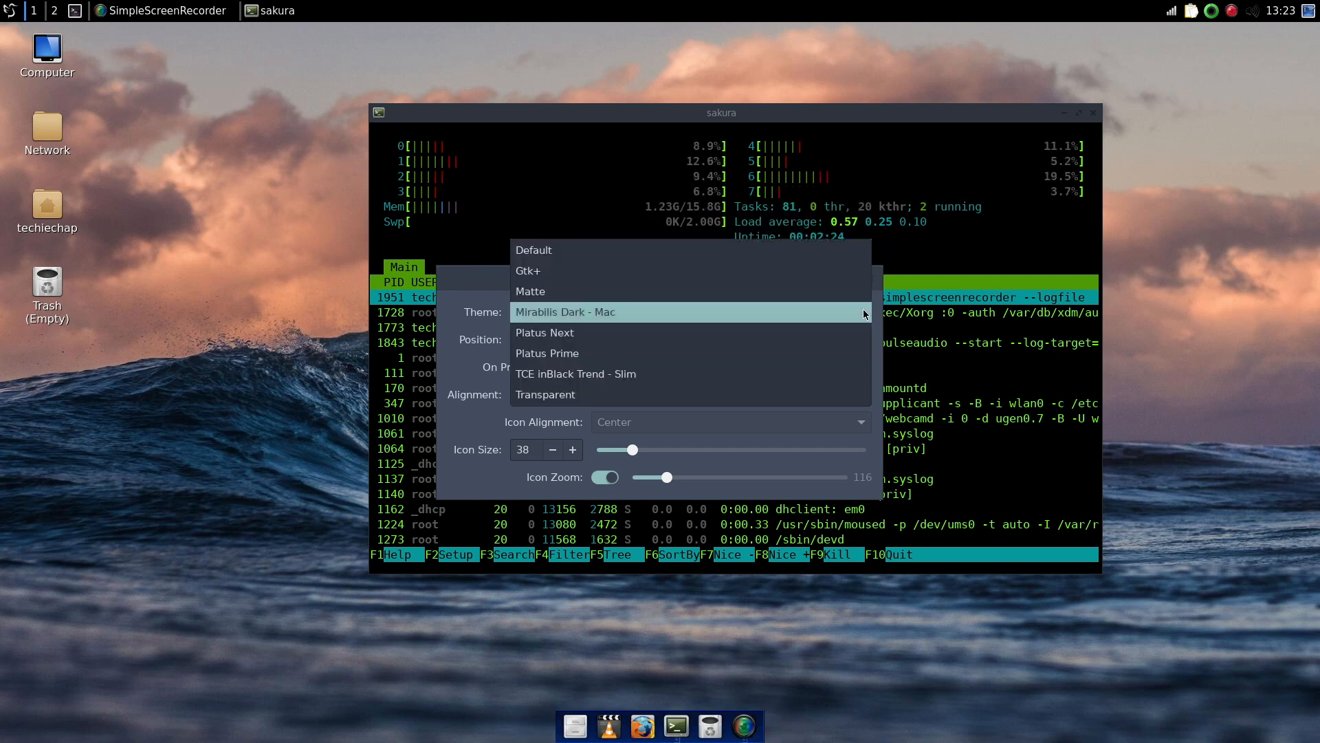
left_click(545, 331)
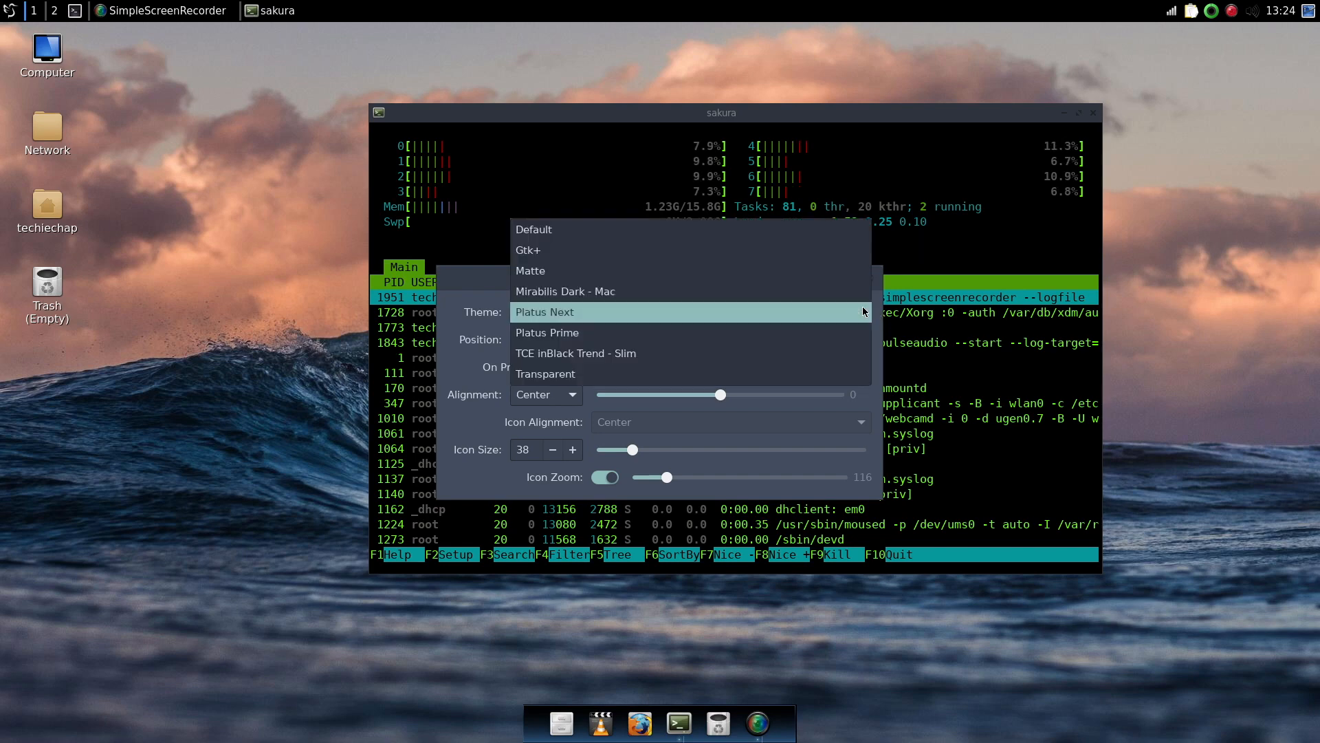
left_click(545, 312)
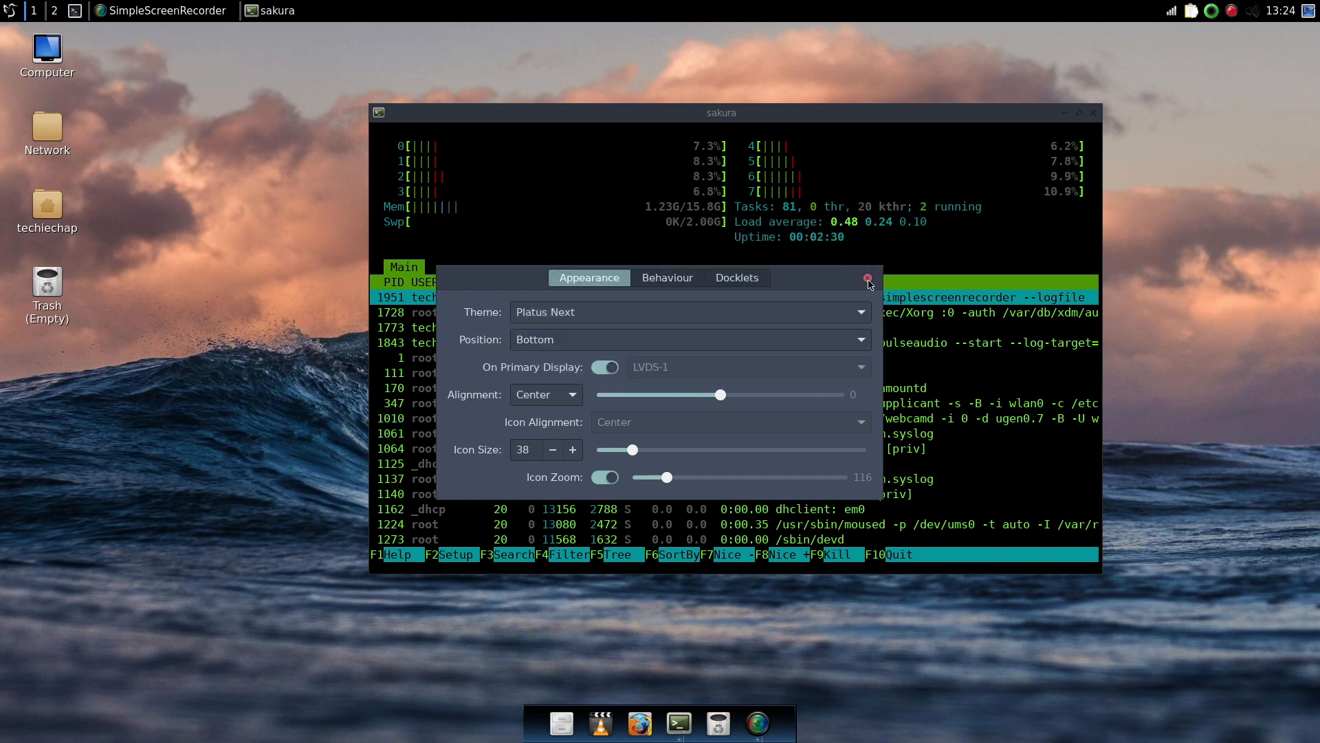
left_click(866, 278)
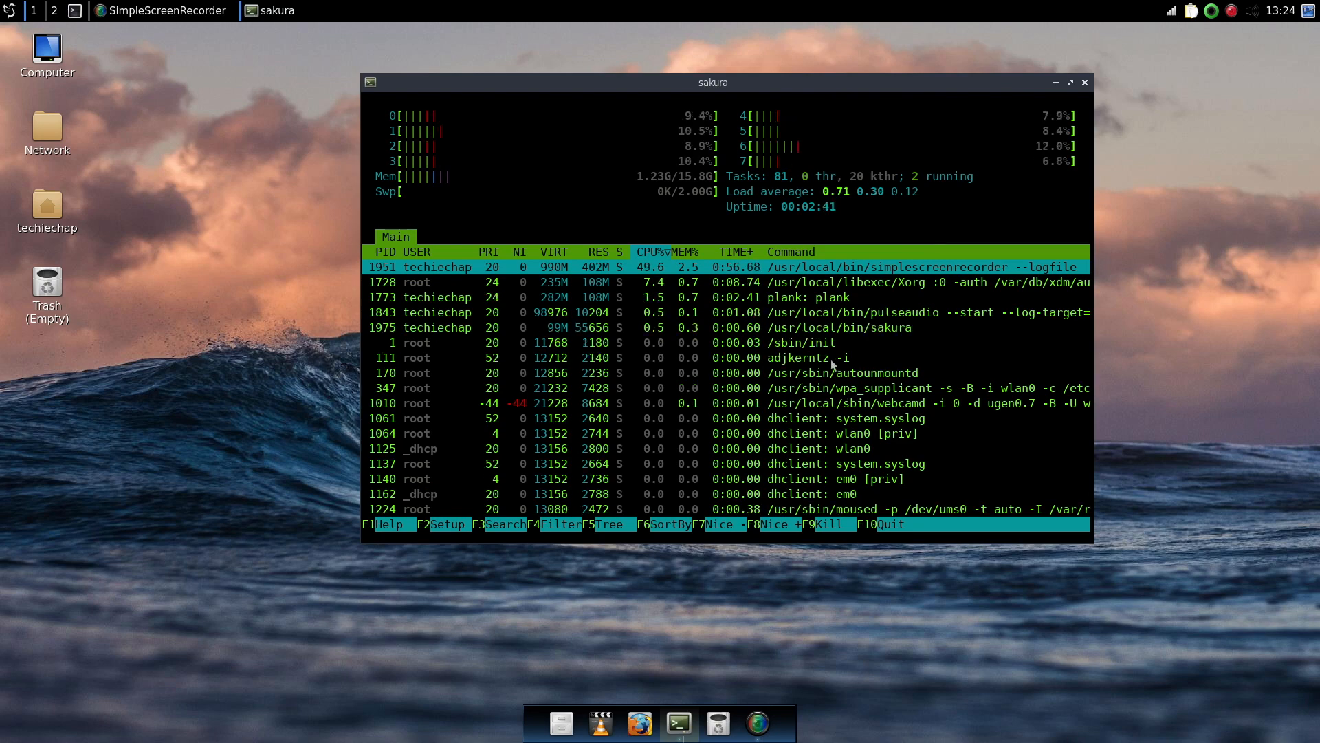
mouse_move(941, 135)
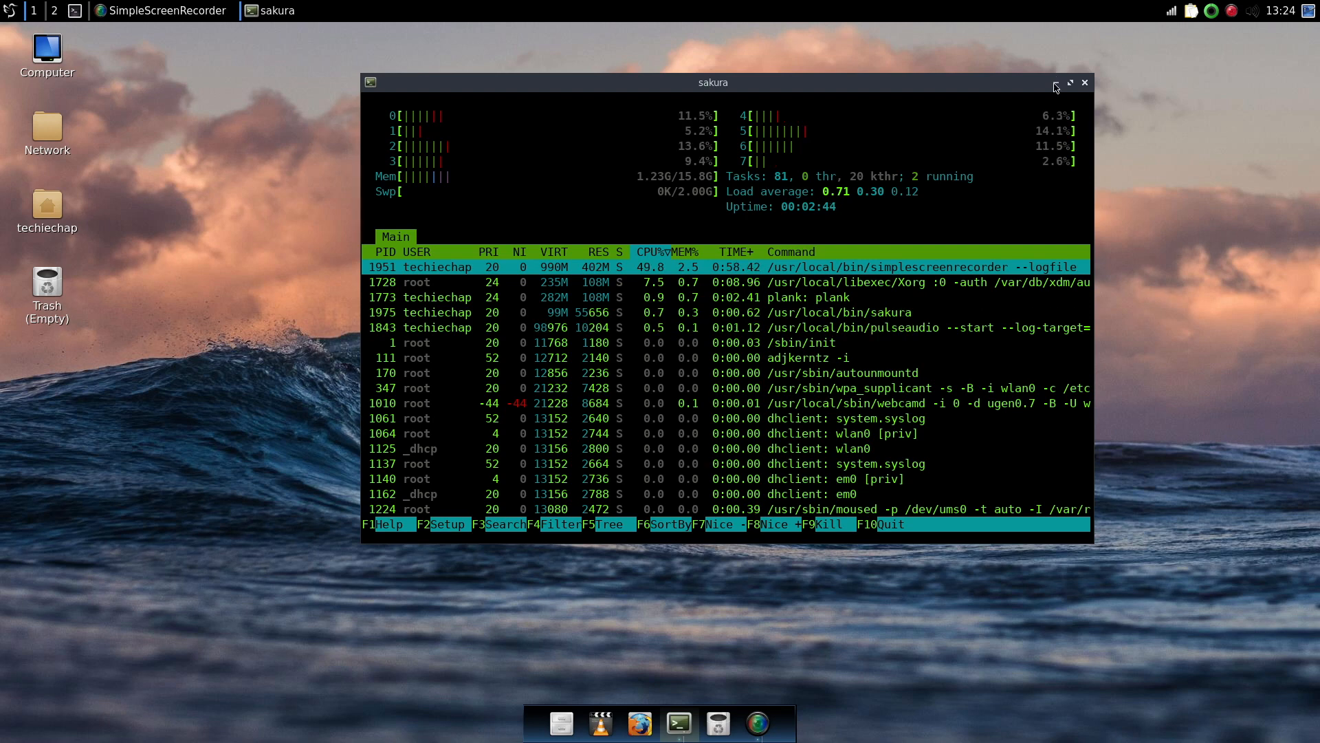
- Minimize the terminal, then briefly launch and close Firefox and the techiechap home folder
left_click(1056, 83)
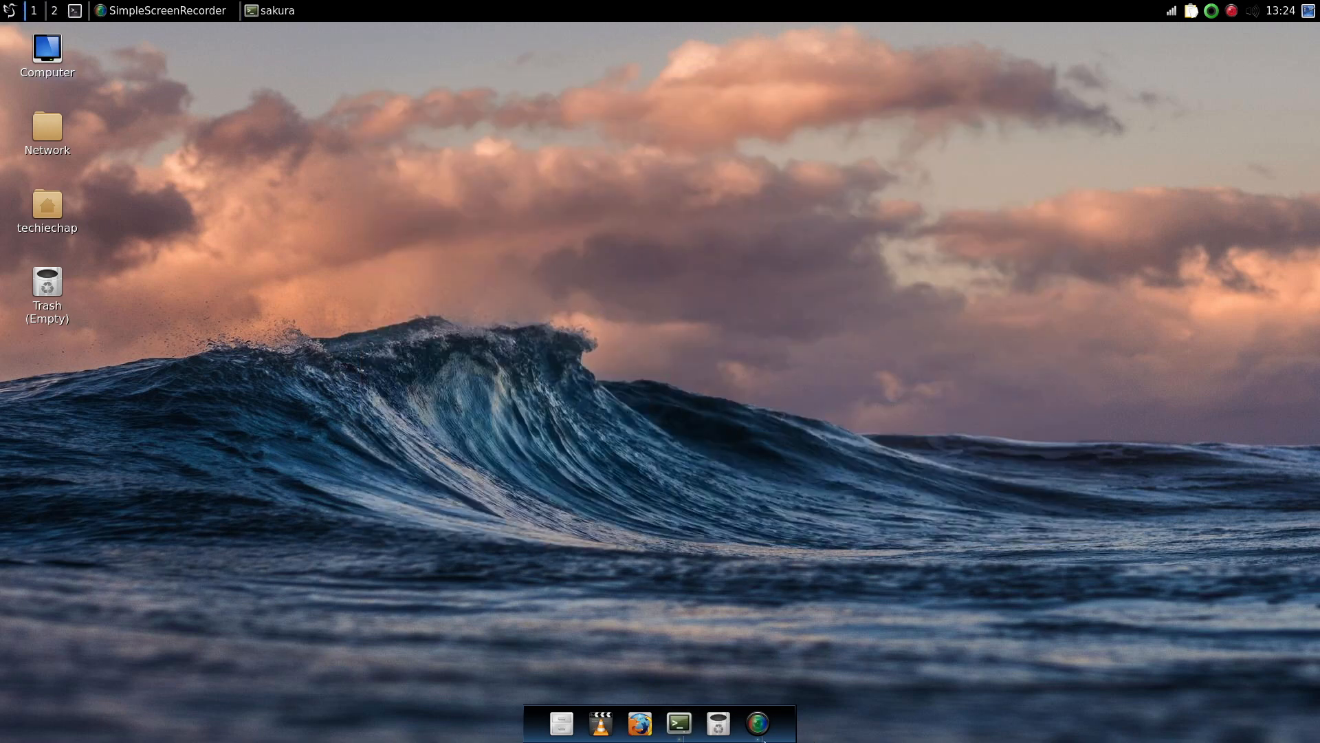
mouse_move(688, 553)
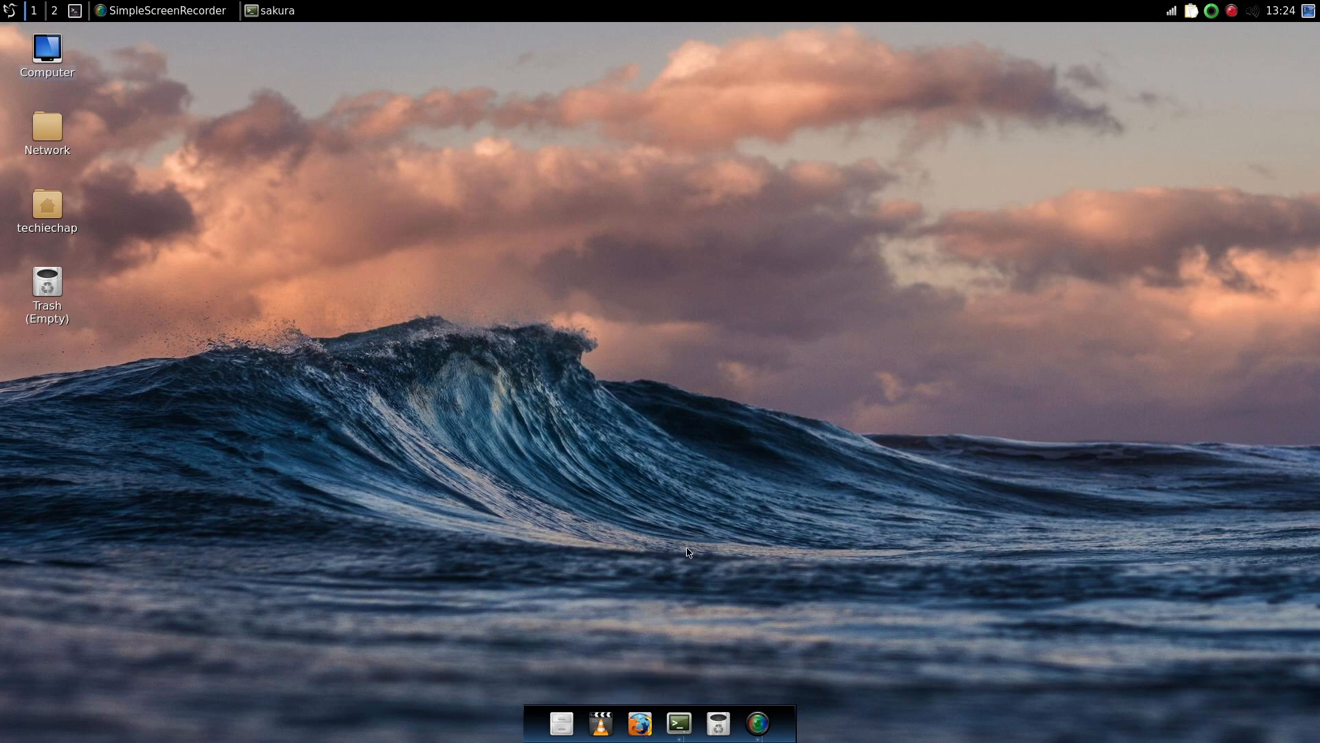
left_click(640, 723)
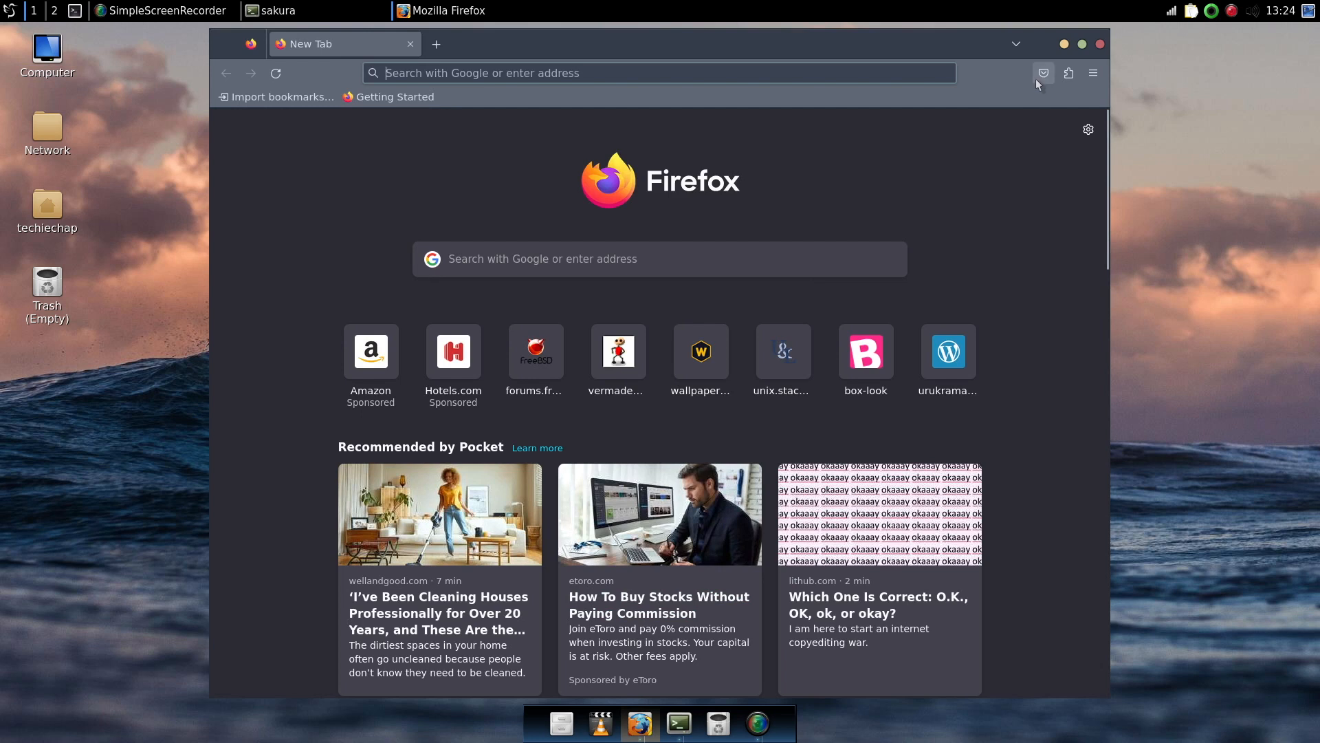
mouse_move(1056, 40)
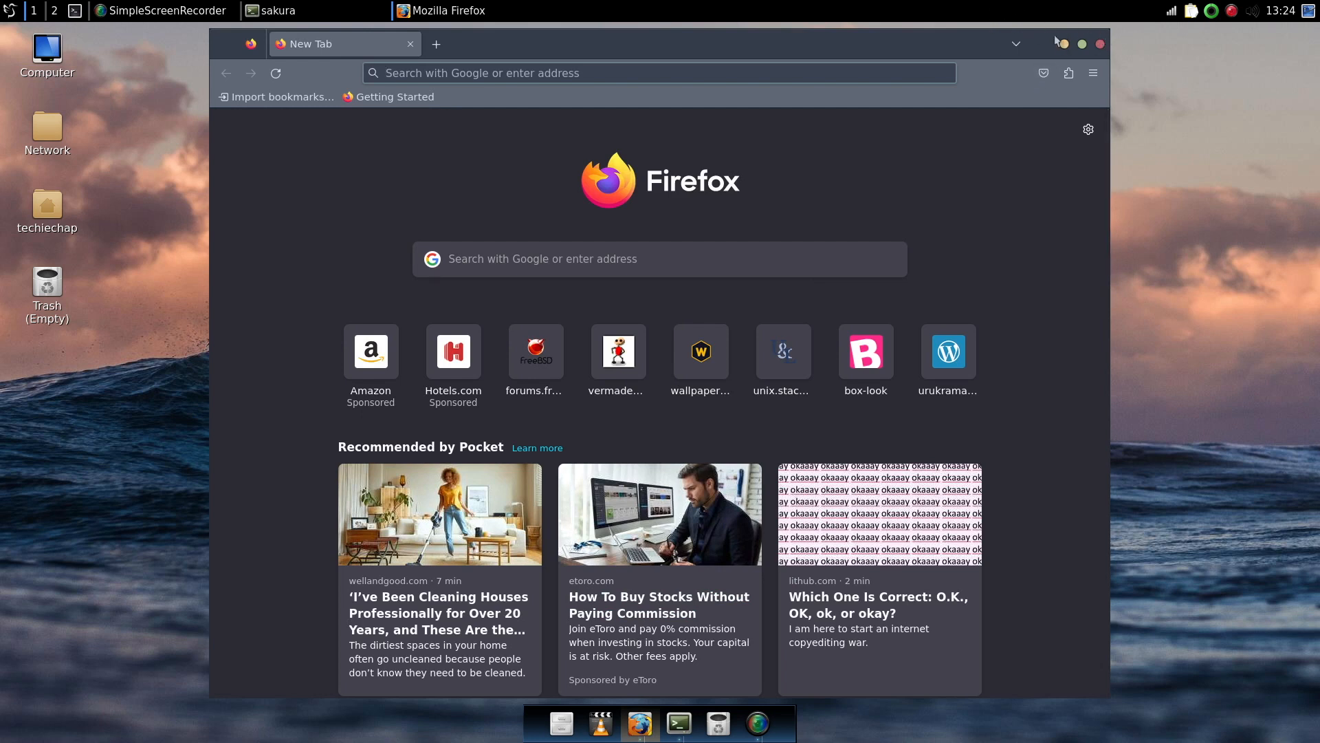
mouse_move(1103, 32)
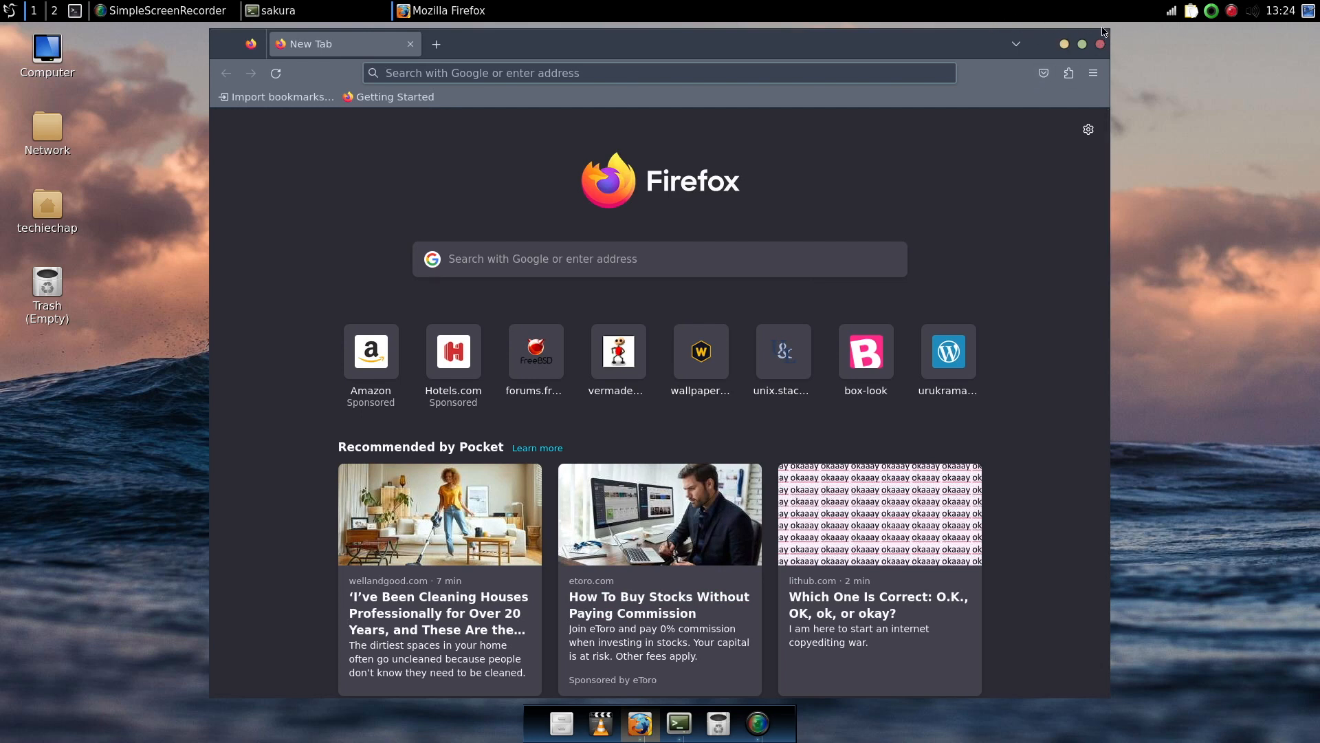
left_click(1100, 43)
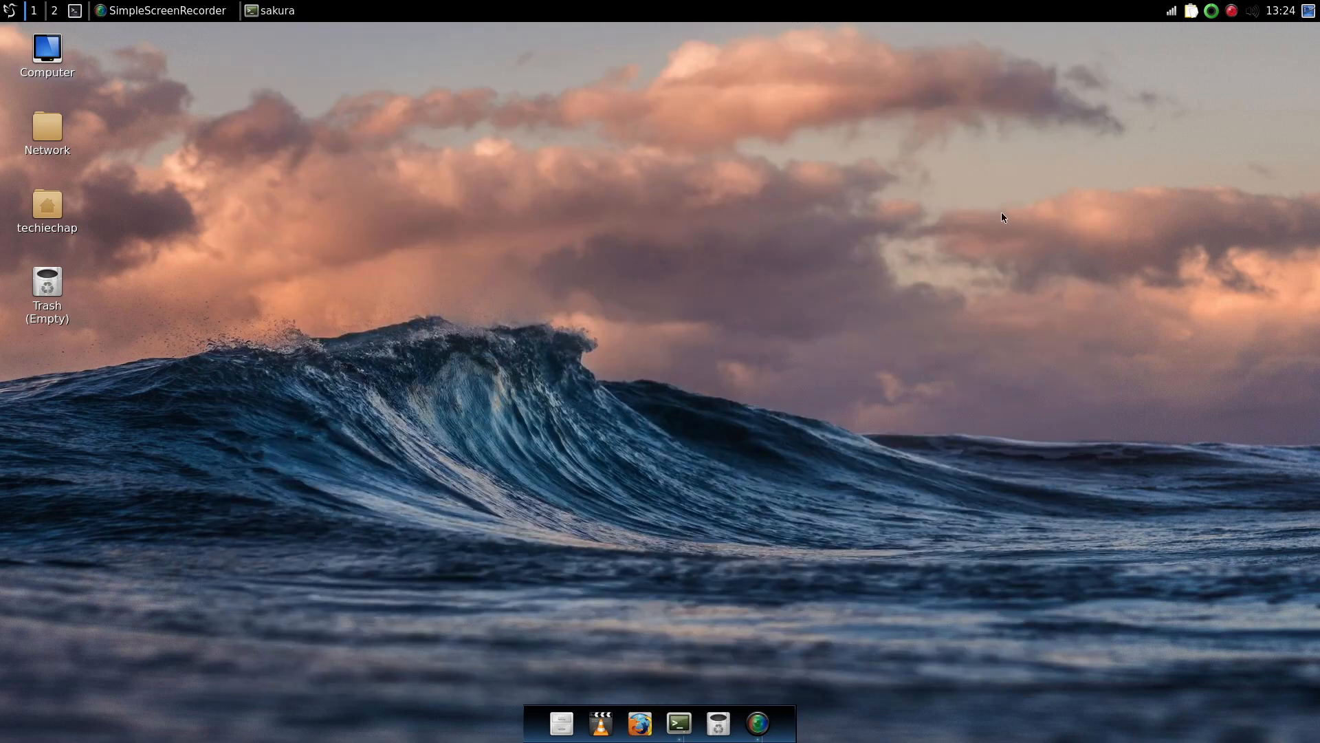
mouse_move(737, 468)
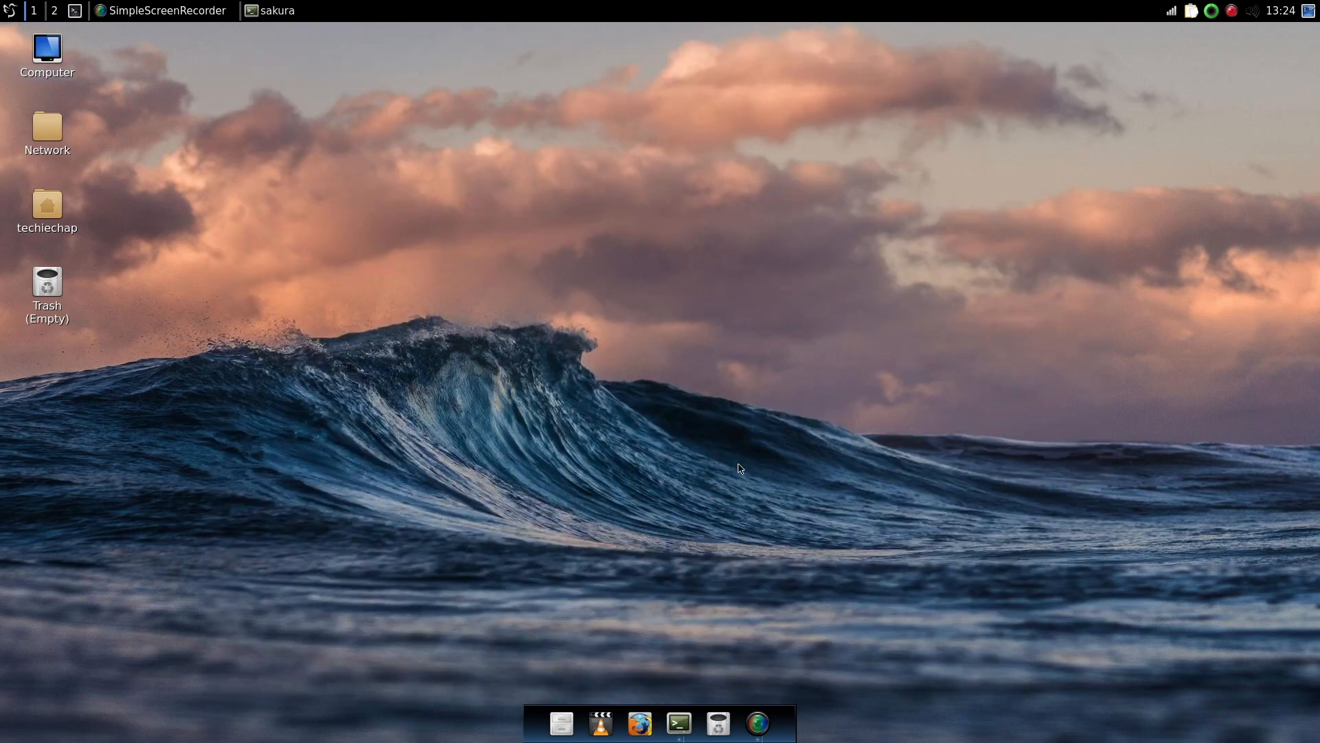
double_click(47, 204)
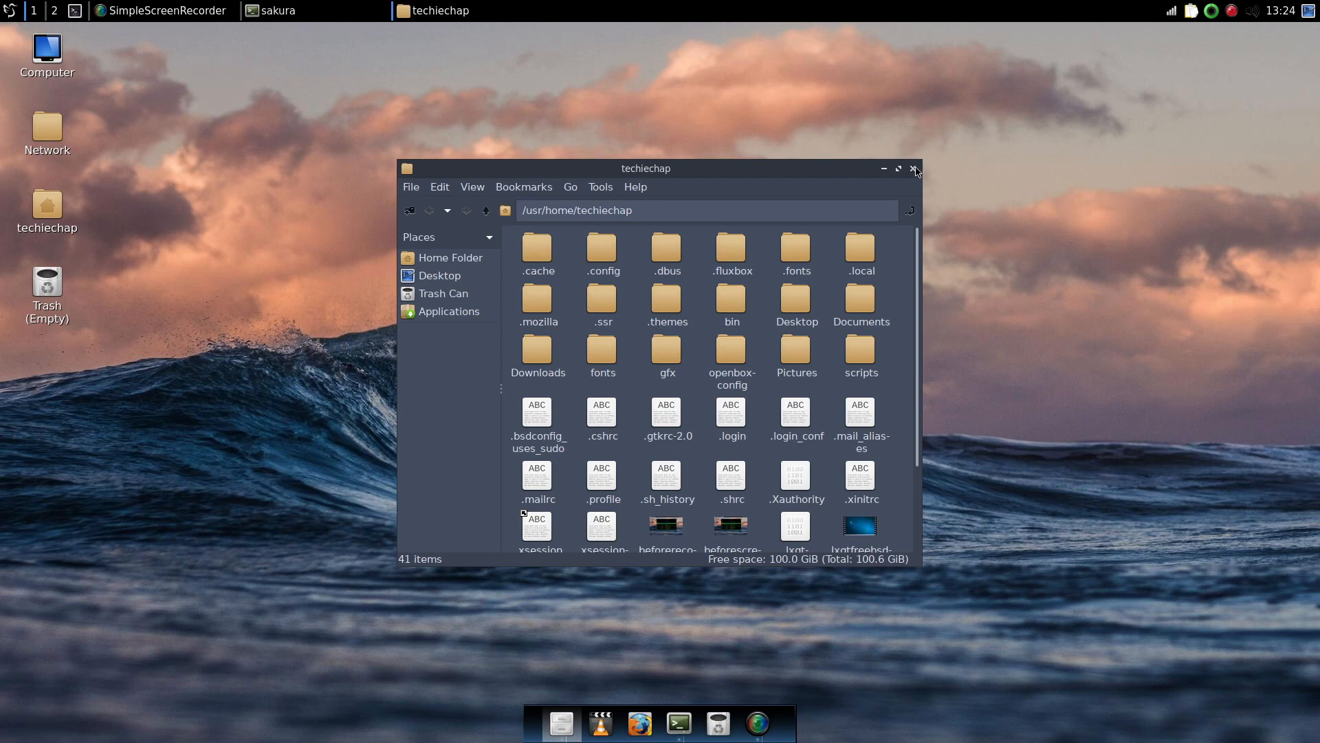
left_click(913, 169)
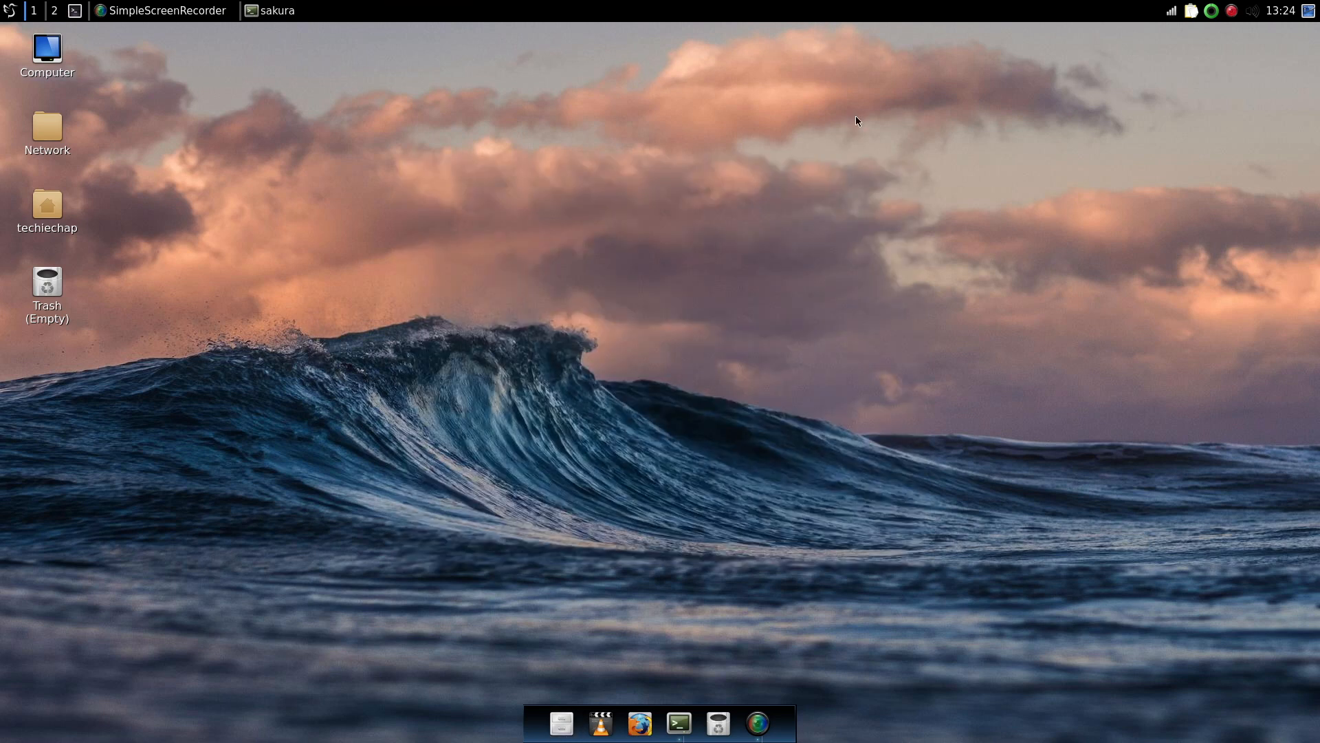
mouse_move(22, 239)
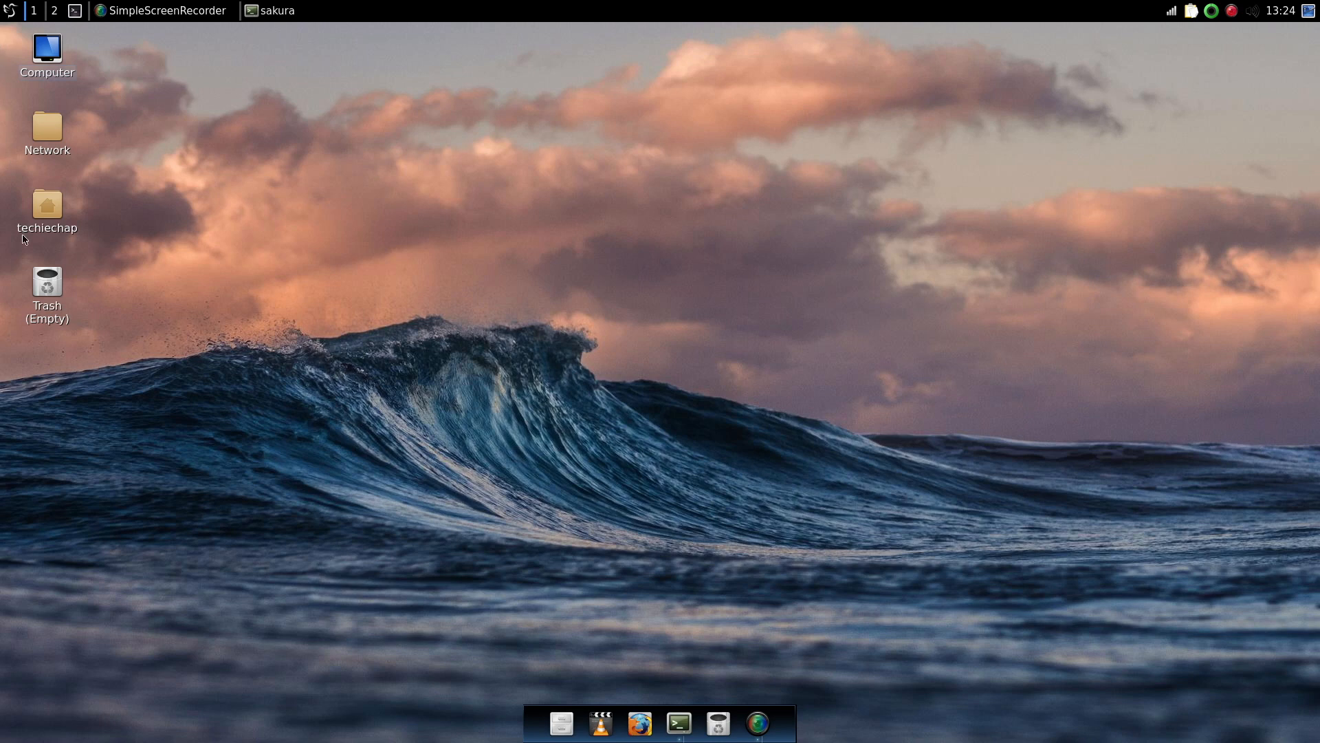
mouse_move(656, 684)
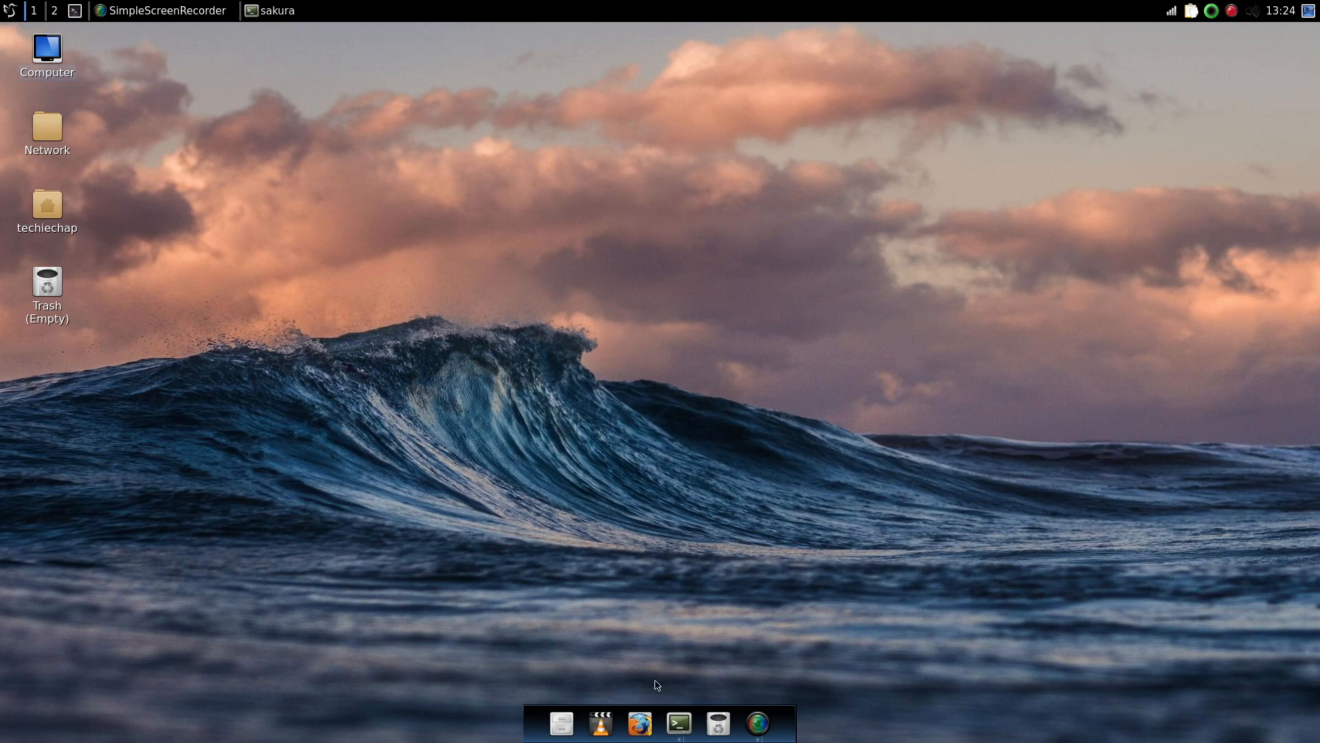
left_click(639, 723)
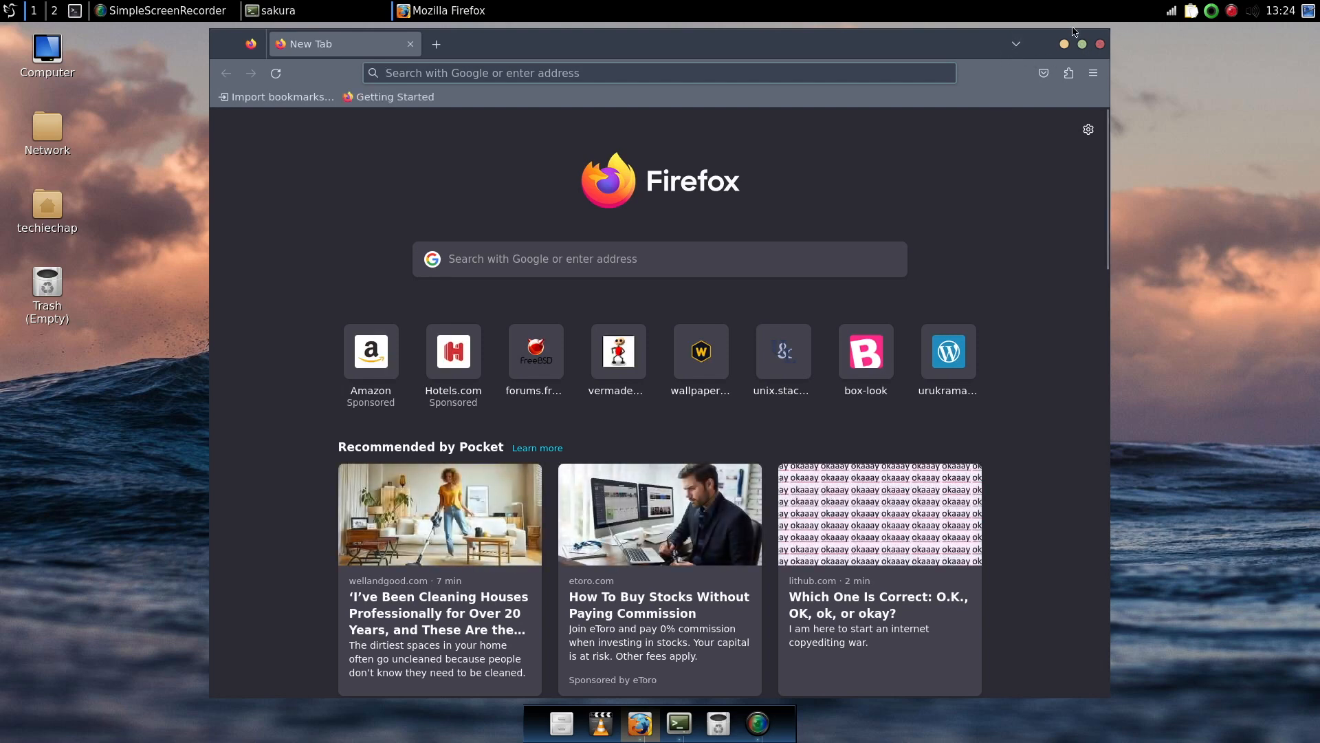
mouse_move(771, 289)
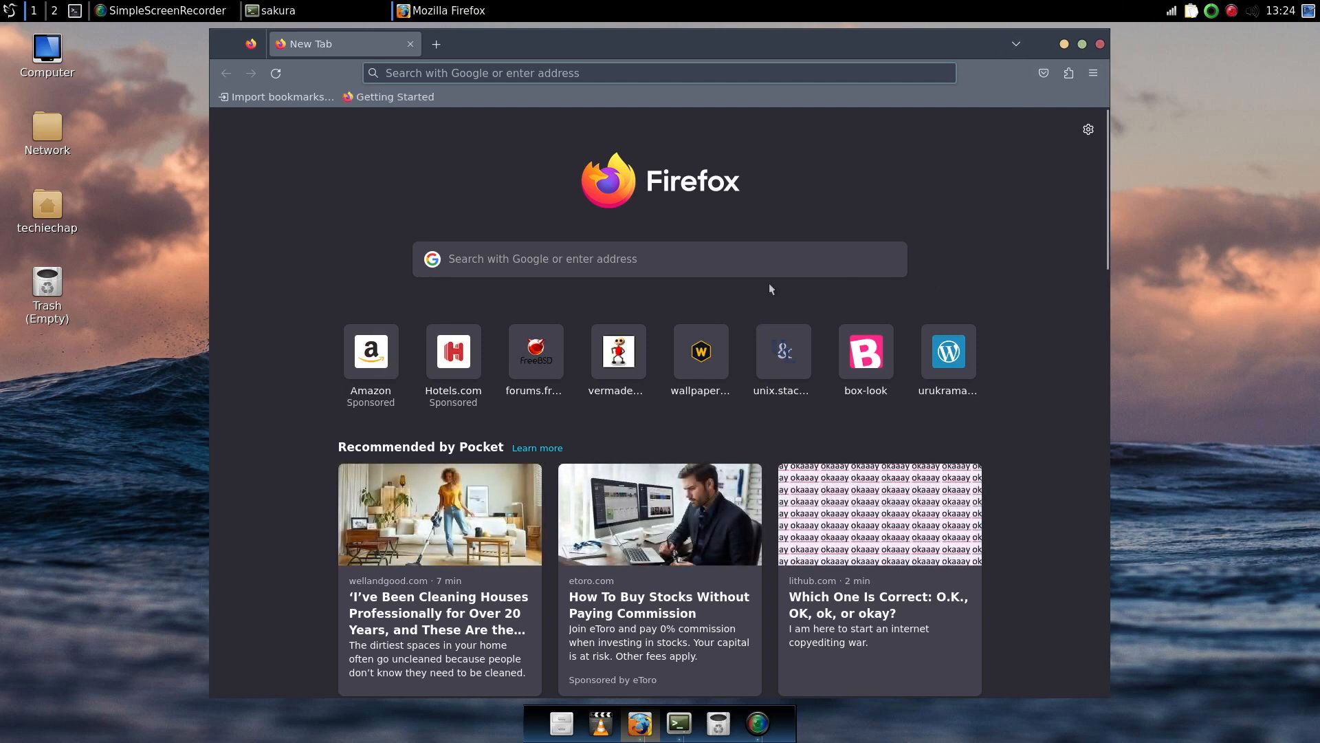
mouse_move(38, 161)
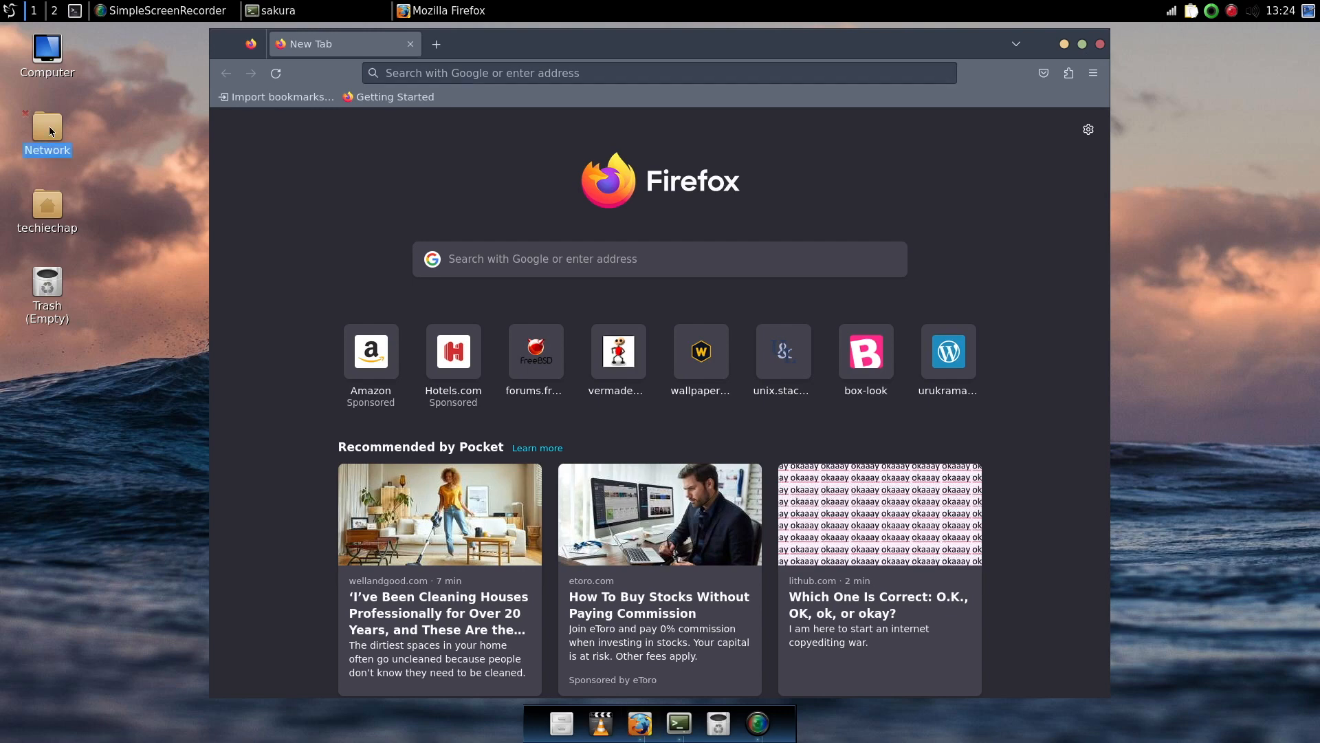
double_click(48, 126)
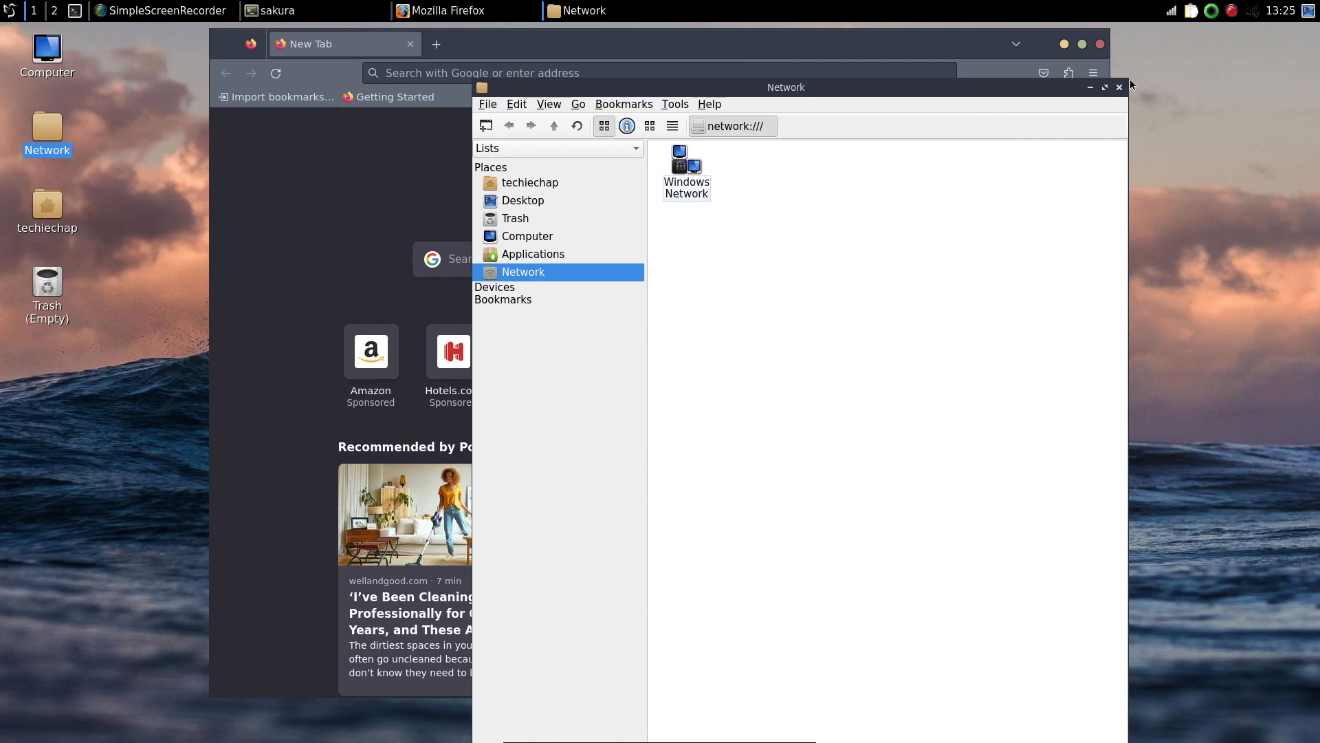
mouse_move(1122, 127)
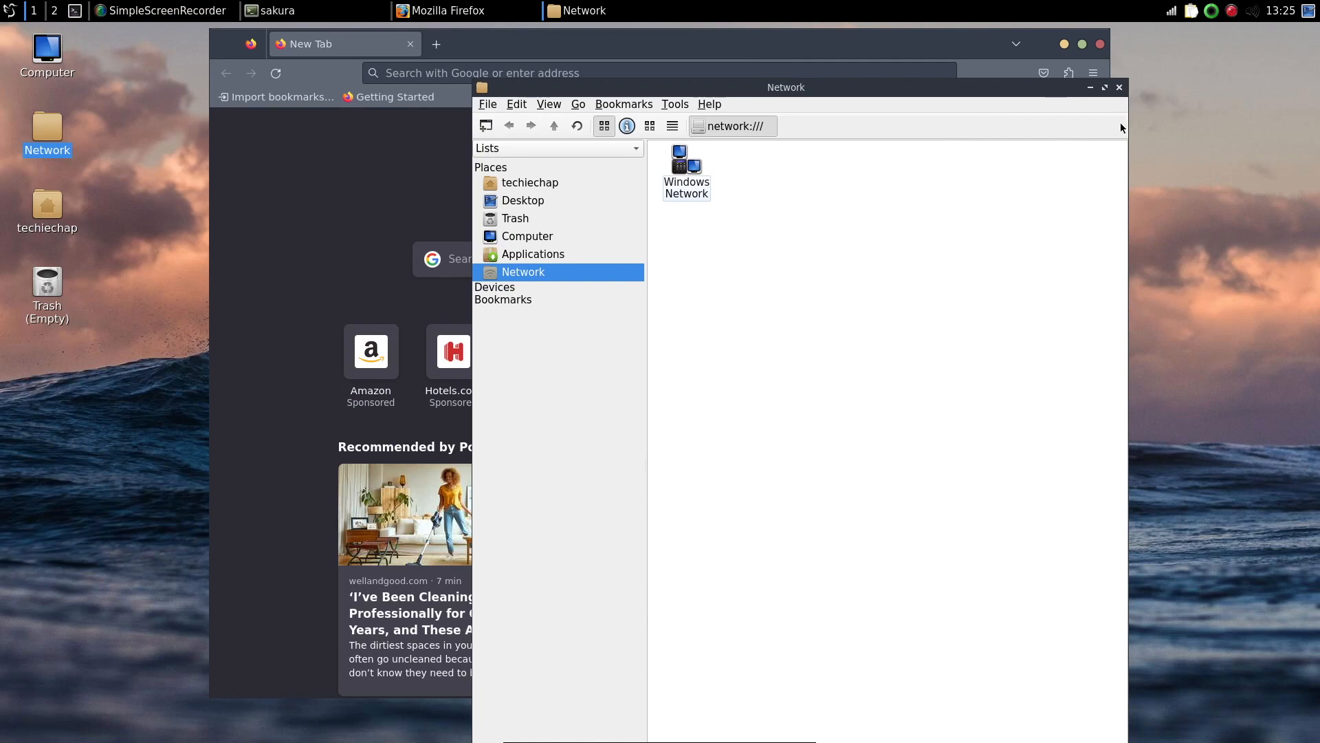
left_click(1119, 88)
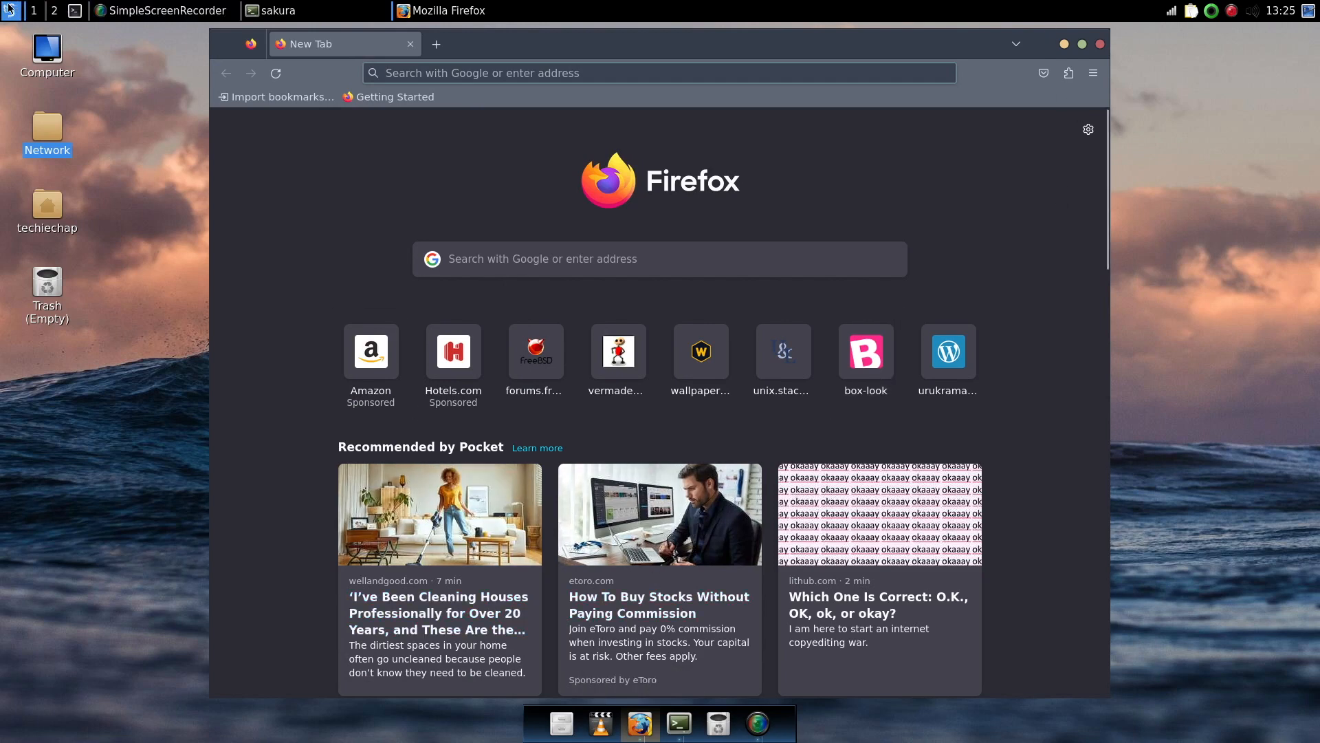
- Launch LXQt Configuration Center, review Appearance's Icons Theme and GTK Style (Nordic), then close Appearance
left_click(7, 11)
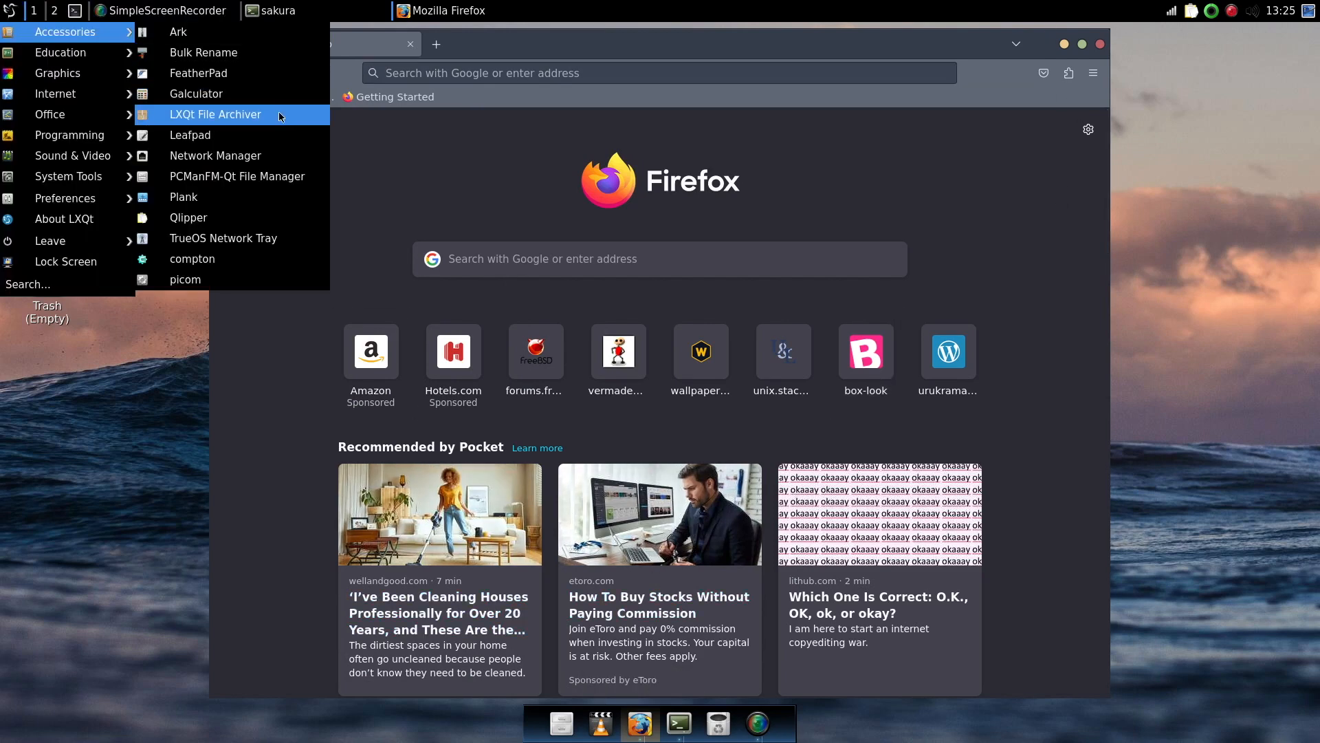
mouse_move(71, 155)
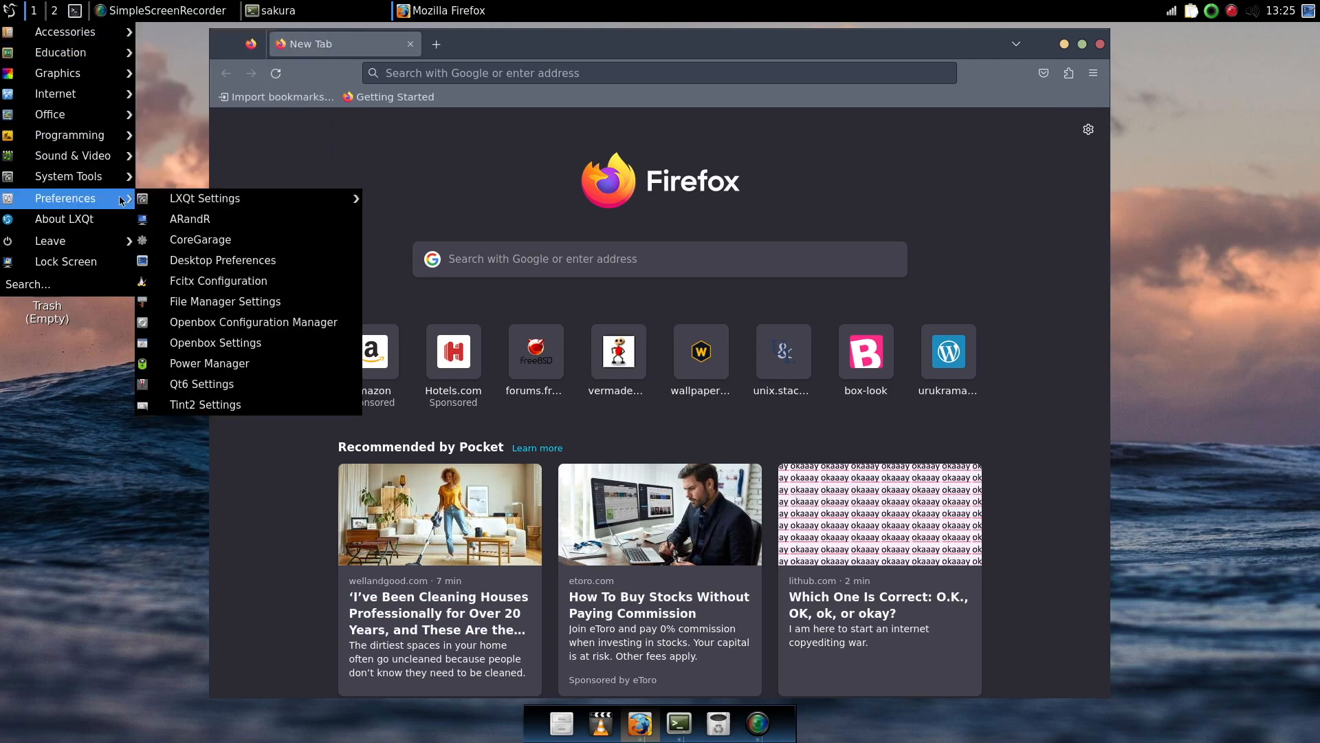
mouse_move(241, 198)
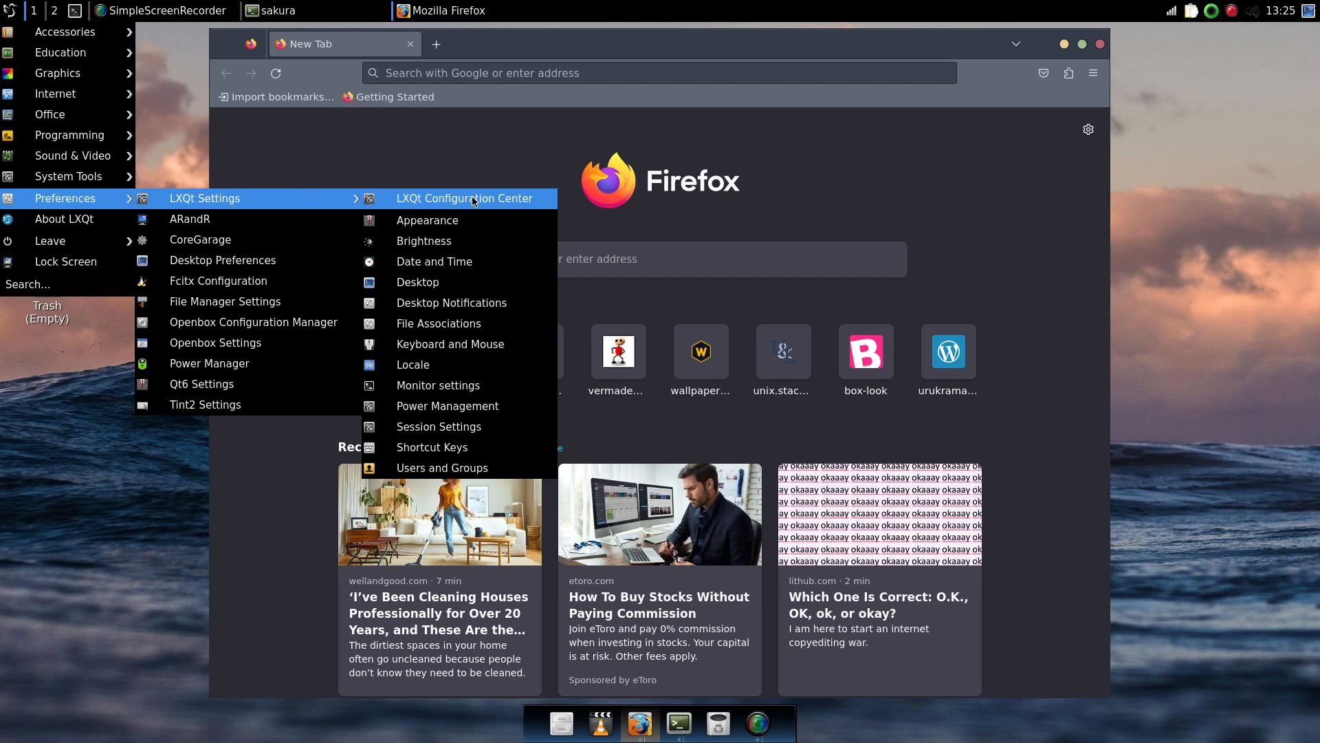
mouse_move(473, 199)
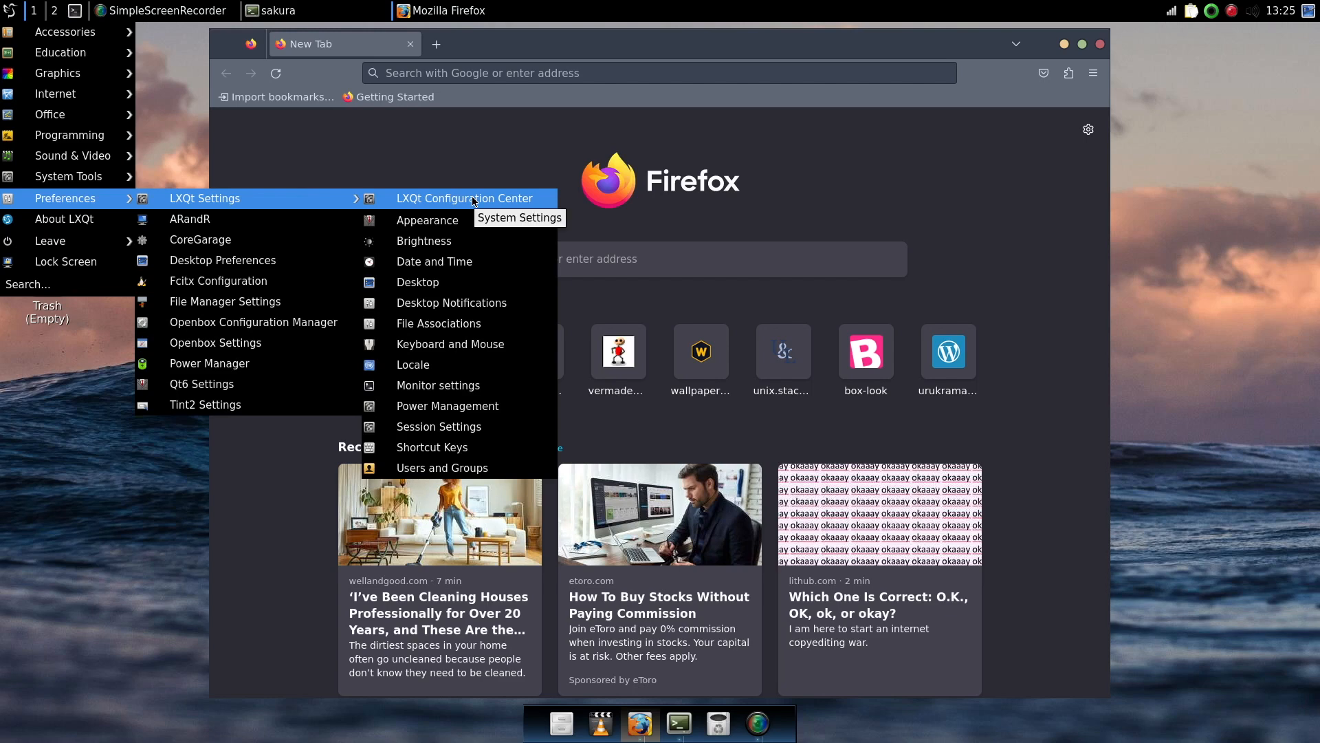
left_click(465, 198)
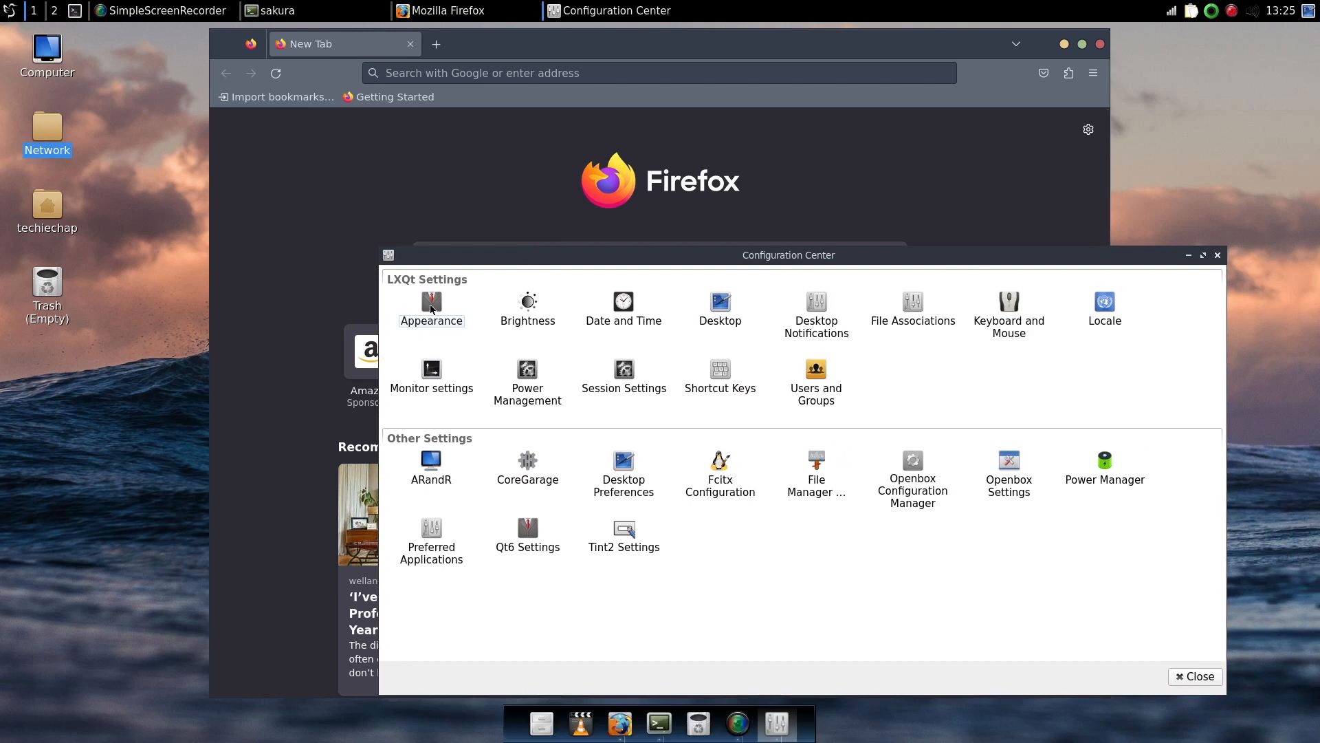
double_click(431, 305)
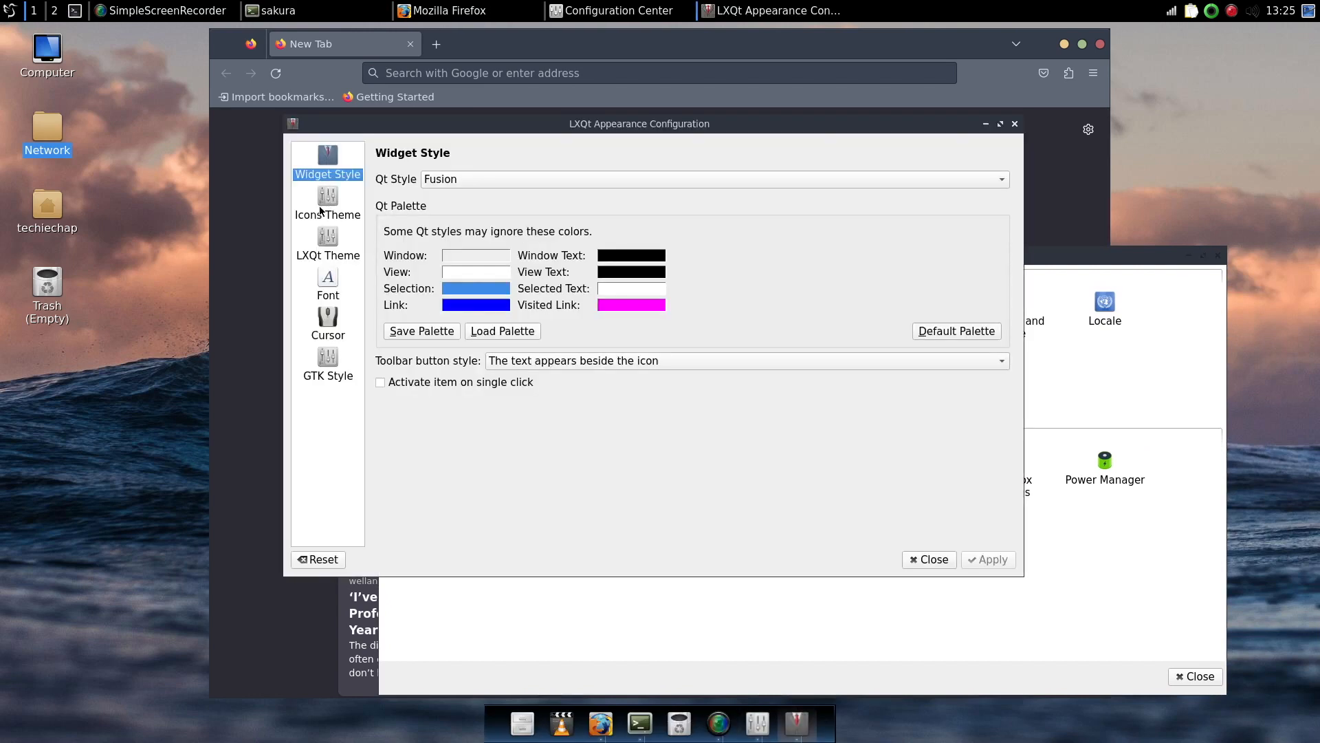
left_click(328, 204)
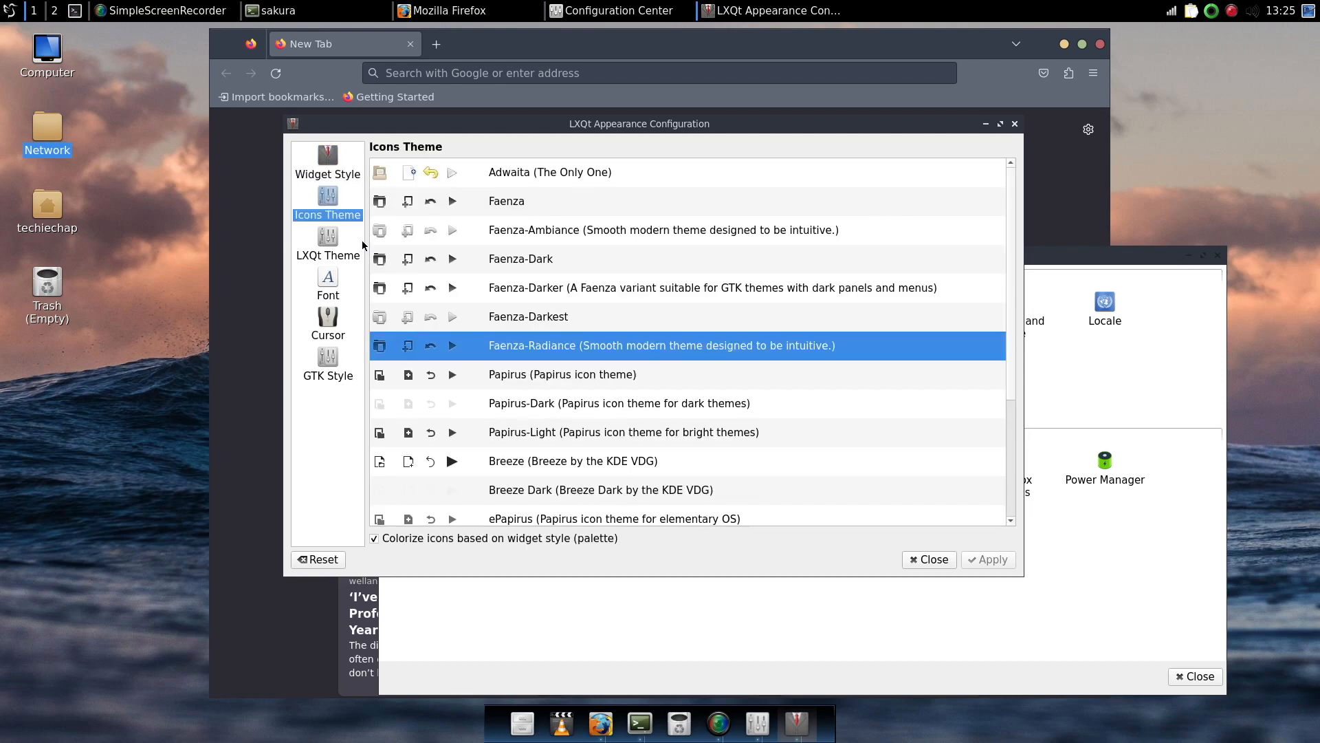
mouse_move(334, 216)
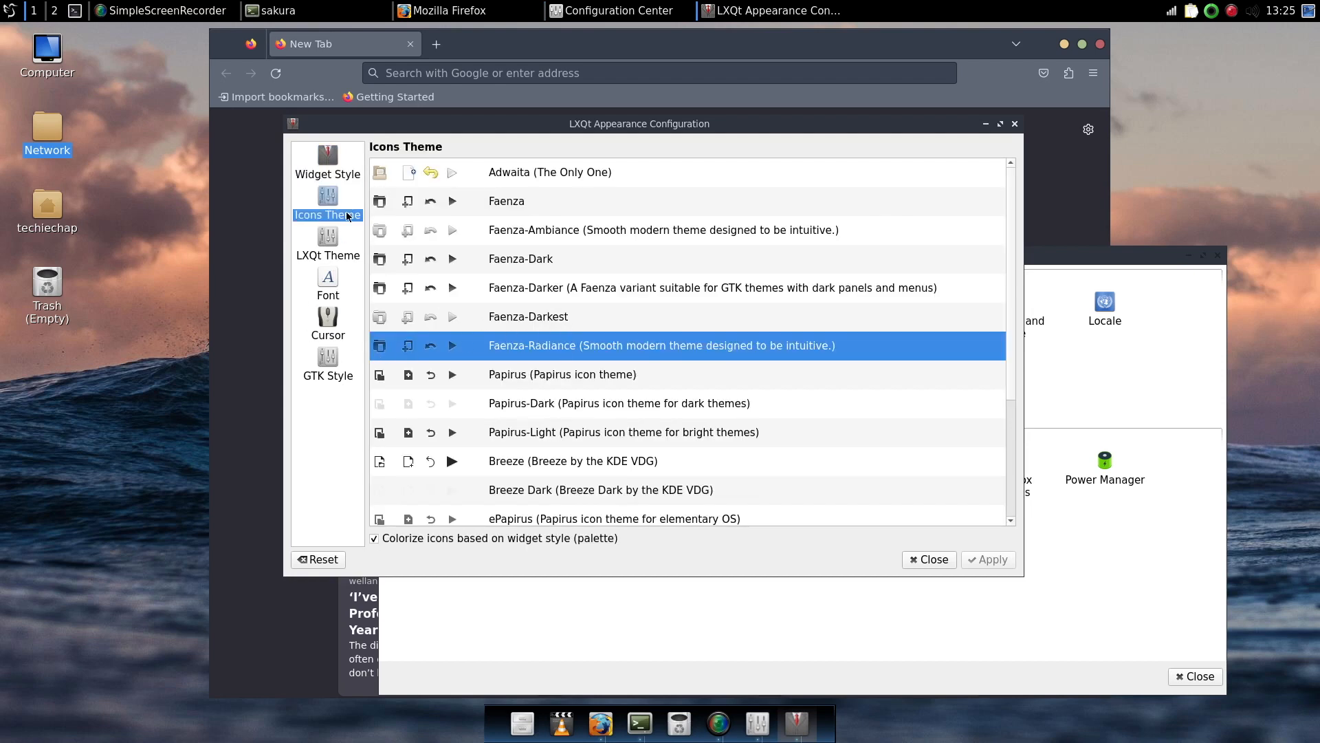
left_click(327, 362)
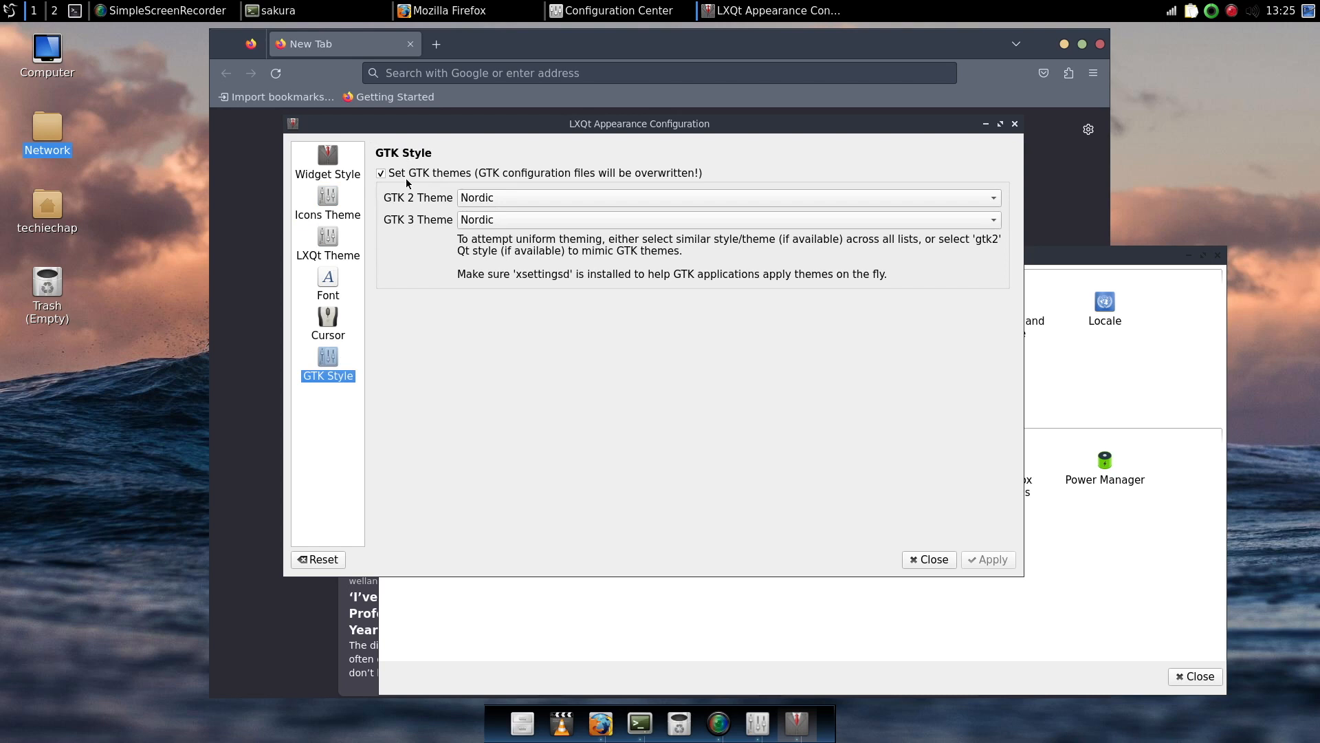
mouse_move(493, 234)
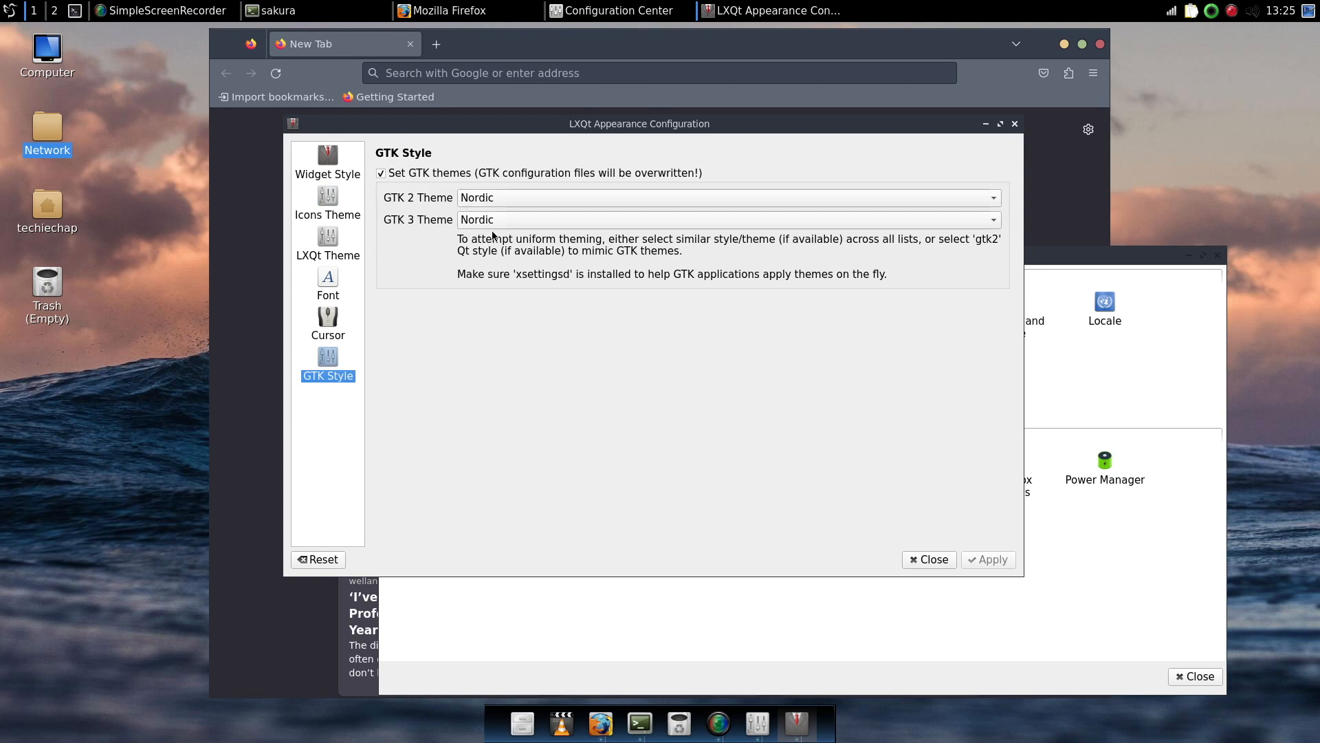
mouse_move(508, 212)
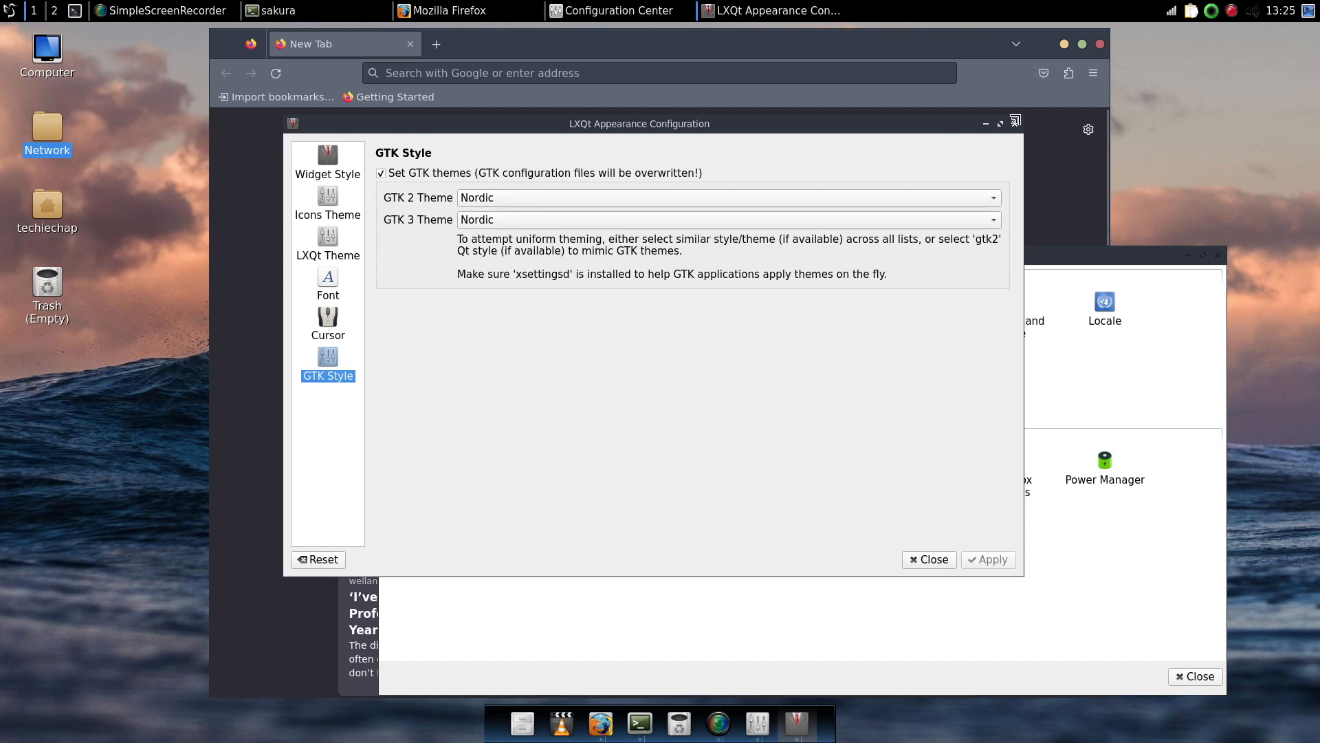
left_click_drag(638, 123, 726, 69)
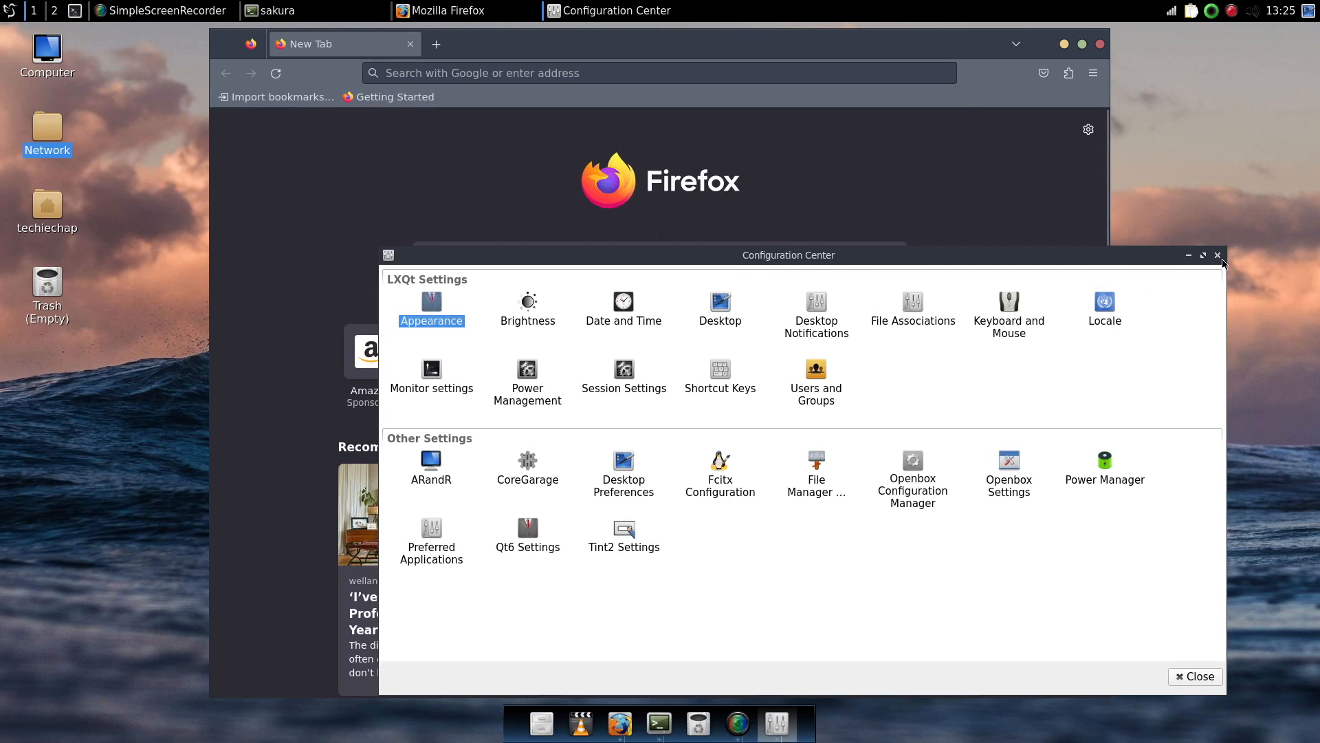
mouse_move(1051, 415)
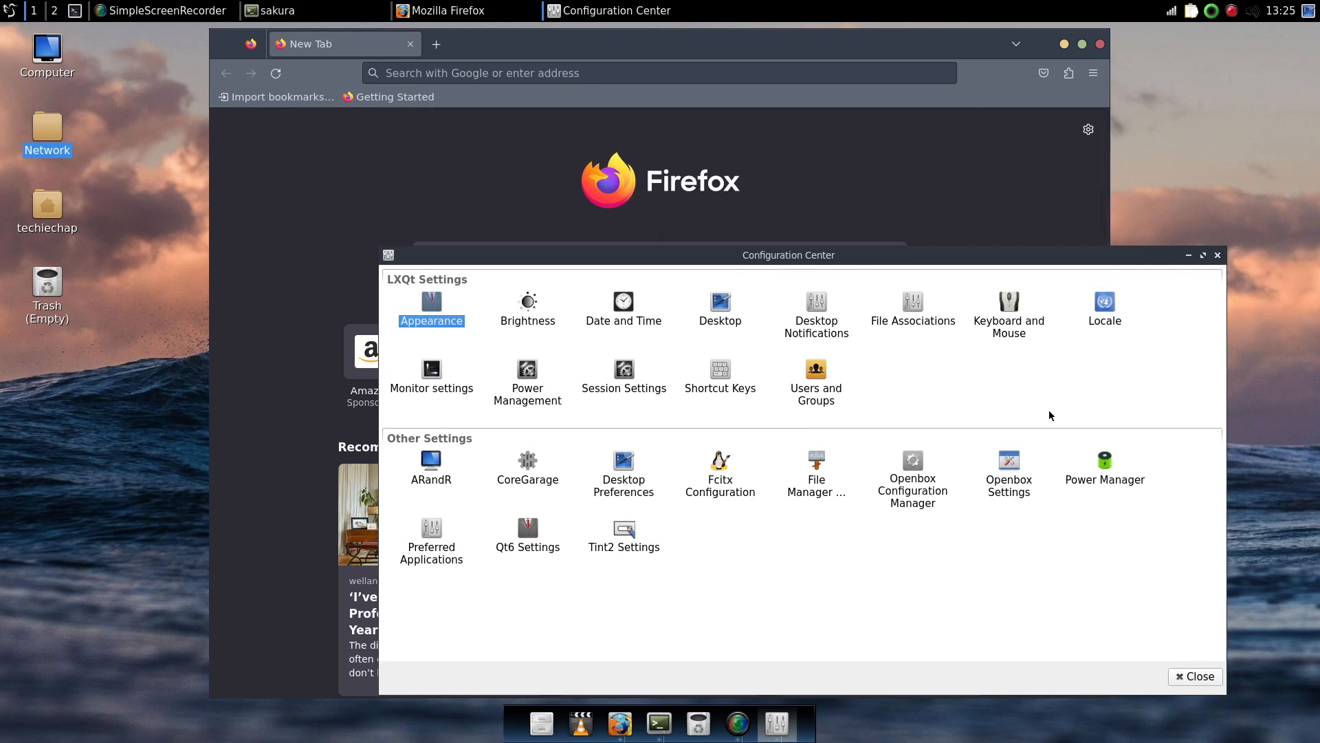
mouse_move(913, 465)
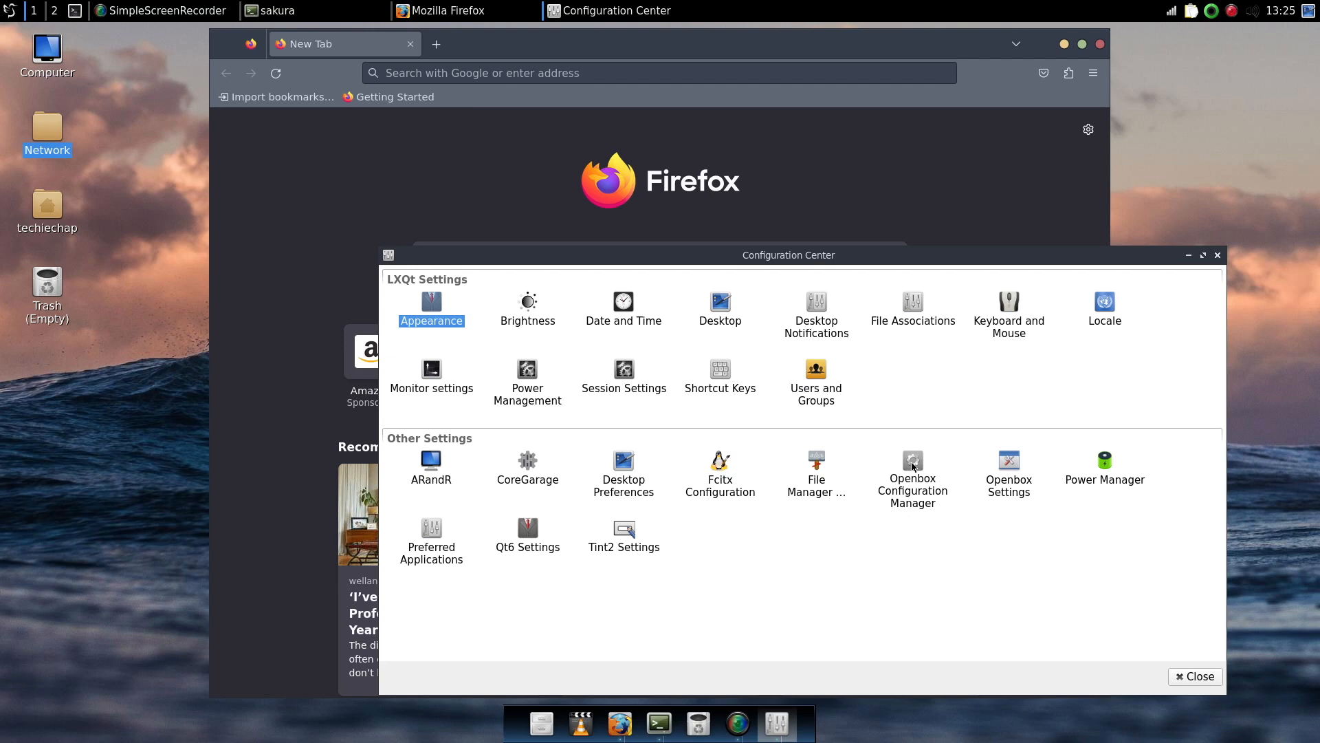
- Launch Openbox Configuration Manager and scroll its theme list past Arc-Dark and Nordic-Openbox-master
left_click(913, 461)
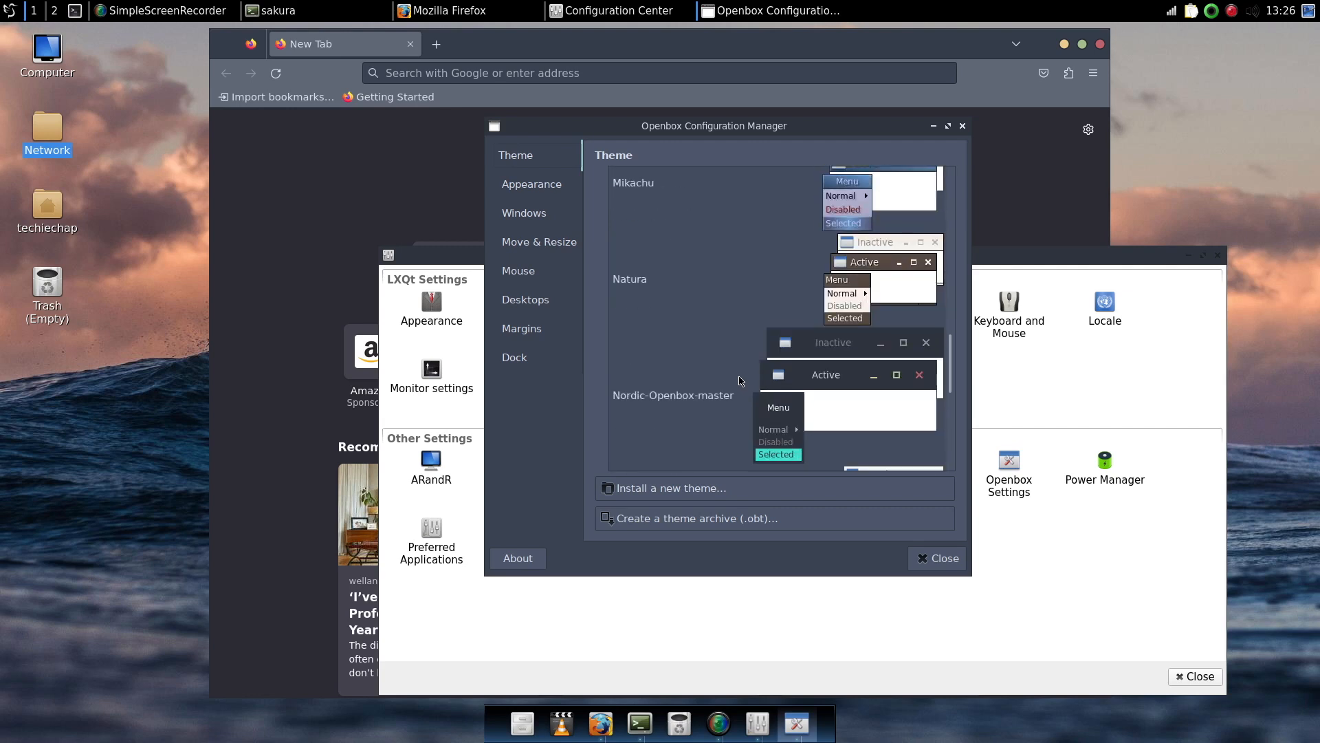
scroll("down", 3)
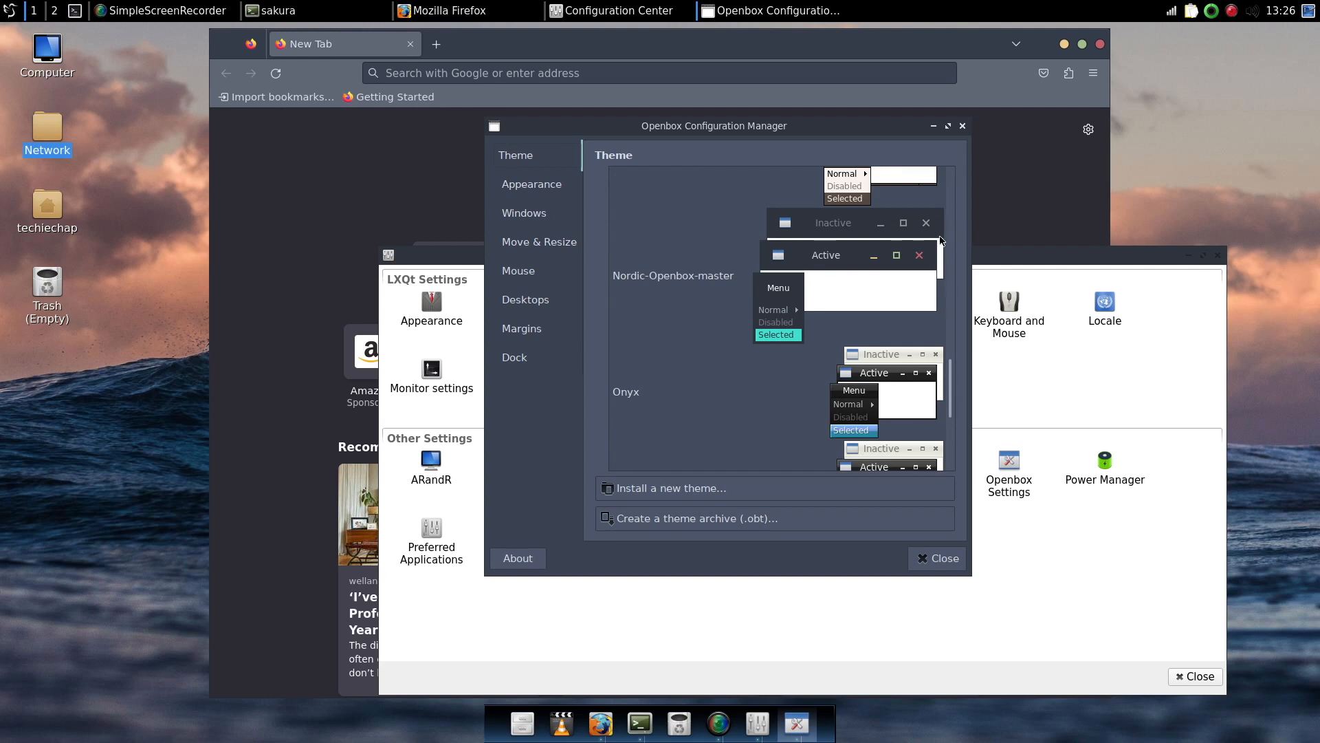
scroll("down", 3)
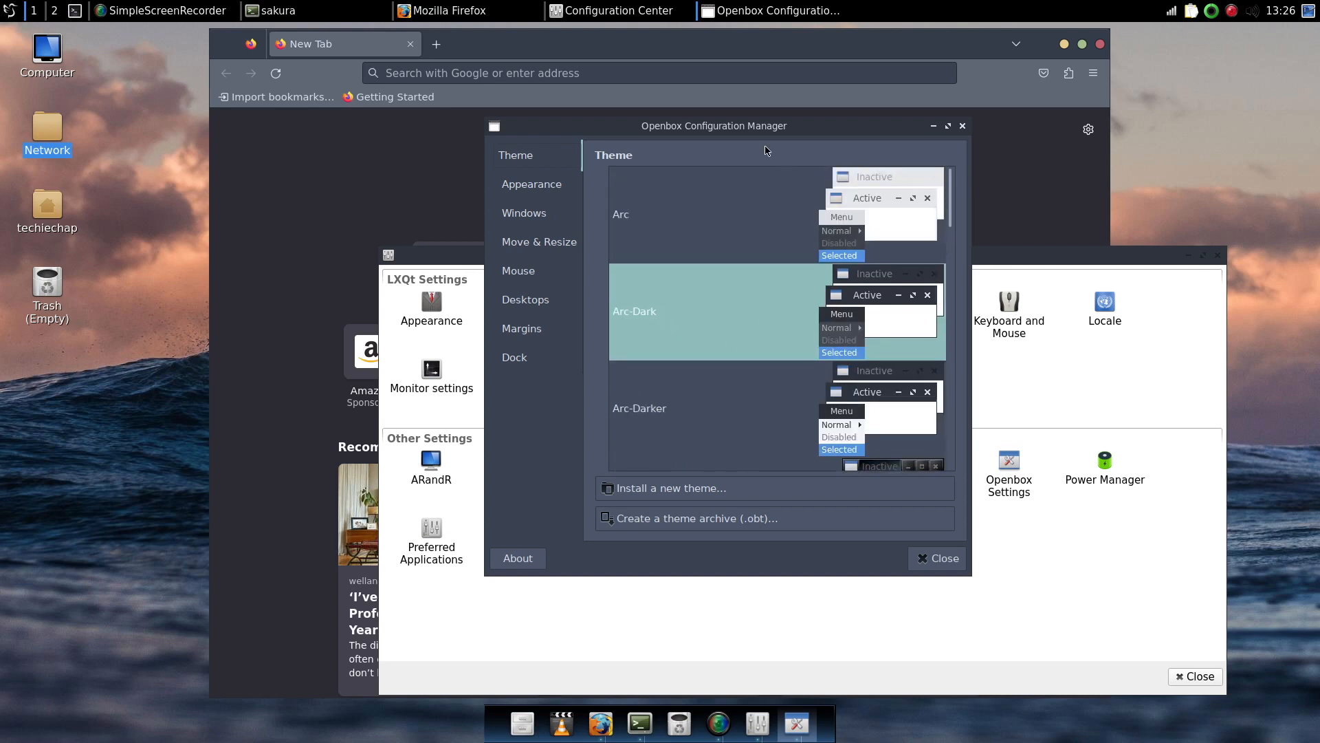
mouse_move(715, 273)
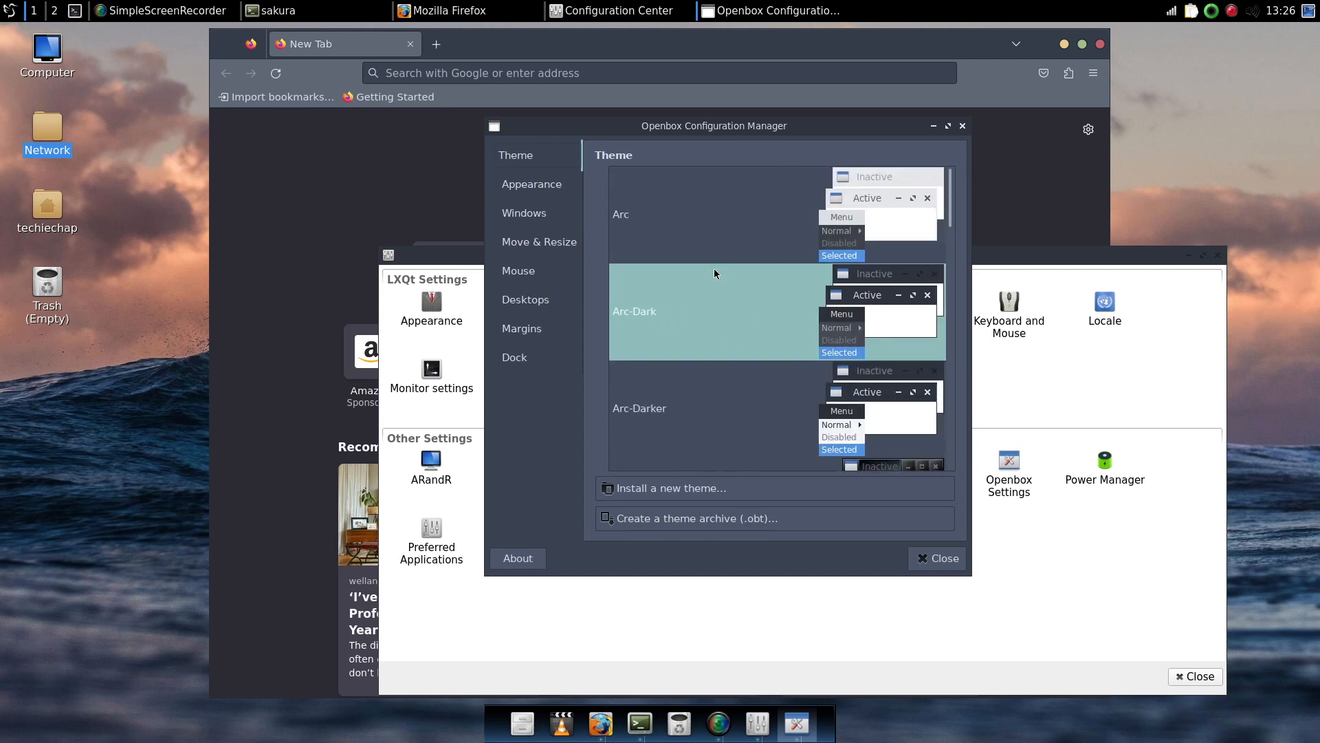
scroll("down", 3)
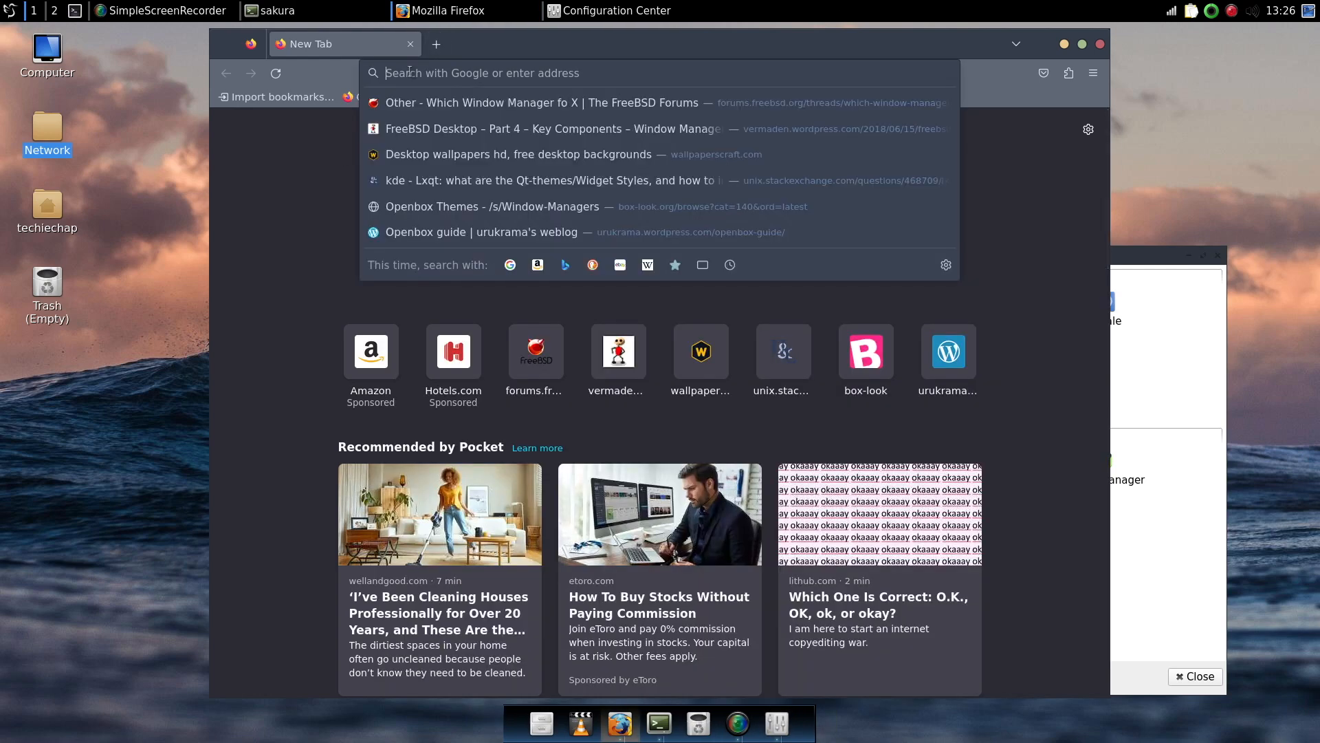
- Navigate to the box-look.org Nord Openbox page and show its Nord-Openbox.tar.xz download
type("nordi")
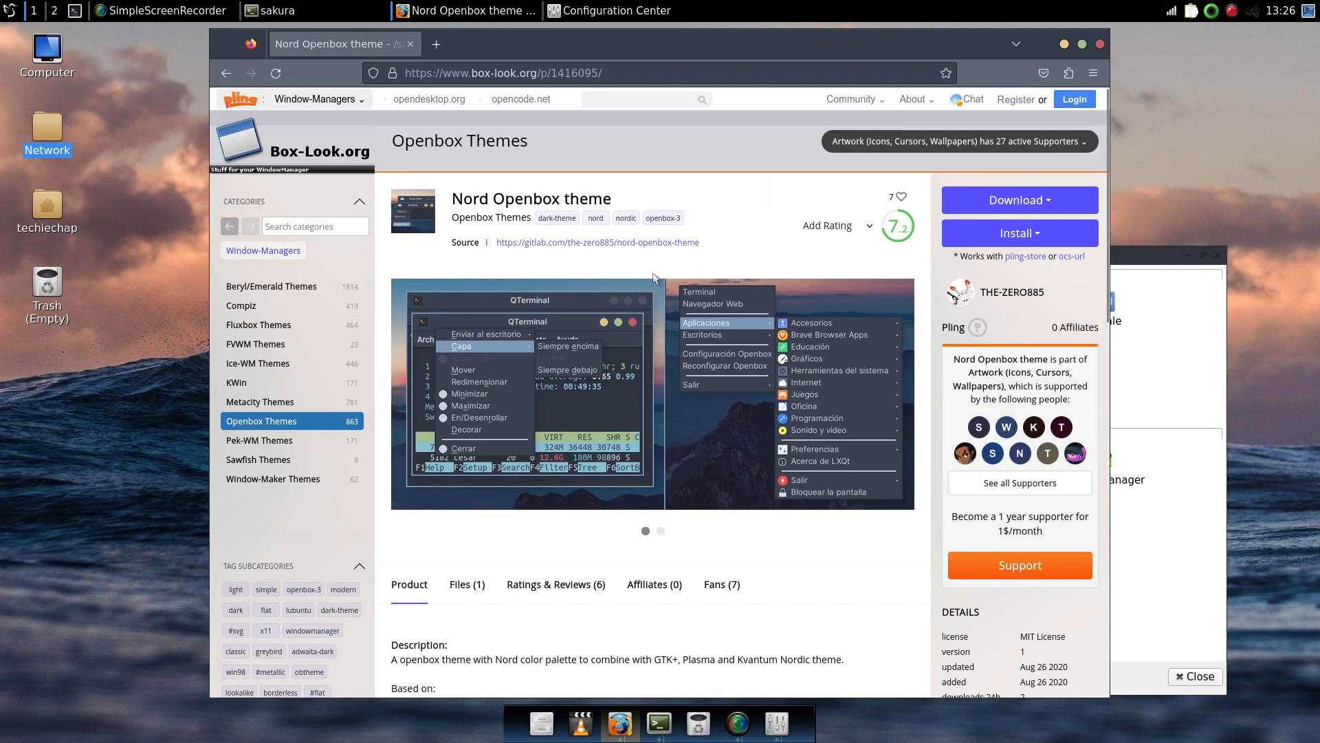
mouse_move(773, 197)
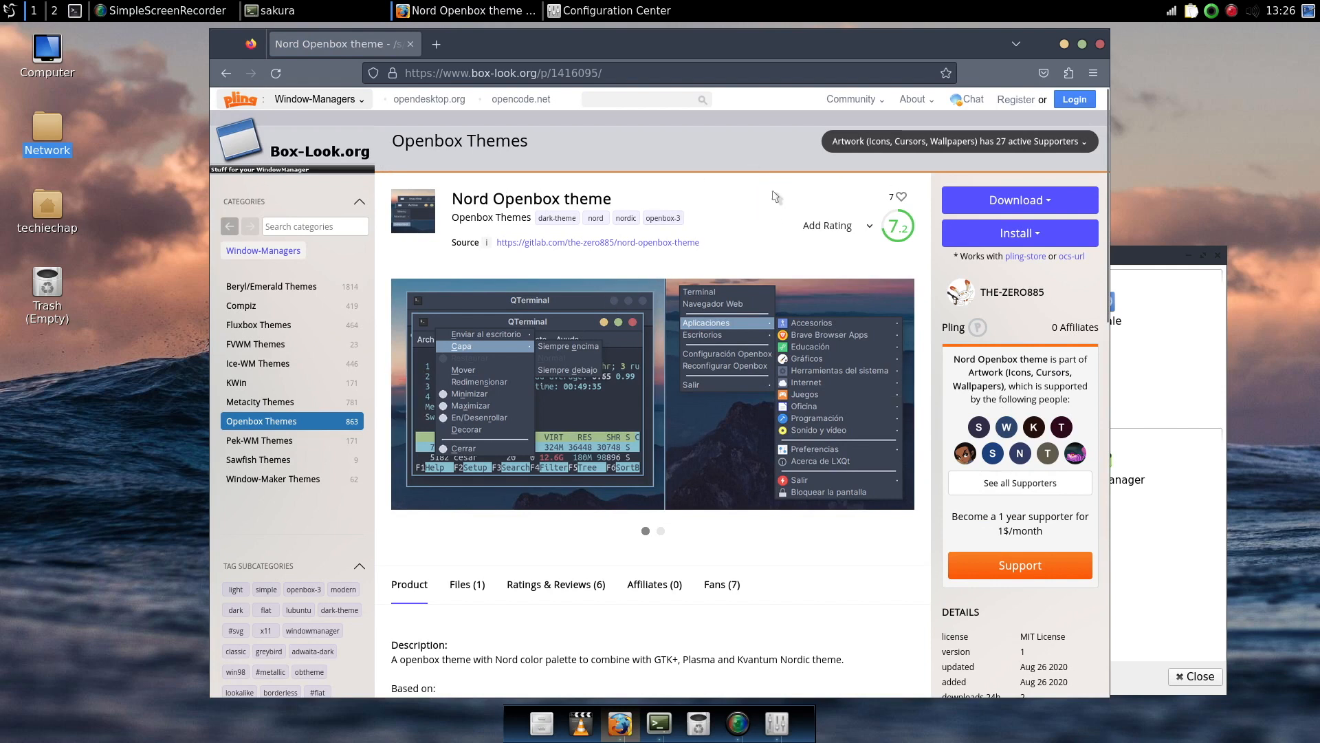
mouse_move(627, 341)
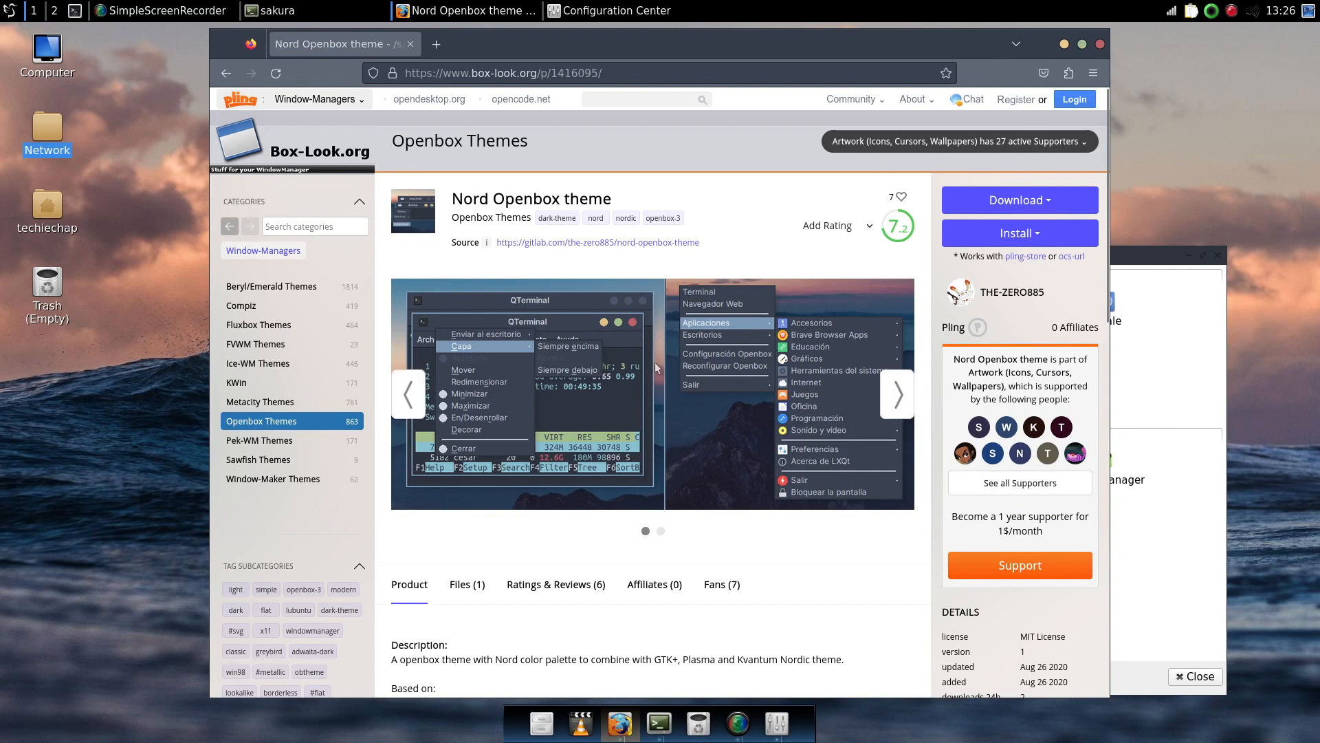
mouse_move(1032, 201)
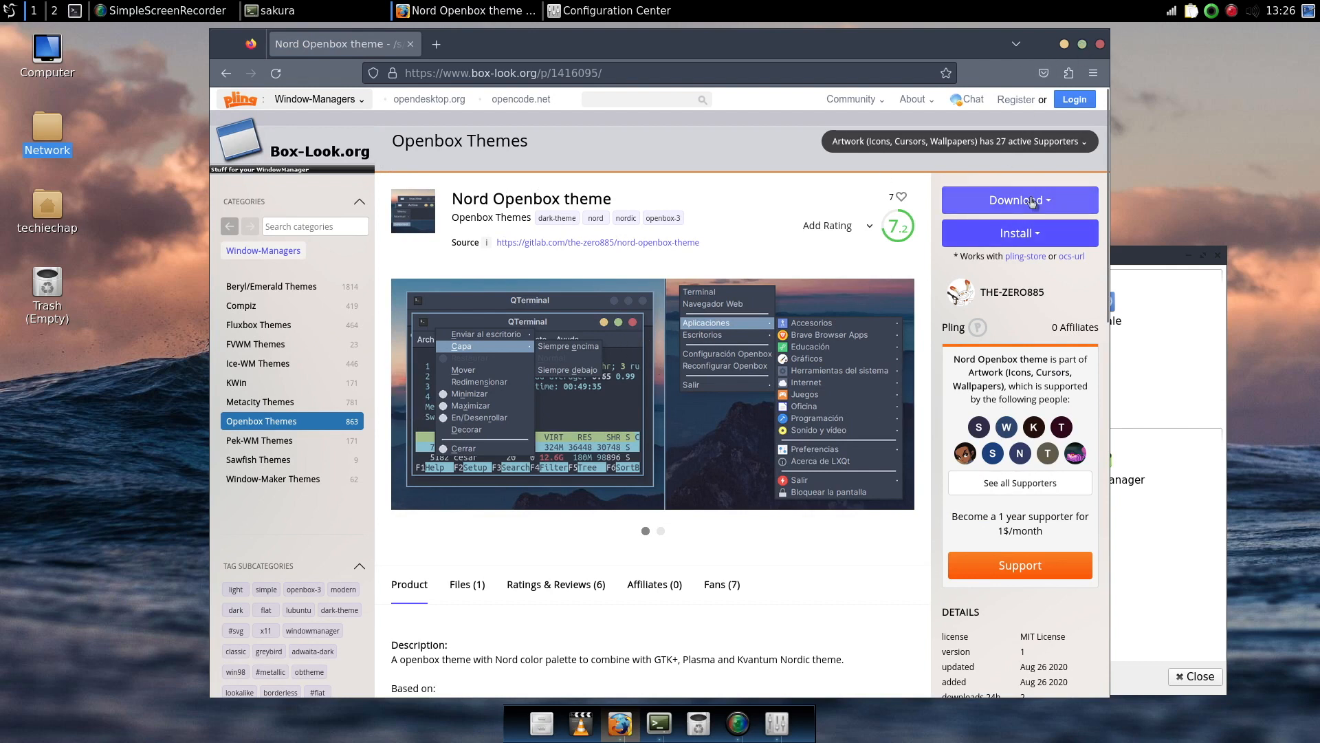
left_click(1021, 200)
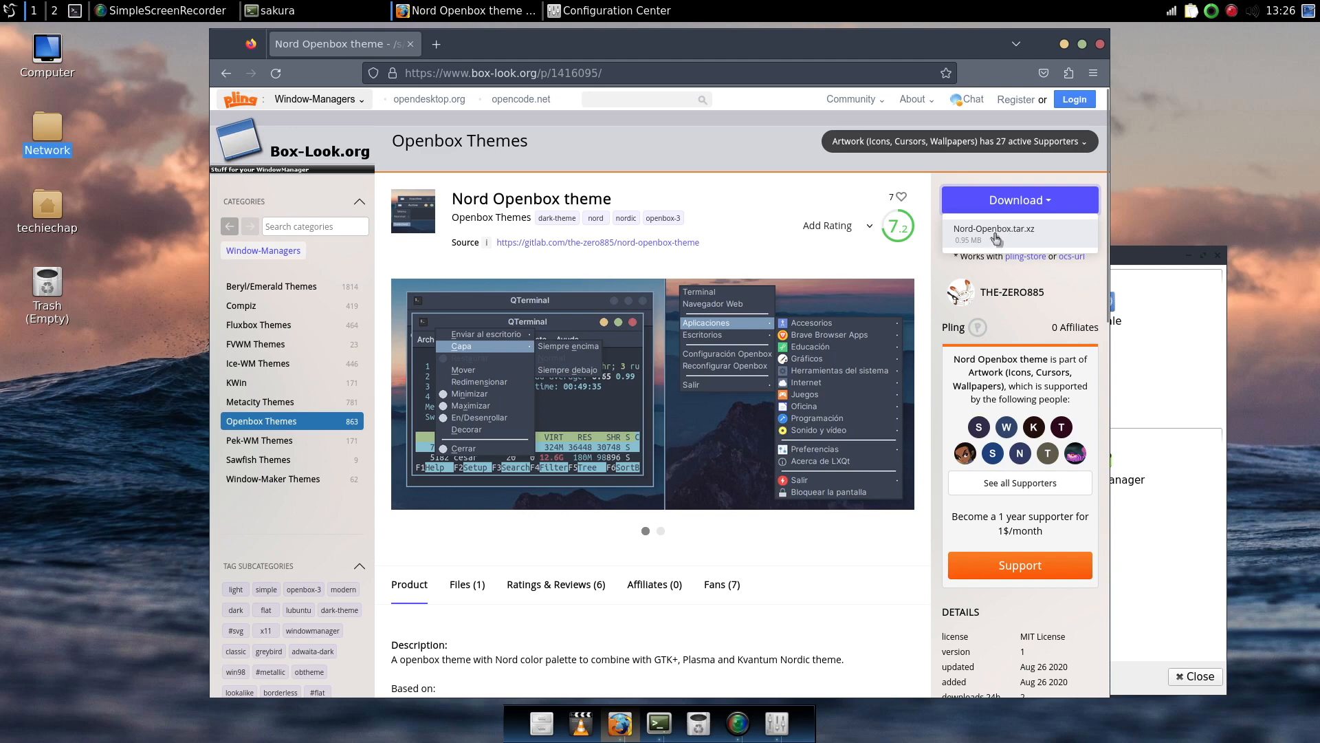
mouse_move(542, 730)
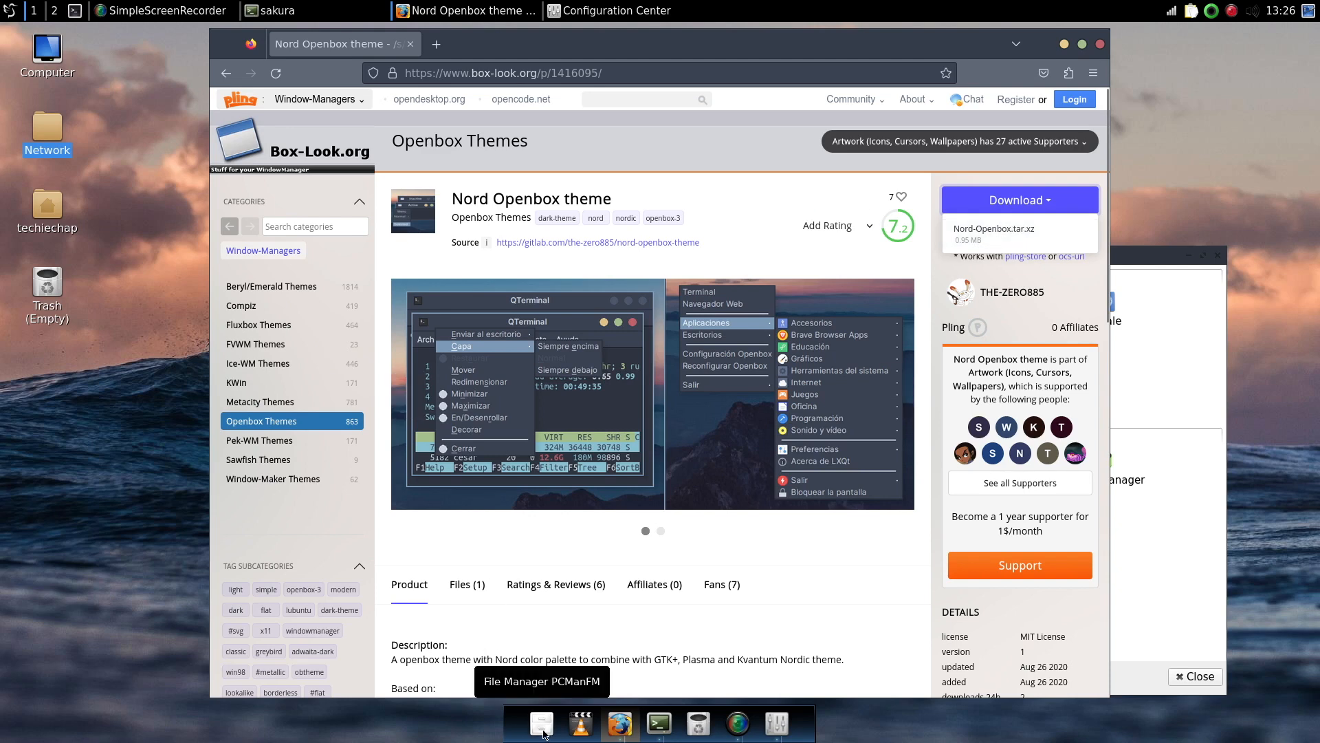
- Browse PCManFM to Downloads and bring up actions for the Nord-Openbox.tar.xz archive
left_click(542, 723)
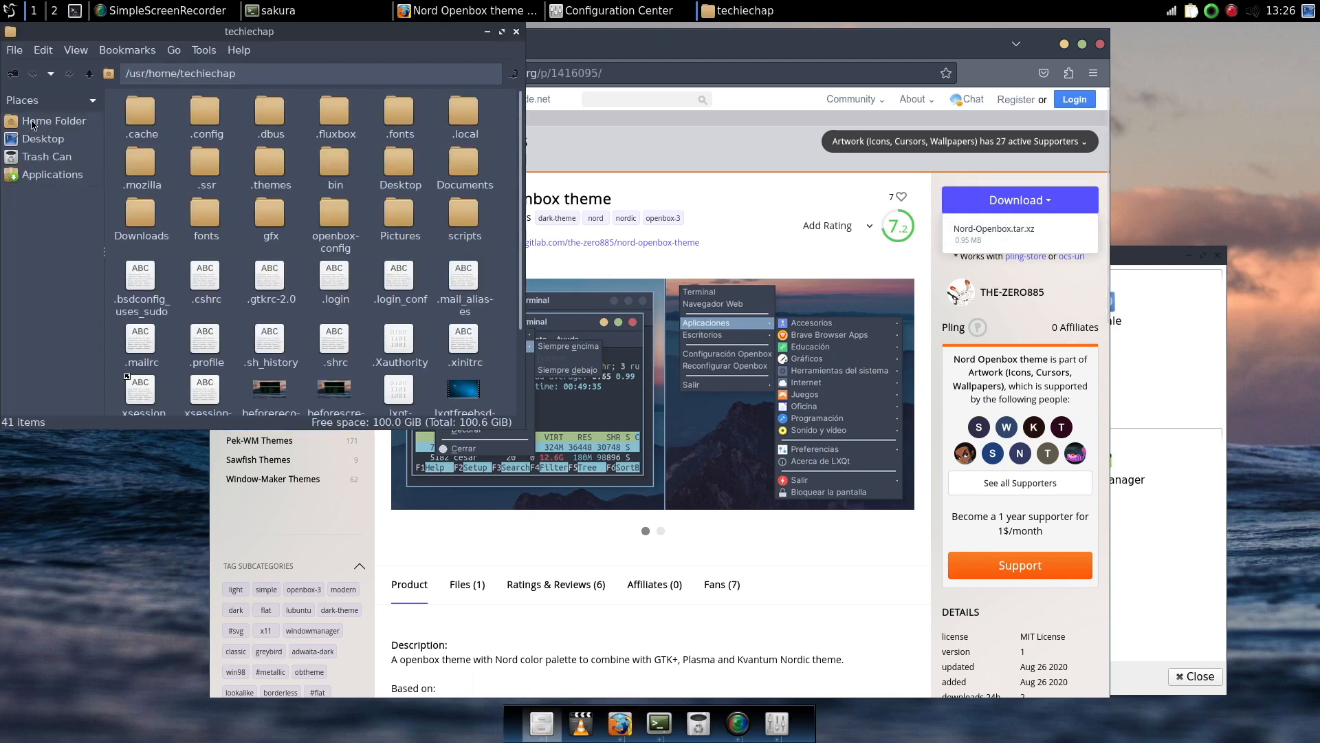
left_click(52, 121)
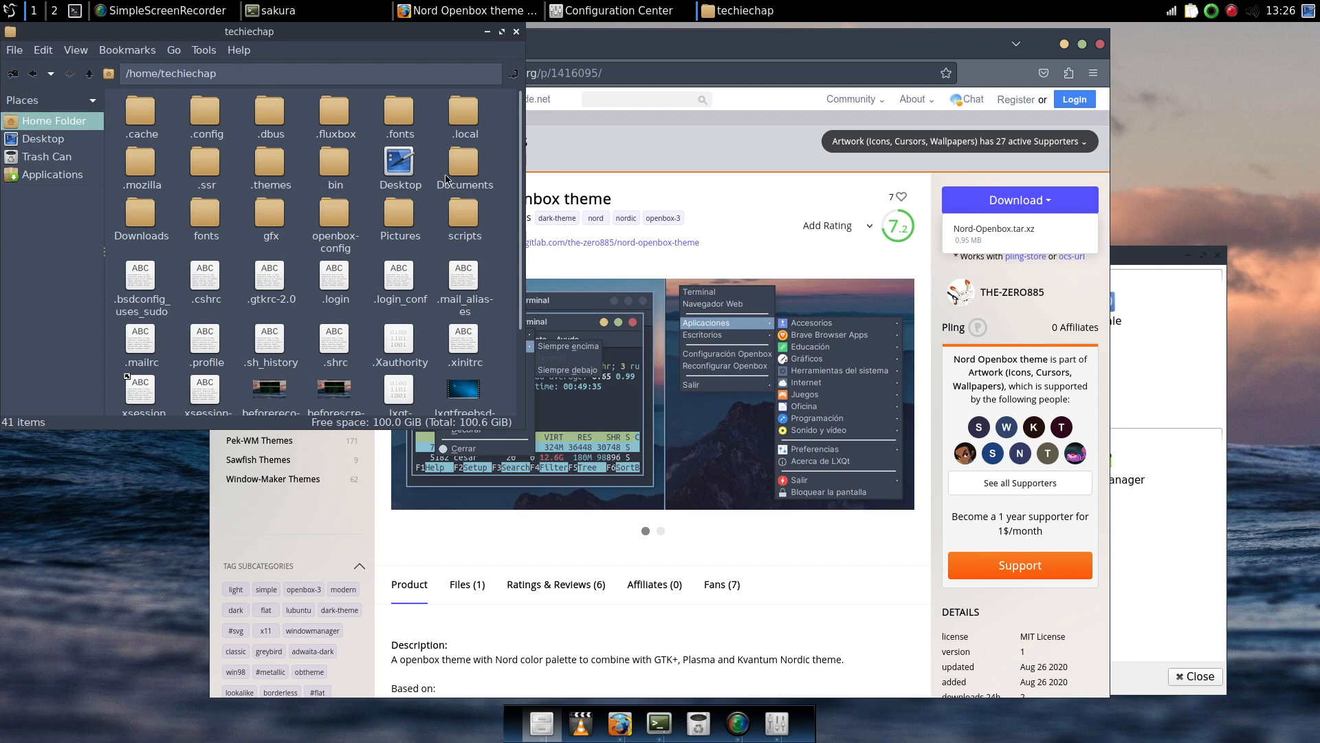
double_click(141, 213)
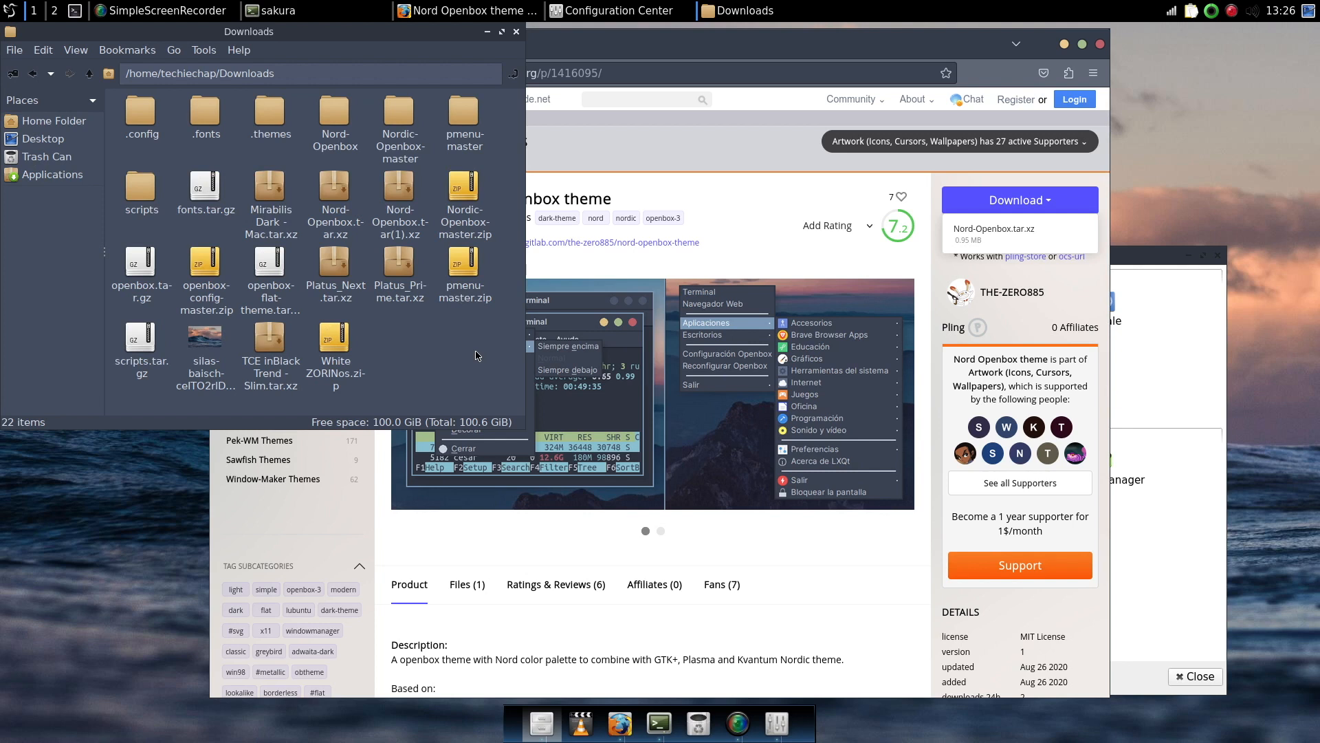
mouse_move(479, 352)
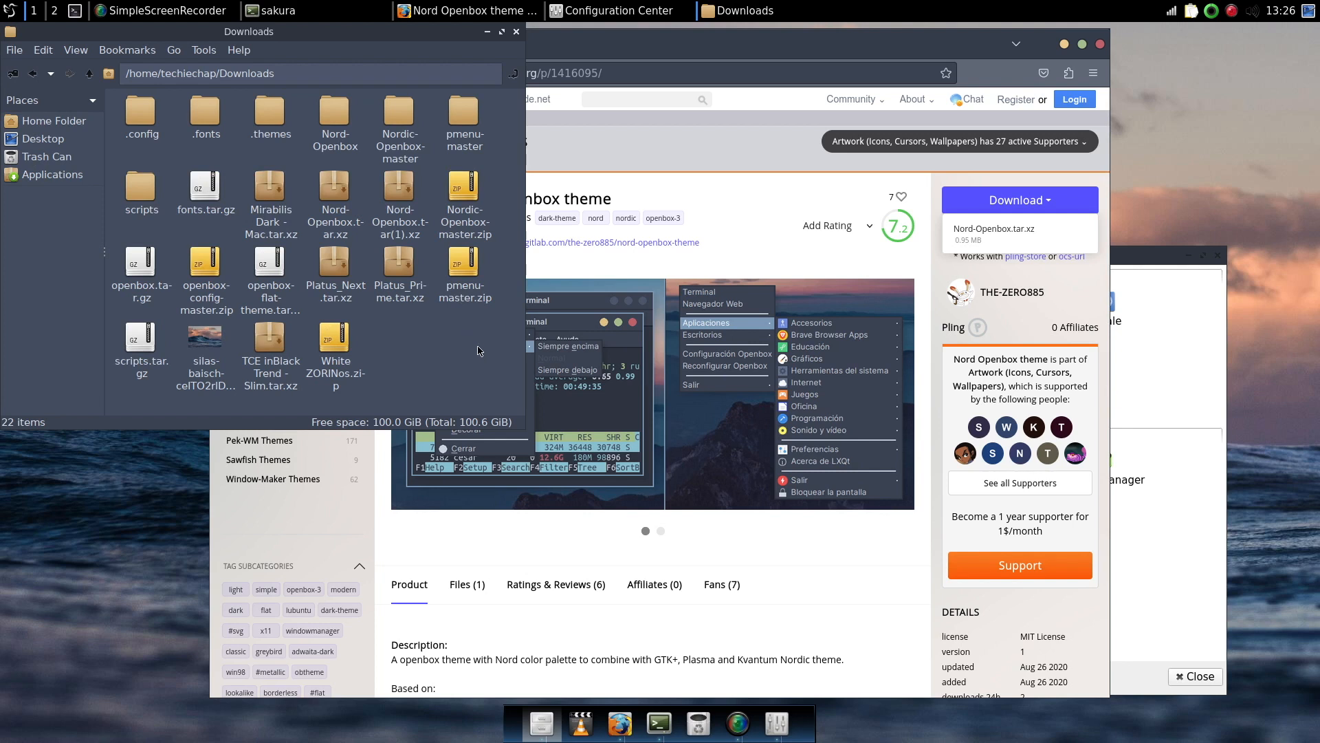
mouse_move(391, 280)
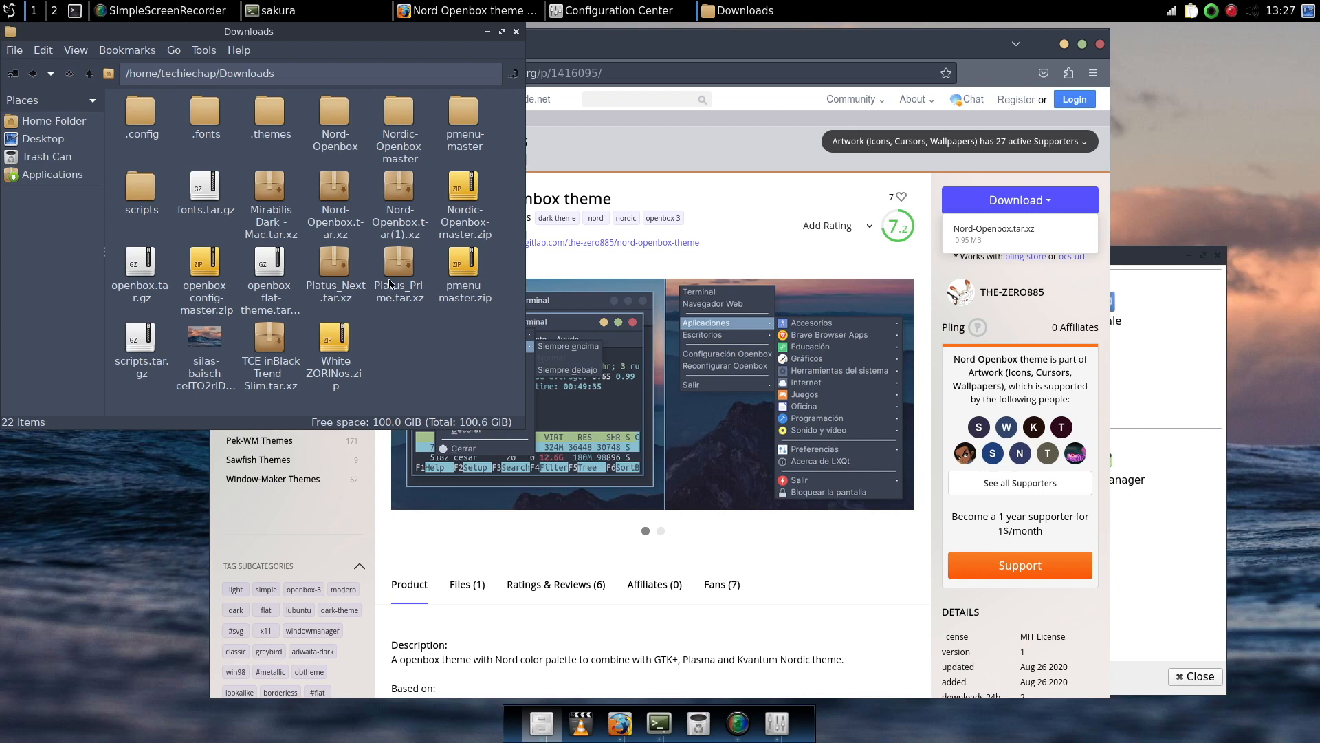
left_click(334, 193)
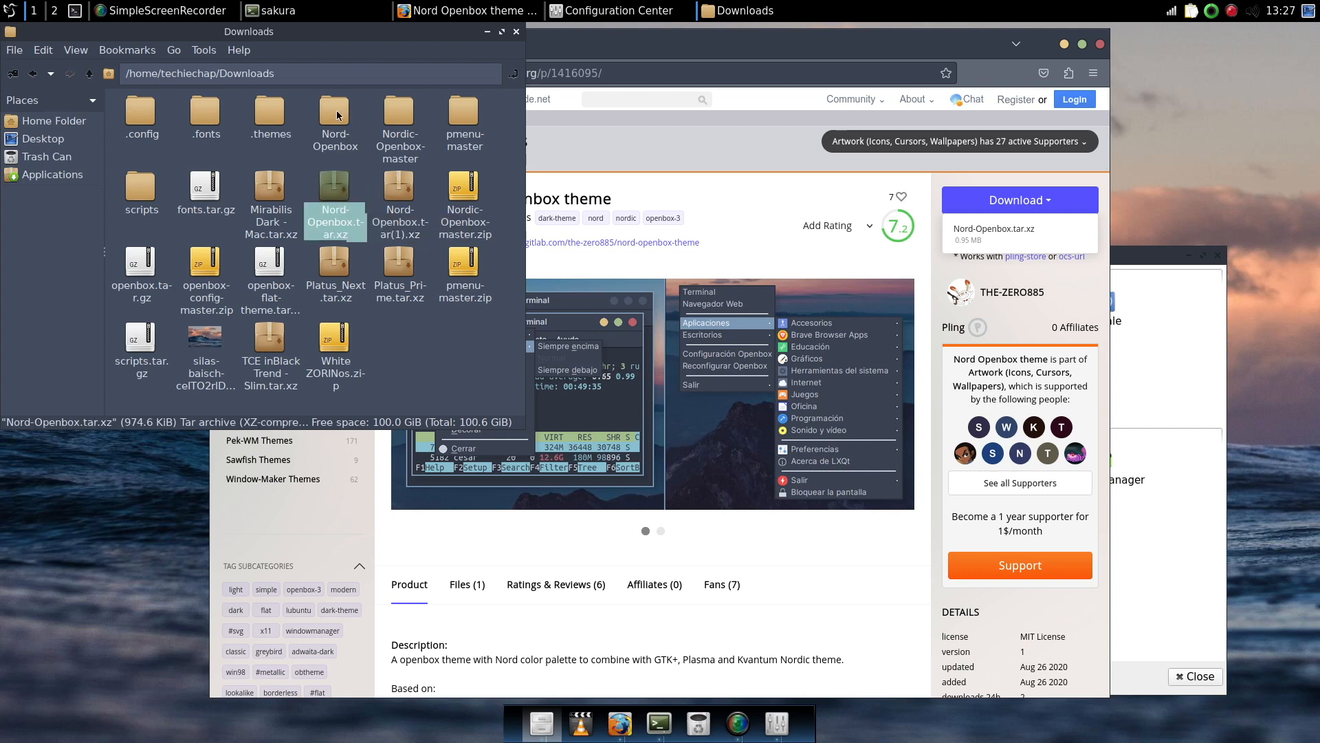
right_click(334, 200)
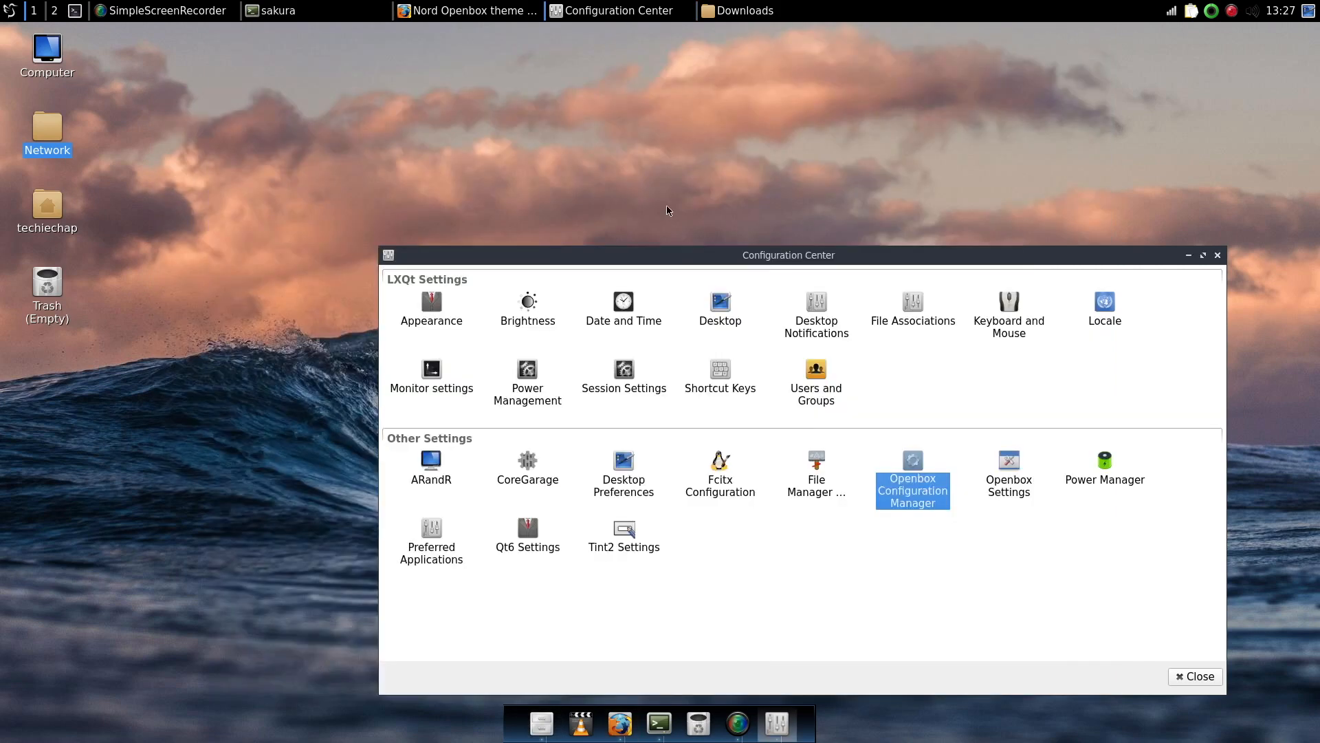
- Launch Openbox Configuration Manager from the Configuration Center and reach its theme archive options
left_click_drag(787, 255, 708, 109)
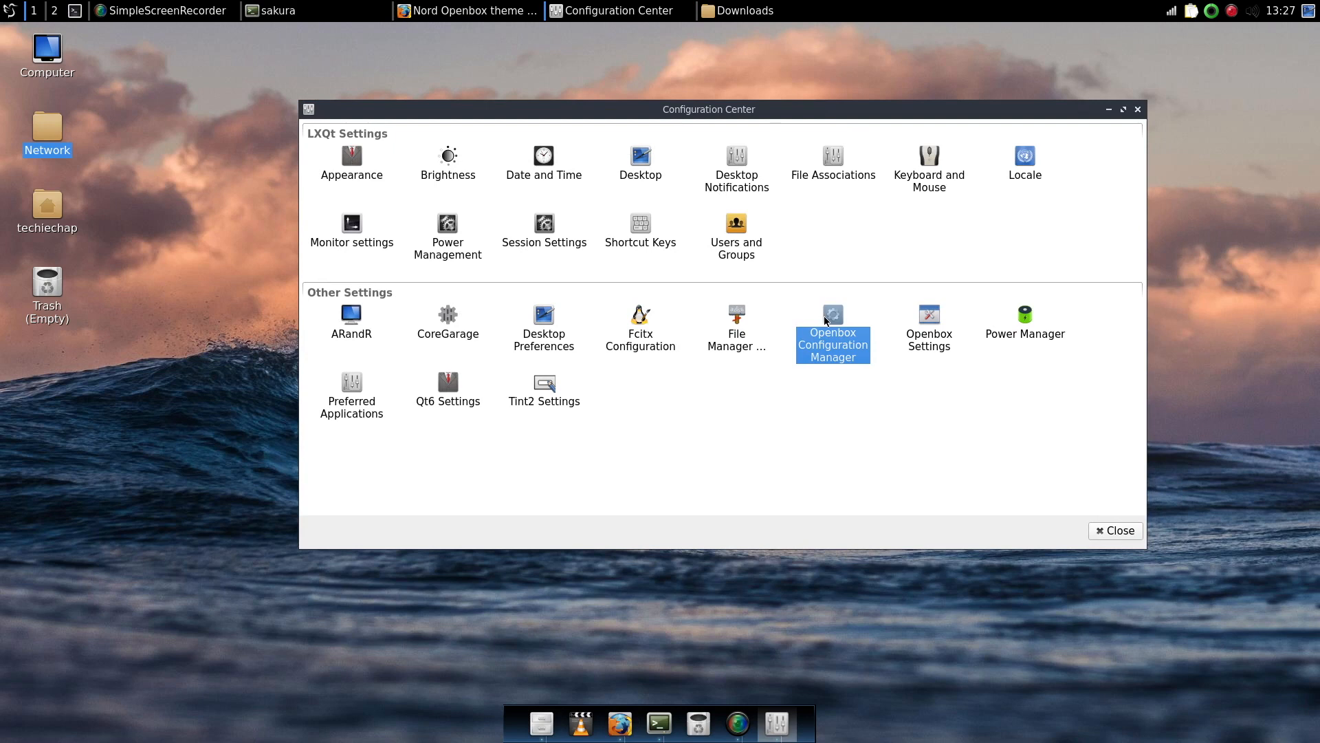
double_click(833, 314)
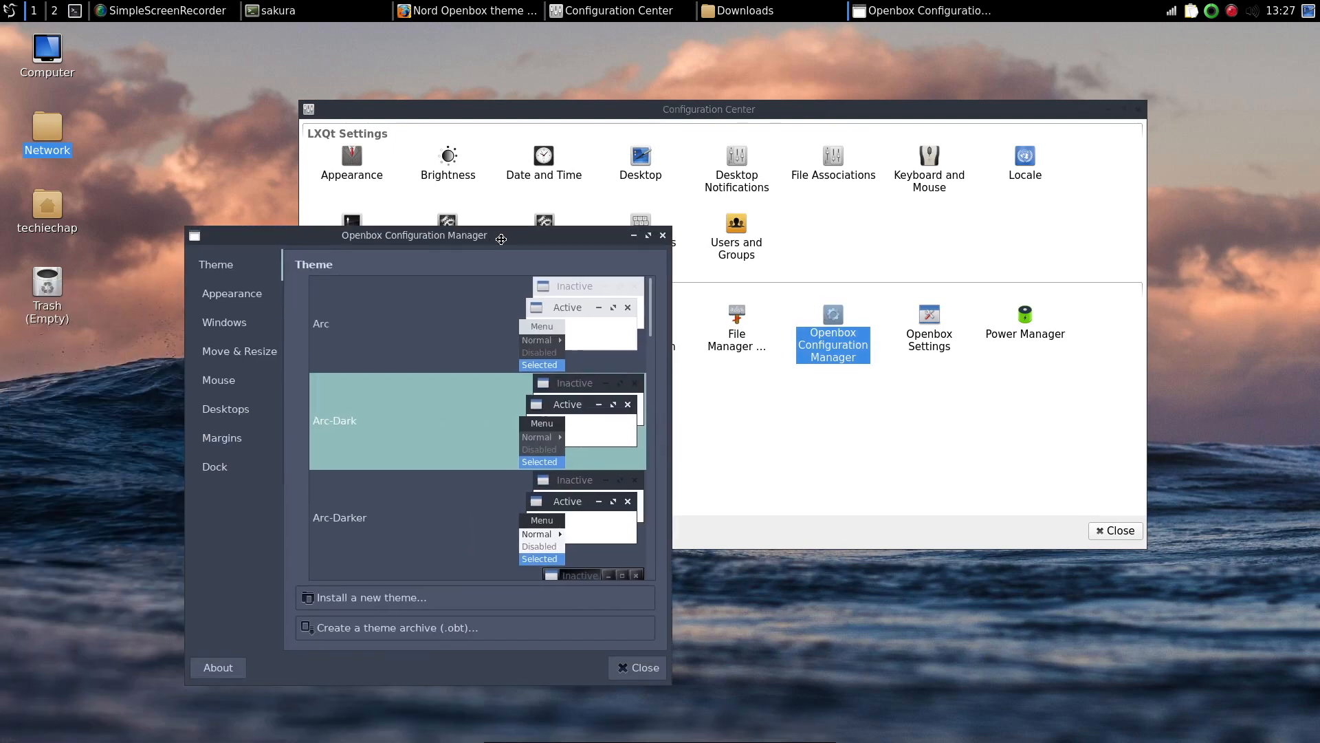
left_click_drag(414, 235, 696, 85)
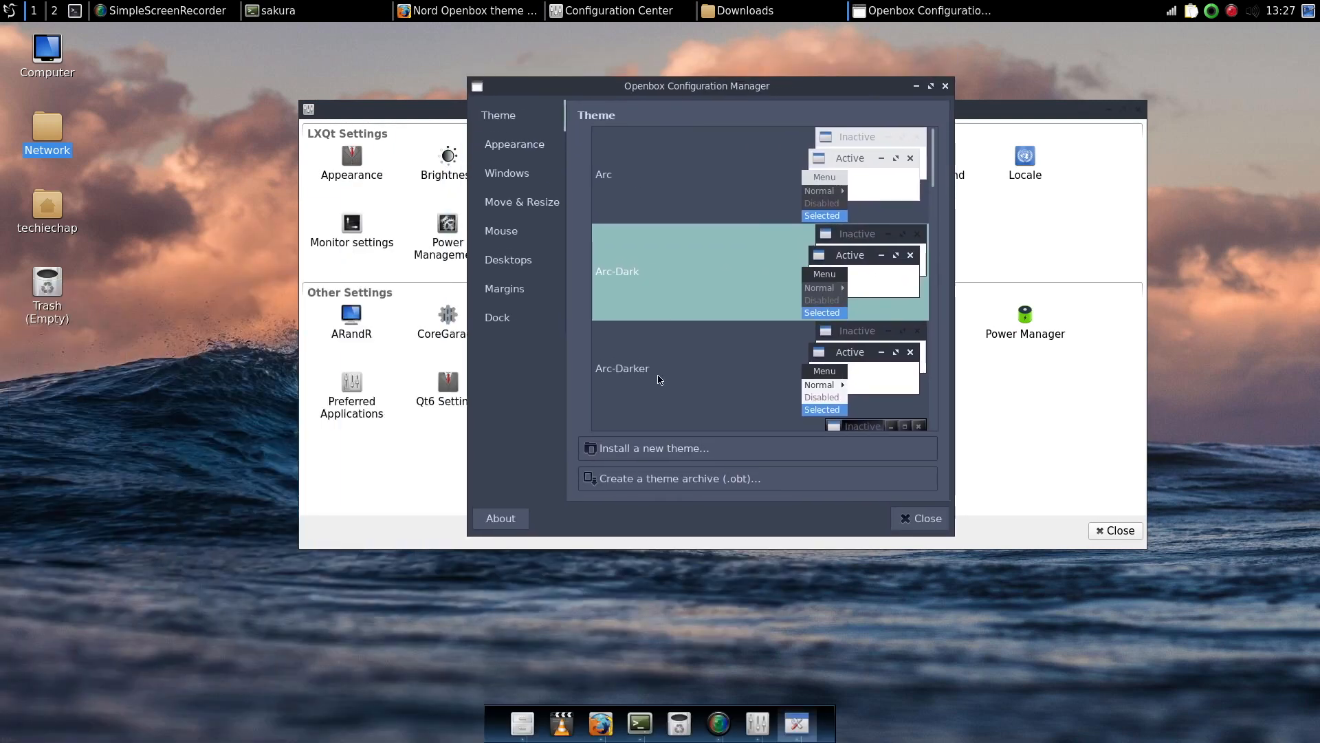
scroll("down", 3)
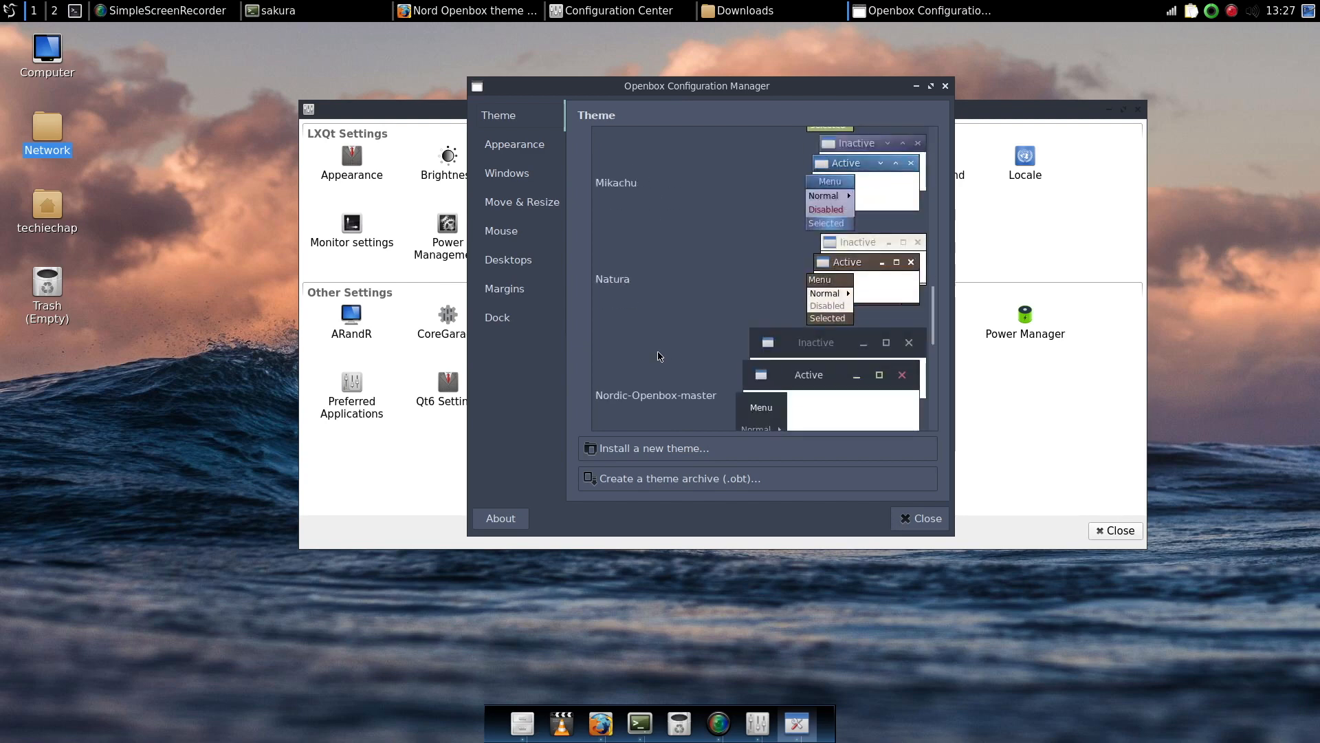
scroll("down", 3)
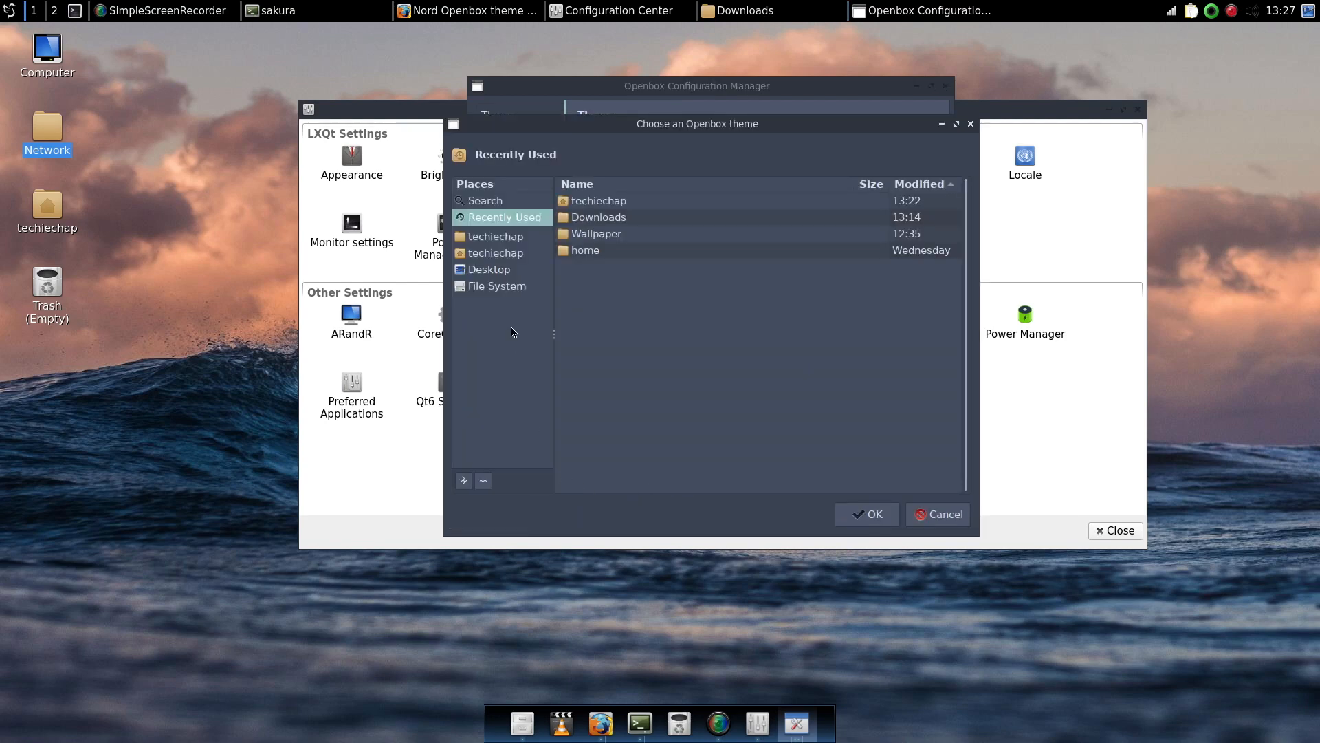
- Create a .obt theme archive from Downloads/Nord-Openbox and dismiss the success message
double_click(598, 217)
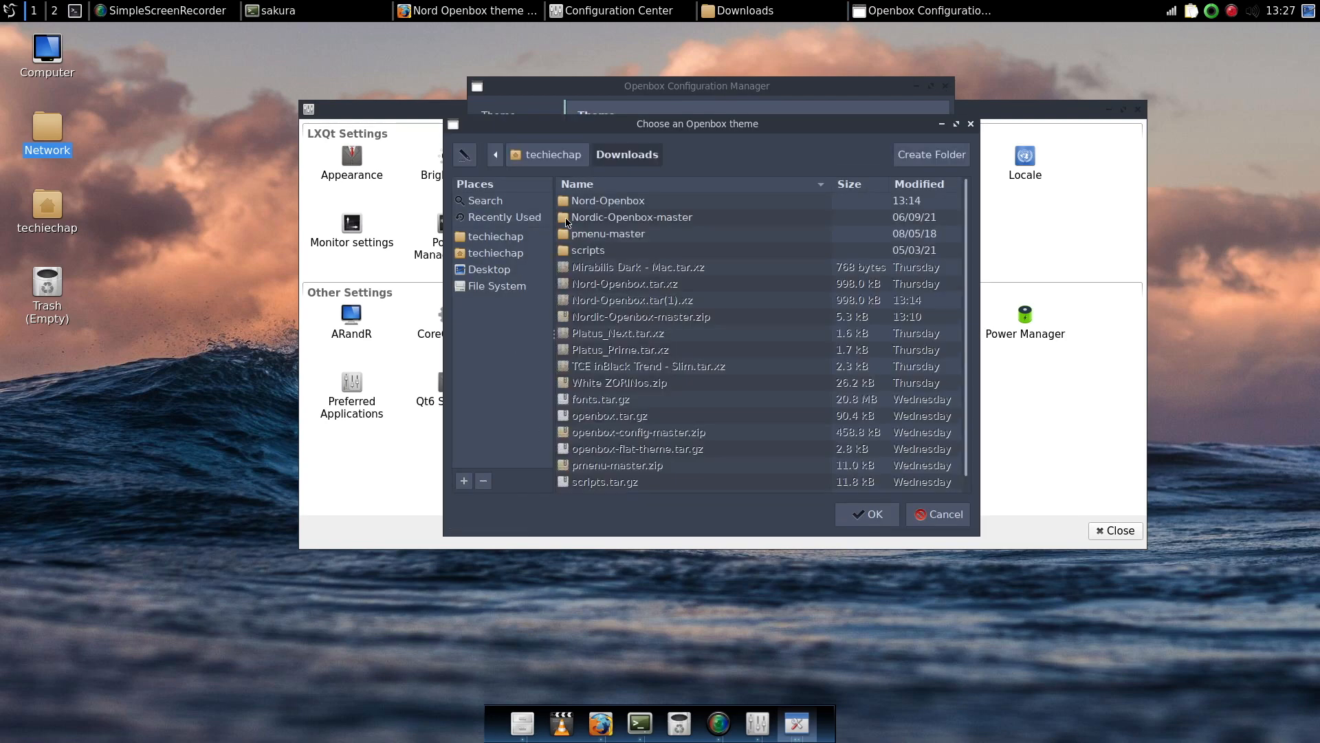
left_click(607, 201)
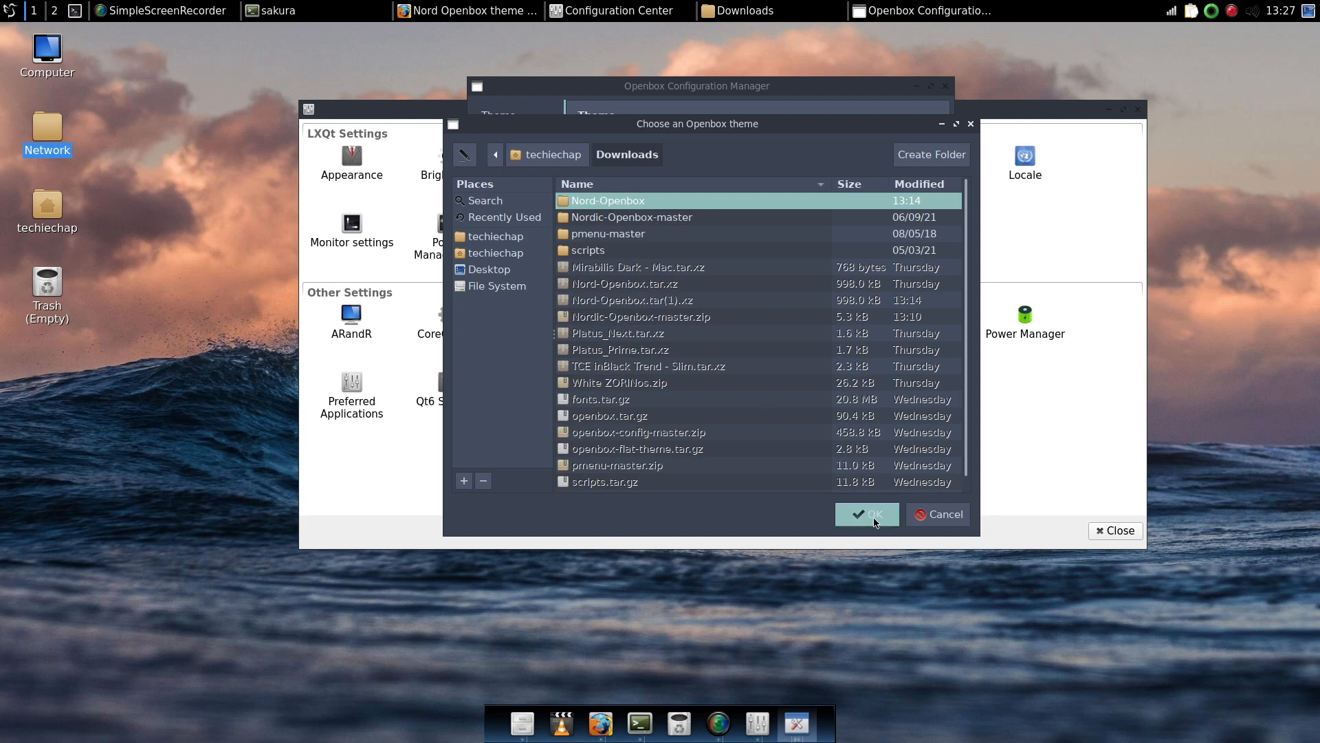
left_click(866, 514)
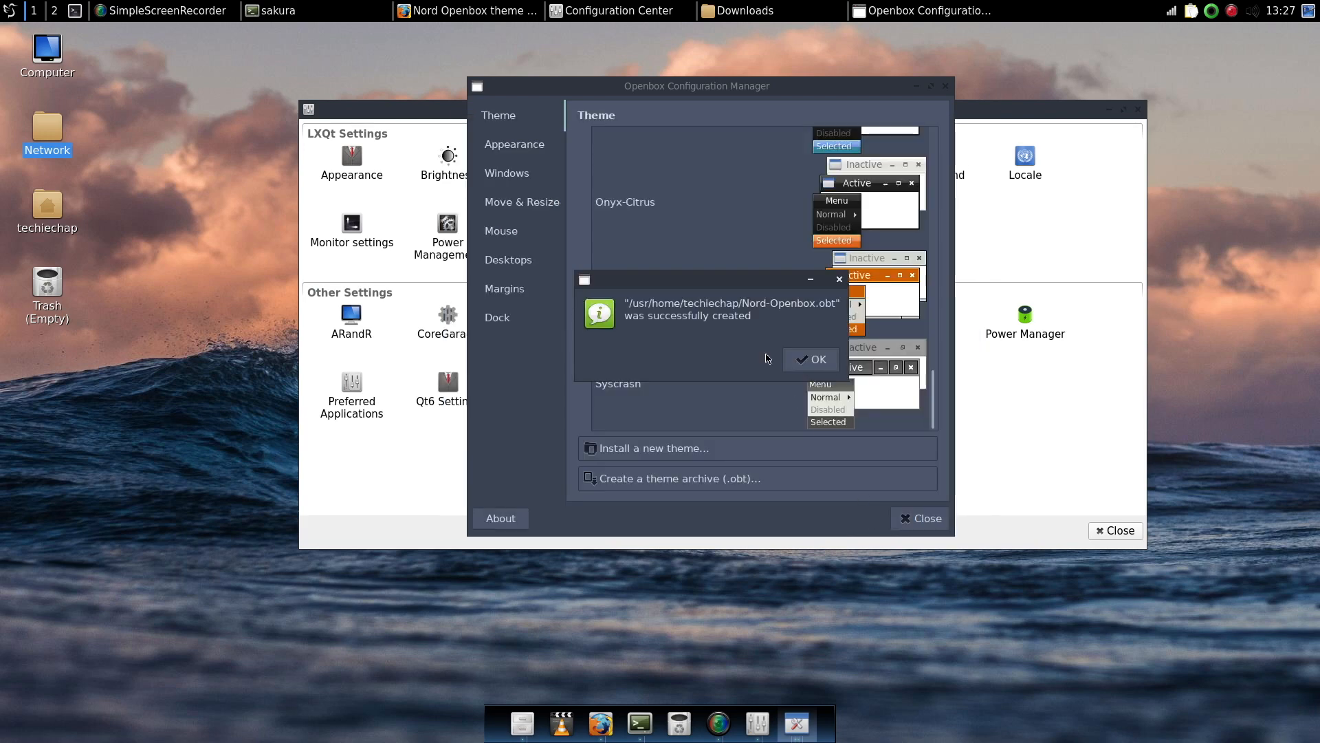
mouse_move(728, 331)
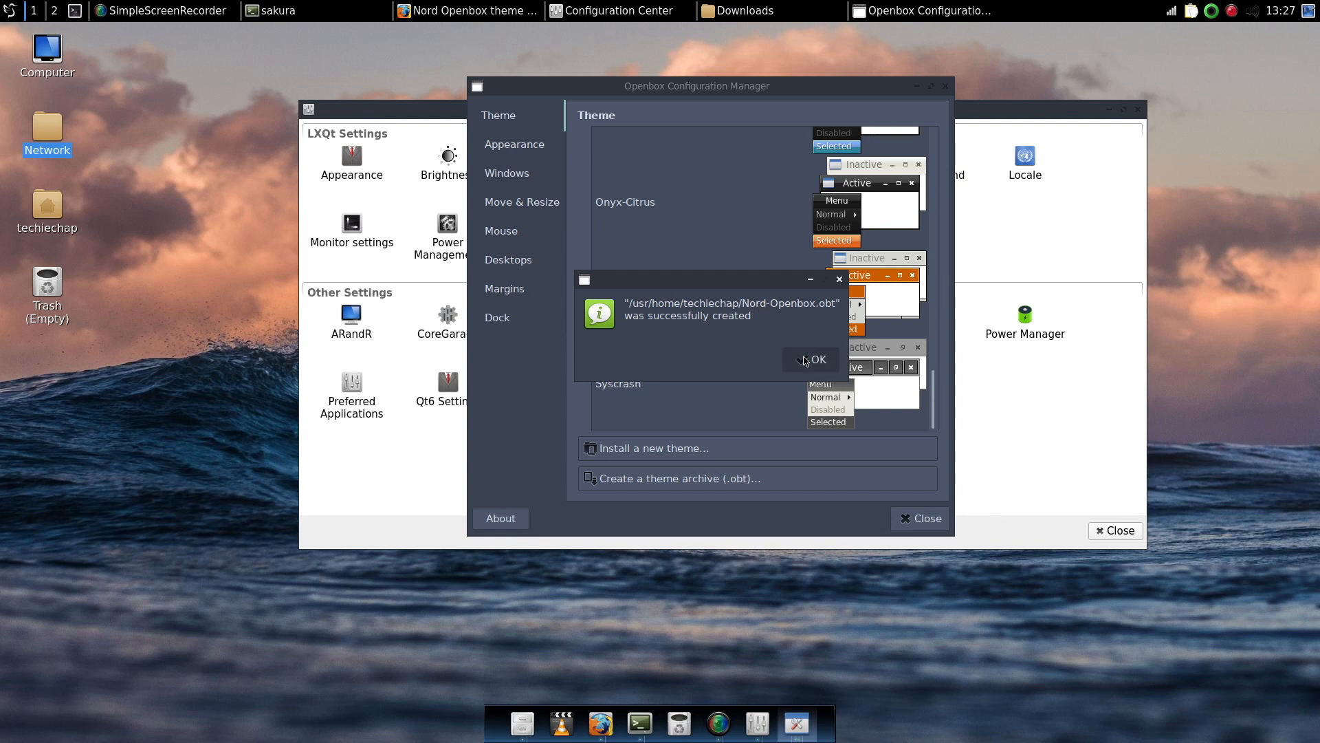
left_click(811, 359)
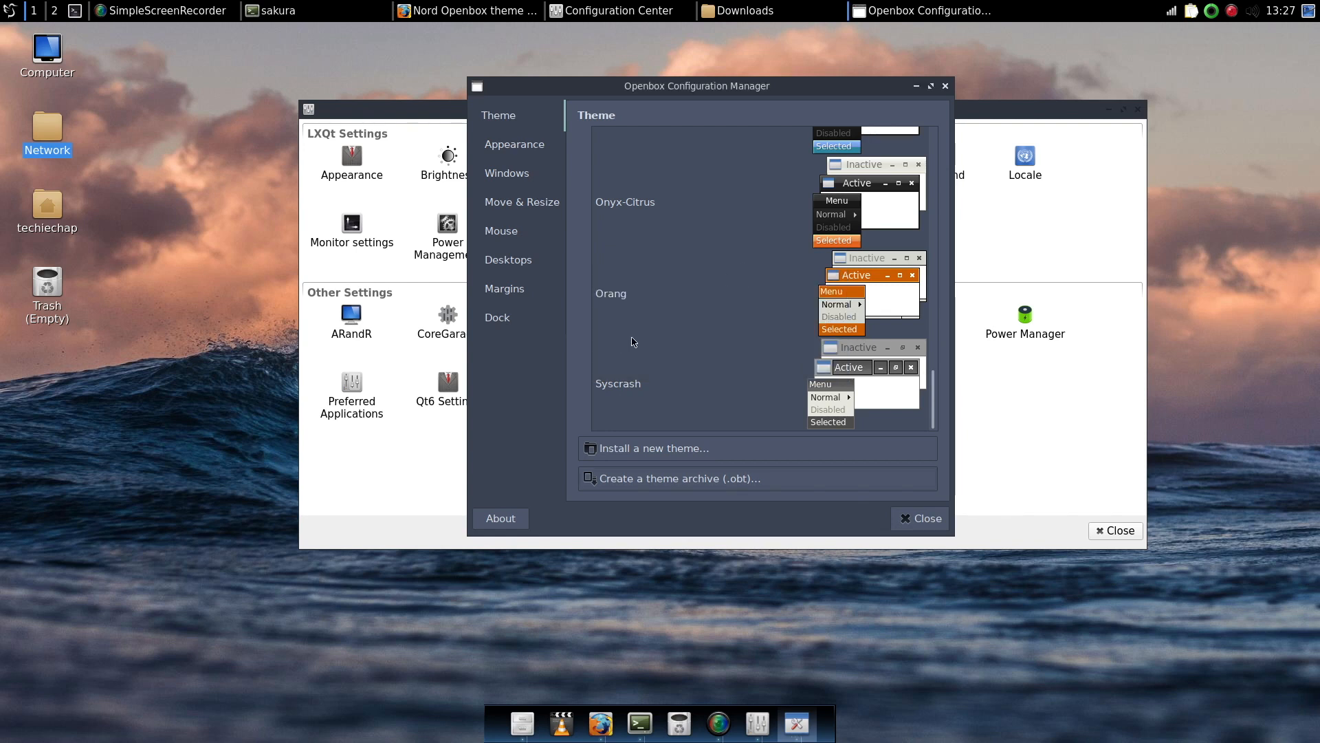
mouse_move(591, 360)
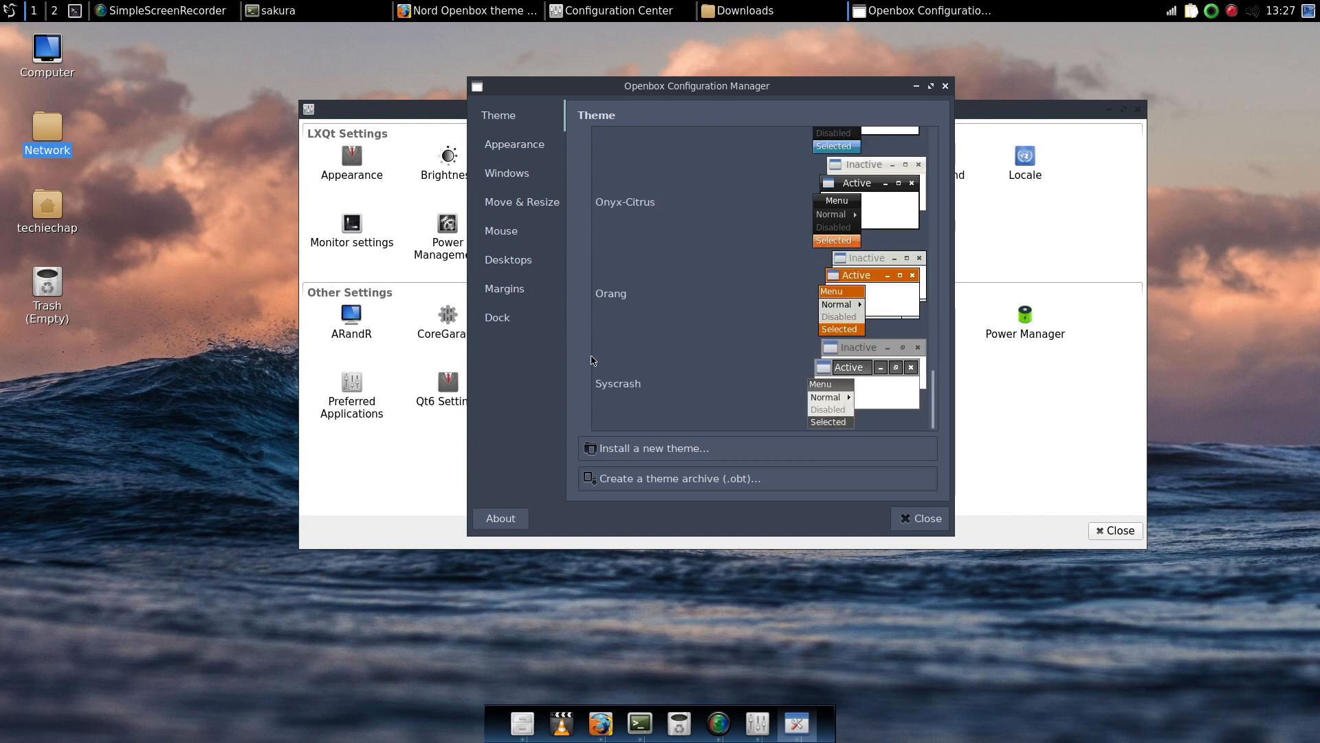
mouse_move(665, 452)
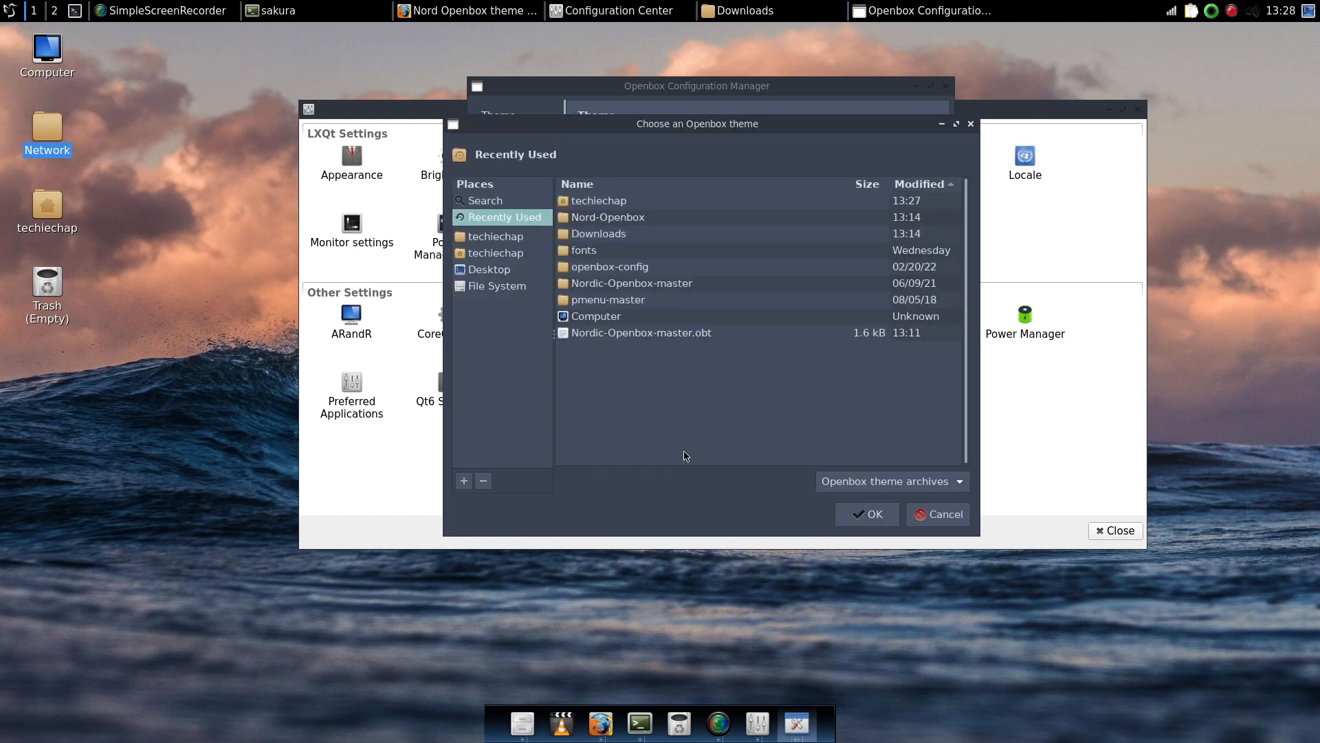
mouse_move(558, 239)
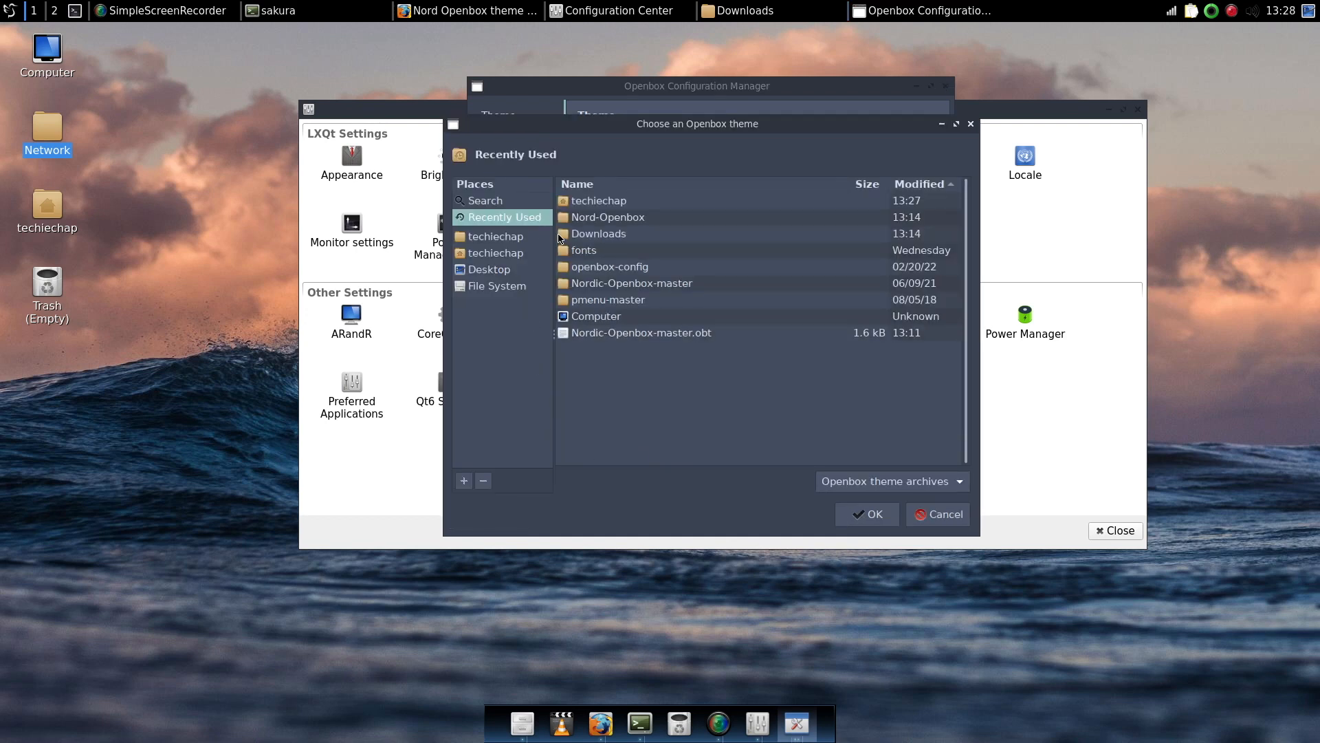
- Select Nord-Openbox.obt from the techiechap home folder and confirm installing it as a theme
double_click(600, 232)
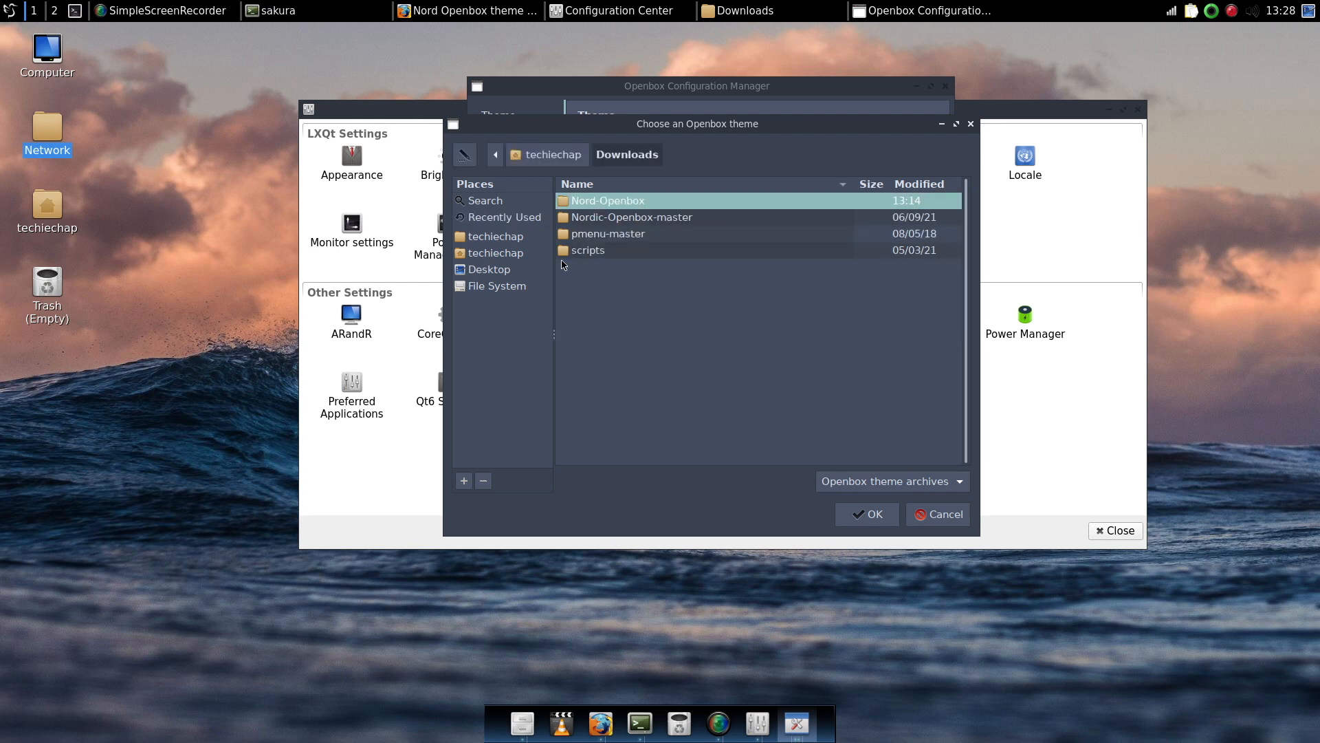
mouse_move(930, 473)
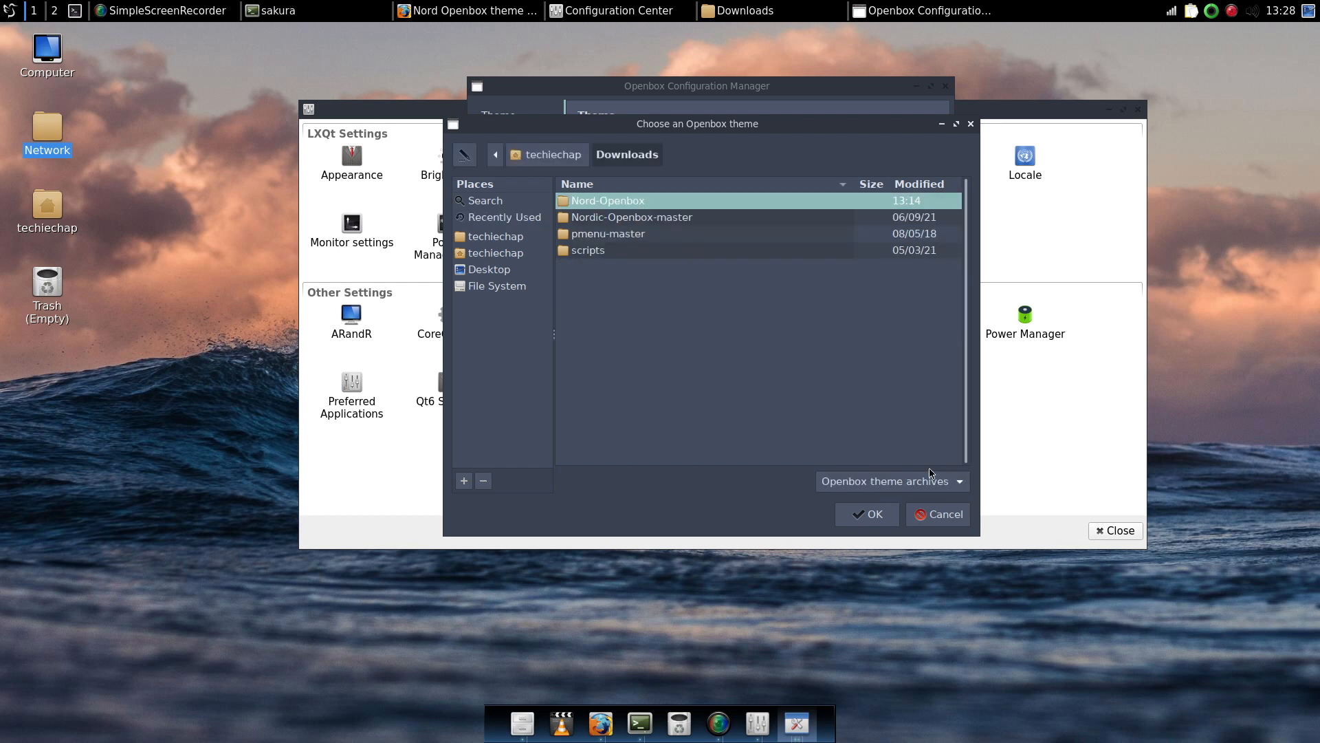
mouse_move(640, 211)
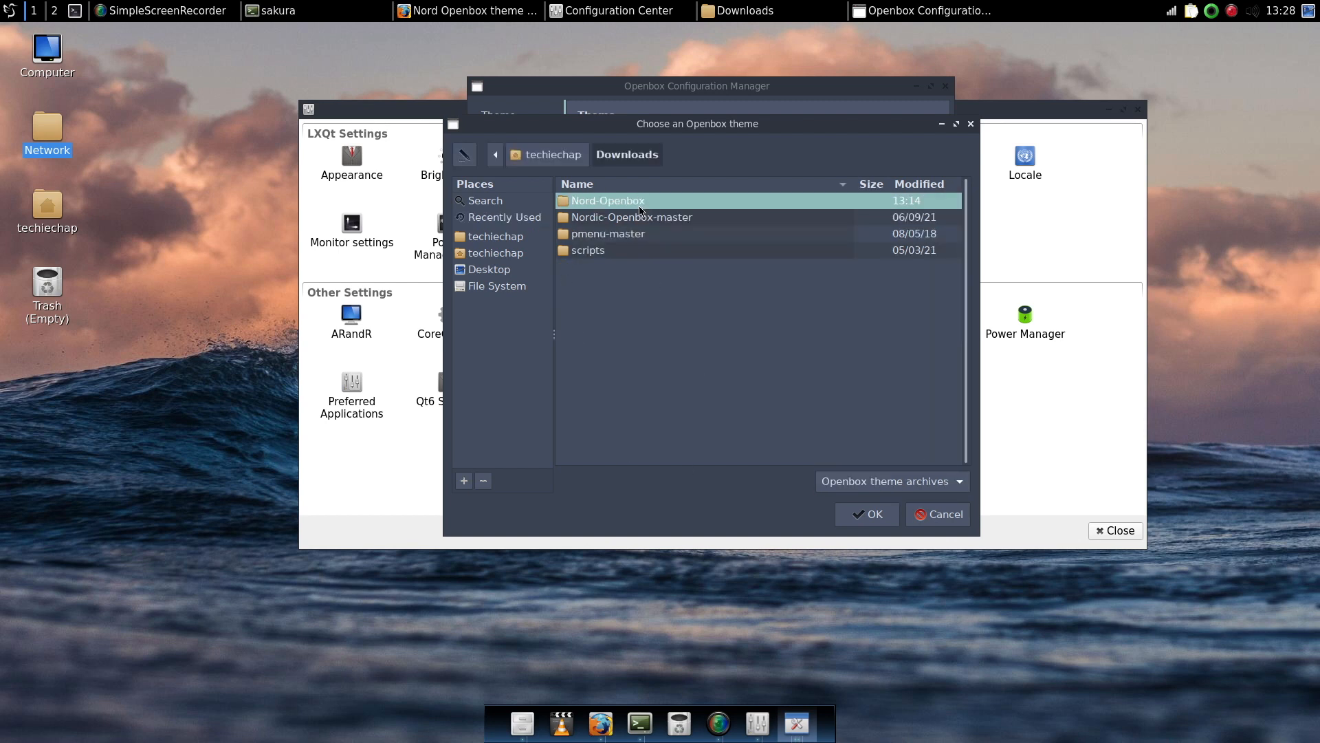
left_click(495, 236)
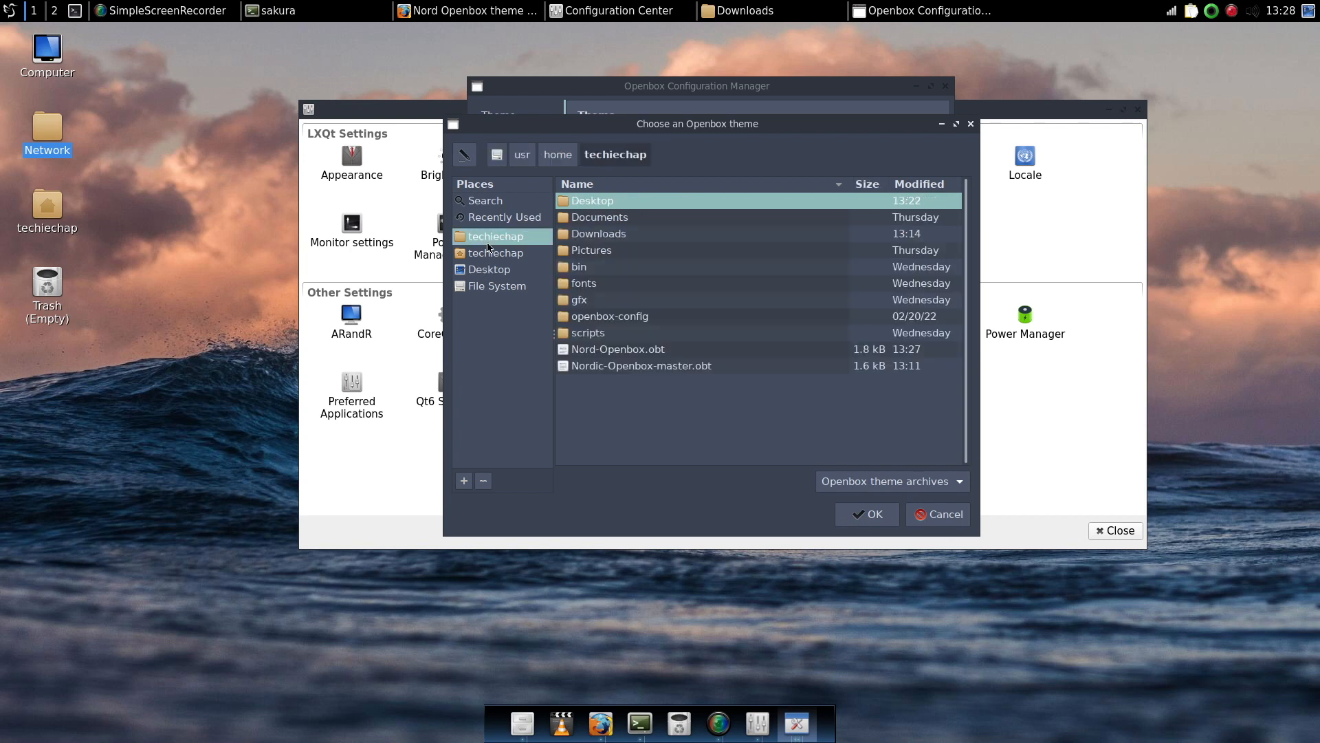
mouse_move(579, 195)
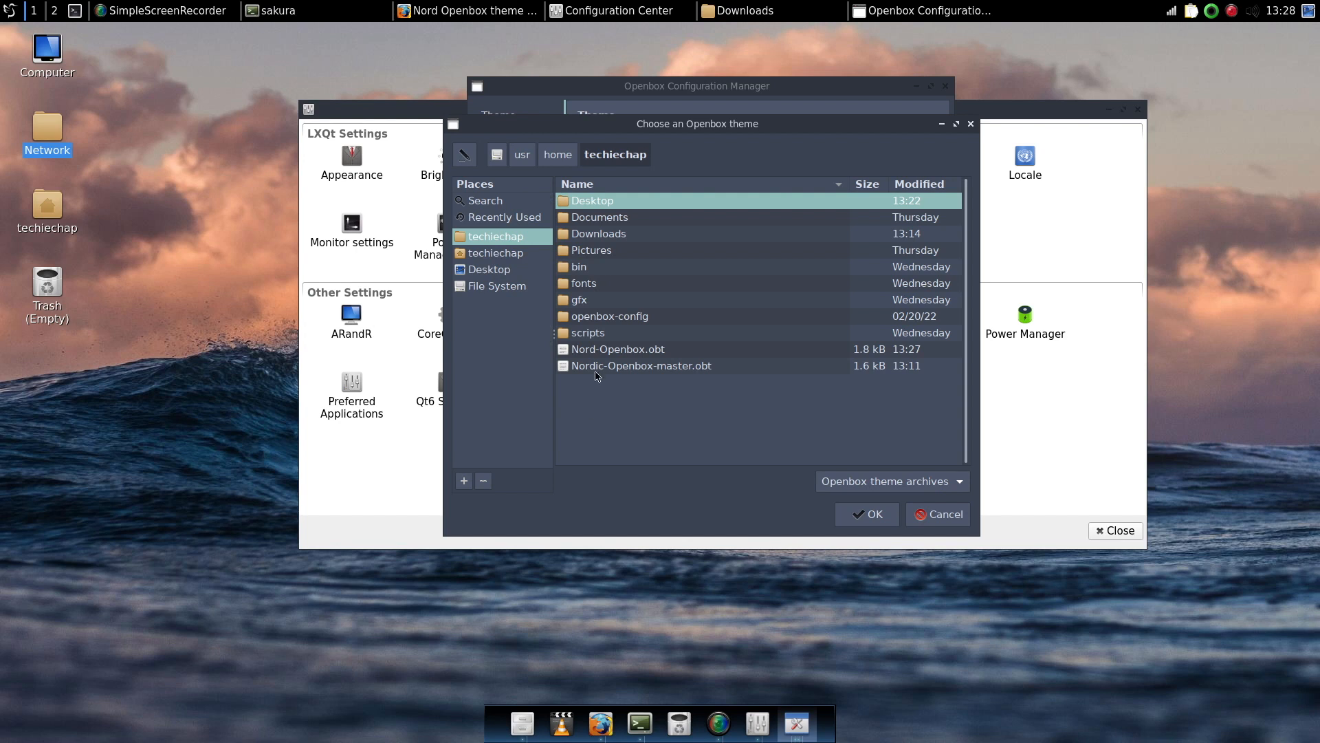
left_click(618, 349)
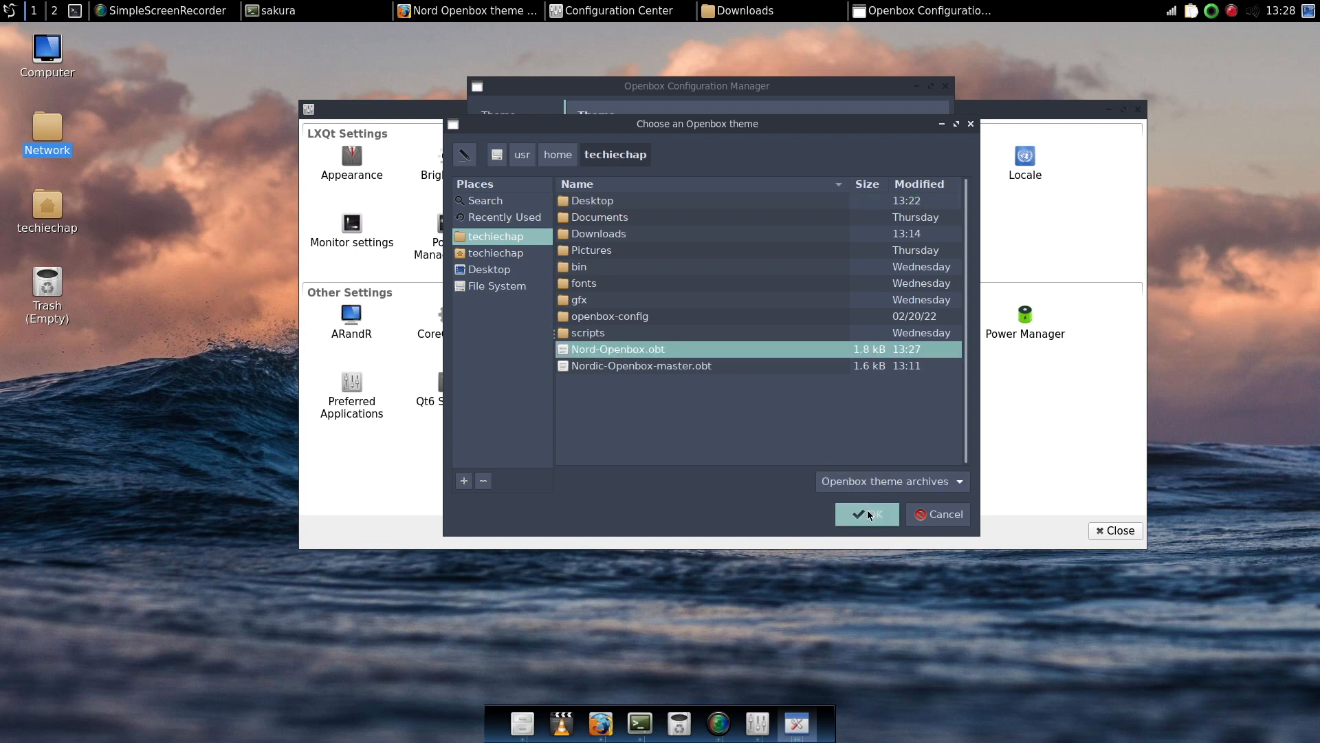
left_click(866, 515)
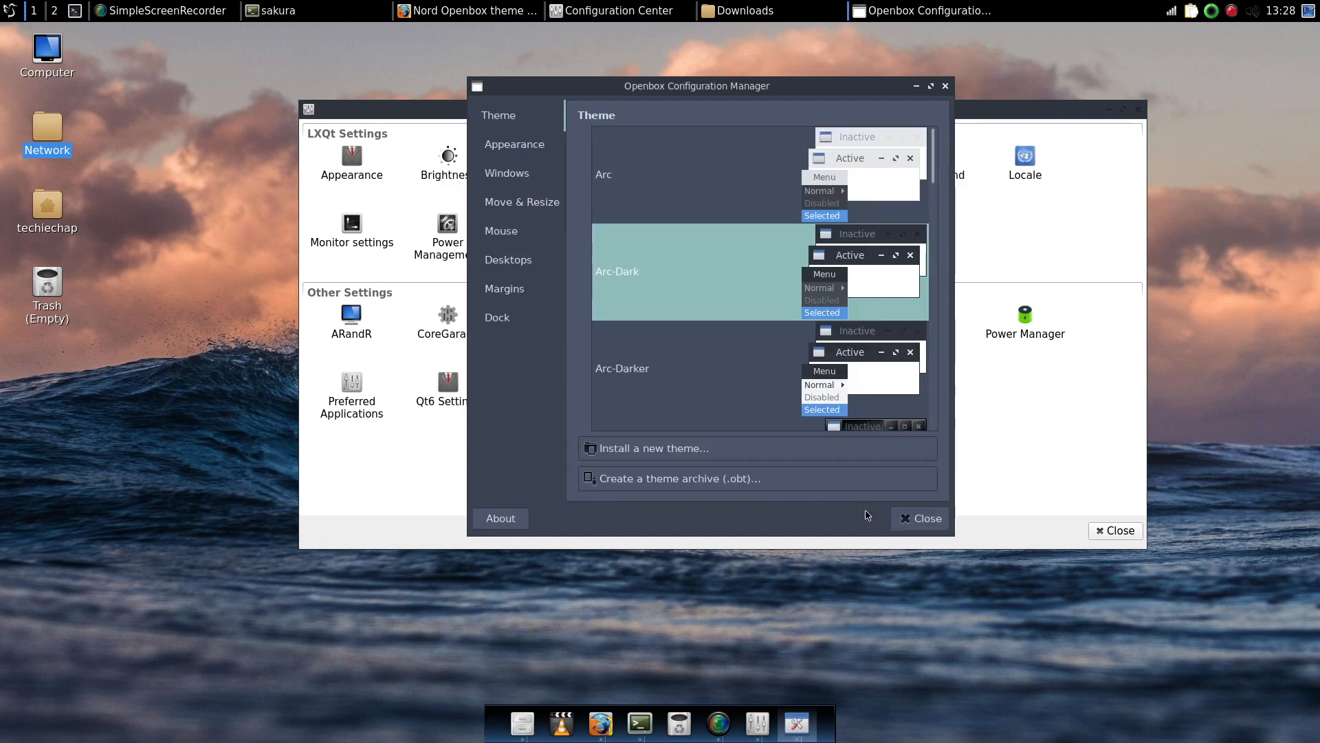
- Select Nord-Openbox from the theme list as the active window decoration theme
scroll("down", 3)
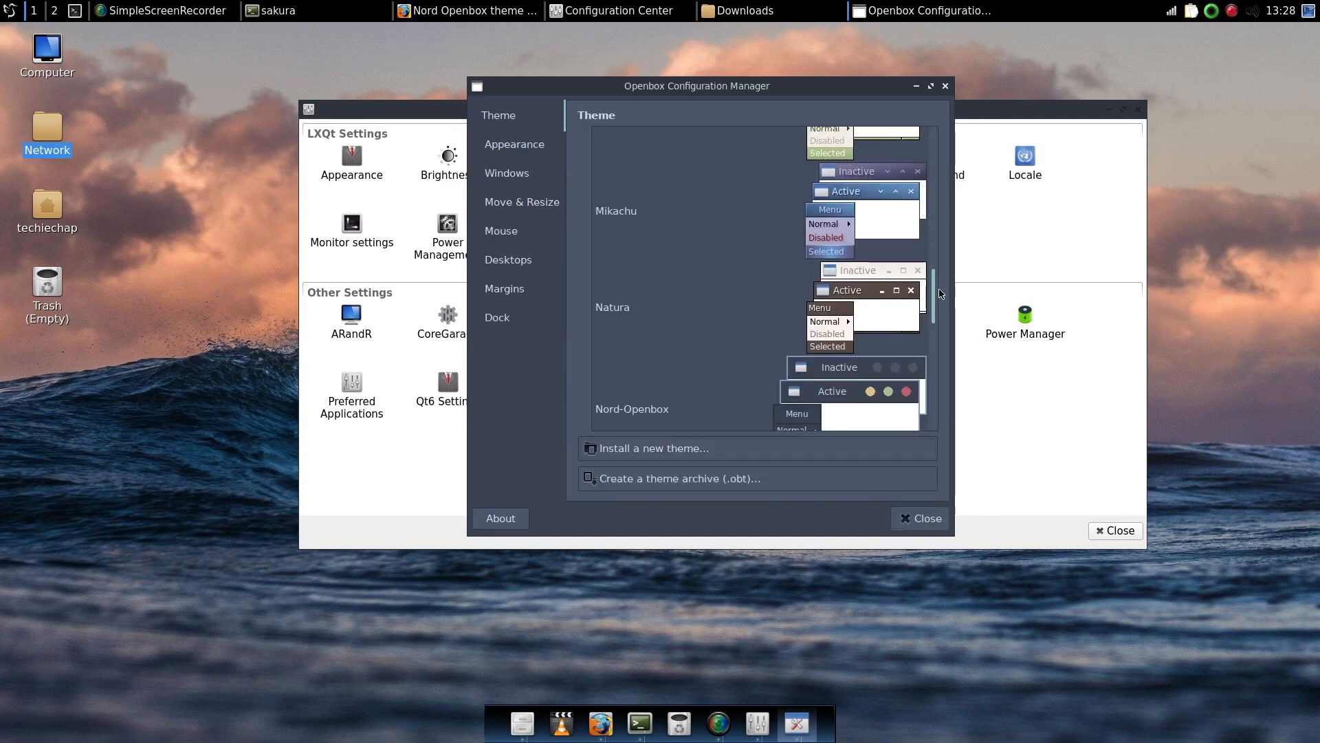
scroll("down", 3)
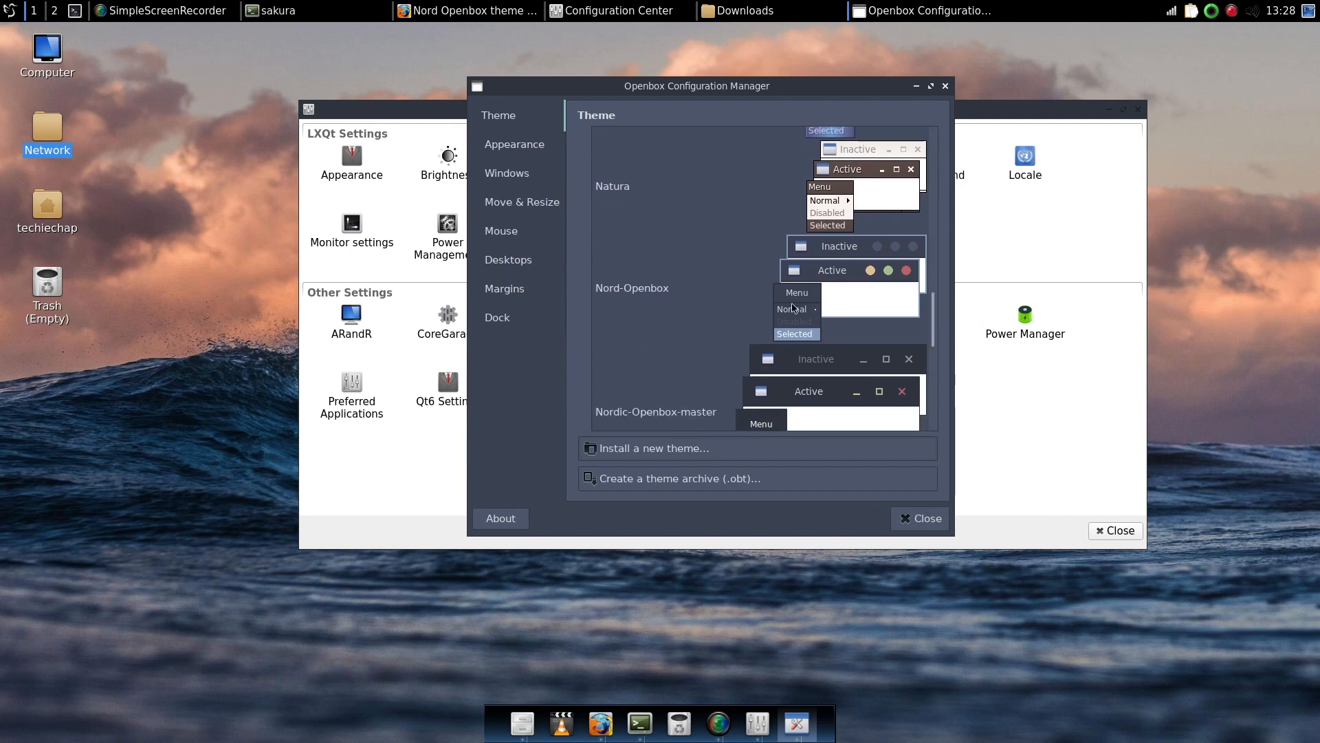
left_click(632, 291)
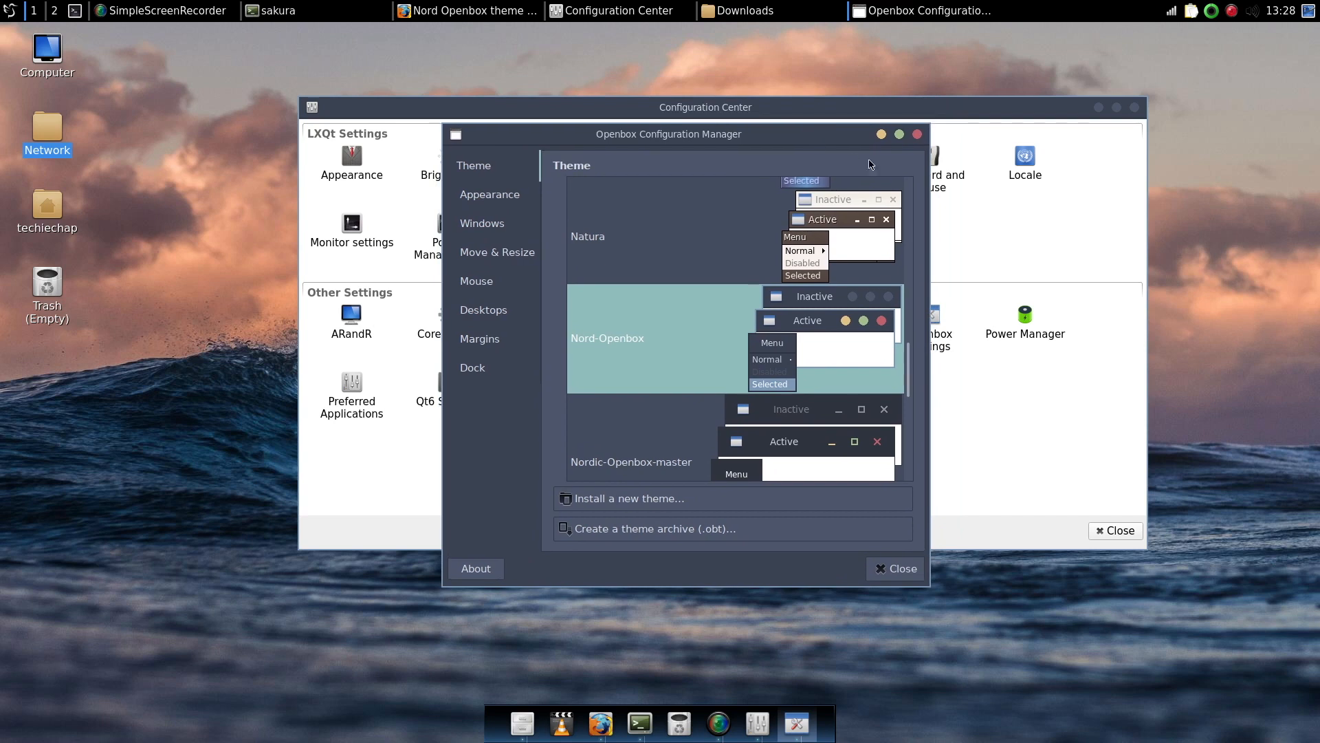
mouse_move(900, 157)
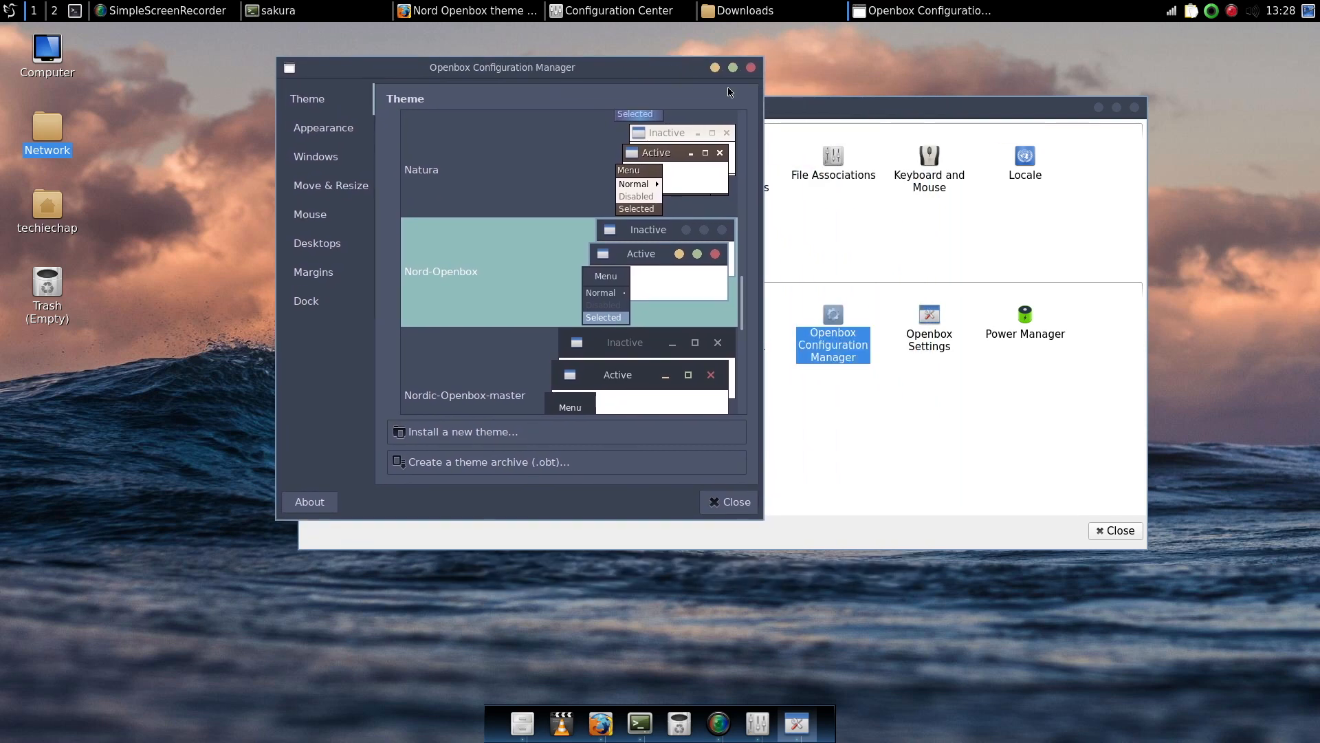
mouse_move(605, 338)
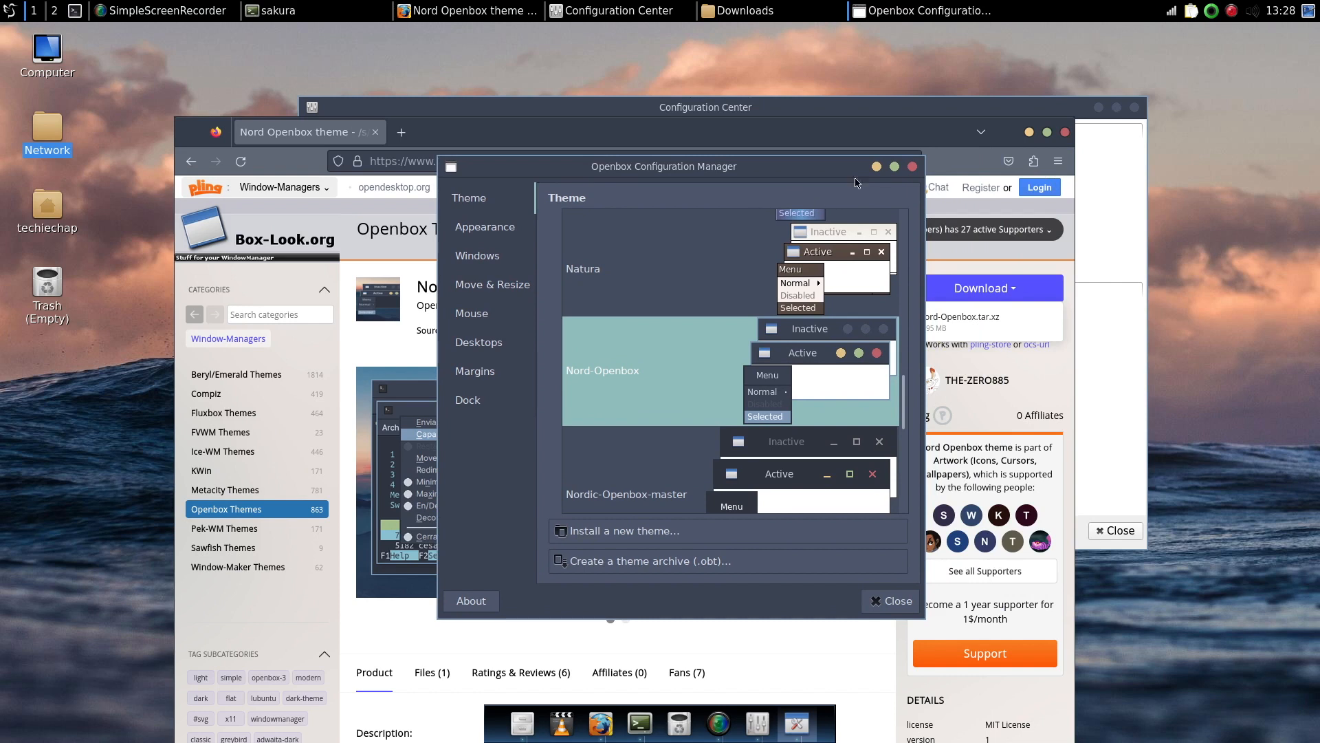
mouse_move(858, 179)
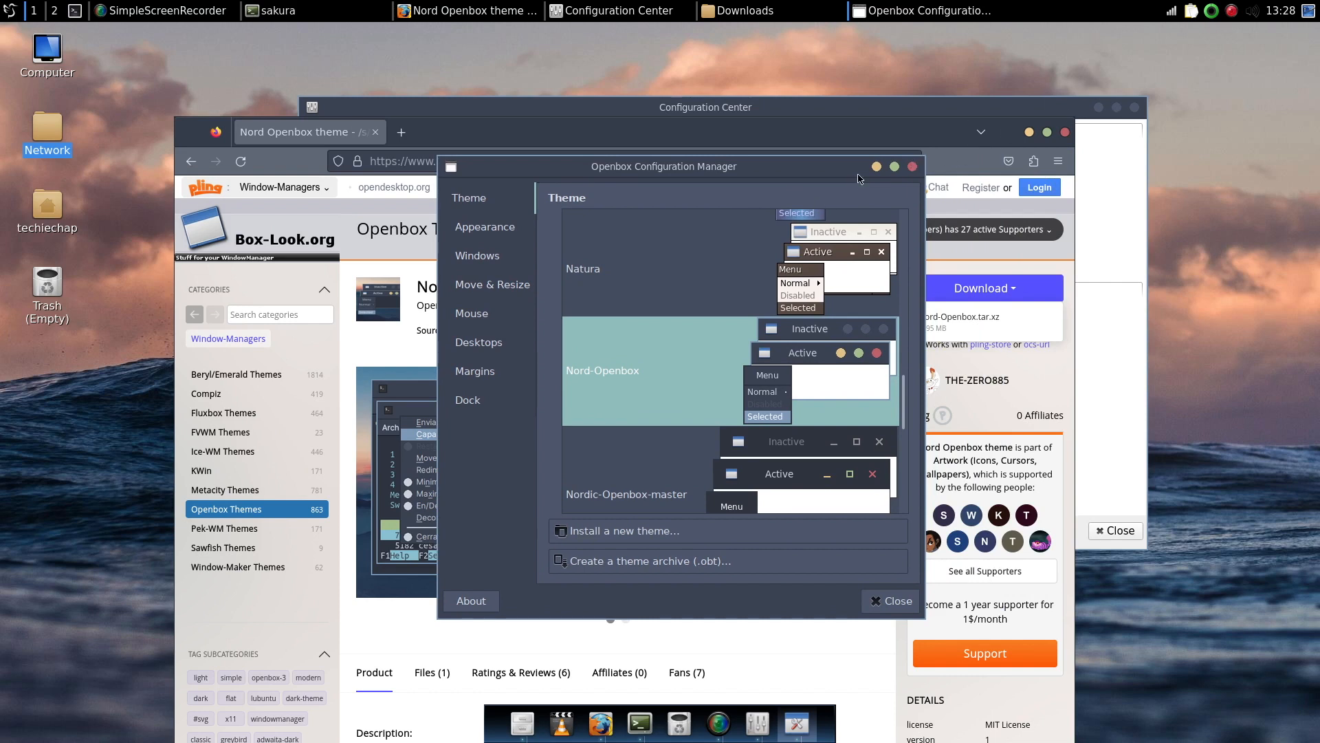
mouse_move(640, 483)
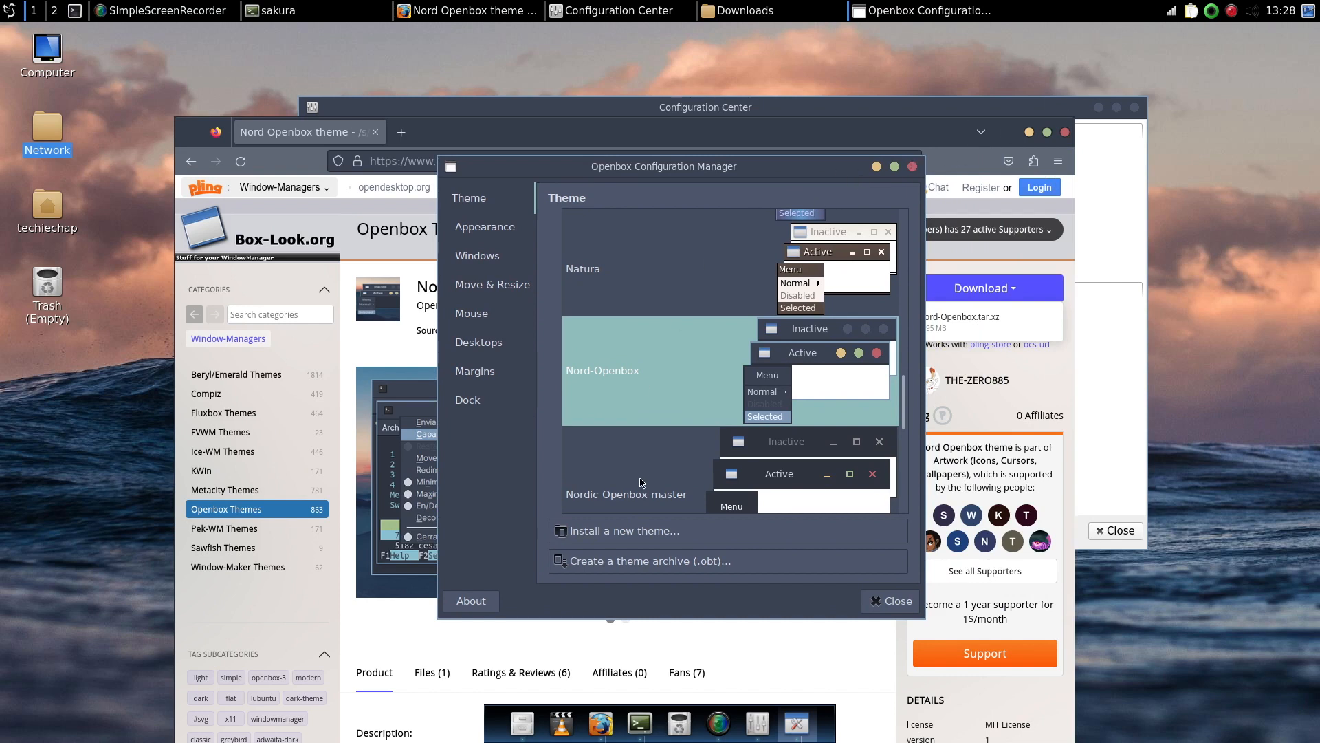
mouse_move(625, 498)
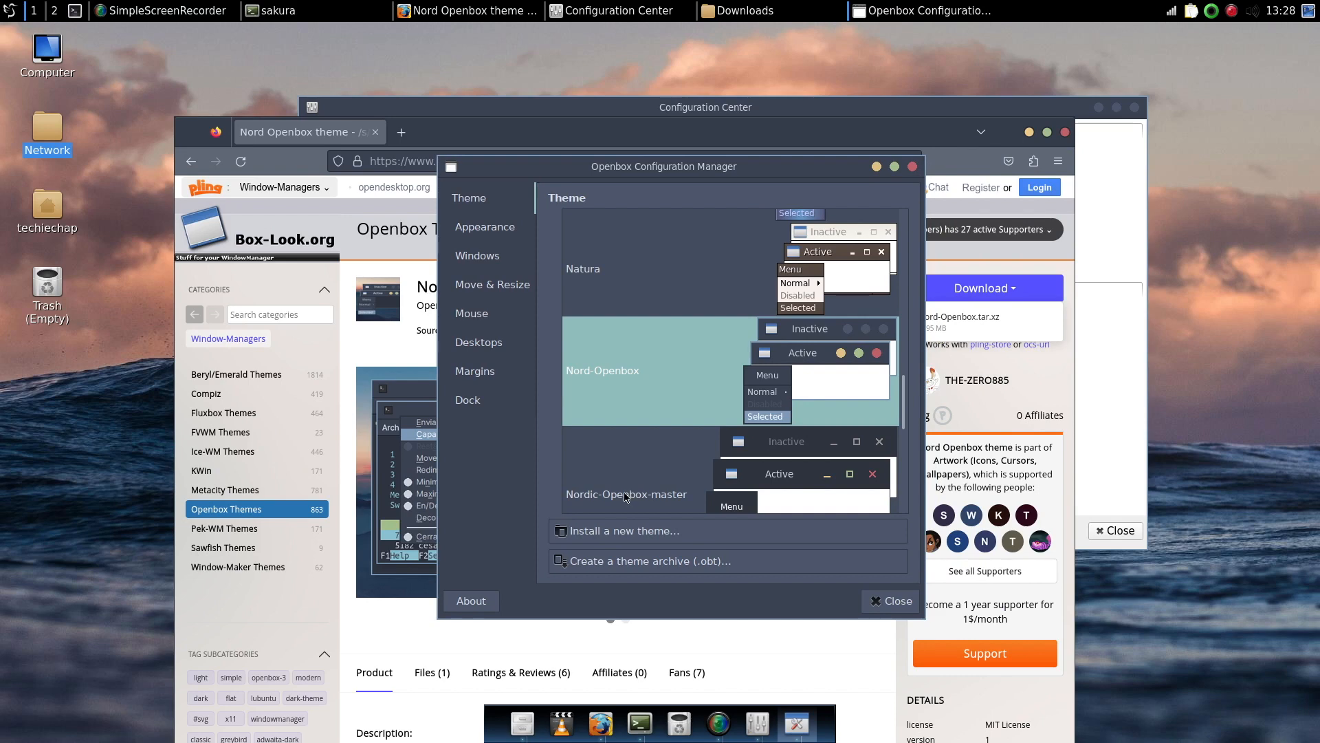
mouse_move(468, 456)
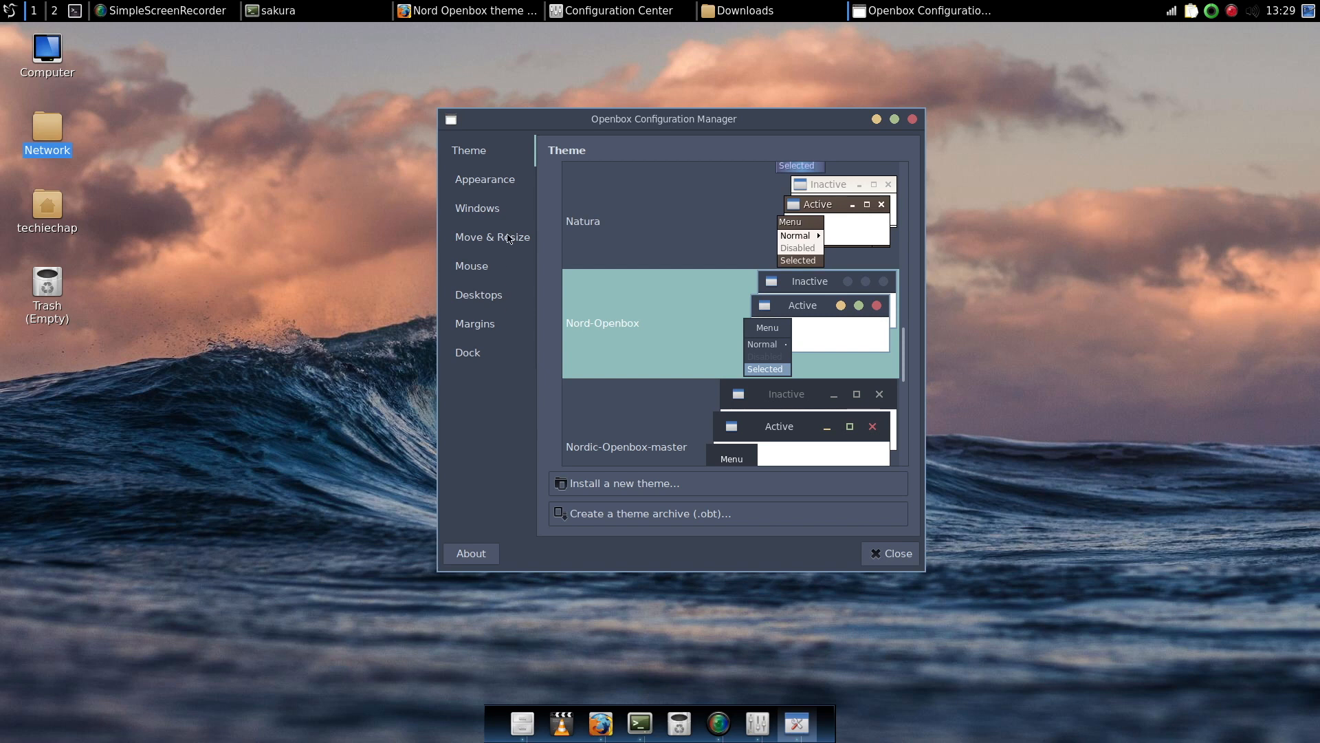
mouse_move(478, 186)
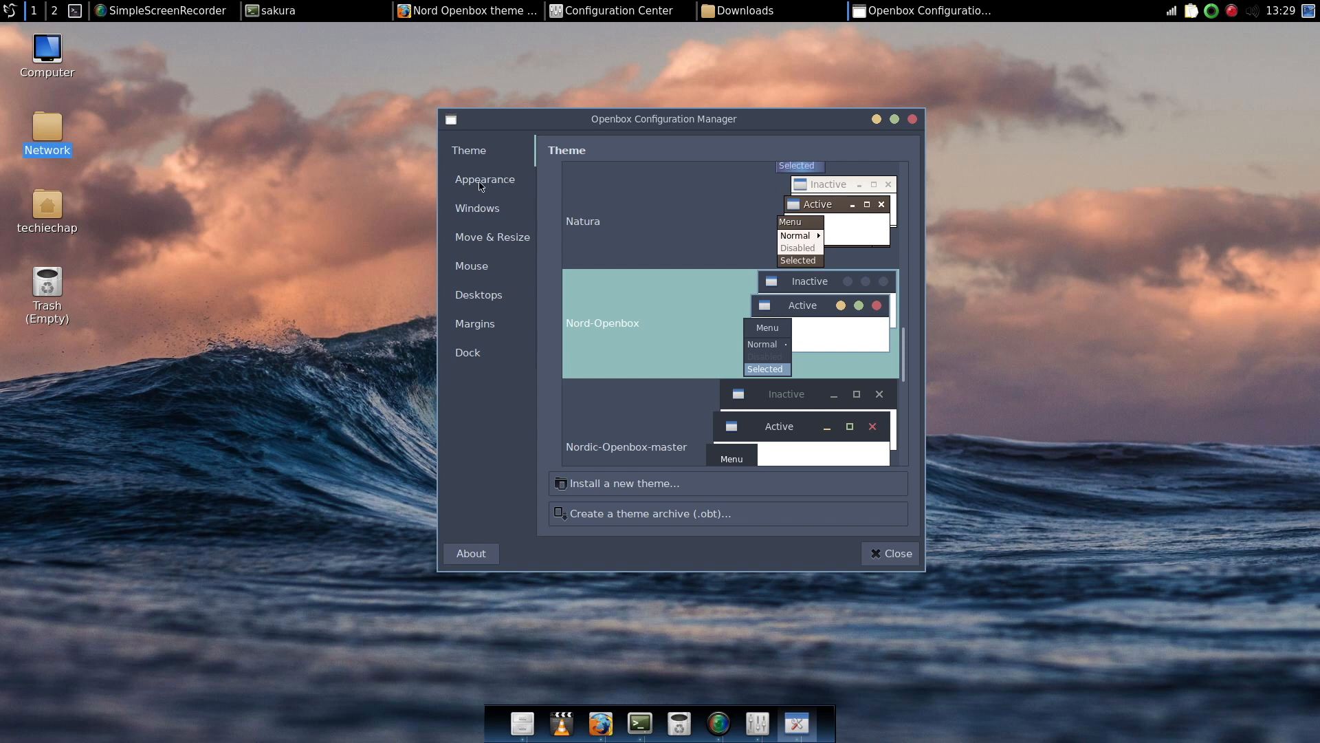
- Review the Appearance, Windows, Move & Resize and Mouse pages without changing settings
left_click(484, 178)
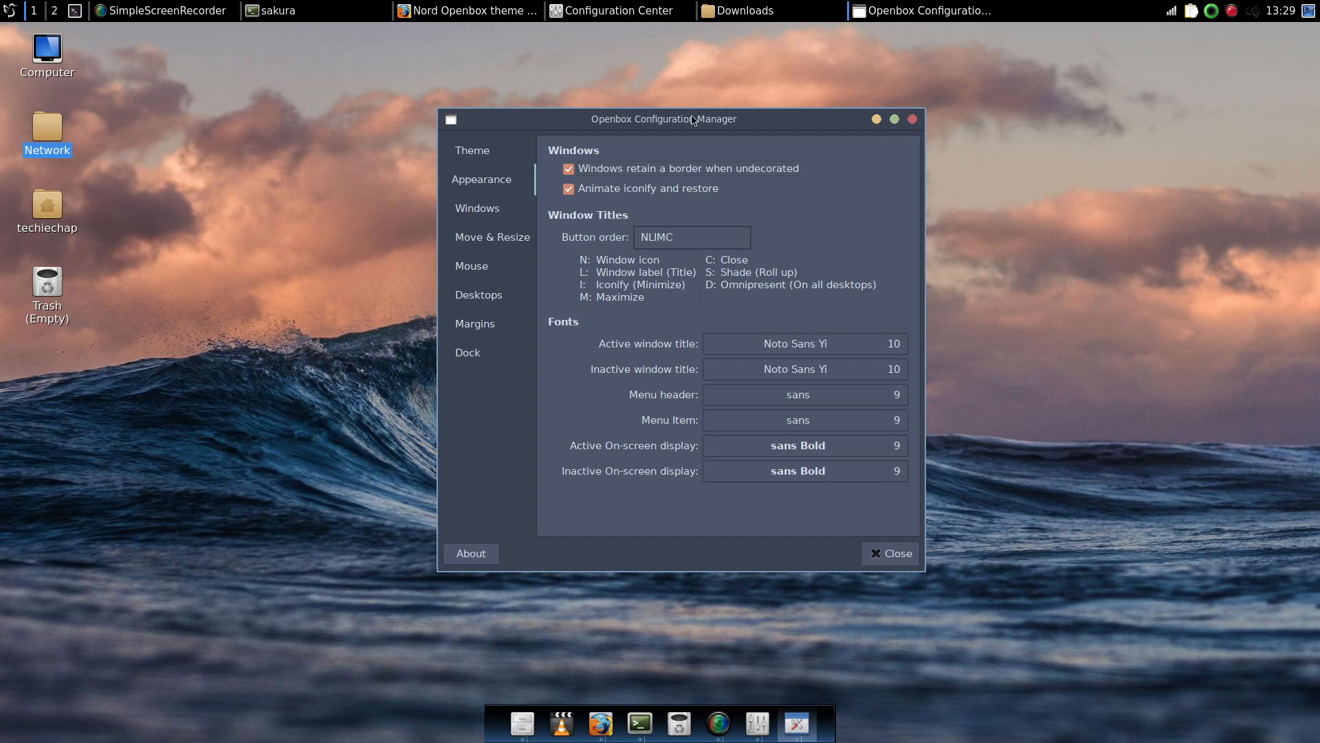
mouse_move(506, 300)
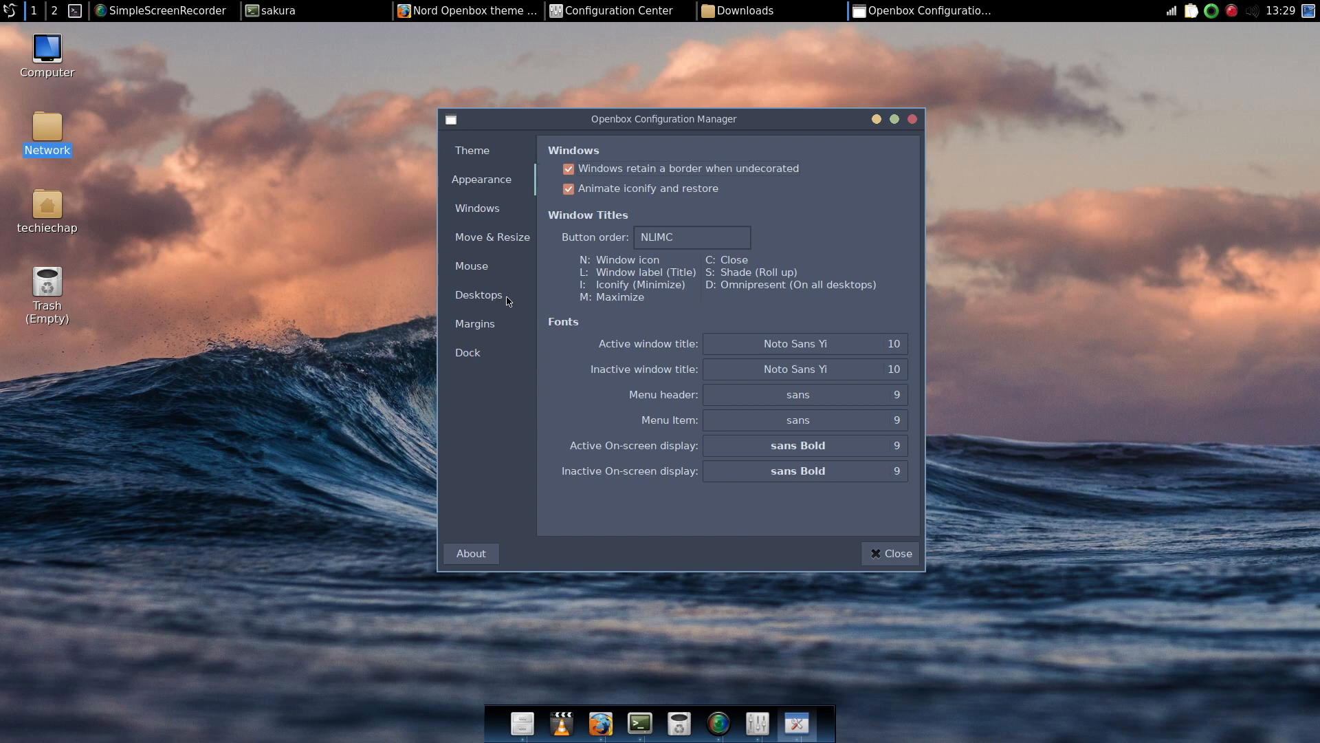
left_click(476, 207)
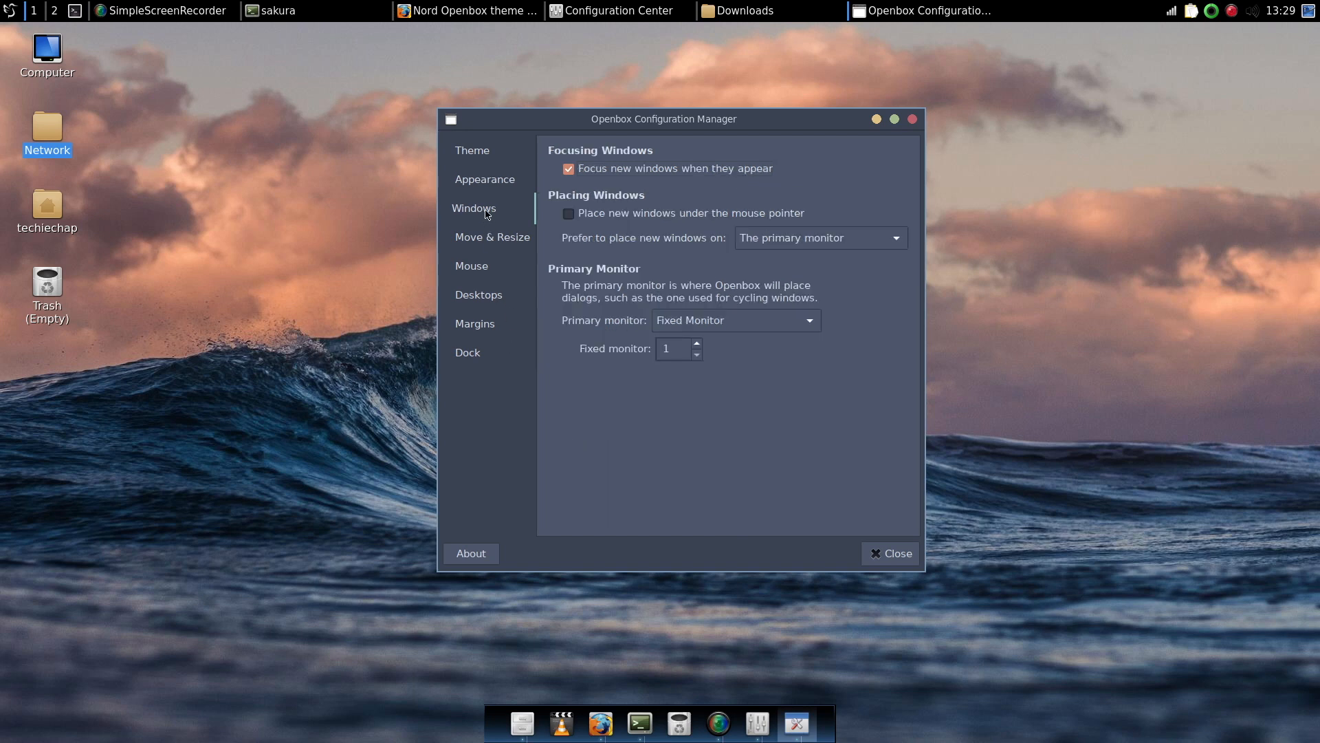
mouse_move(521, 244)
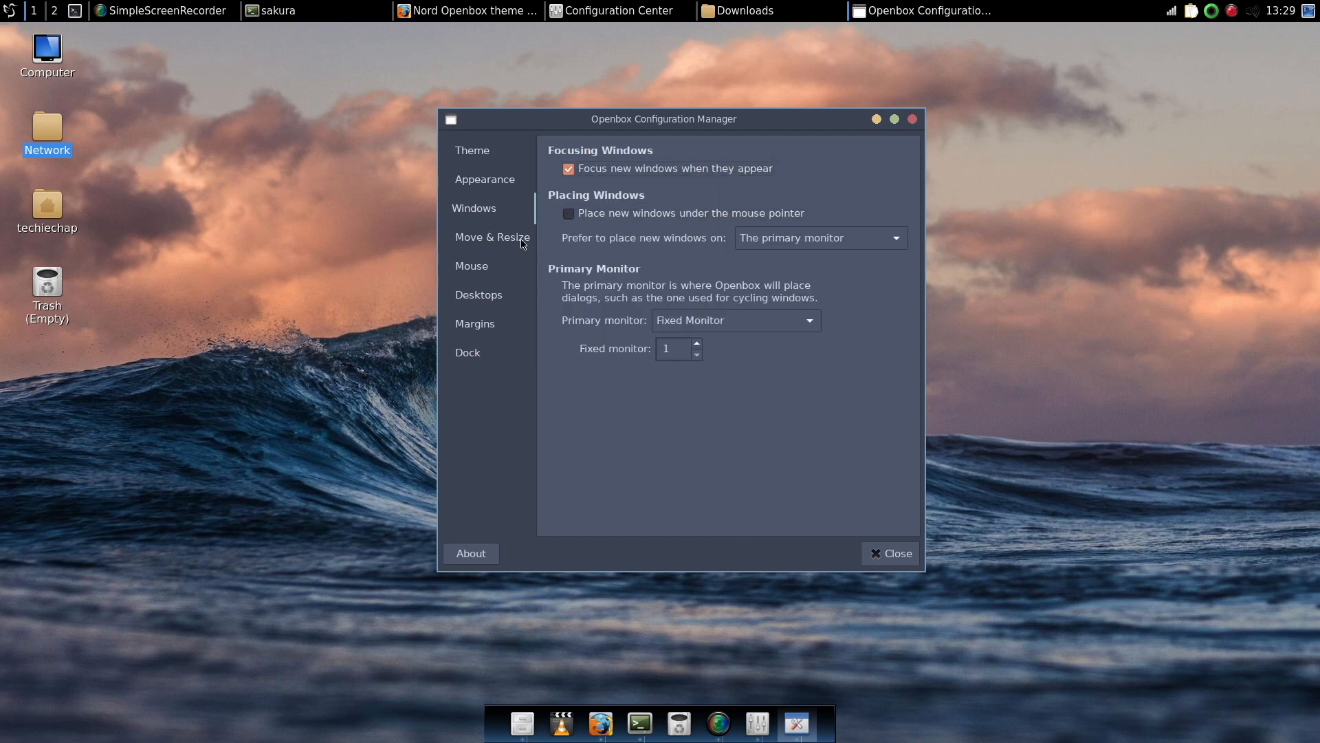
left_click(492, 237)
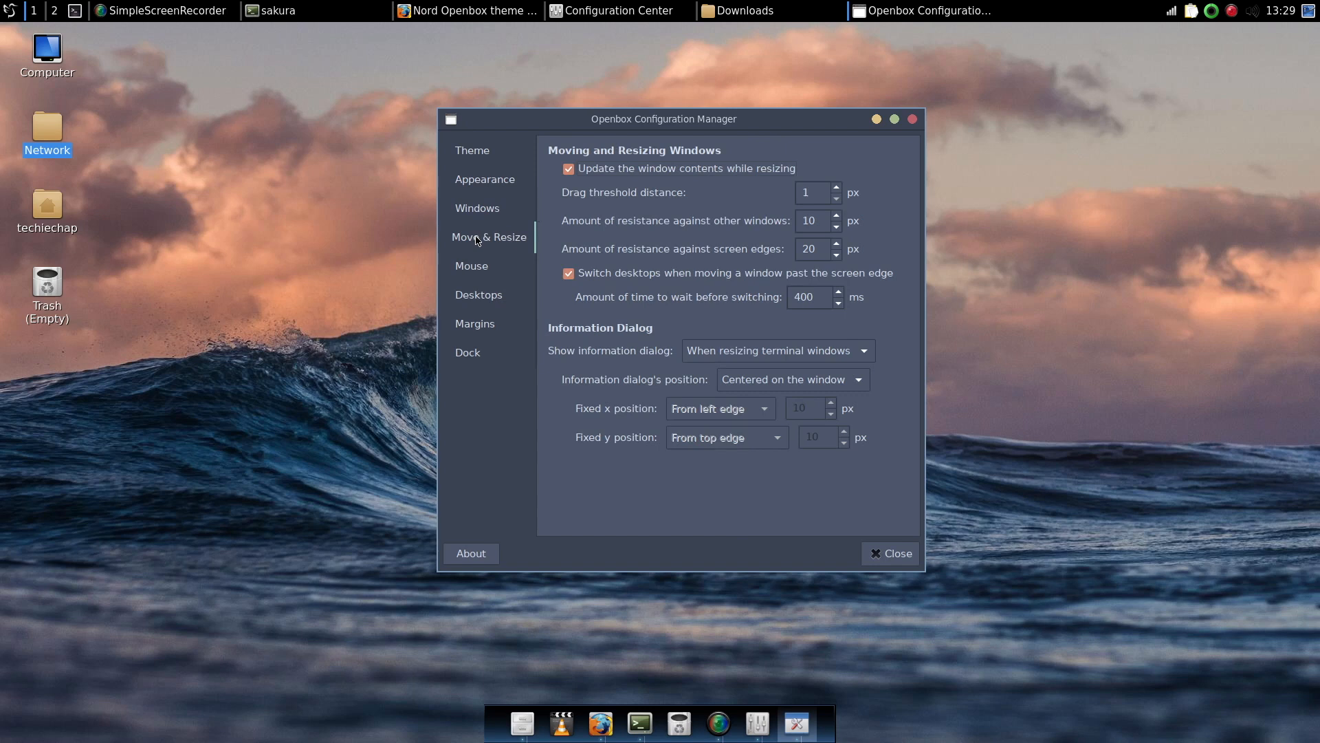
mouse_move(637, 401)
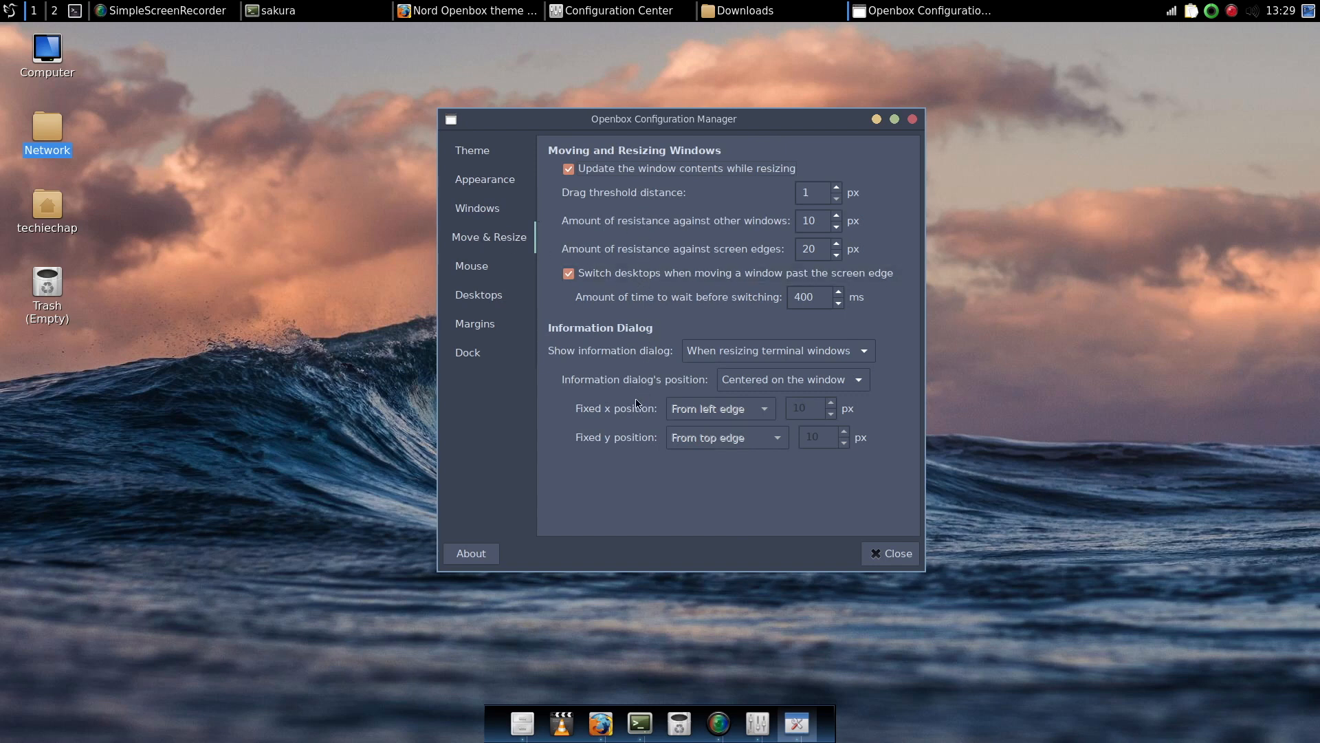
mouse_move(476, 282)
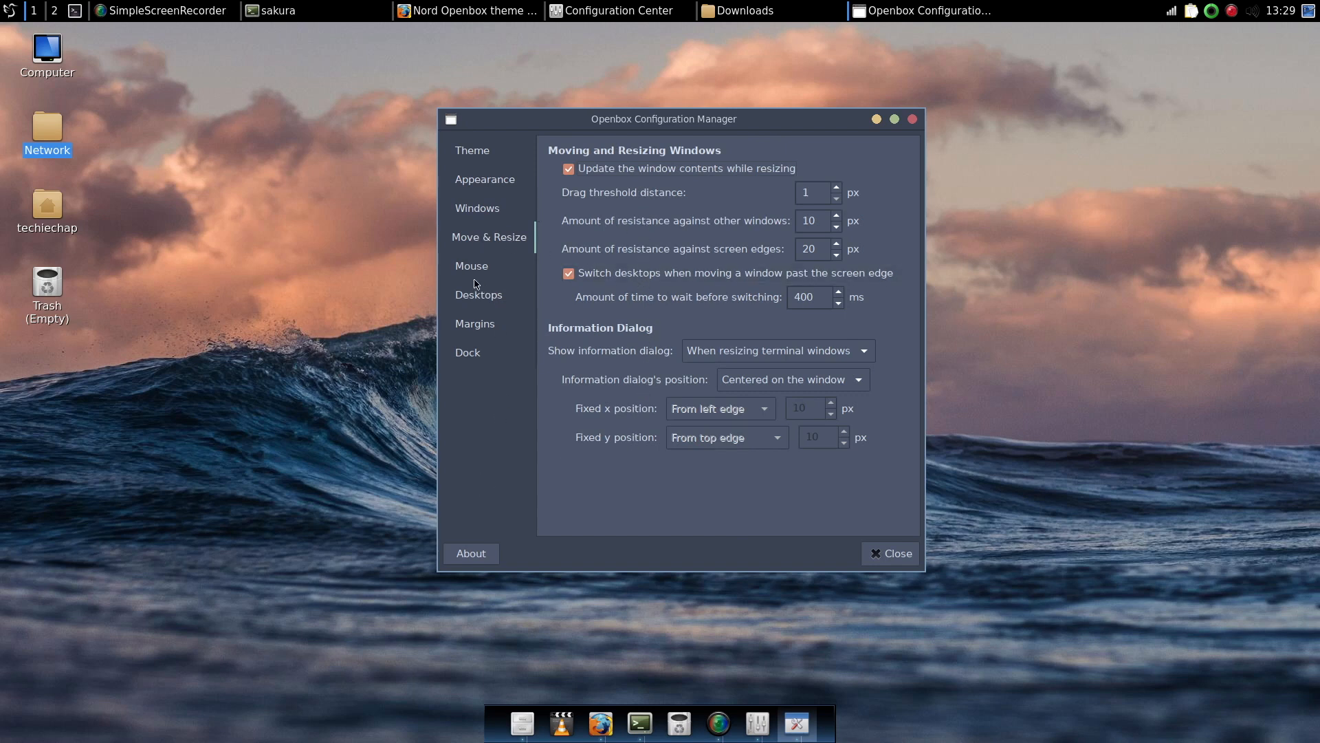
left_click(470, 266)
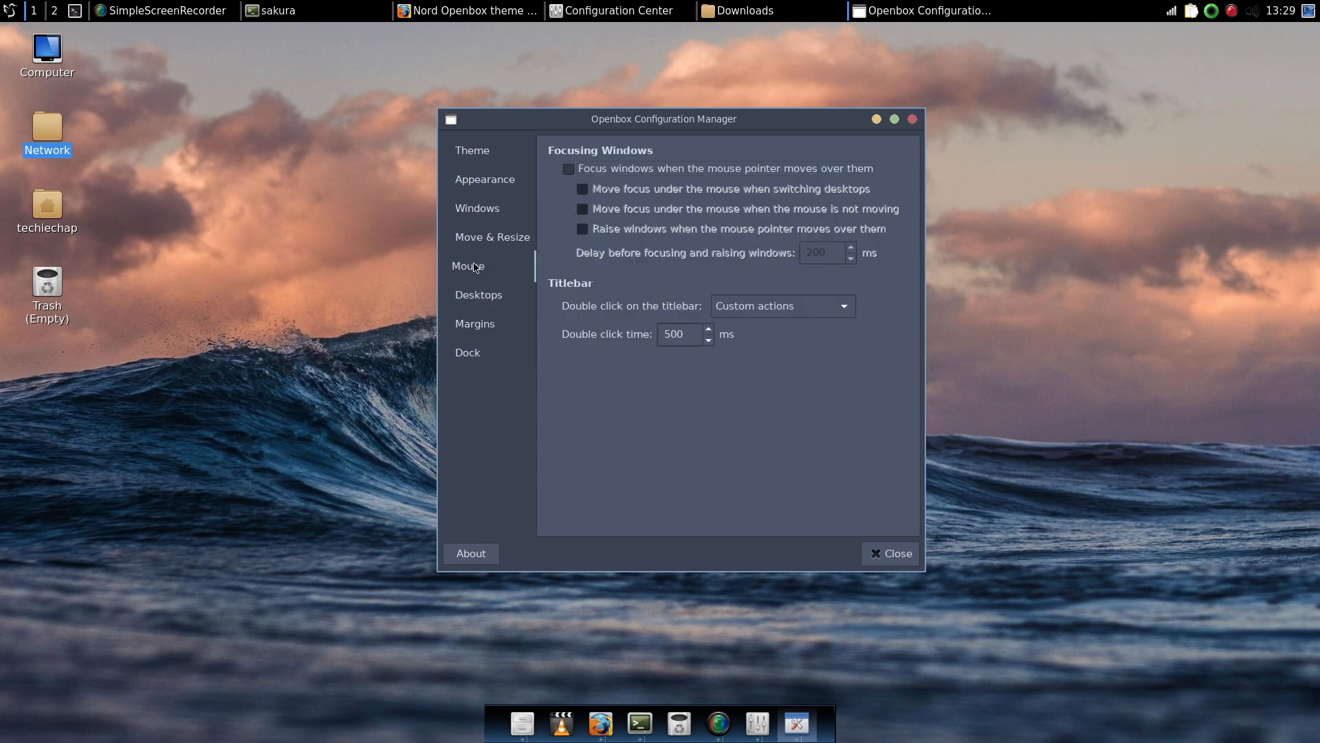
mouse_move(460, 327)
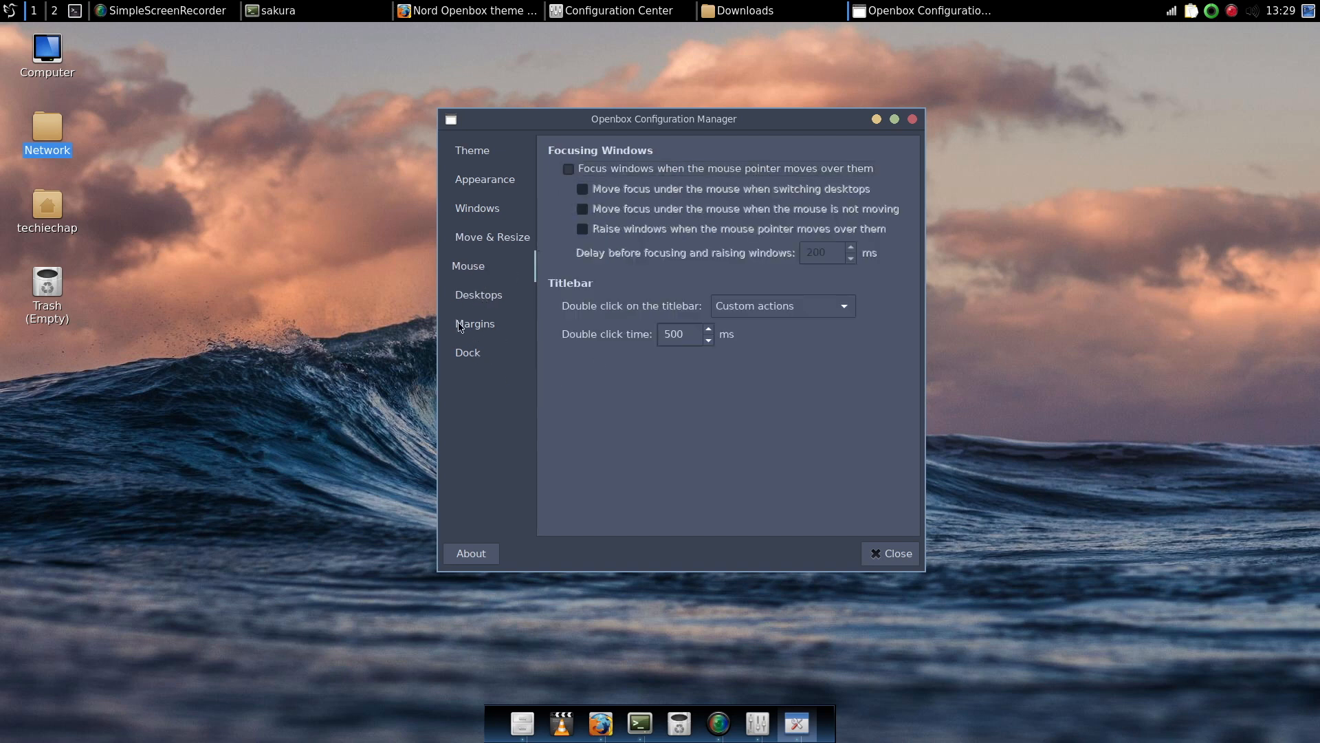
- Review the Desktops, Margins and Dock pages, leaving settings unchanged
left_click(479, 294)
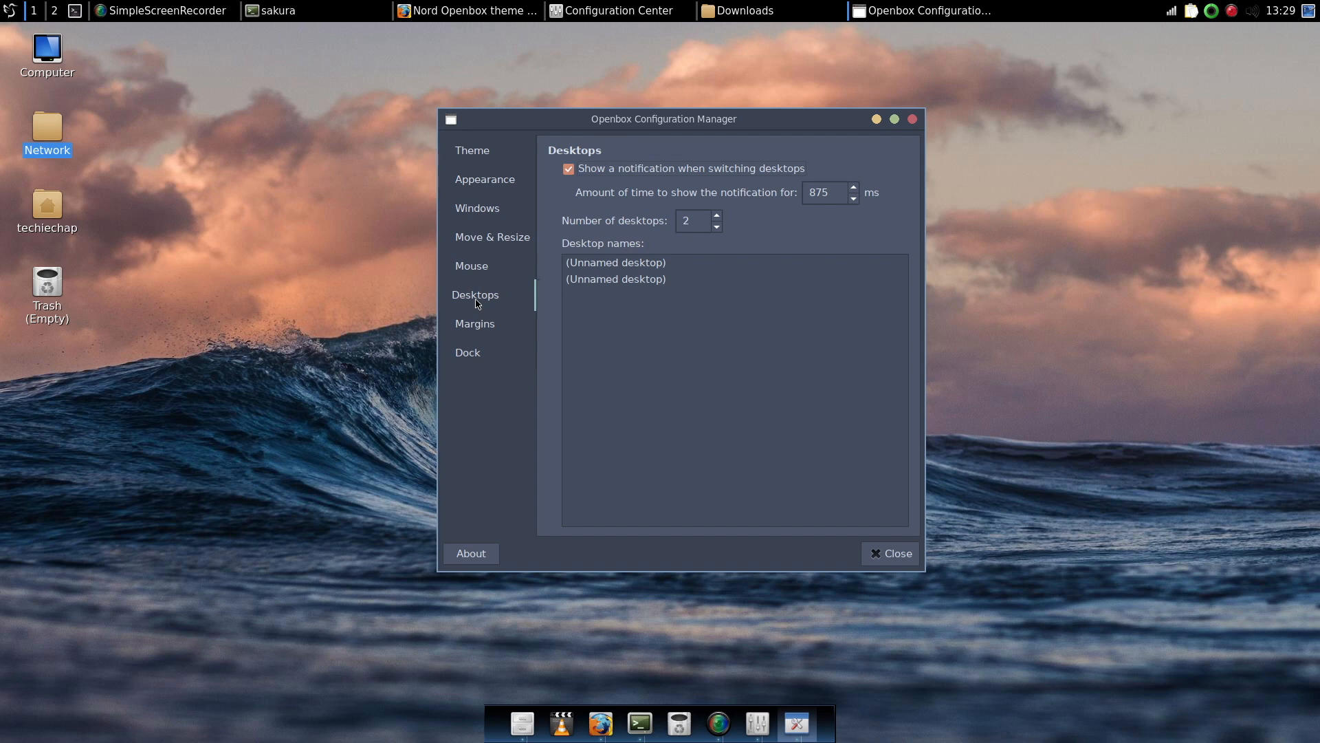
left_click(470, 323)
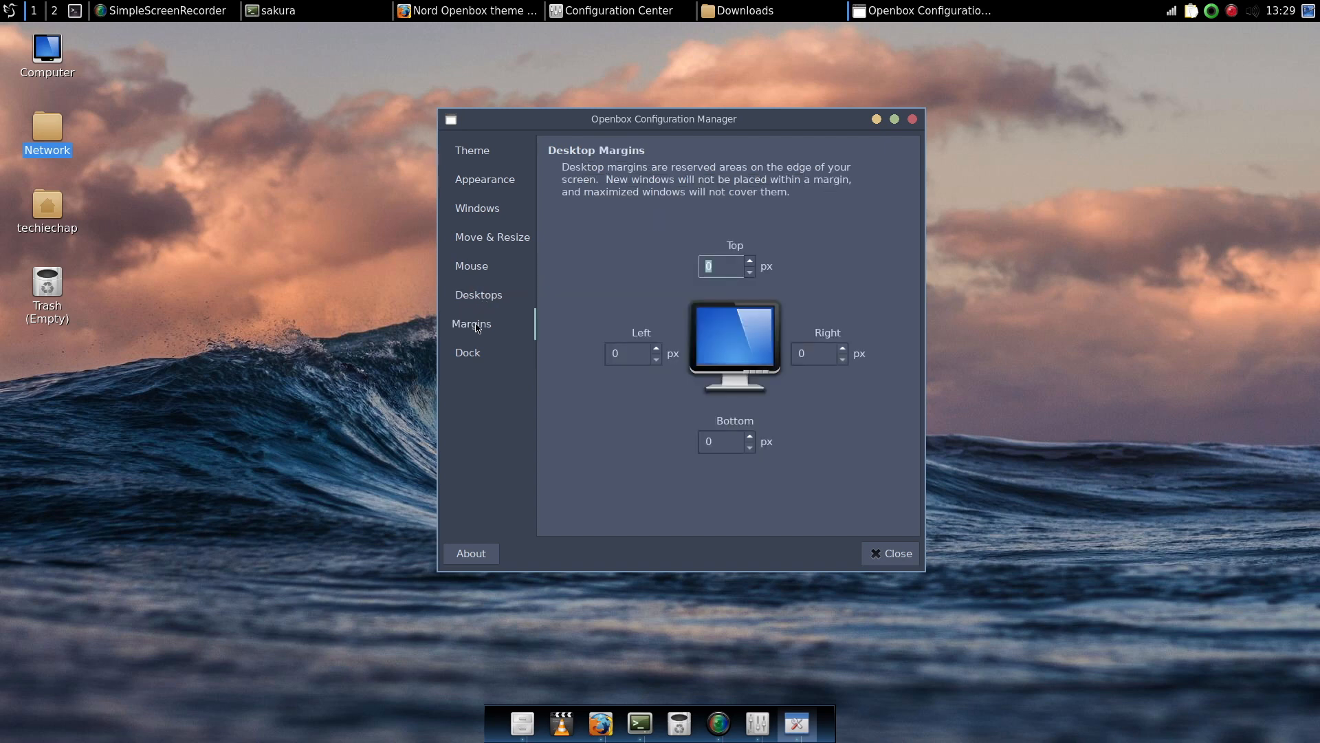
mouse_move(698, 221)
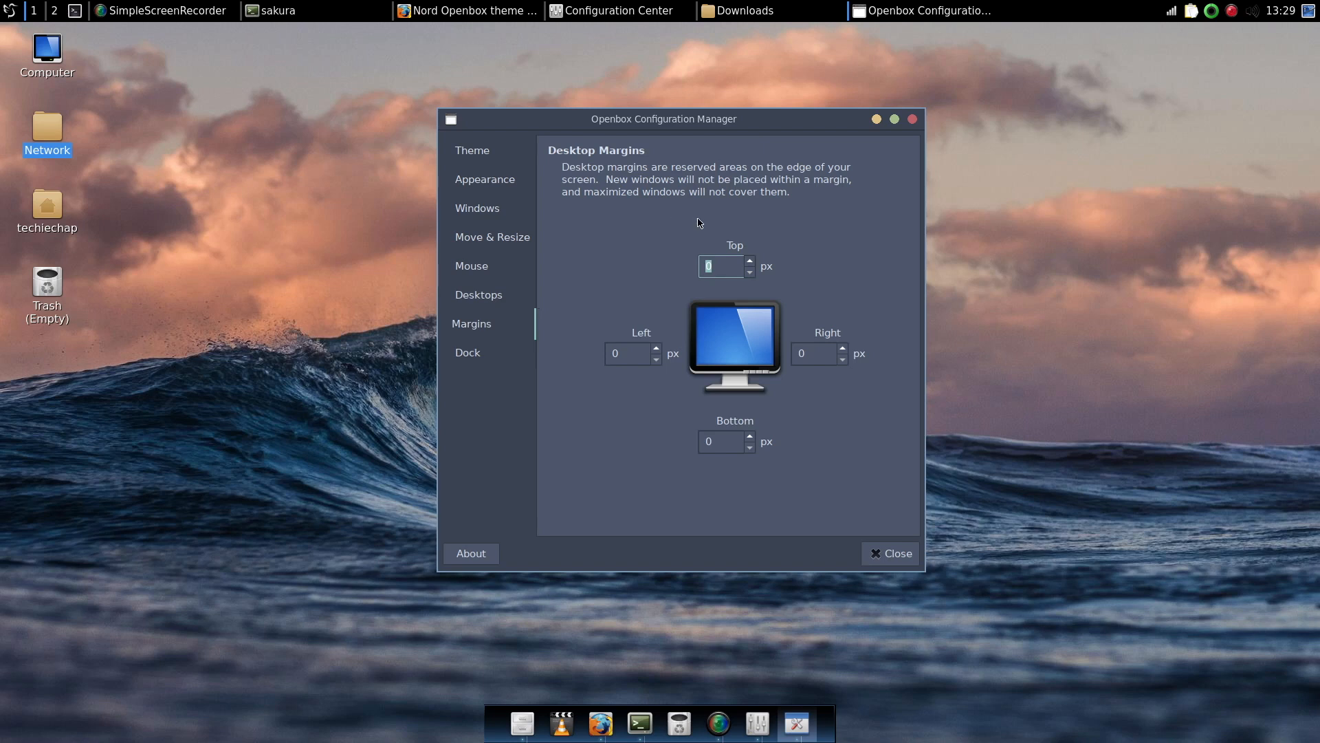
left_click(468, 352)
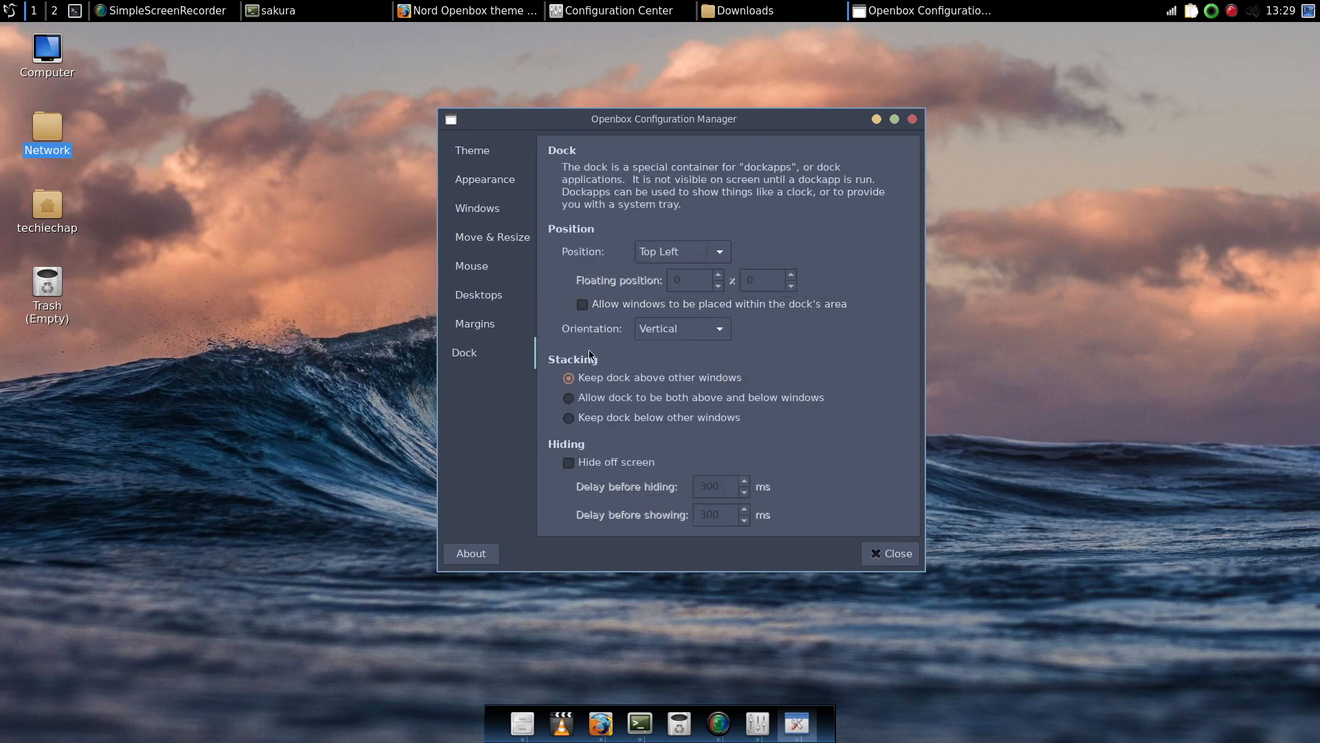
mouse_move(875, 338)
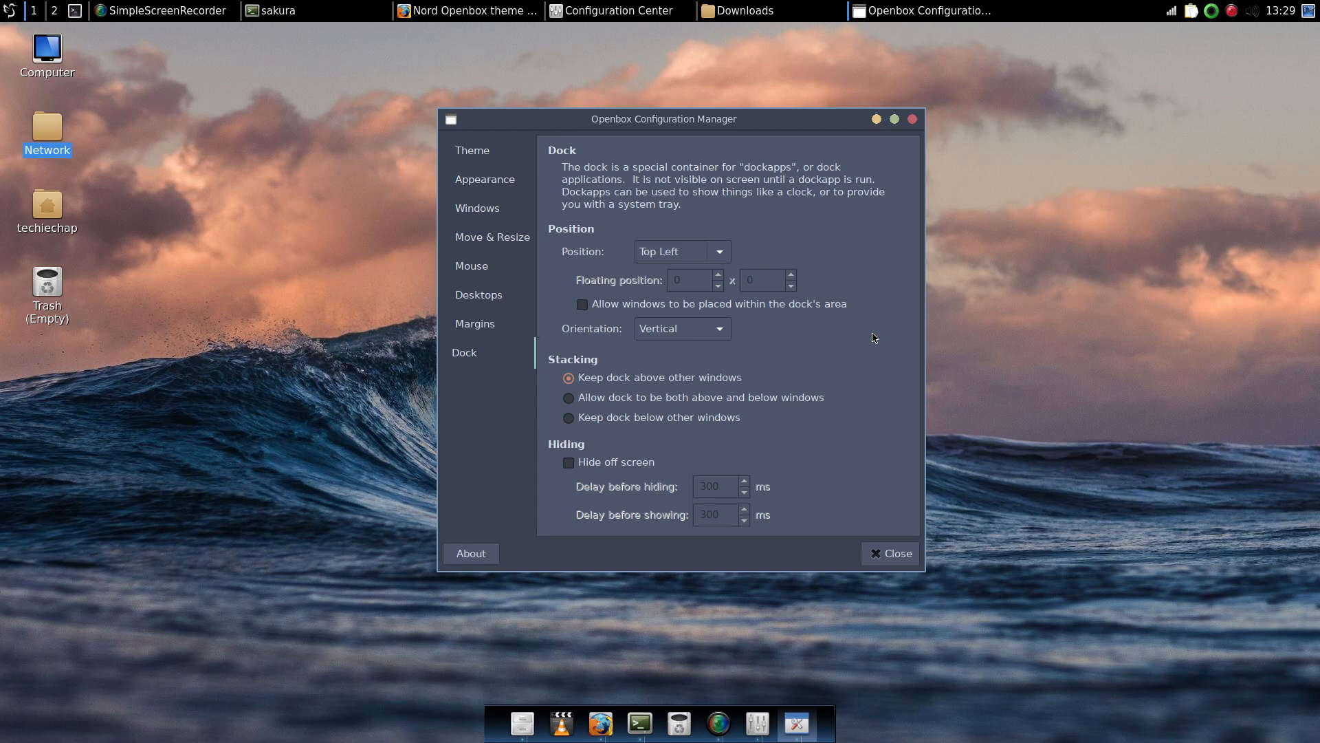
mouse_move(871, 332)
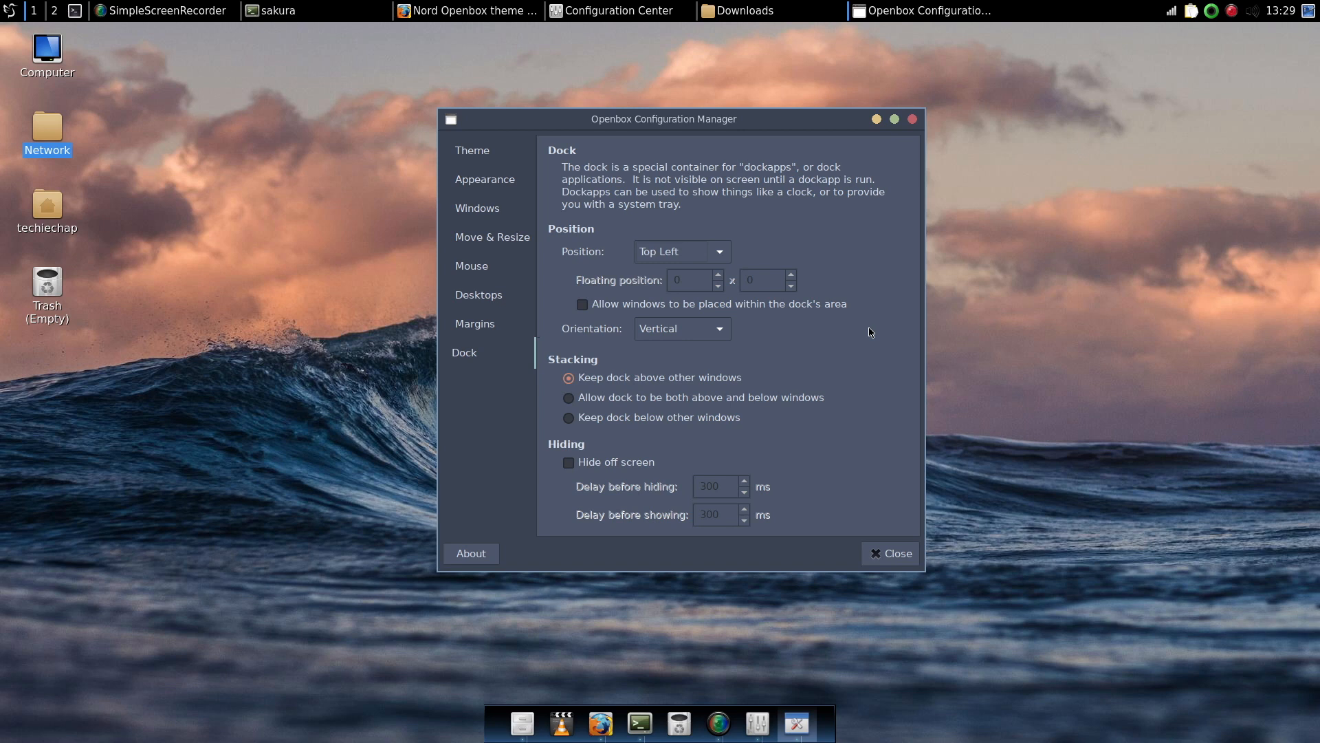
mouse_move(891, 565)
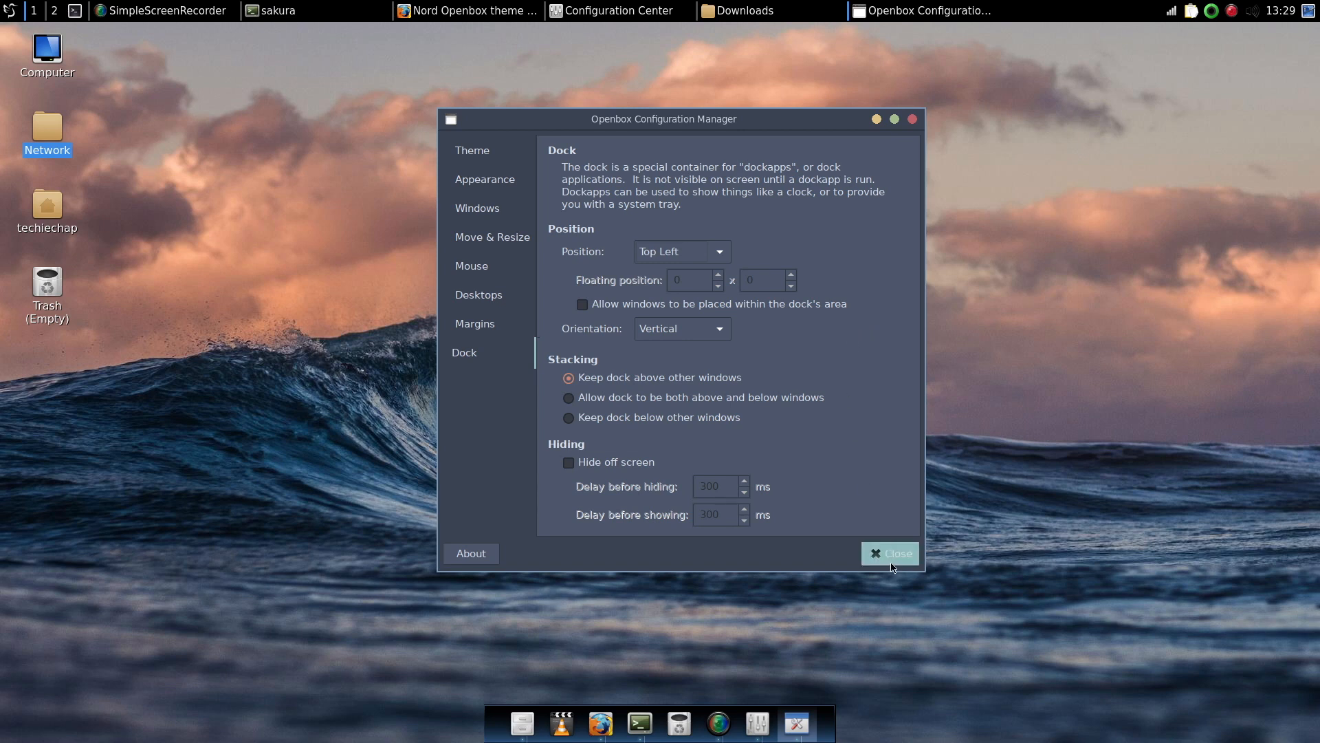
mouse_move(900, 564)
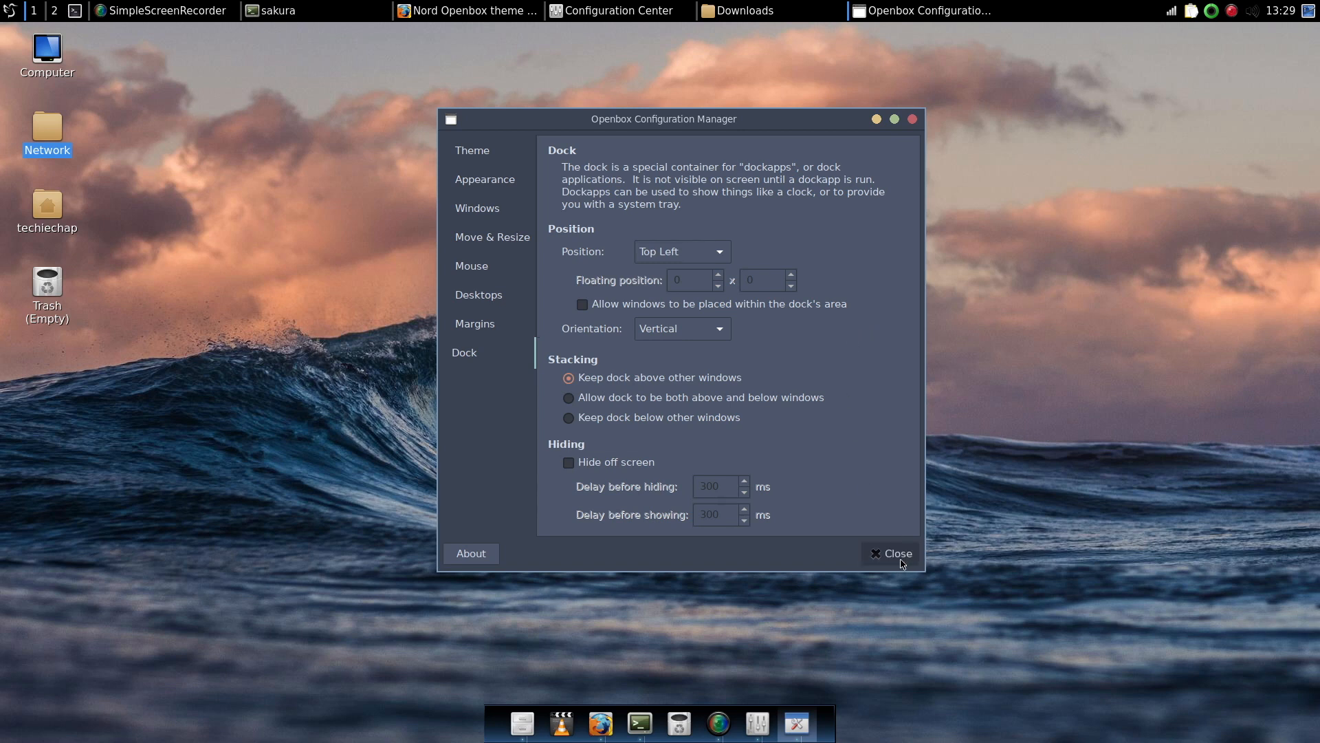
- Close Openbox Configuration Manager and the Configuration Center, restoring windows from the taskbar
left_click(891, 553)
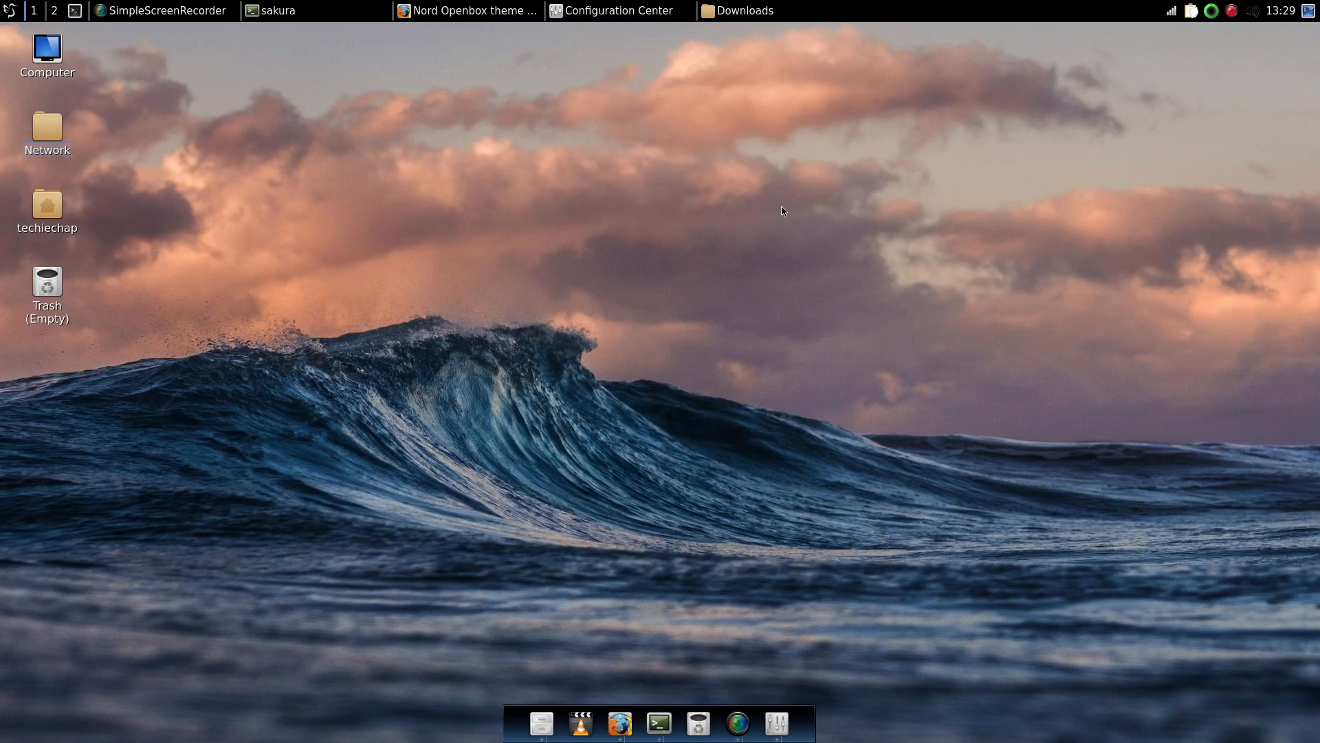
left_click(466, 11)
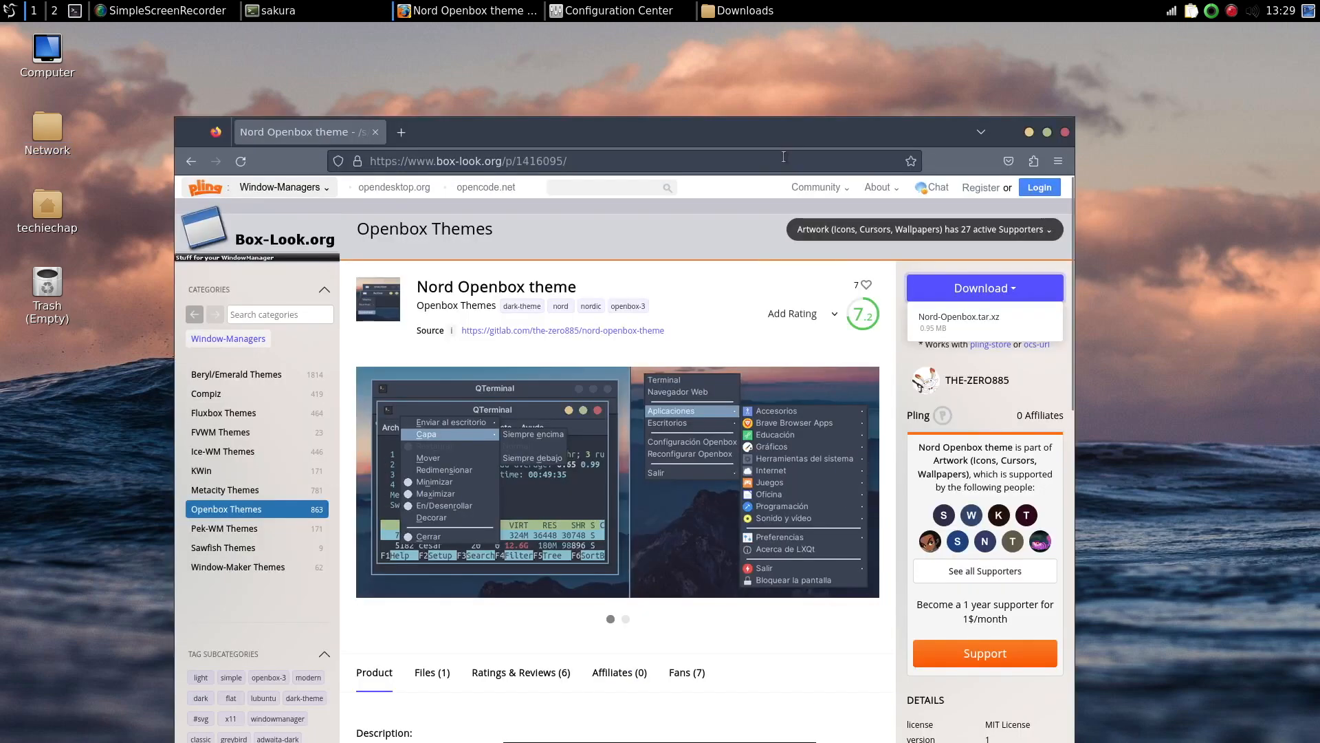
left_click(619, 11)
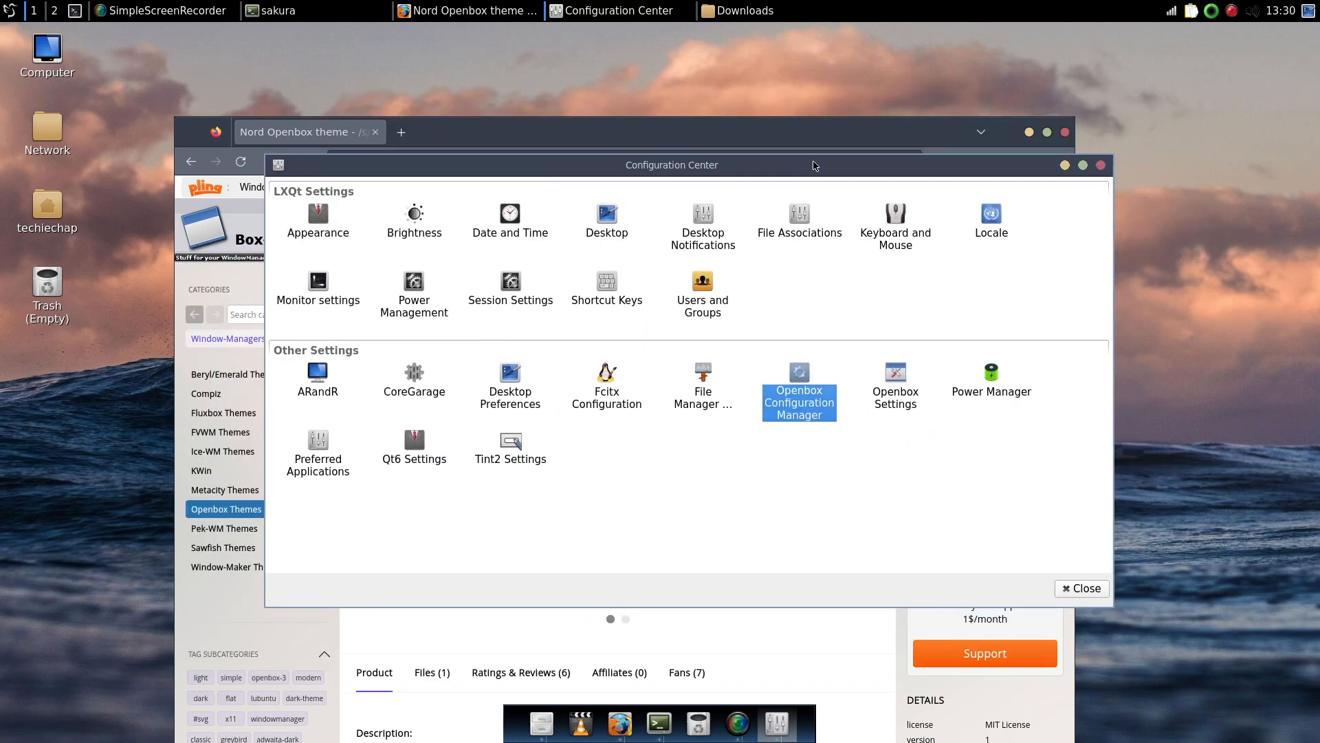
mouse_move(1075, 508)
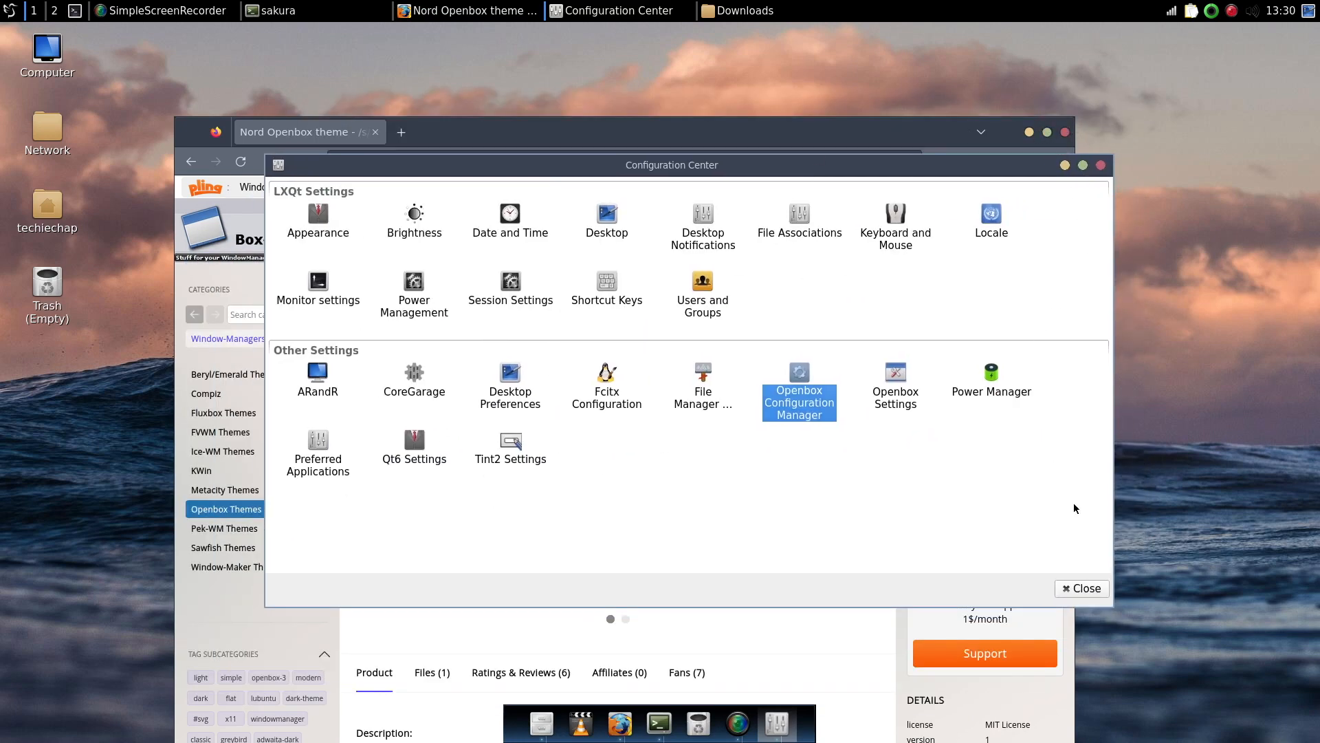
left_click(1082, 588)
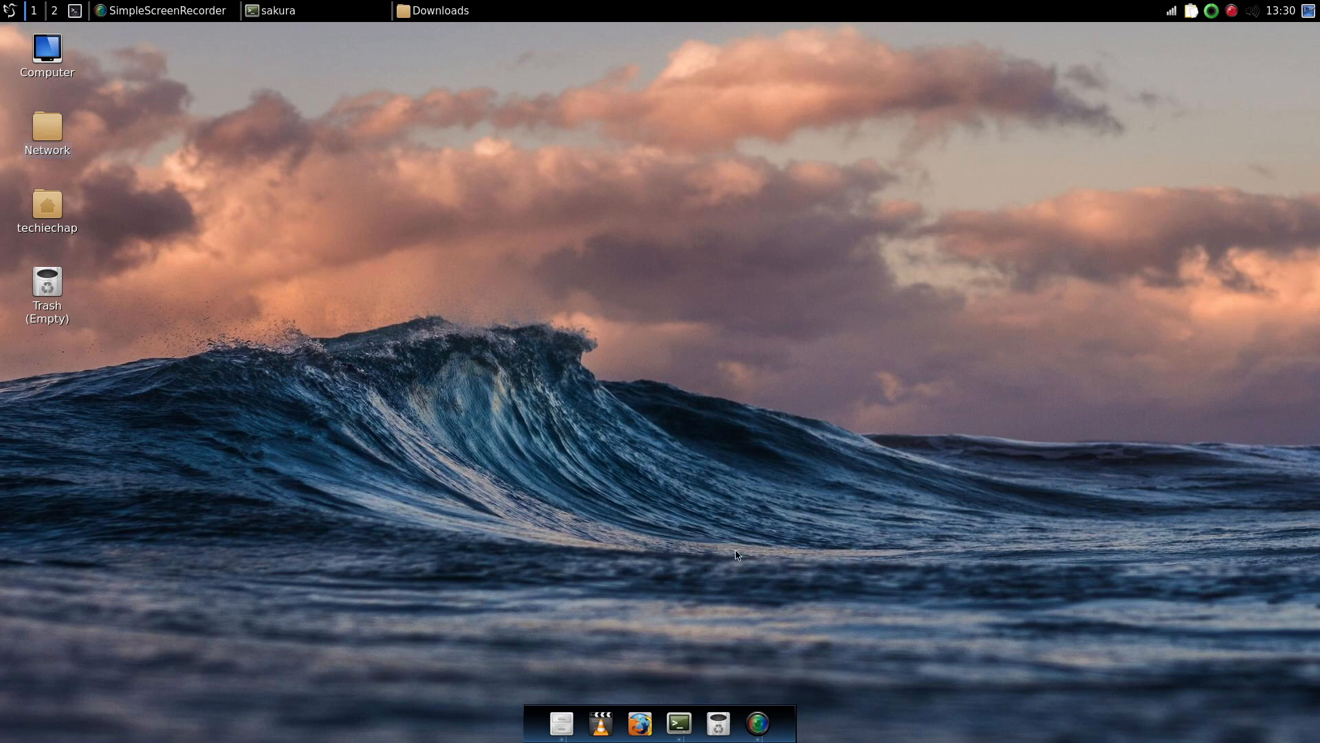
- Launch Firefox from the dock, scroll the FreeBSD forum thread smoothly, then close the browser
left_click(639, 723)
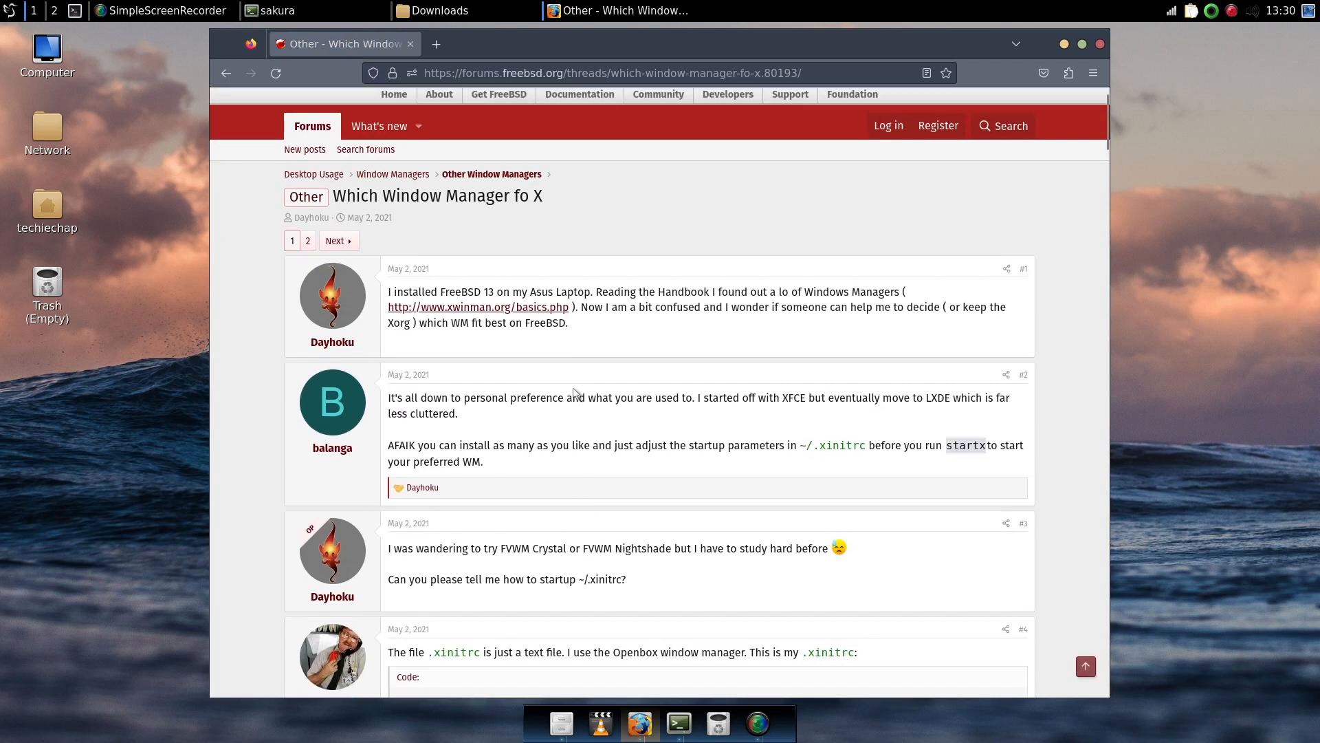
scroll("down", 3)
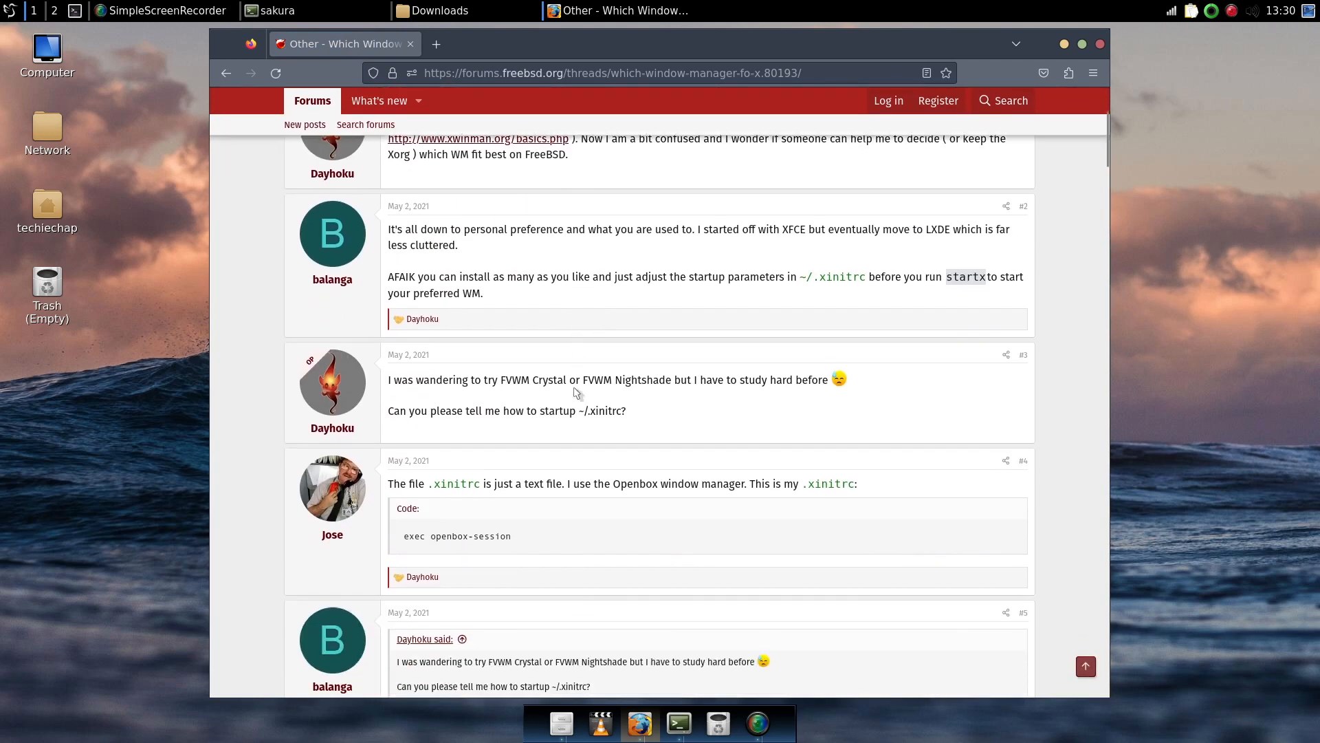
scroll("down", 3)
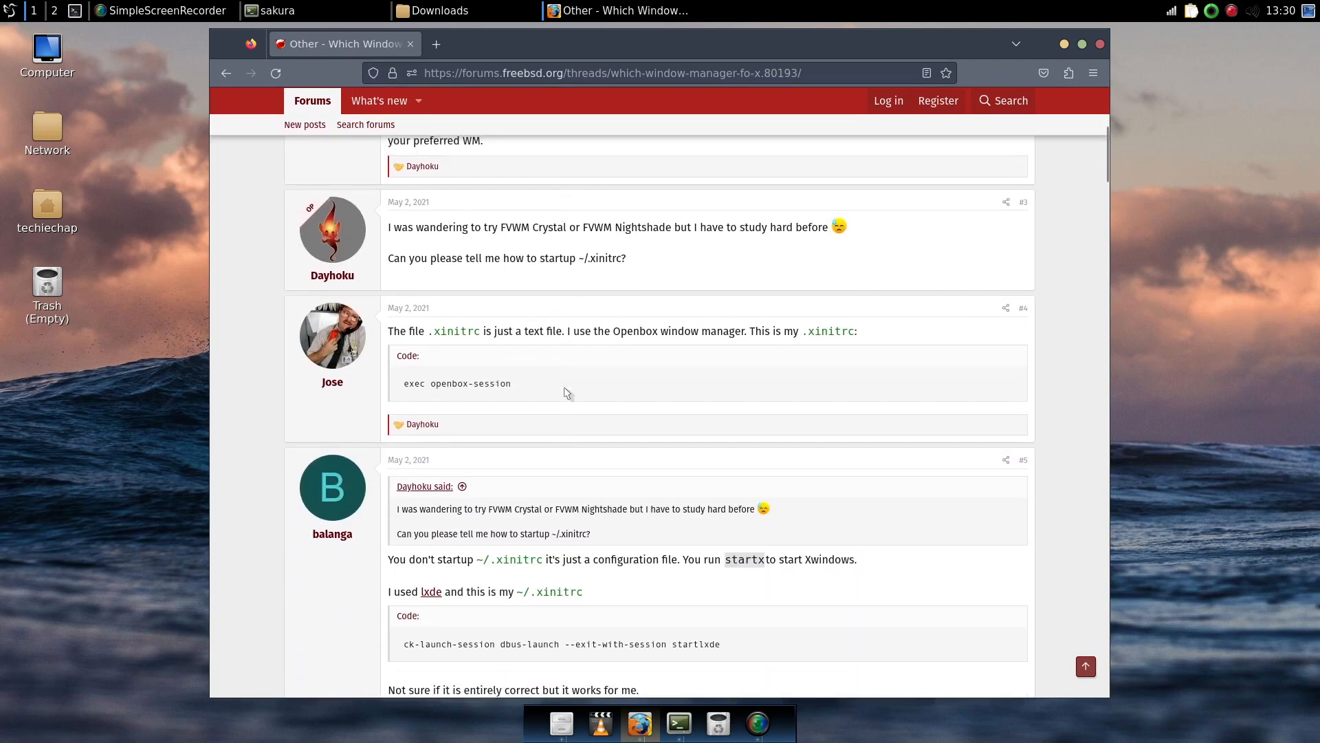
scroll("down", 3)
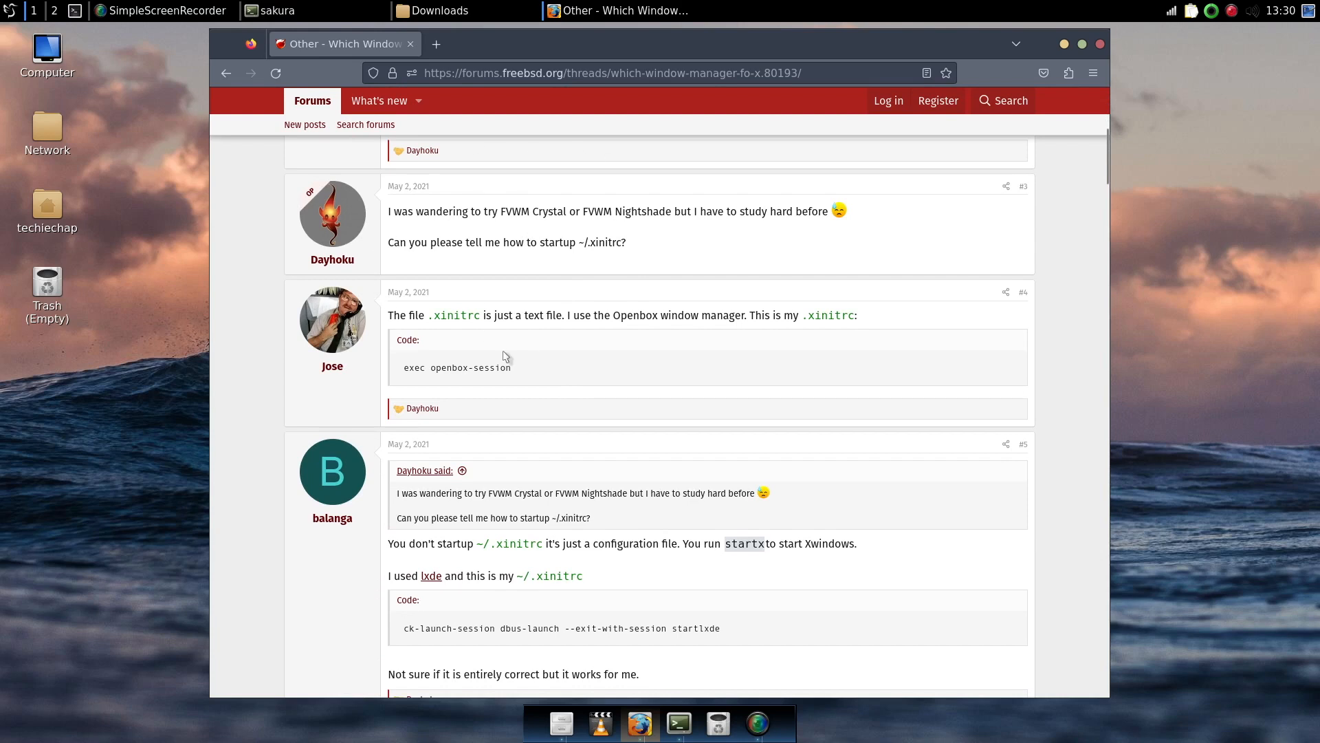
mouse_move(1100, 44)
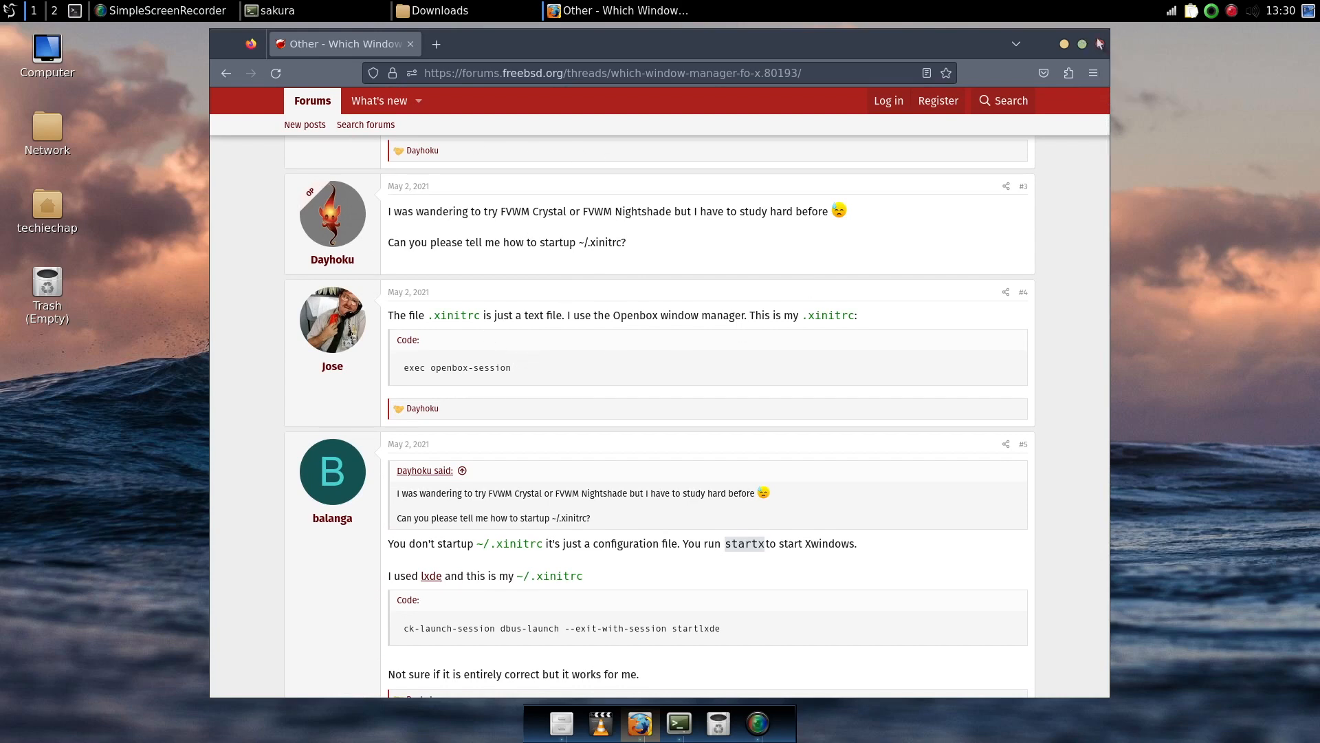
left_click(1102, 42)
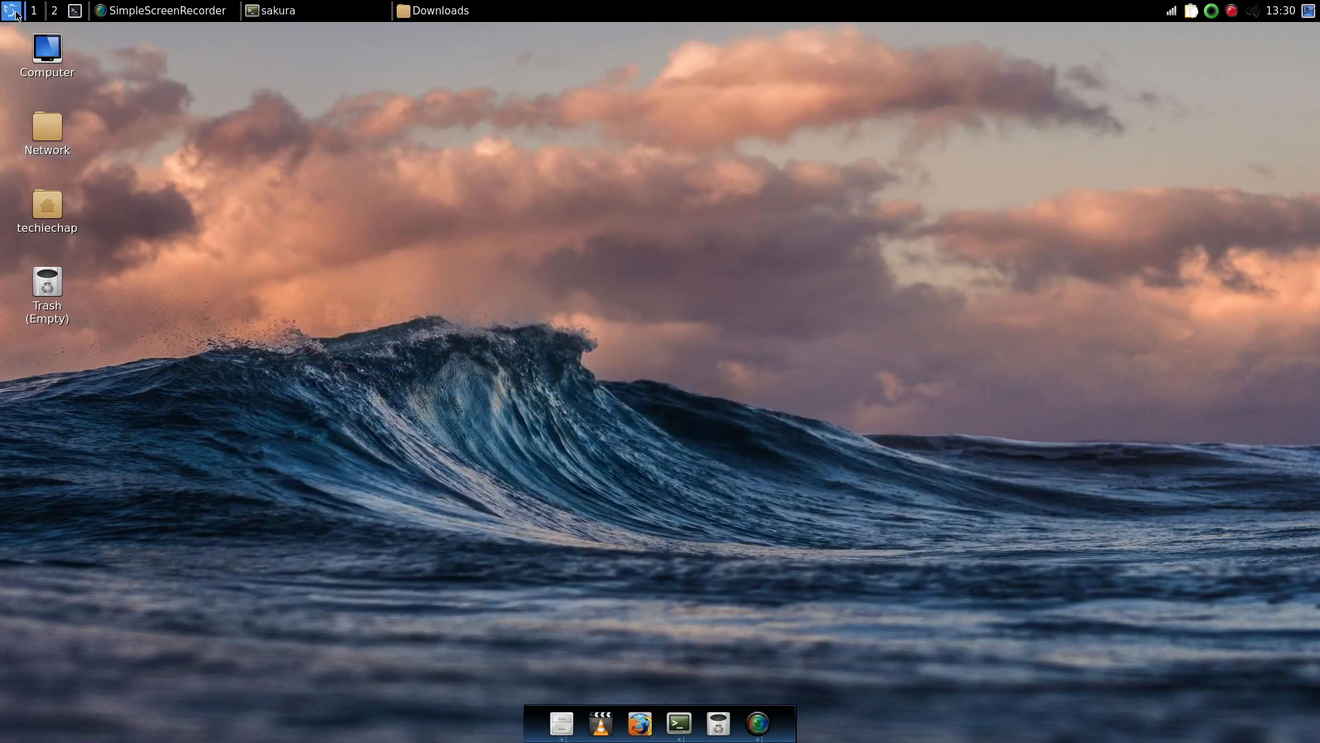
- Bring up the LXQt main menu to reach the picom compositor under Accessories
left_click(8, 8)
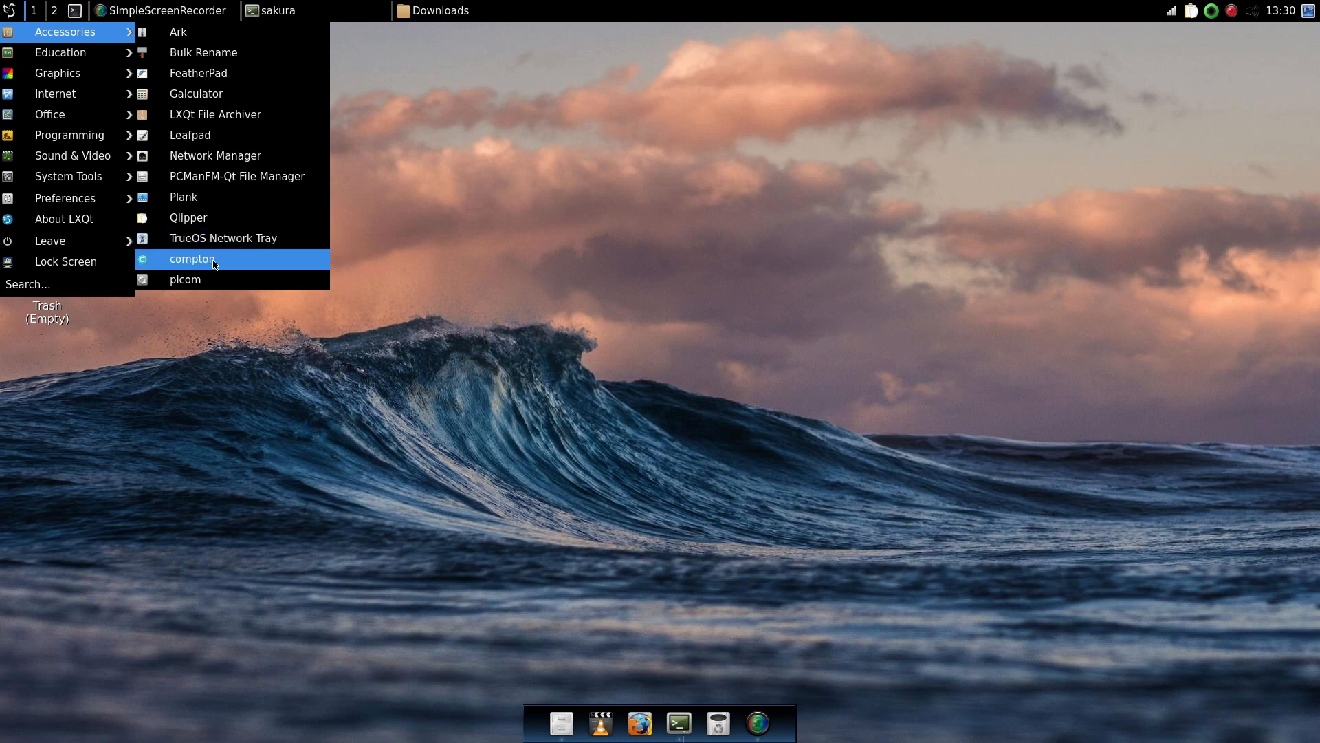
mouse_move(190, 281)
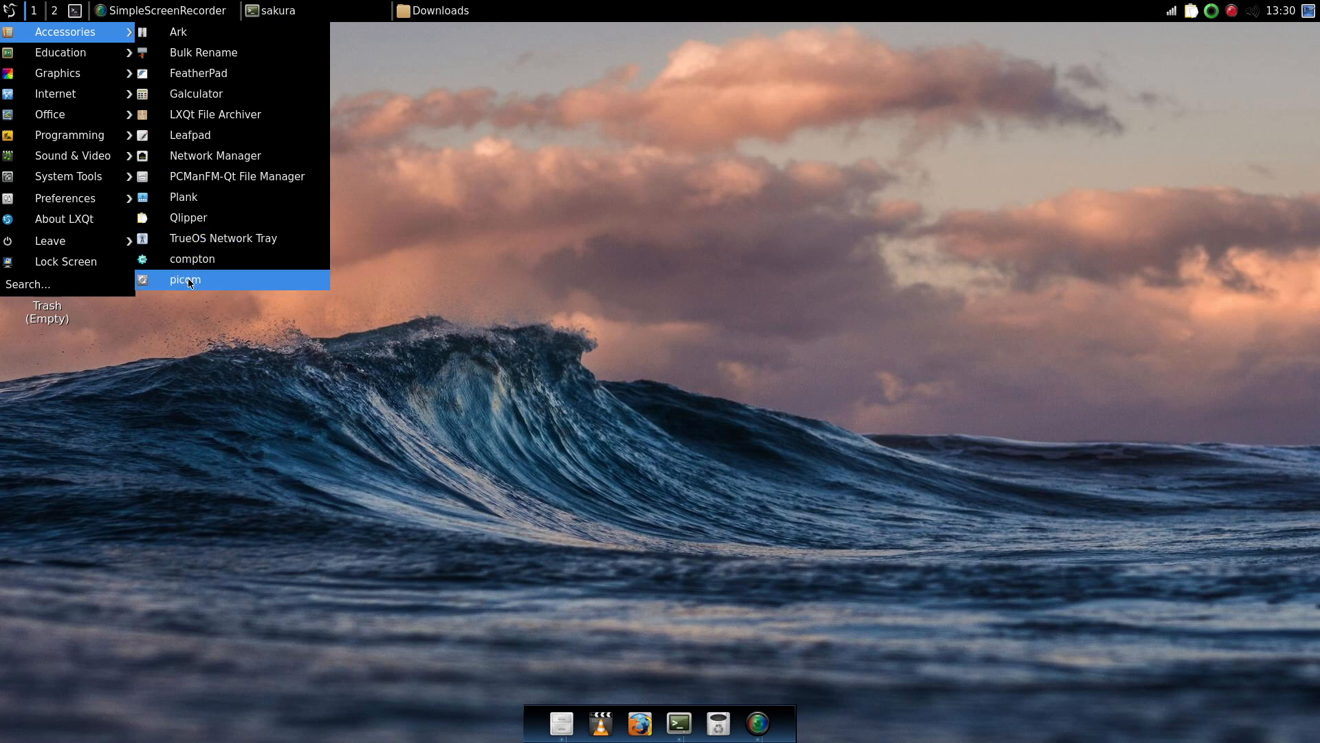
mouse_move(162, 282)
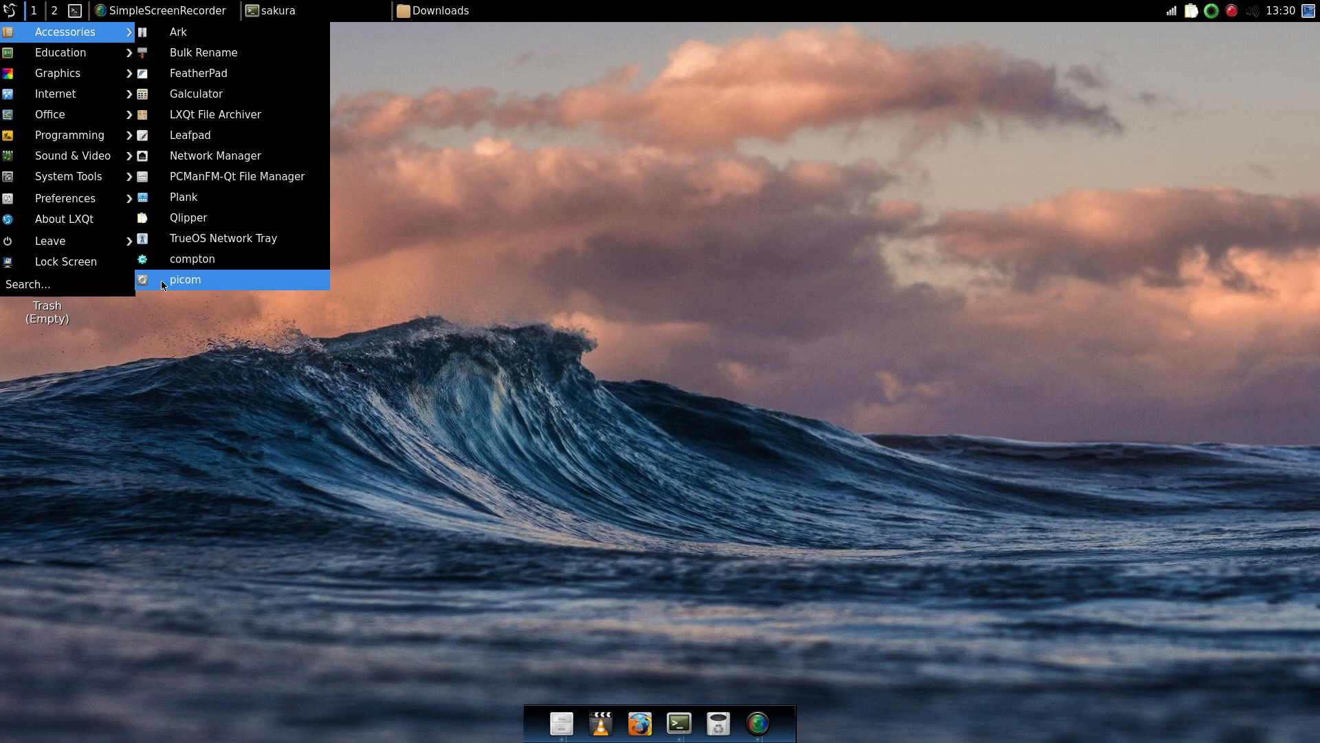
mouse_move(184, 280)
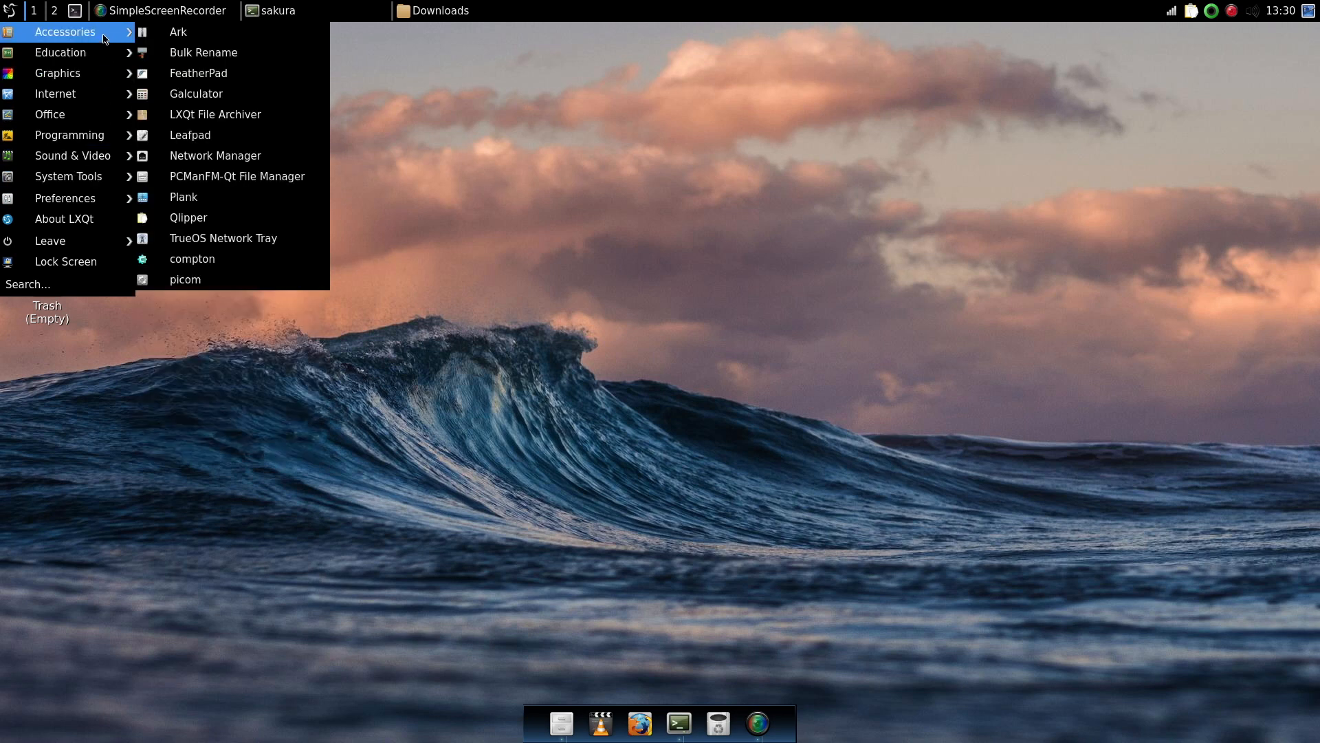
mouse_move(247, 281)
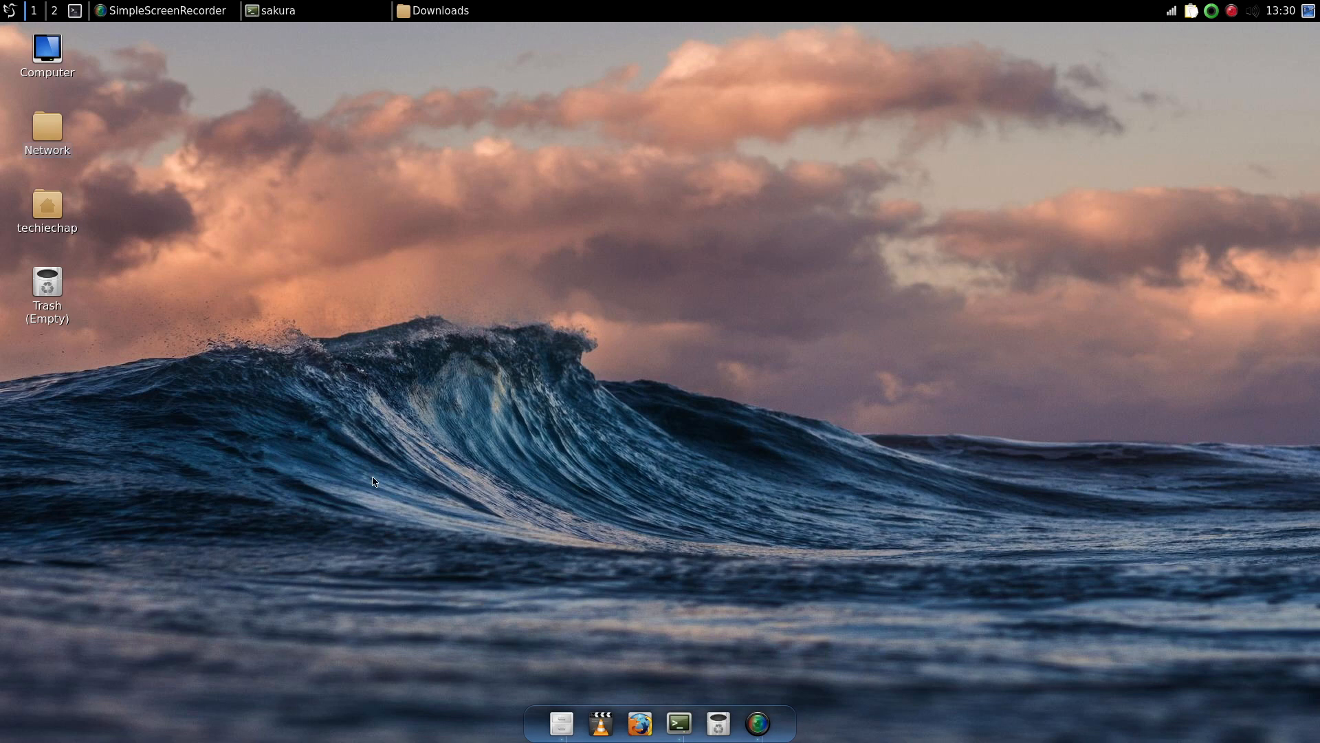
mouse_move(788, 723)
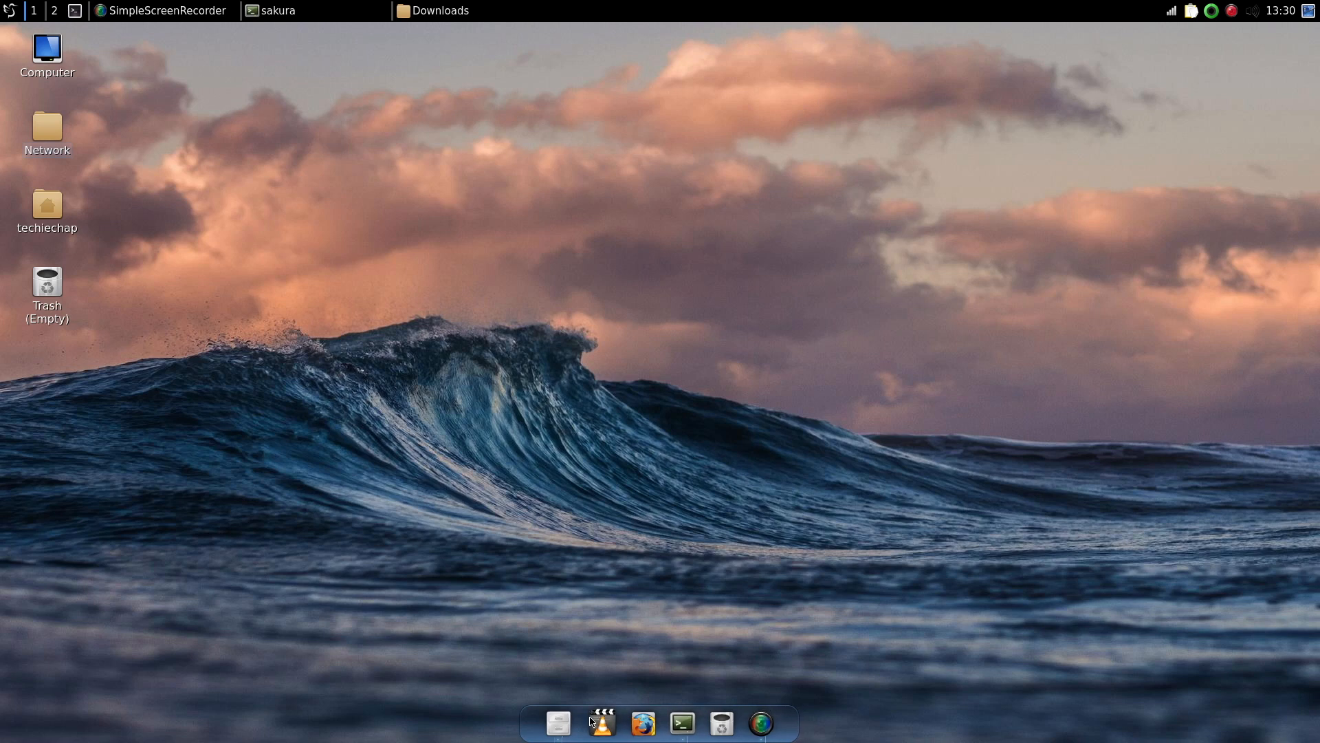
- From the dock's Preferences, try the Matte theme for Plank
right_click(645, 721)
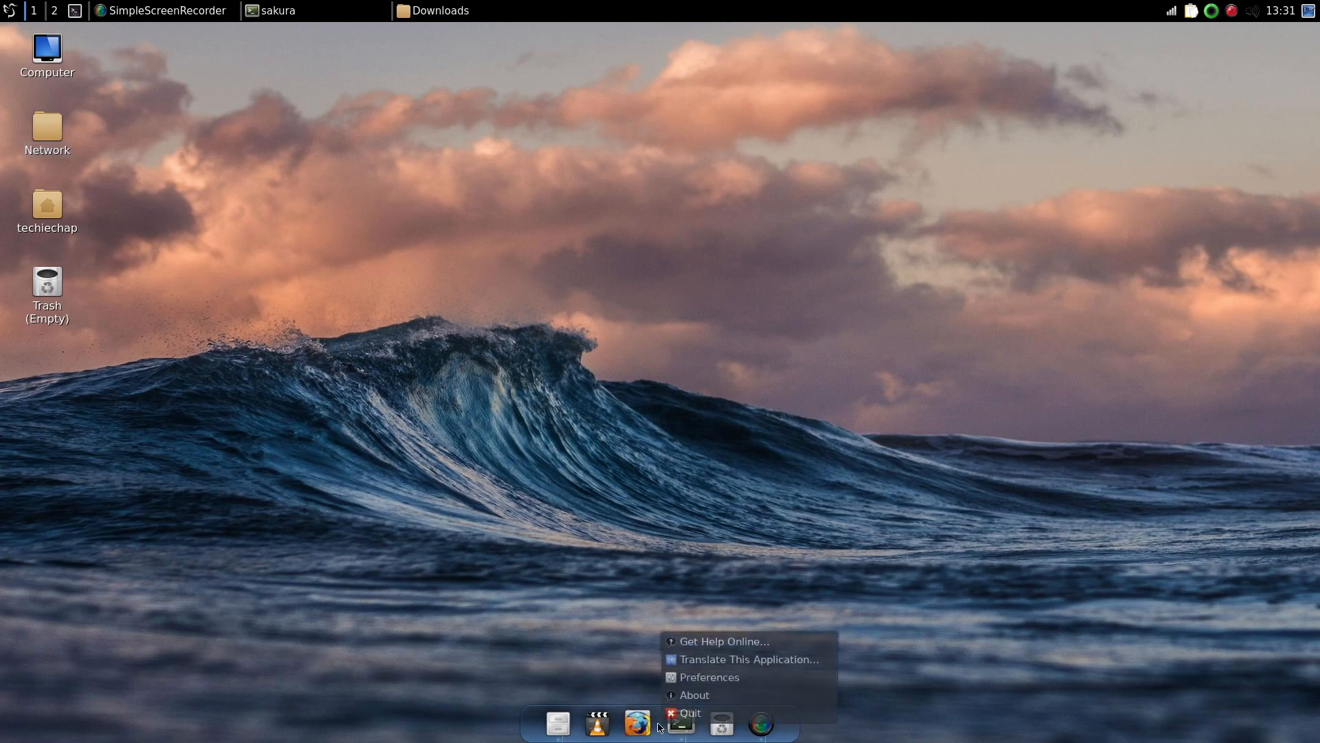
left_click(709, 676)
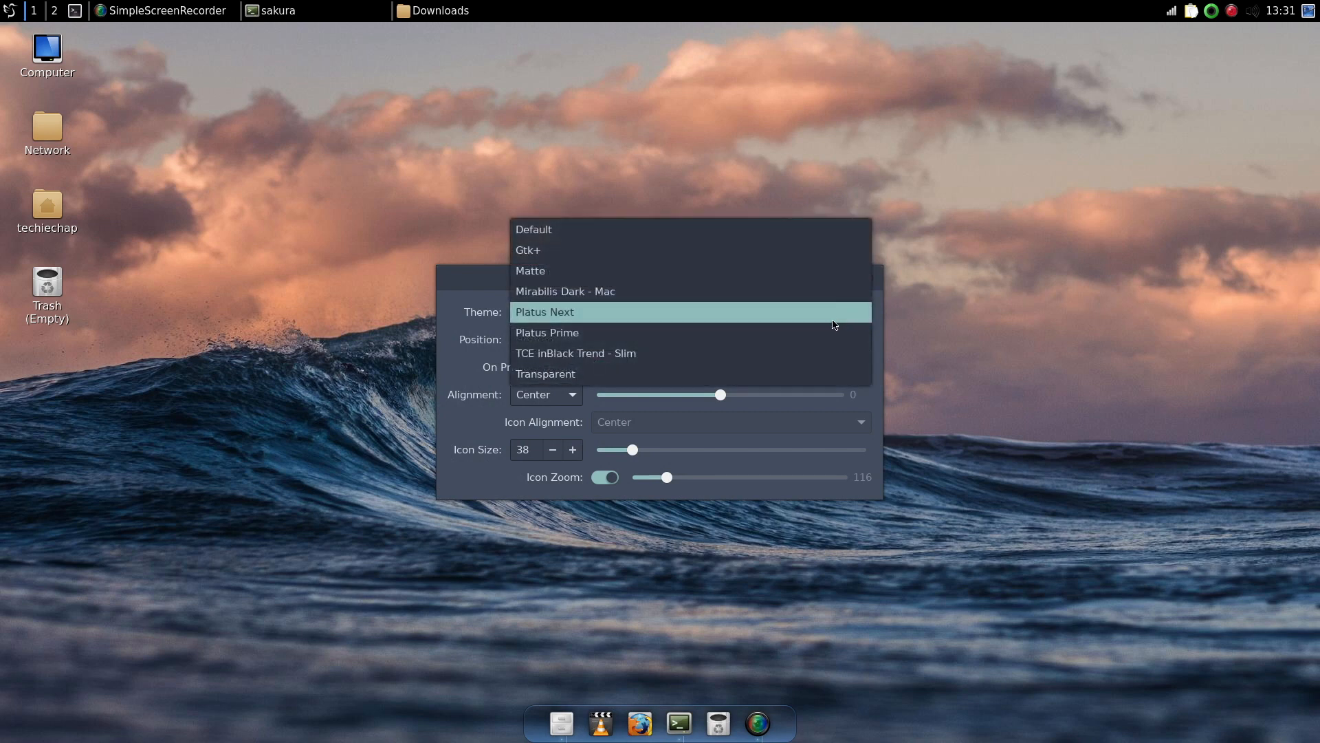
left_click(564, 292)
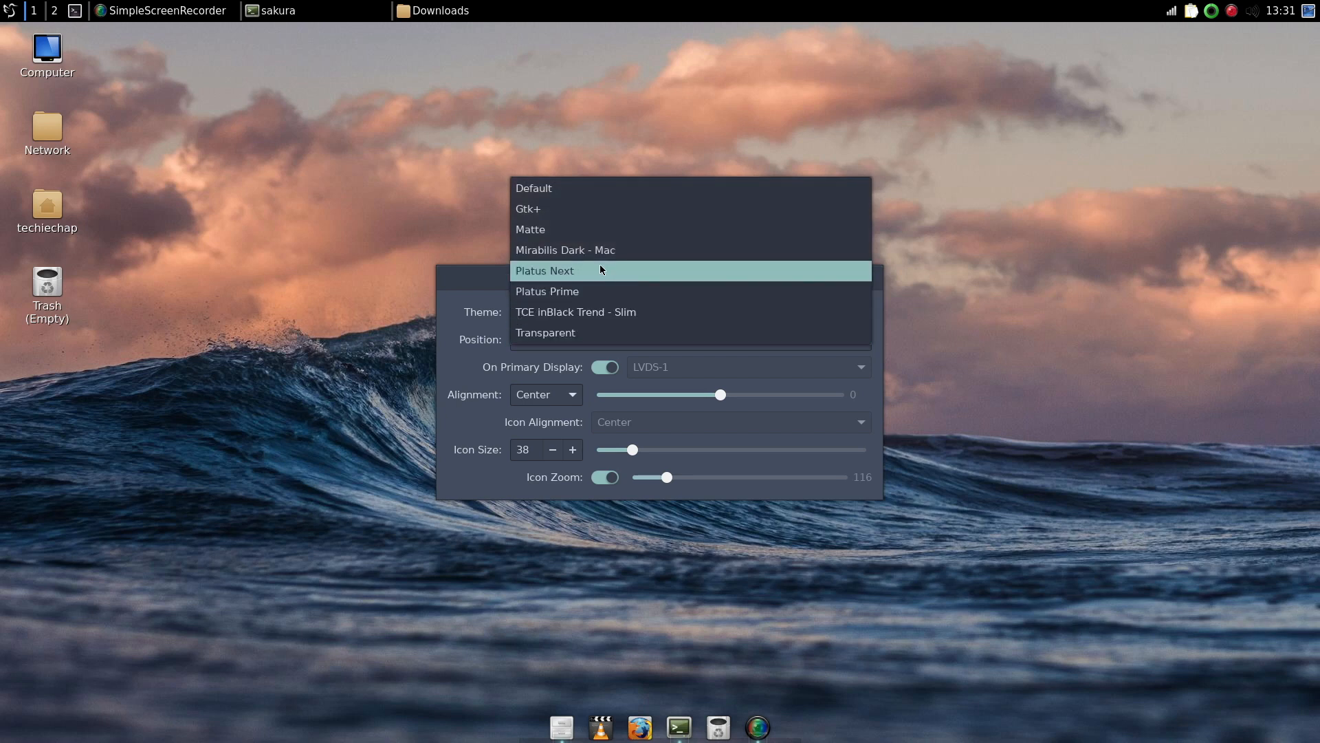
left_click(564, 270)
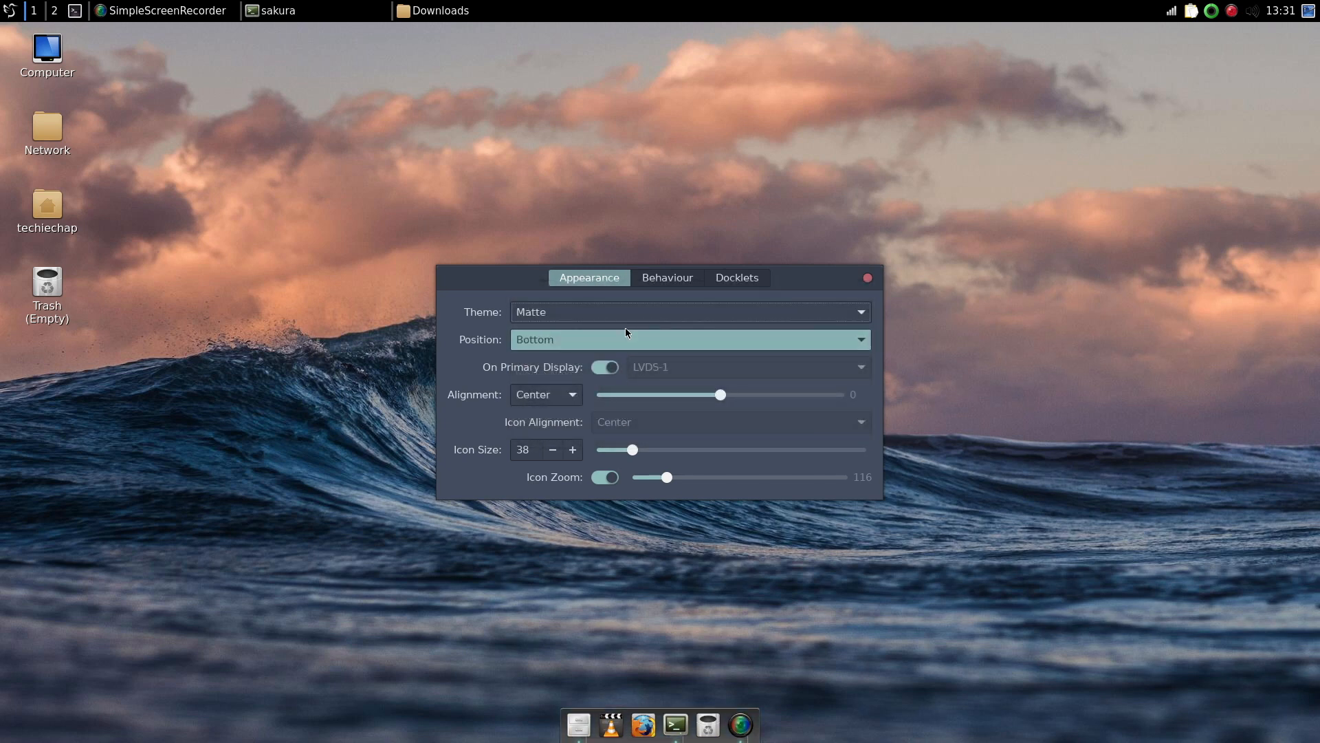
- Set the Plank theme back to Platus Next and close the preferences dialog
left_click(690, 312)
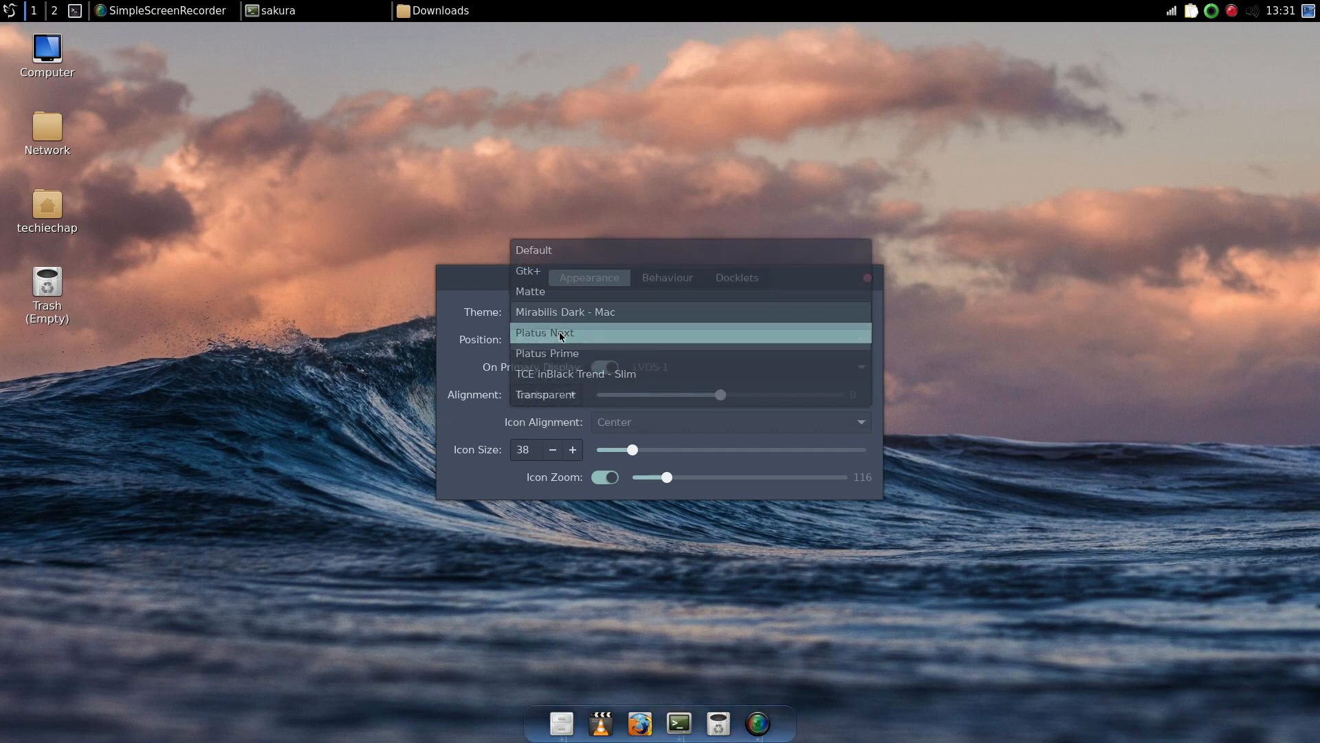
left_click(559, 332)
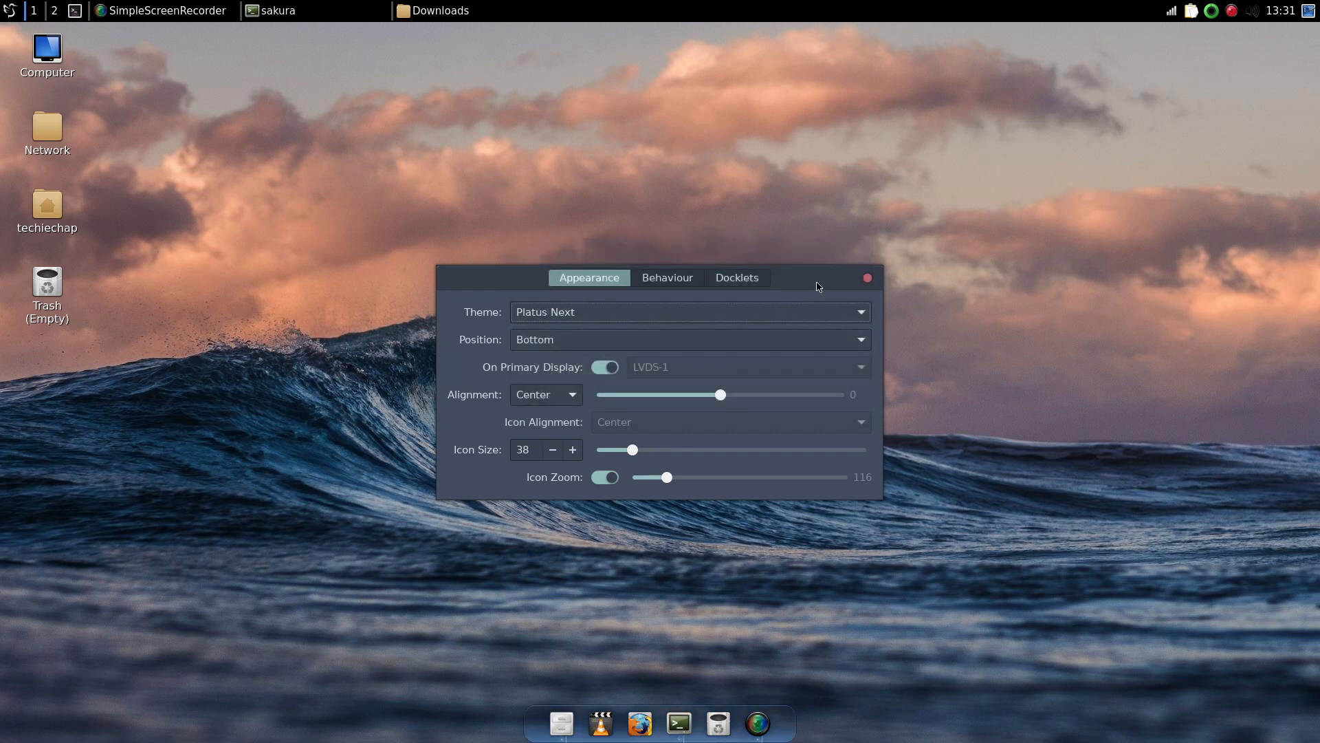
left_click(867, 277)
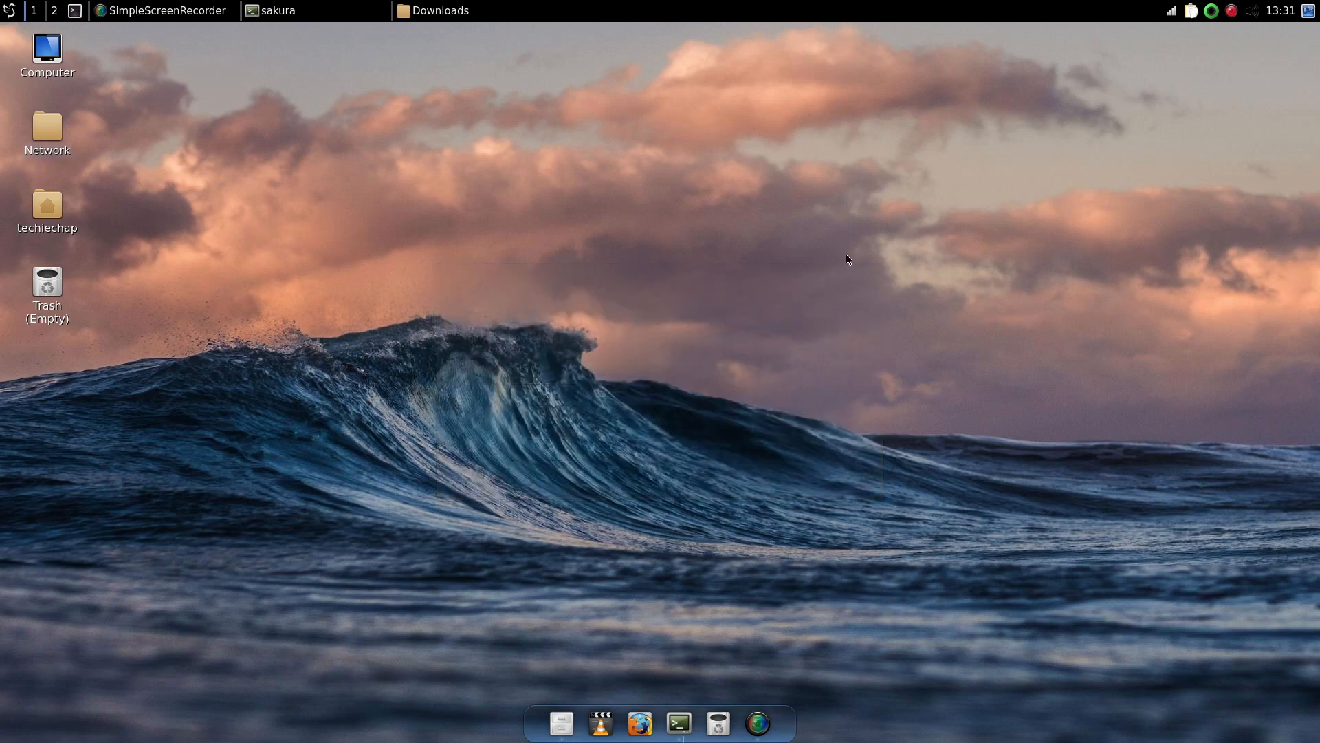
mouse_move(414, 379)
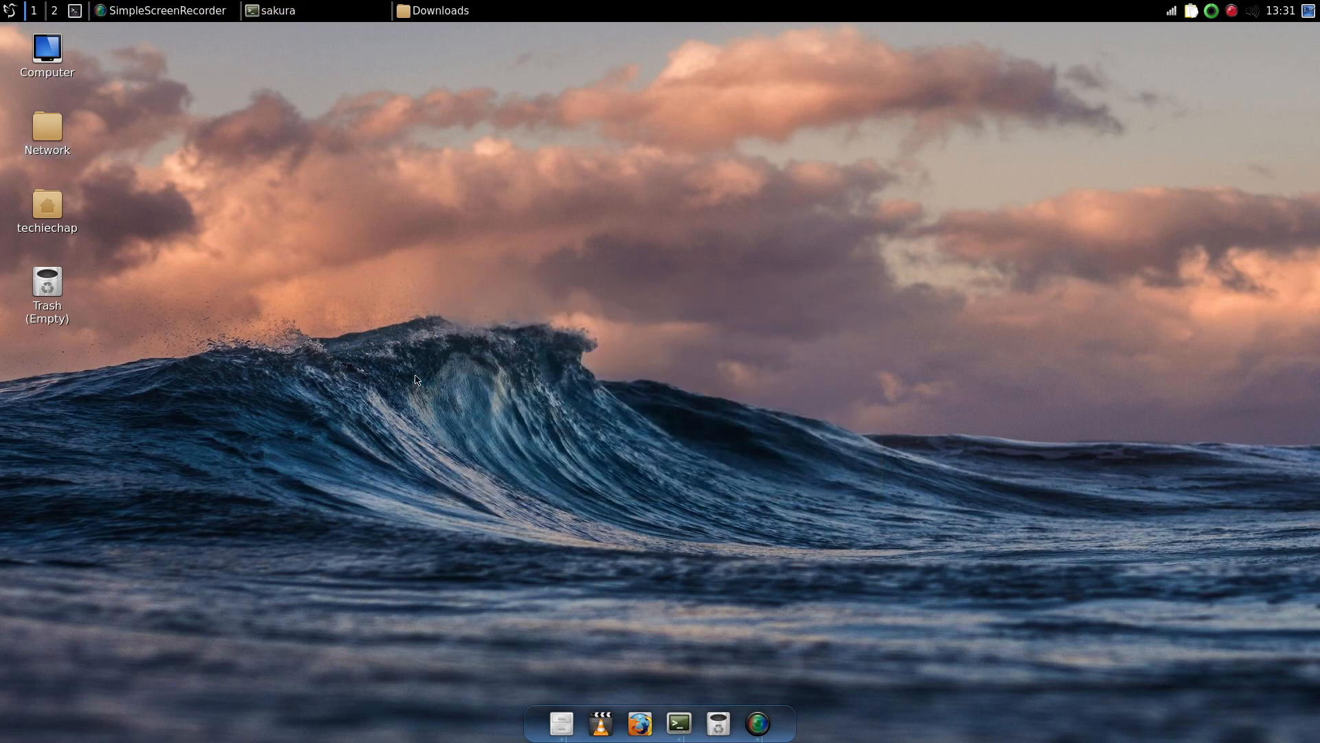
mouse_move(354, 332)
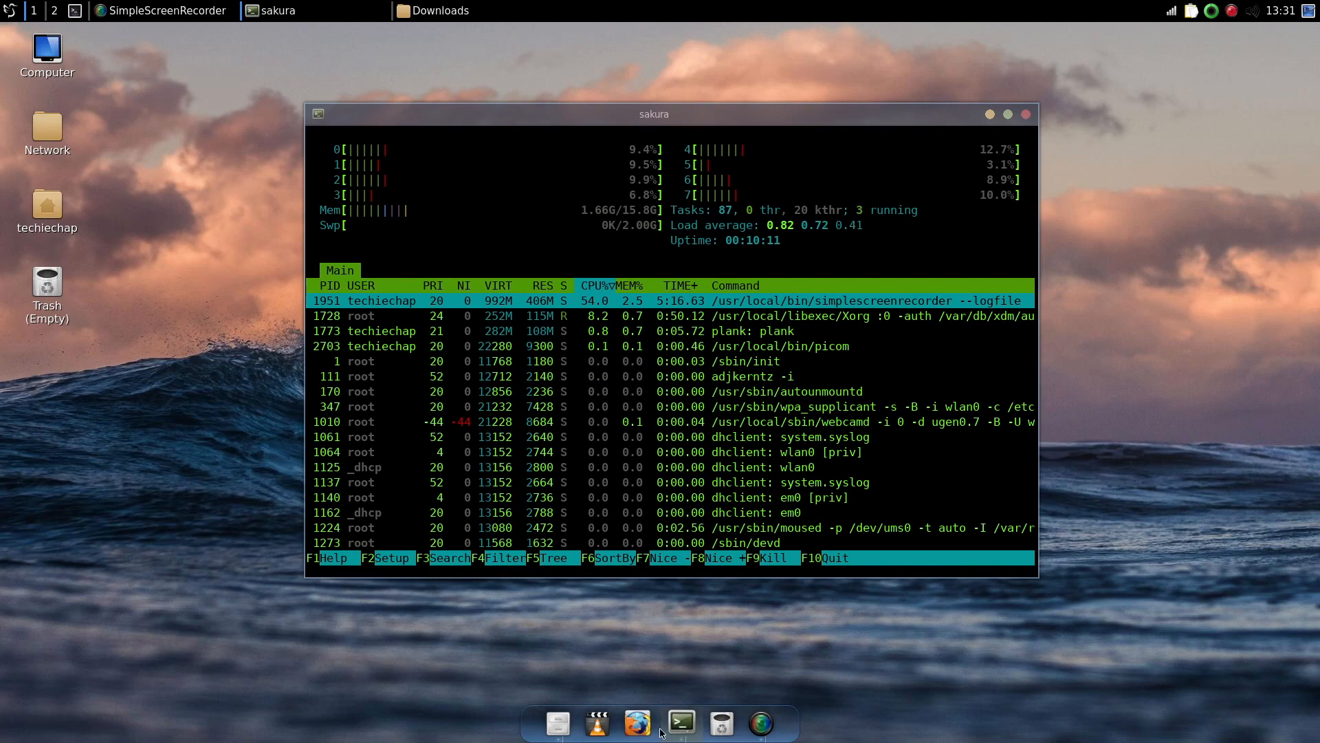
- Launch Firefox from the dock, then close the sakura terminal running htop, confirming the prompt
left_click(638, 722)
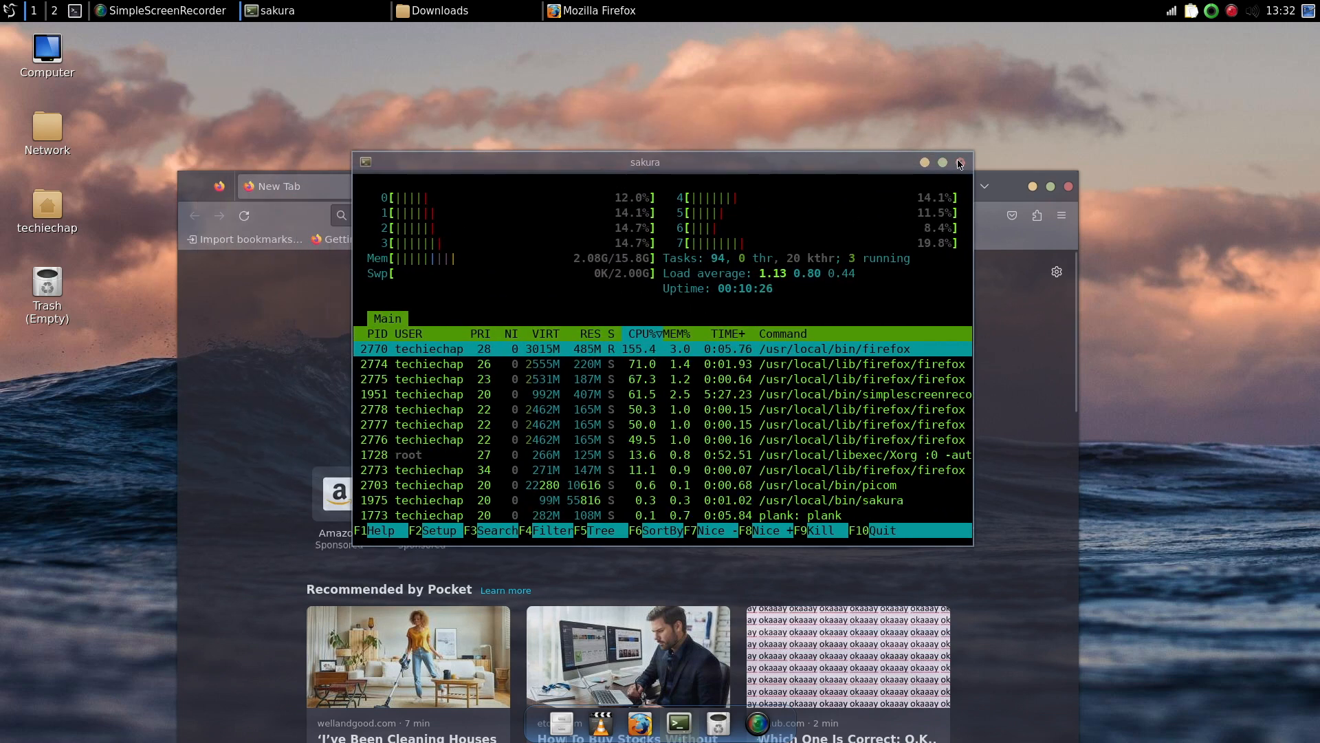
left_click(960, 162)
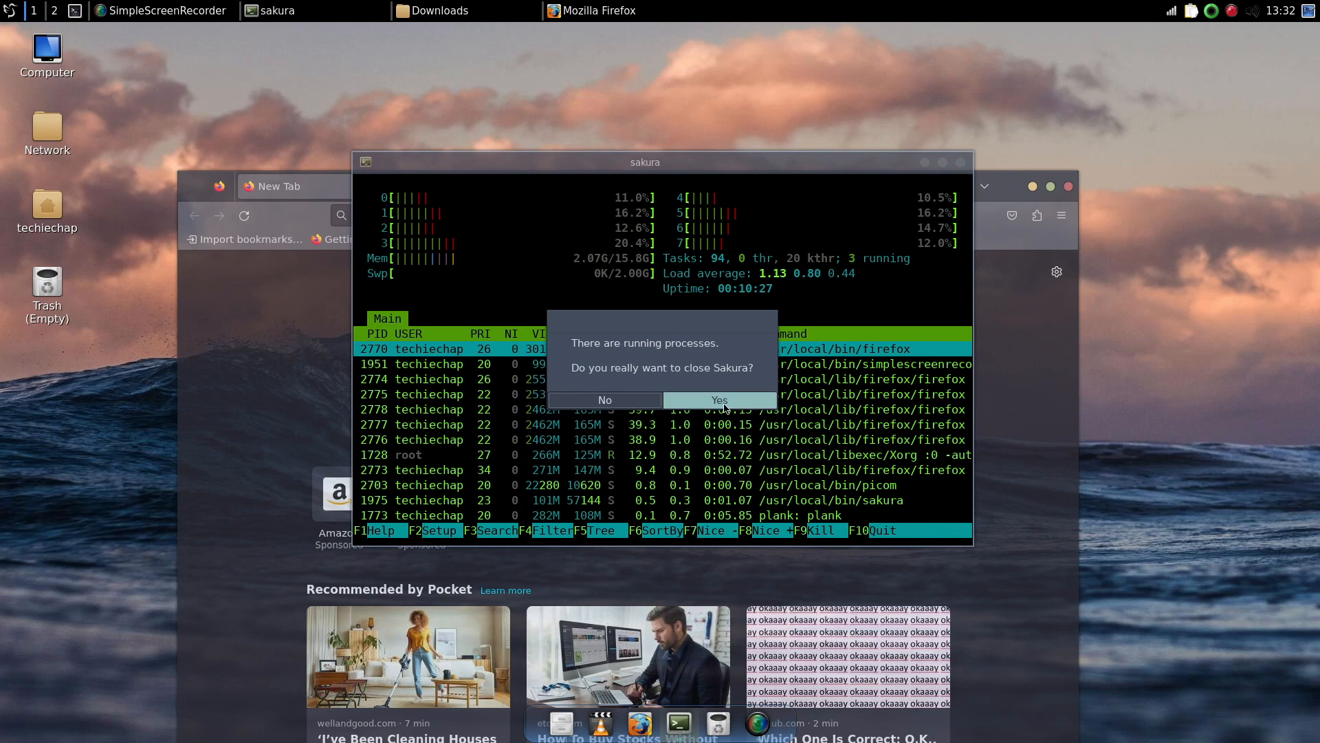
left_click(720, 400)
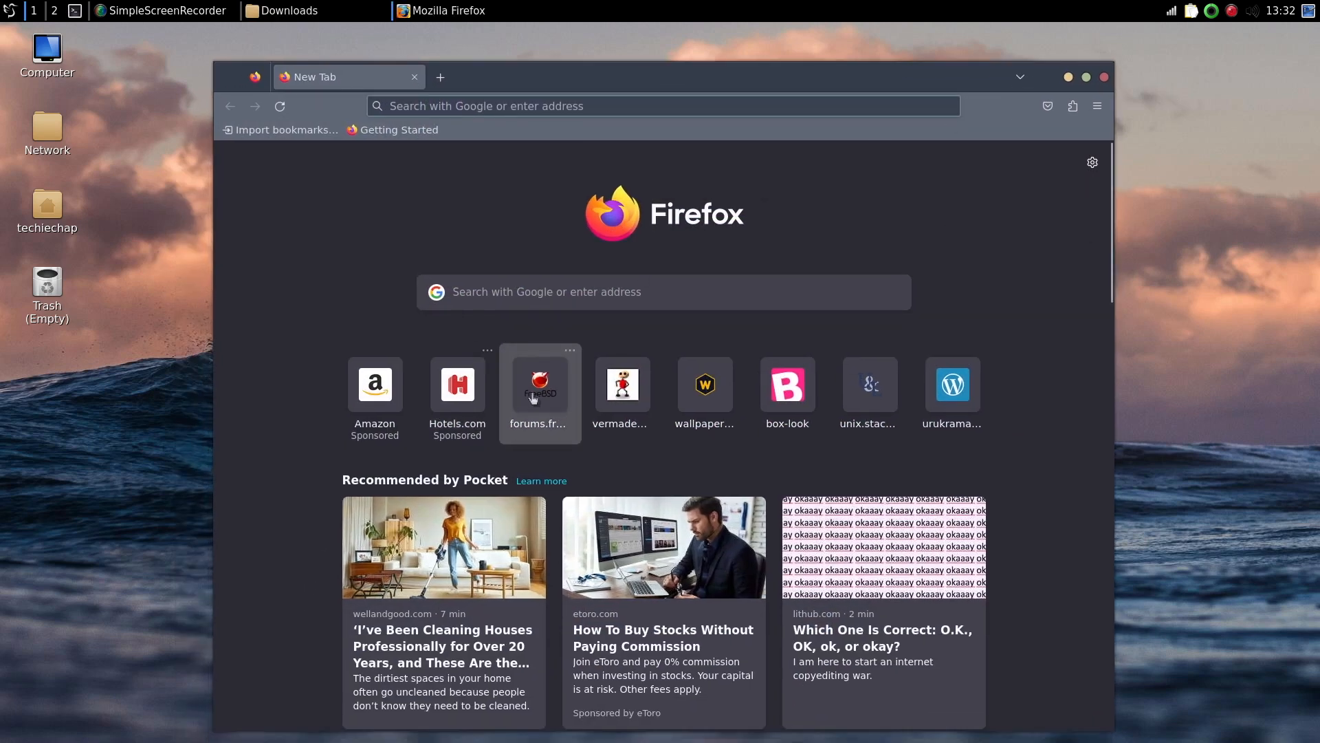
- Open the forums.freebsd.org thread from the New Tab page, scroll through replies, then close Firefox
left_click(539, 385)
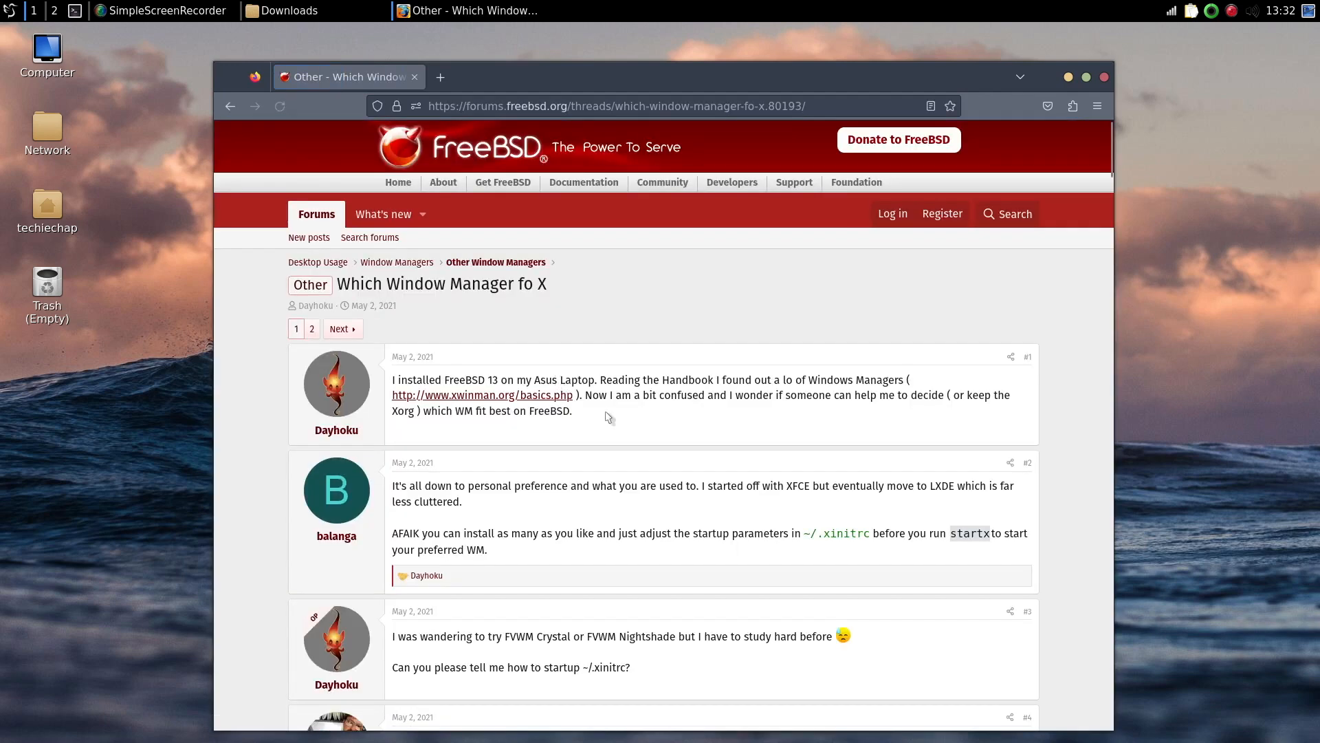
scroll("down", 3)
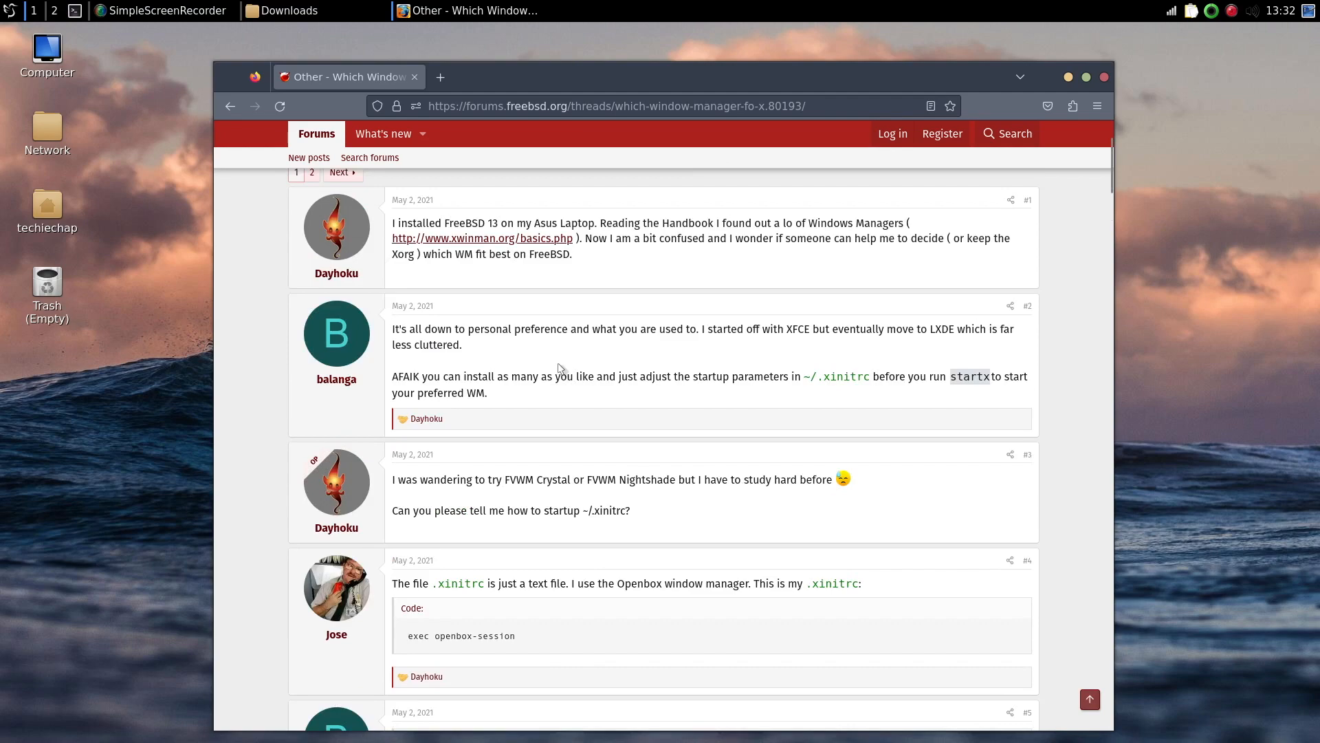
scroll("down", 3)
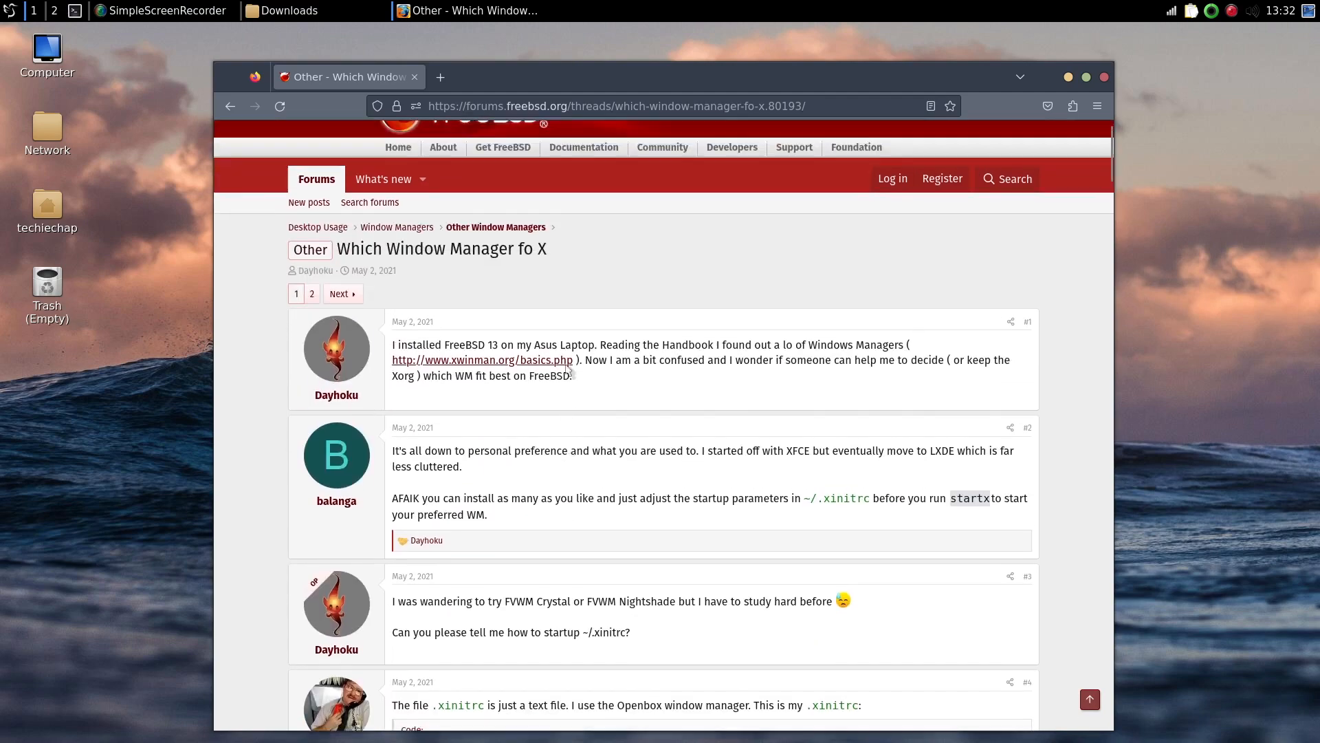
scroll("down", 3)
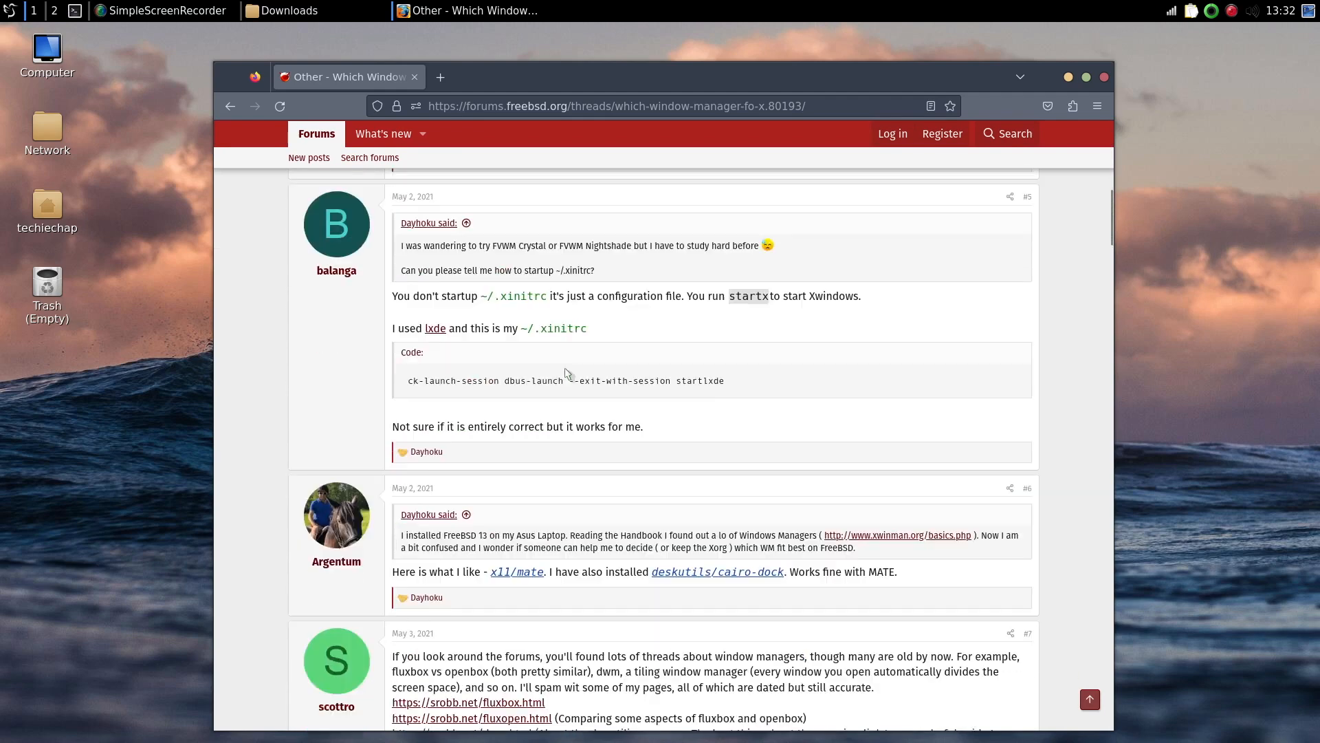
scroll("up", 3)
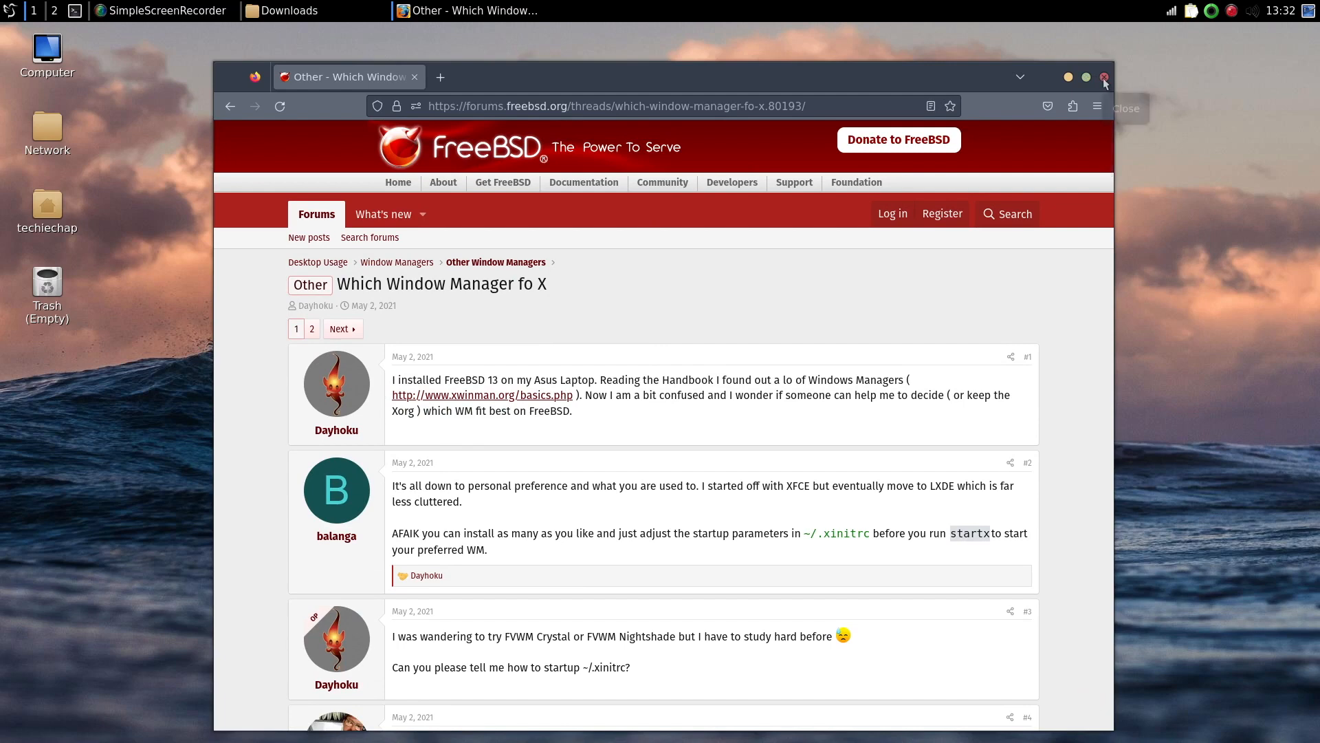
left_click(1104, 77)
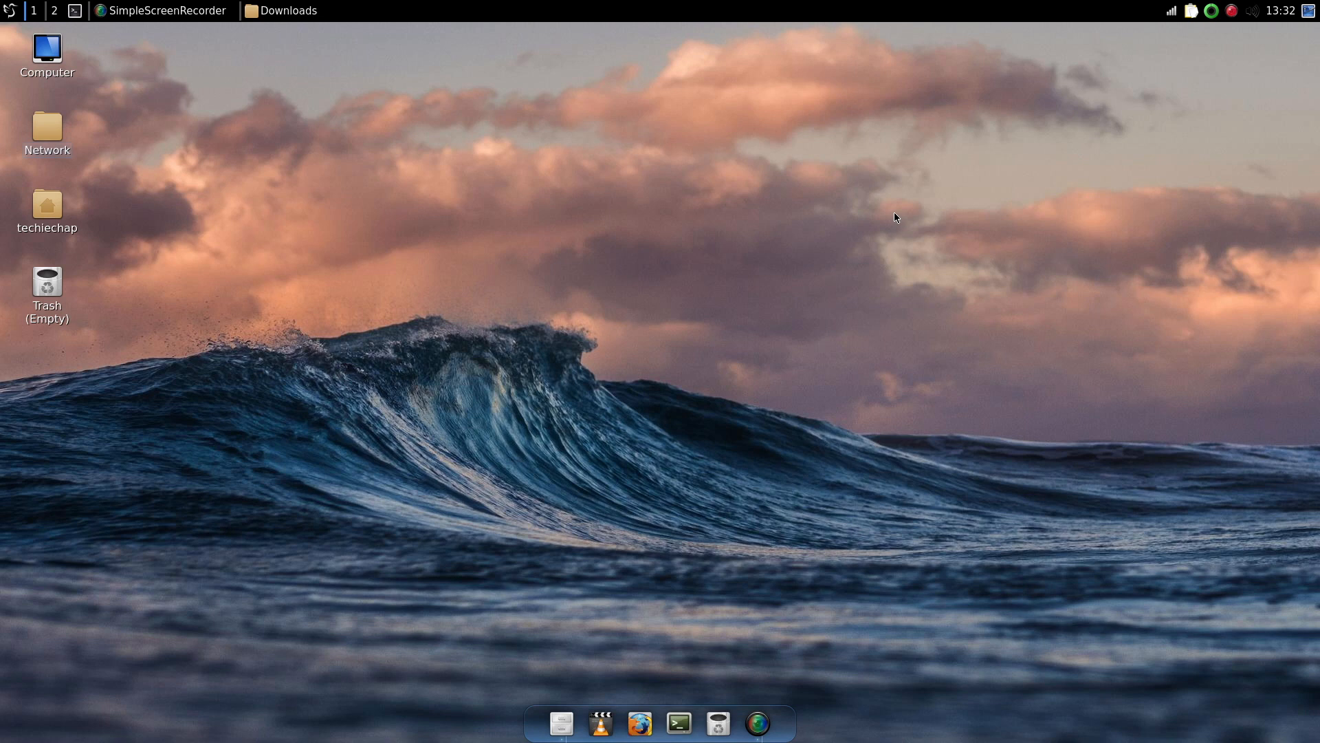
mouse_move(1254, 71)
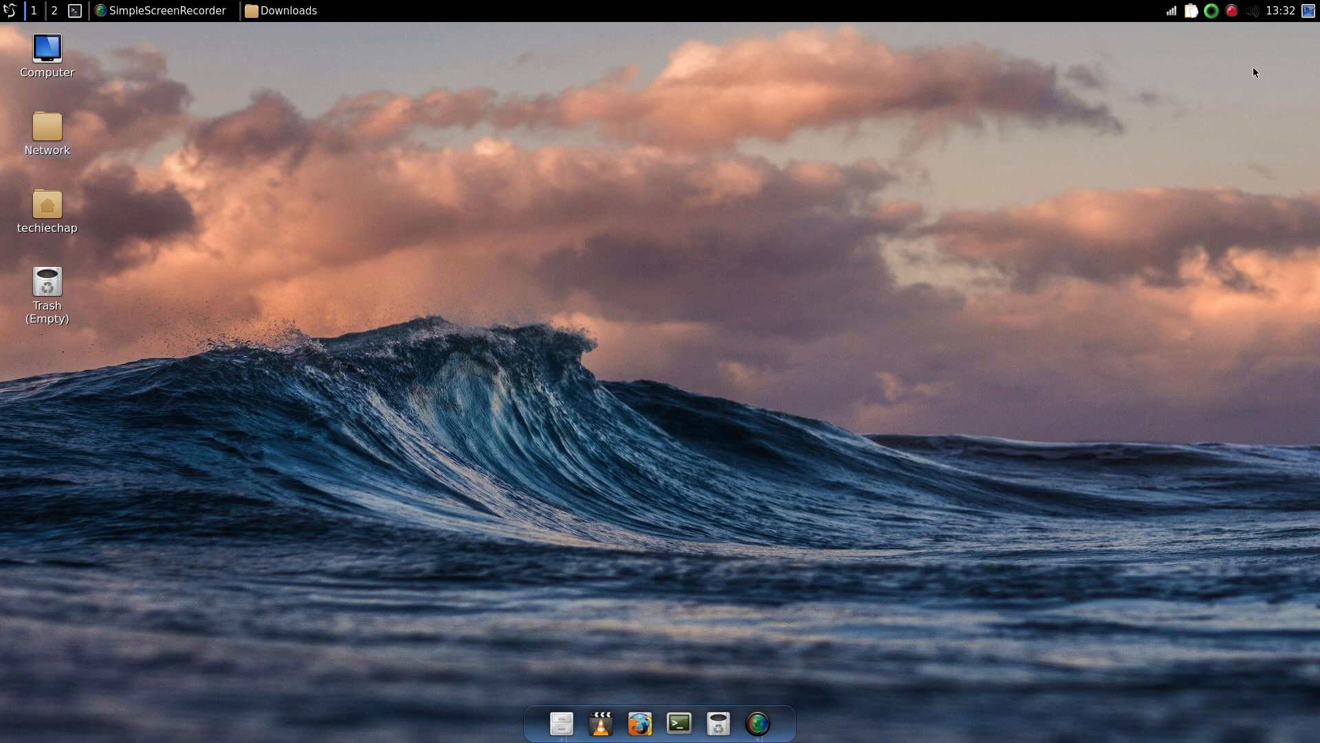
mouse_move(1232, 12)
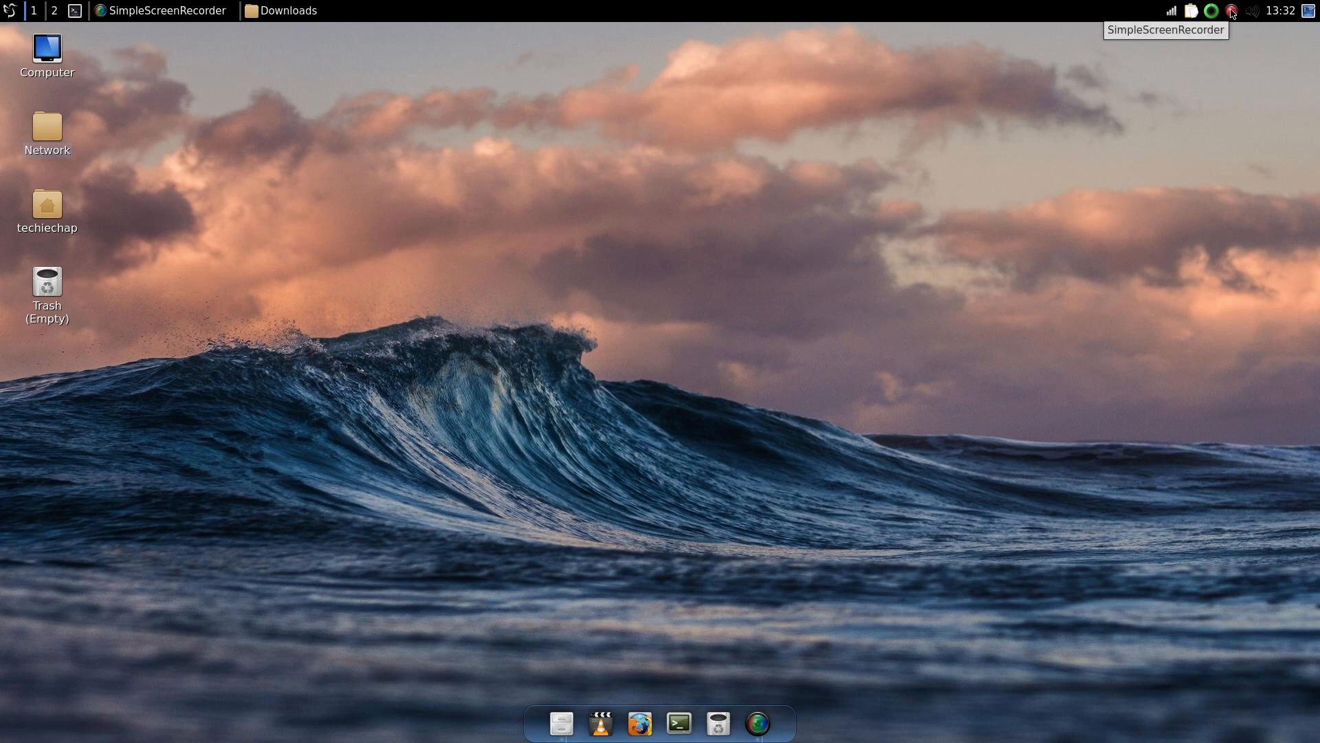
- Relaunch Firefox from the Plank dock showing the FreshPorts x11-themes listing
left_click(1233, 12)
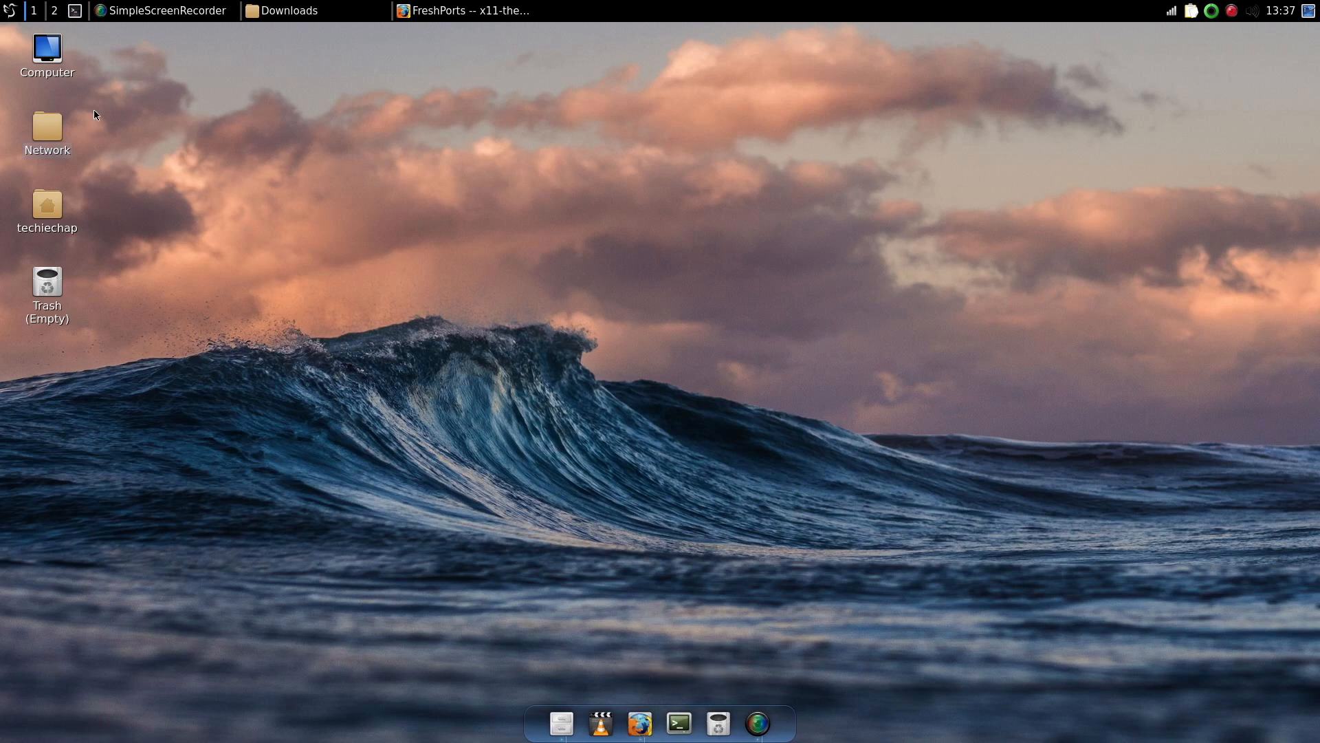
mouse_move(539, 605)
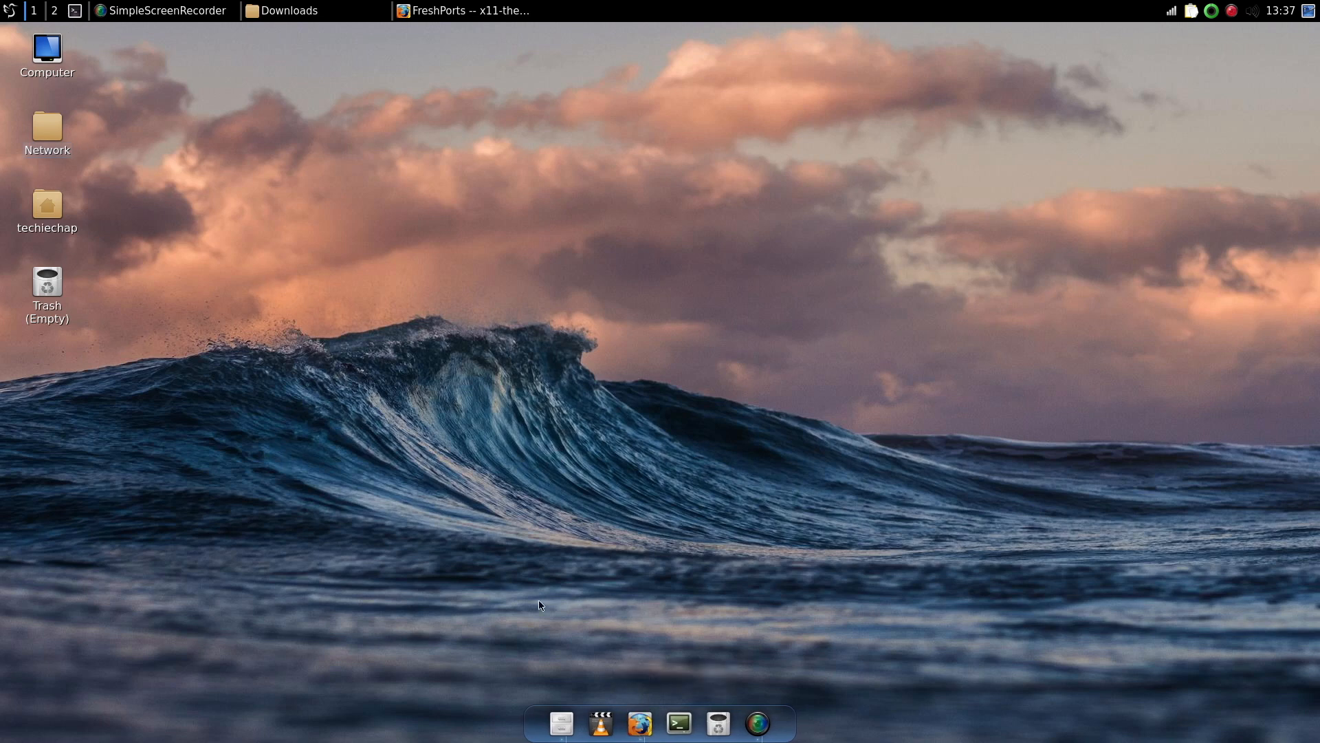
mouse_move(130, 114)
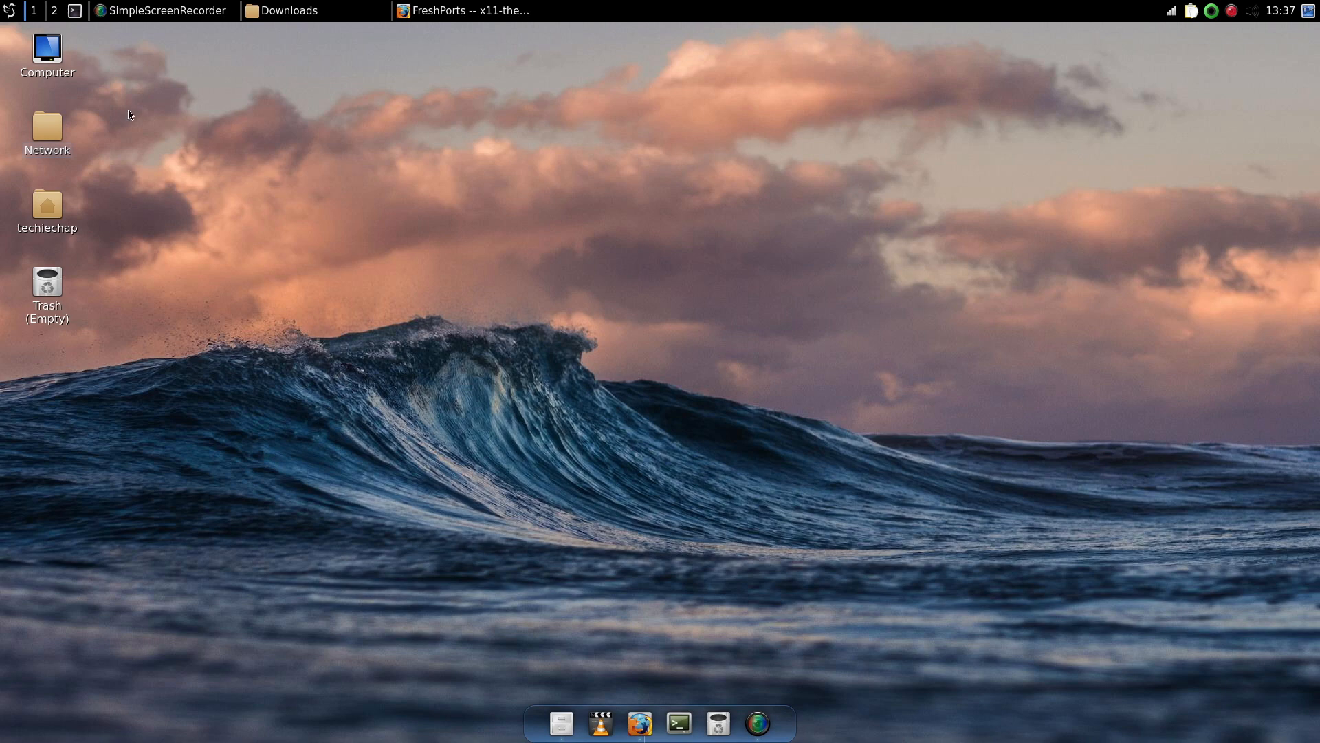
mouse_move(641, 723)
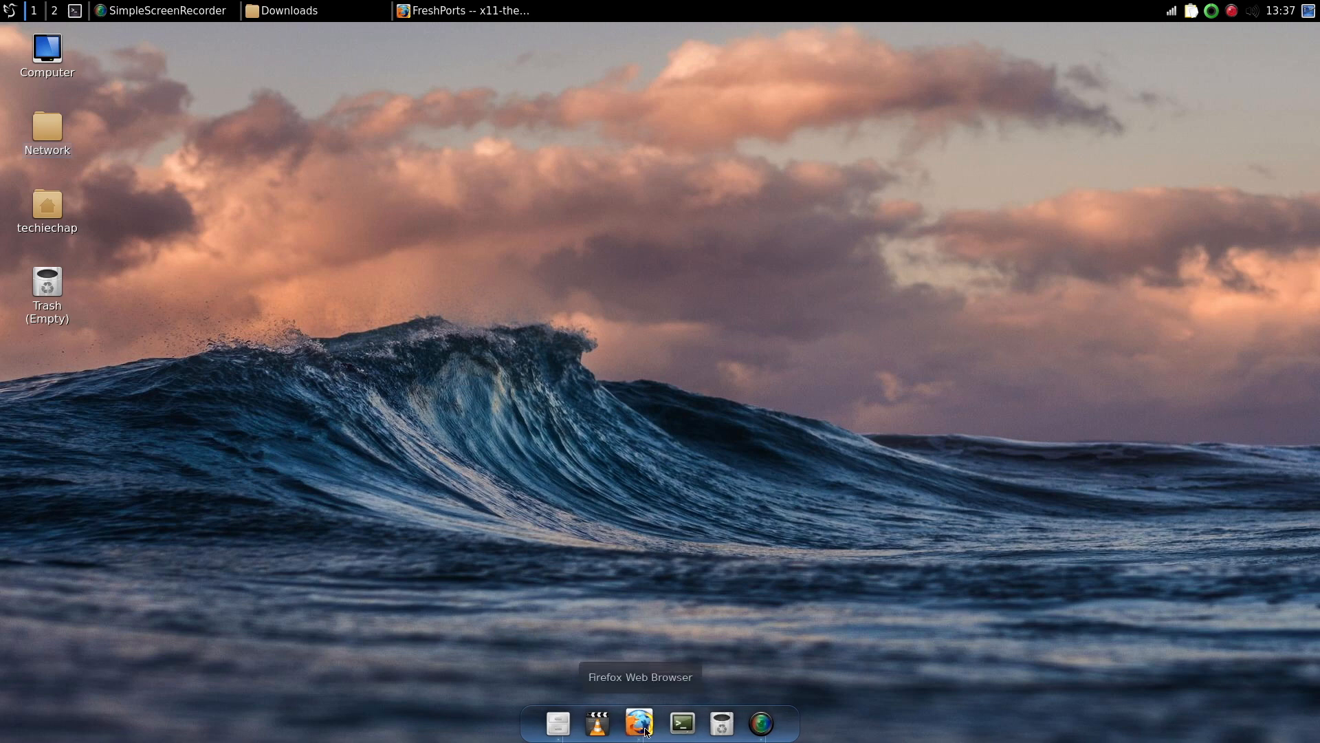
left_click(641, 723)
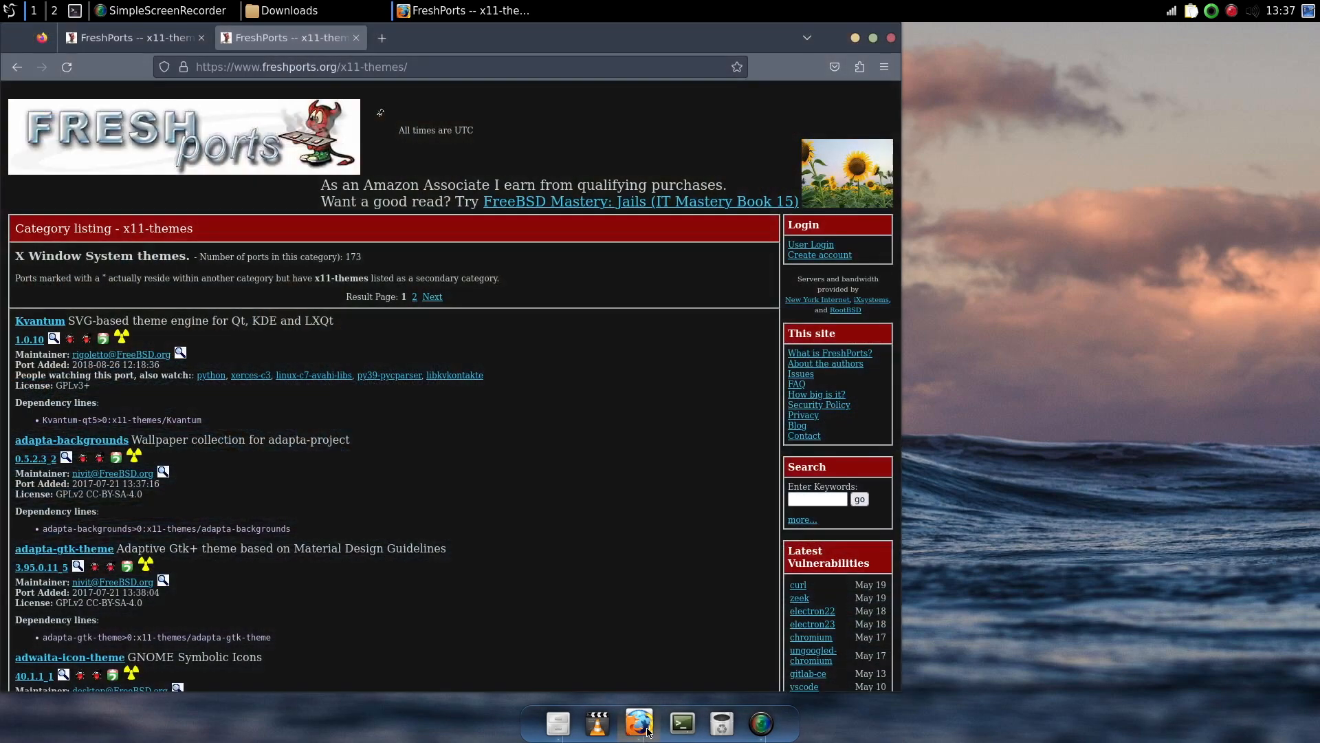